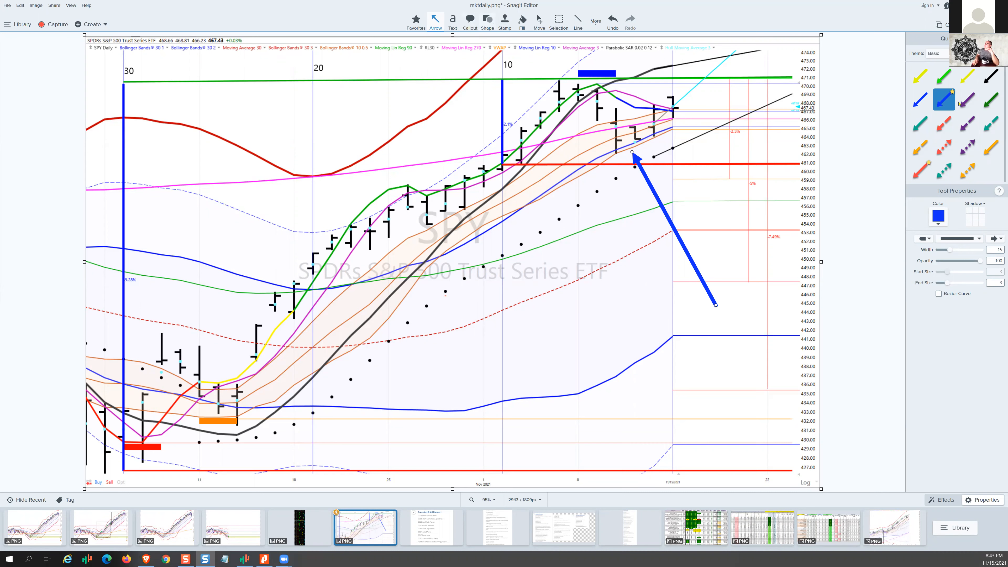
Re-aim the right blue arrow into the green box and add arrows at the black line's low and mid-chart candles
left_click(487, 18)
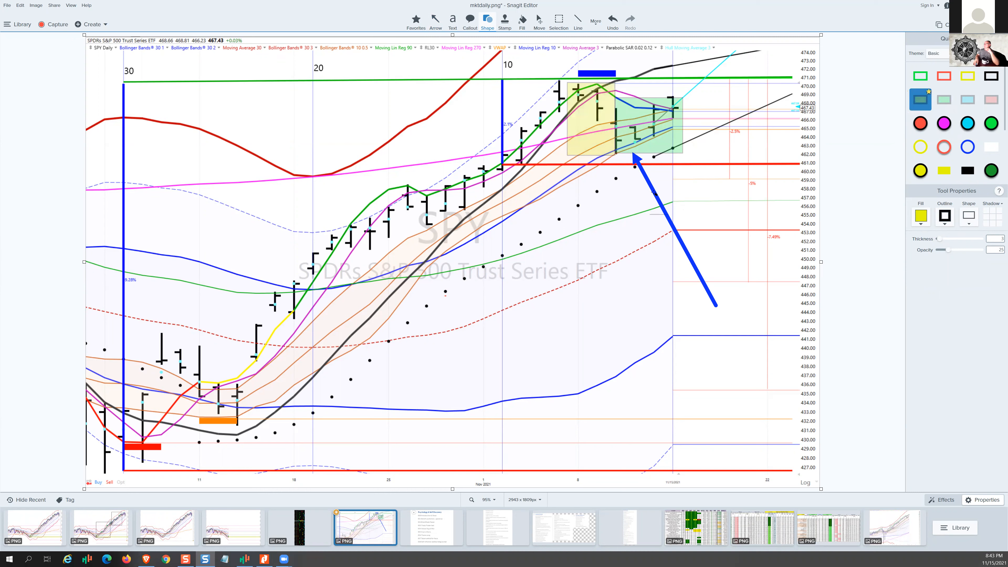
left_click(436, 20)
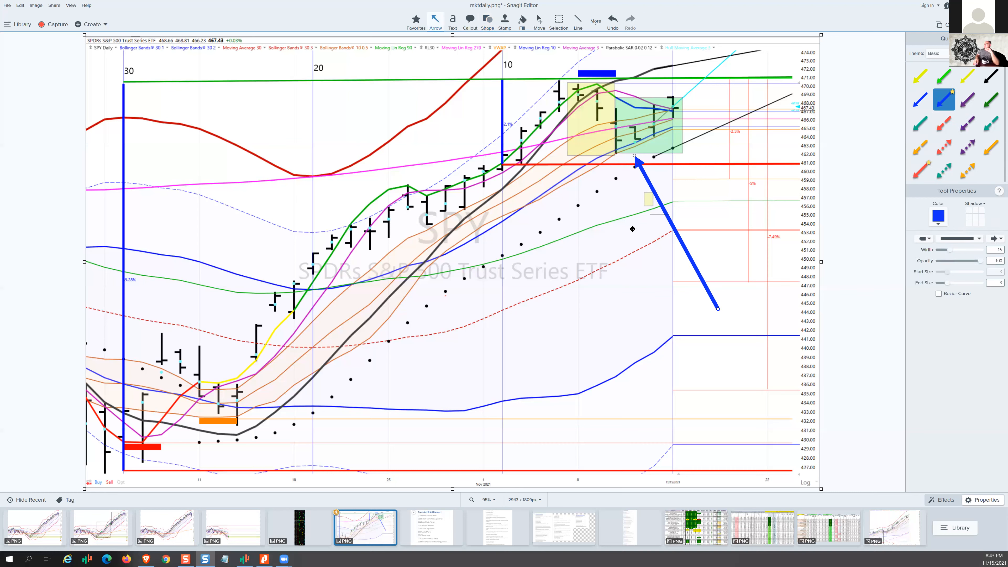
left_click_drag(635, 159, 610, 159)
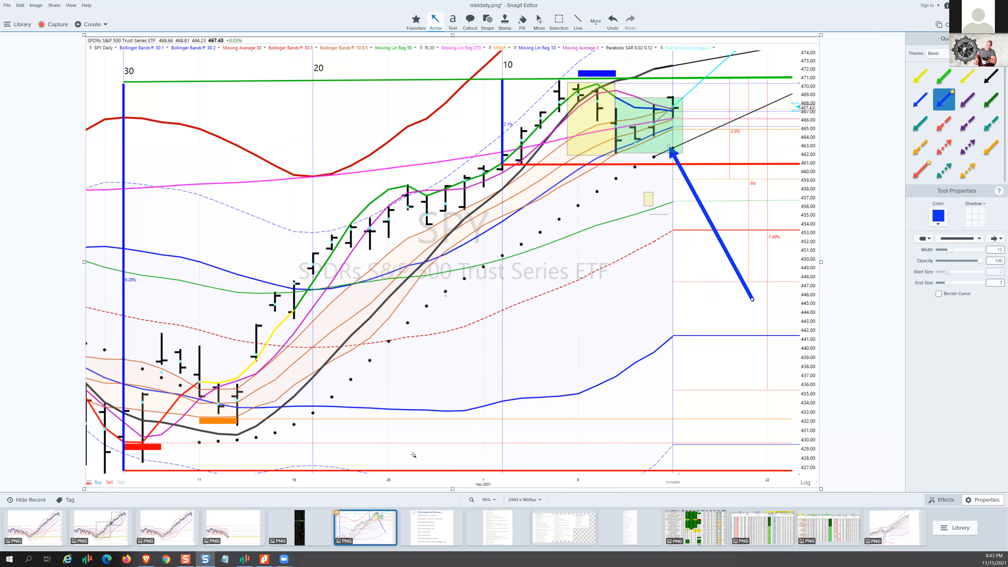
left_click_drag(415, 455, 251, 431)
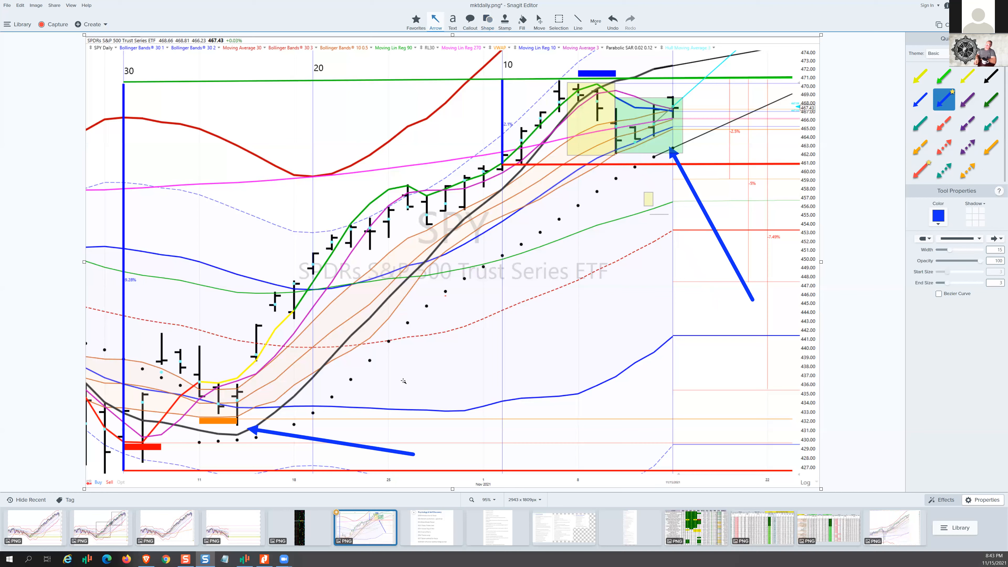
left_click_drag(543, 354, 456, 231)
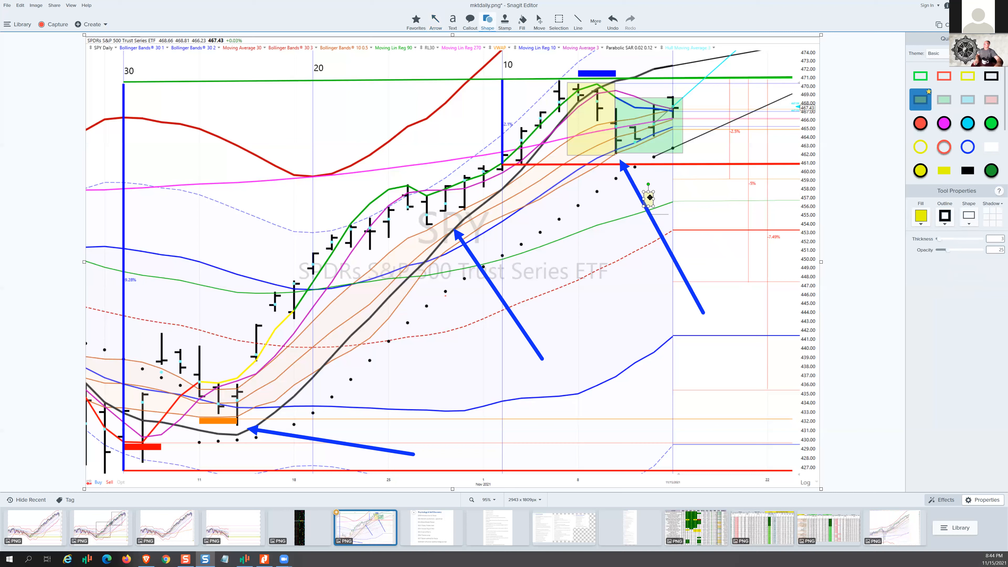
mouse_move(662, 197)
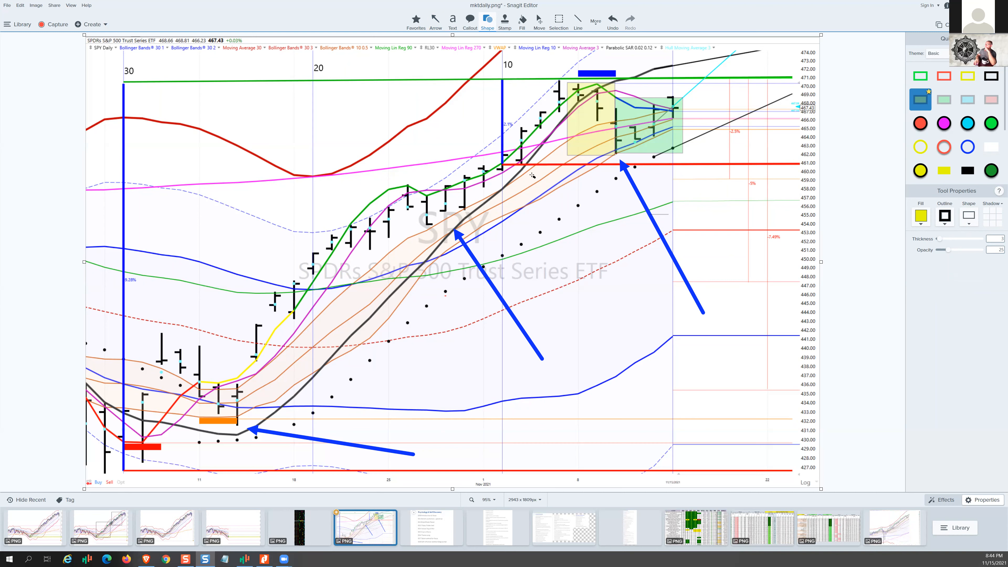
mouse_move(605, 200)
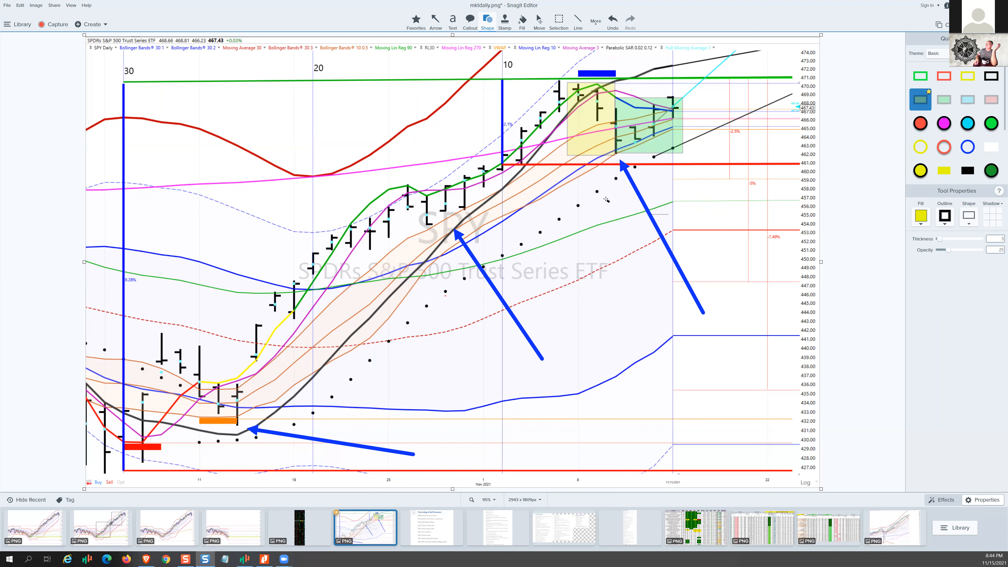
mouse_move(658, 199)
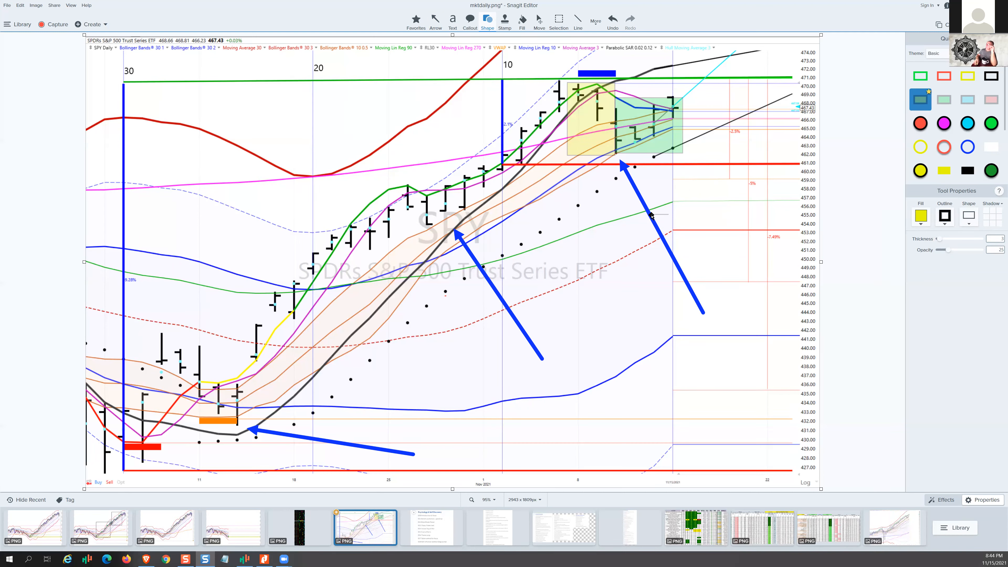
Move the lower-right blue arrow back to the green box and add arrows at the black line's top and the right red line
left_click(435, 19)
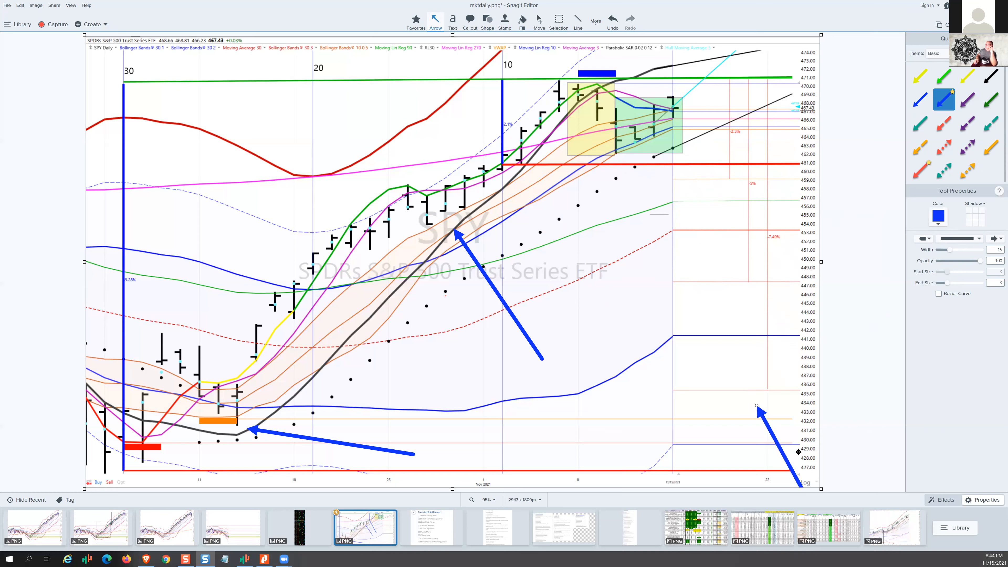
left_click_drag(757, 405, 770, 385)
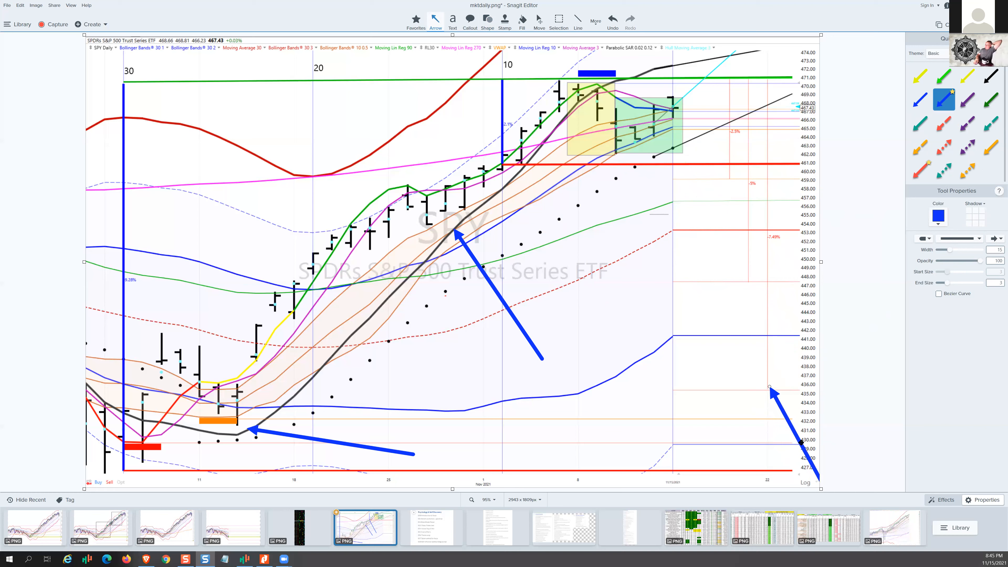
left_click_drag(768, 386, 696, 131)
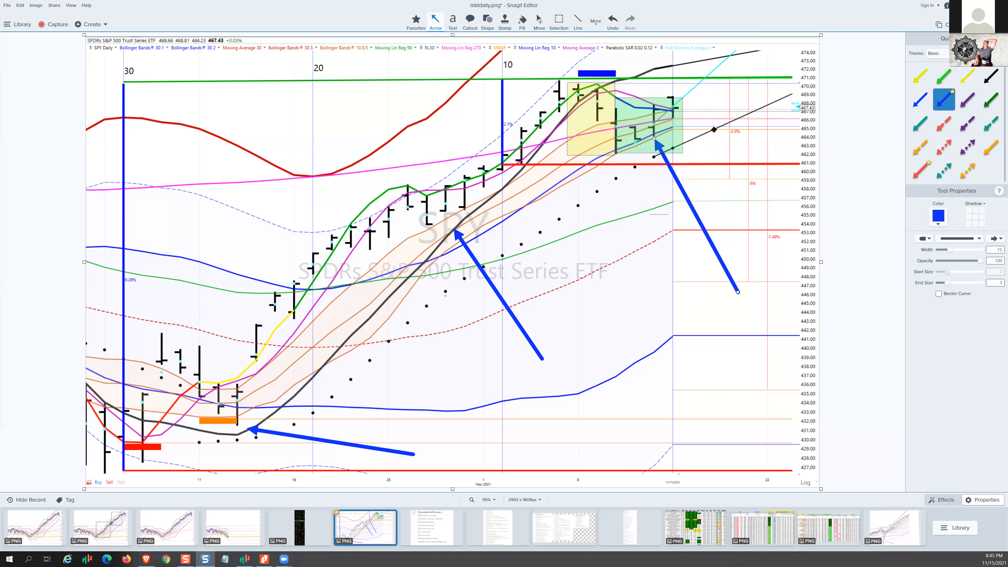
left_click_drag(737, 290, 747, 274)
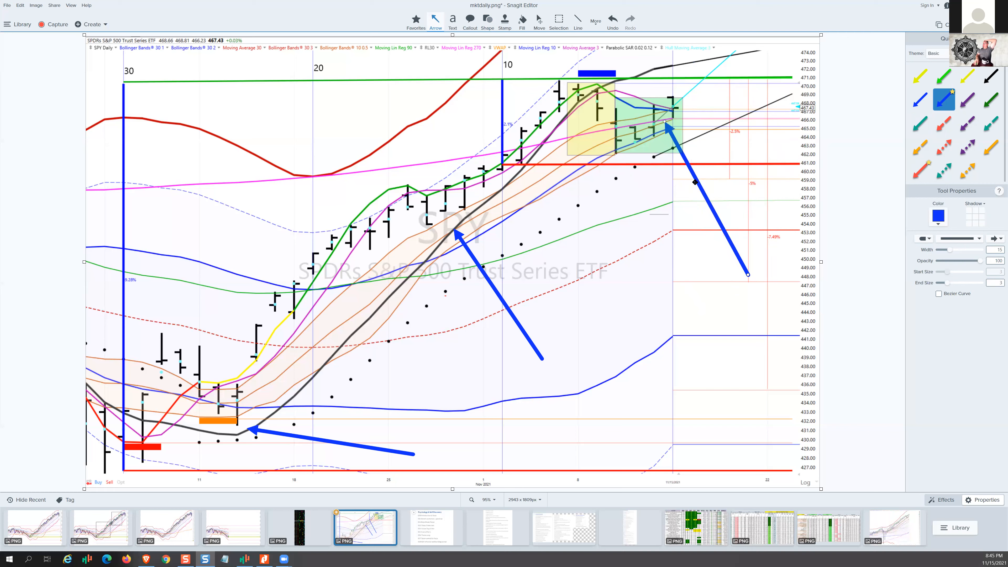
left_click_drag(749, 275, 749, 295)
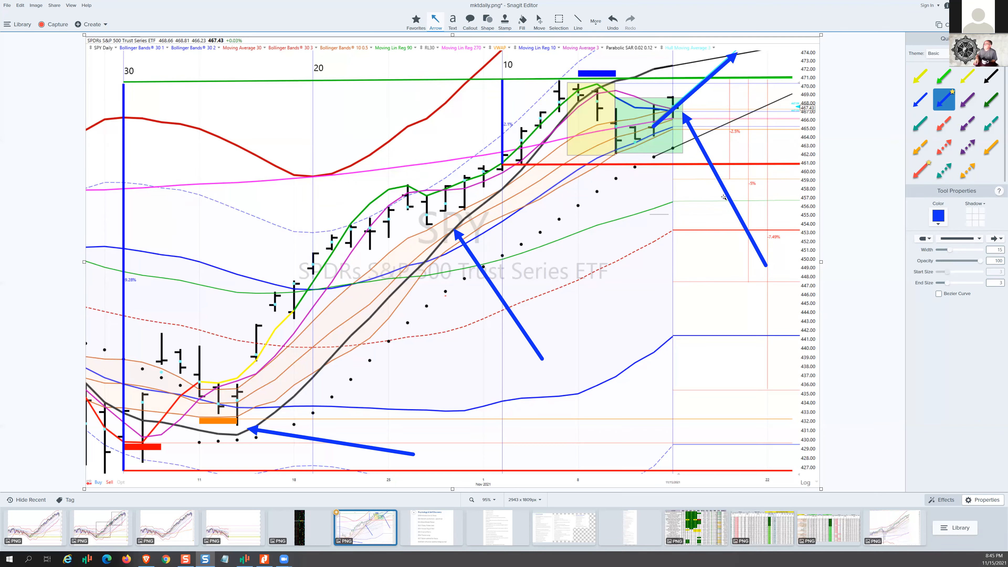
left_click_drag(763, 263, 781, 303)
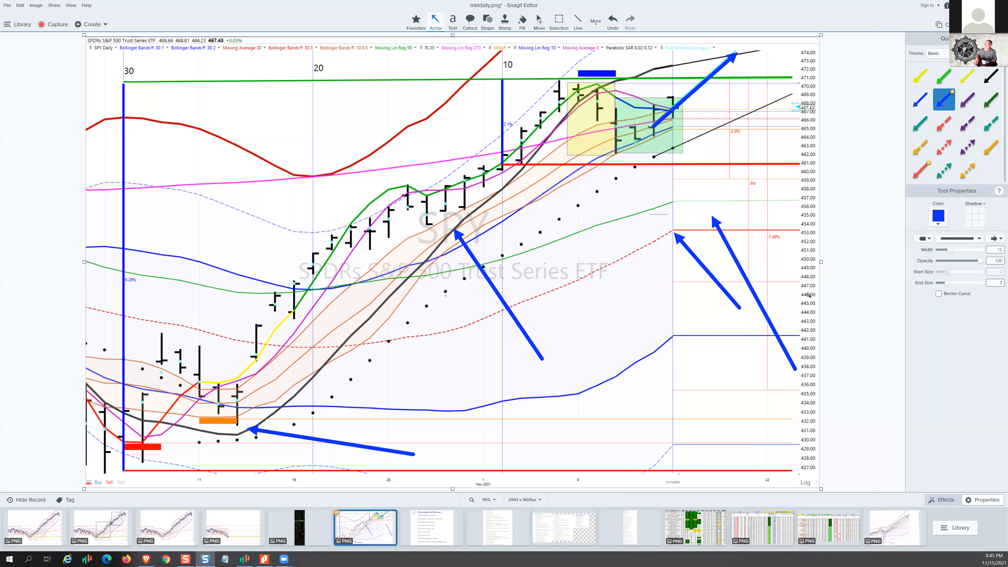
Add two upward blue arrows at the chart top and arrows at the peak candle near the blue bar
left_click_drag(675, 84, 678, 48)
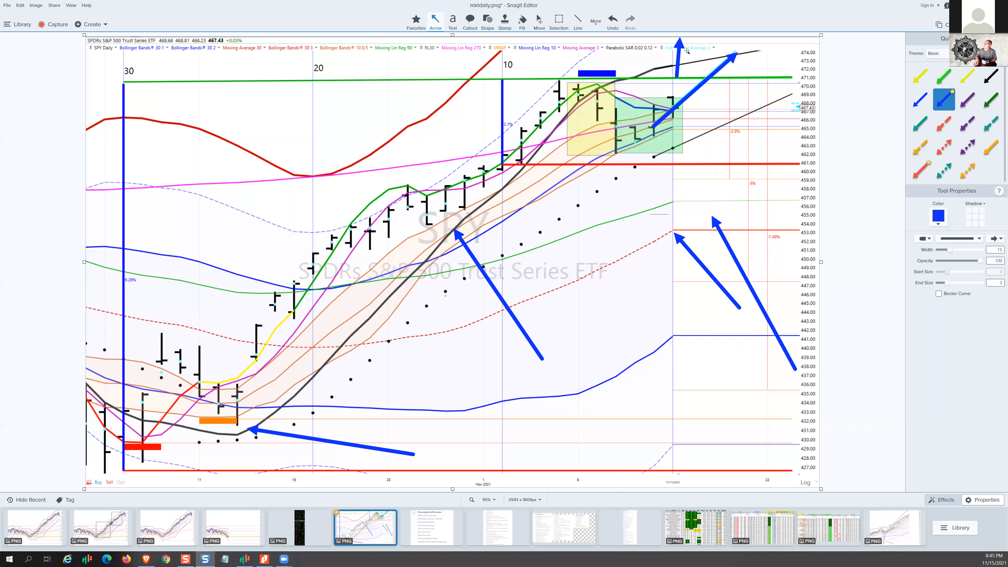
left_click_drag(675, 70, 690, 46)
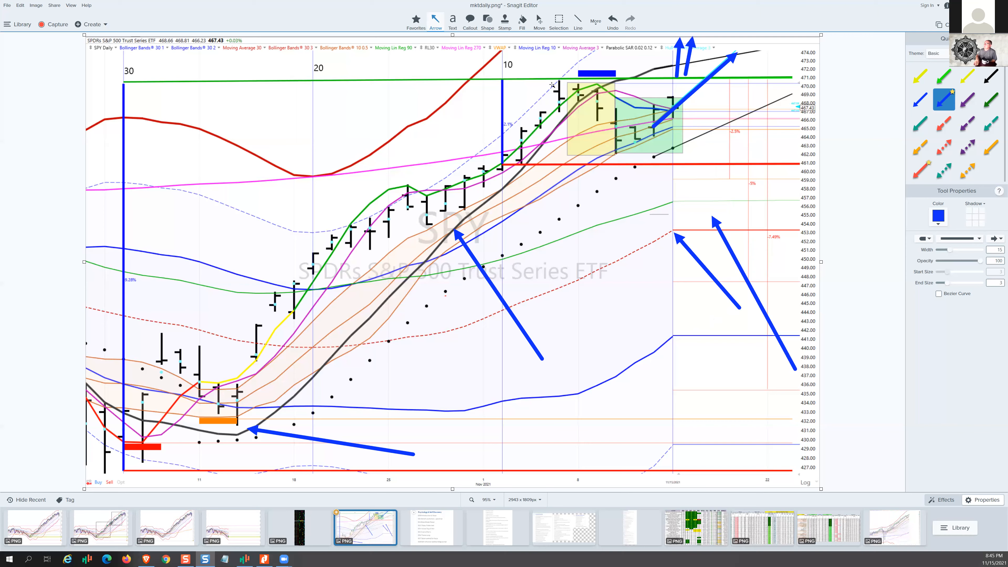
left_click_drag(469, 61, 559, 74)
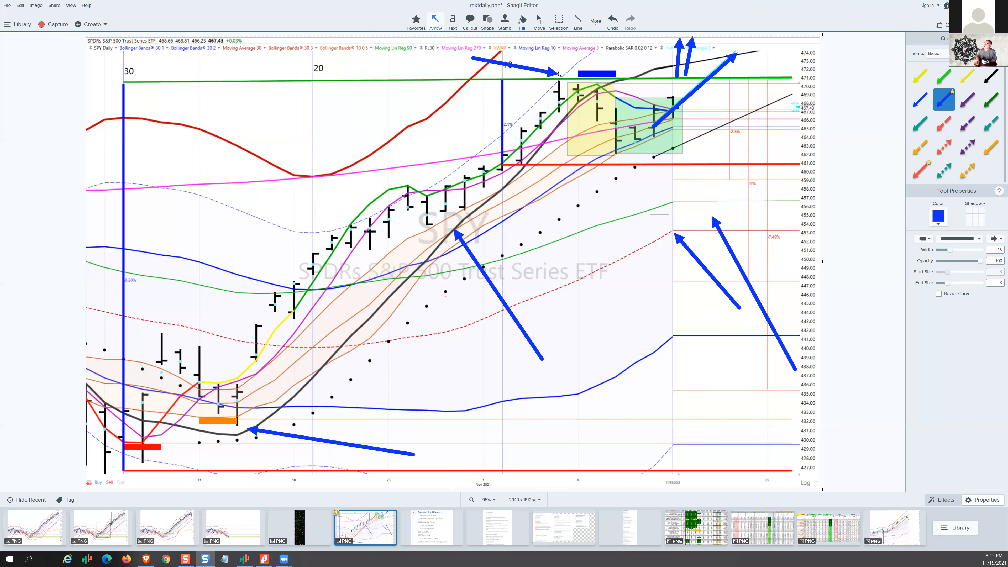
left_click_drag(544, 88, 601, 85)
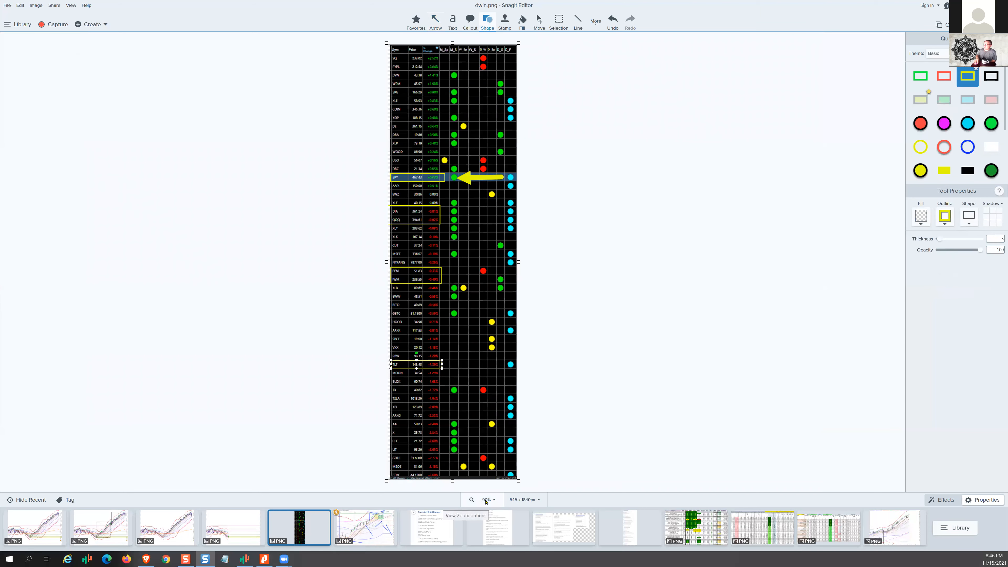
Zoom the dwin symbol table to 150% and scroll down through its boxed rows
left_click(486, 499)
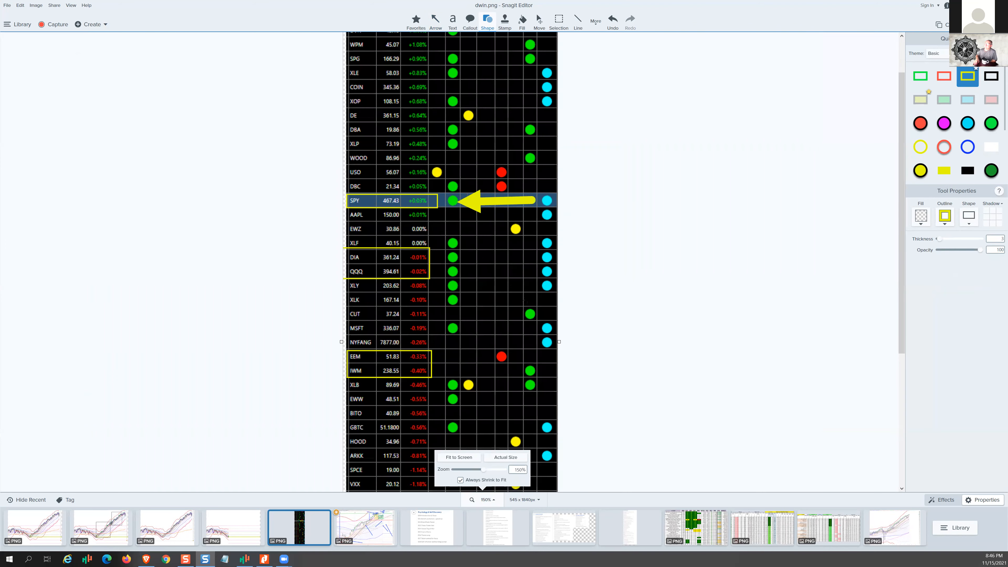
scroll("down", 3)
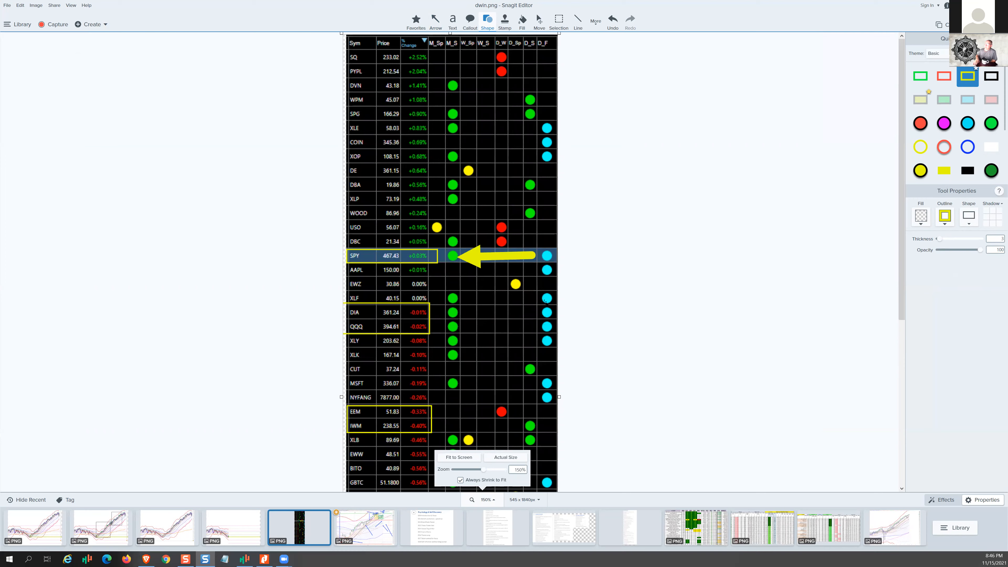
scroll("down", 3)
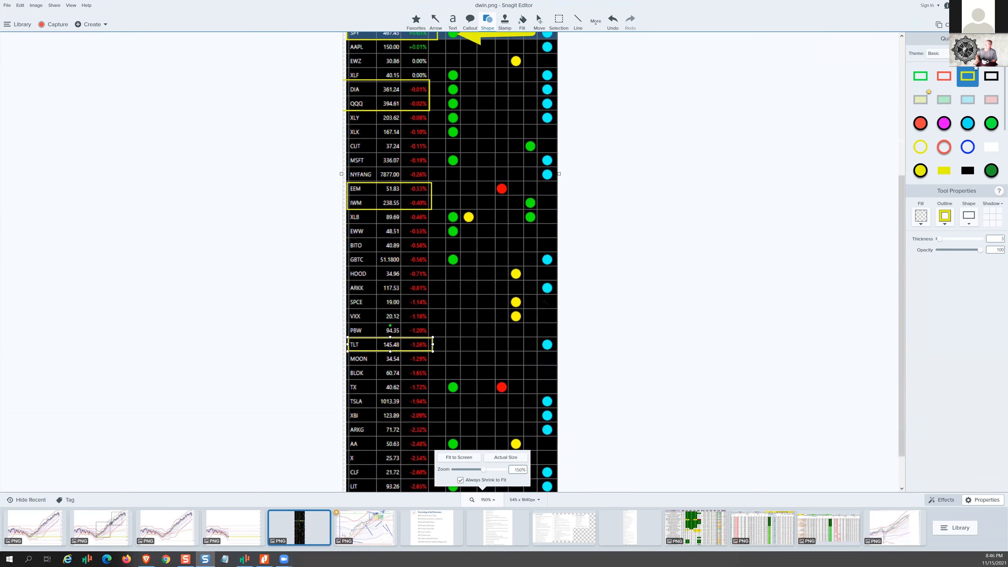
scroll("down", 3)
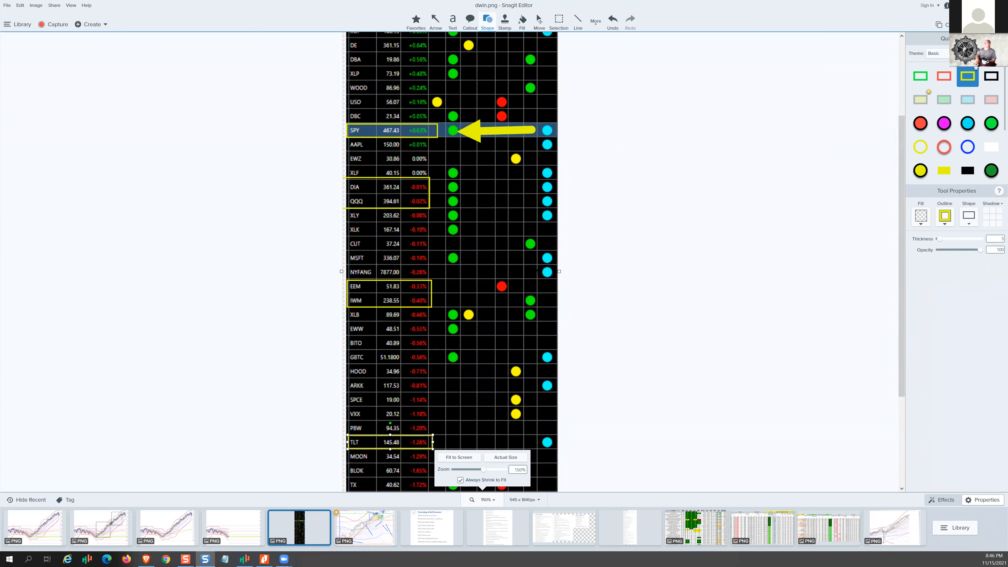
scroll("down", 3)
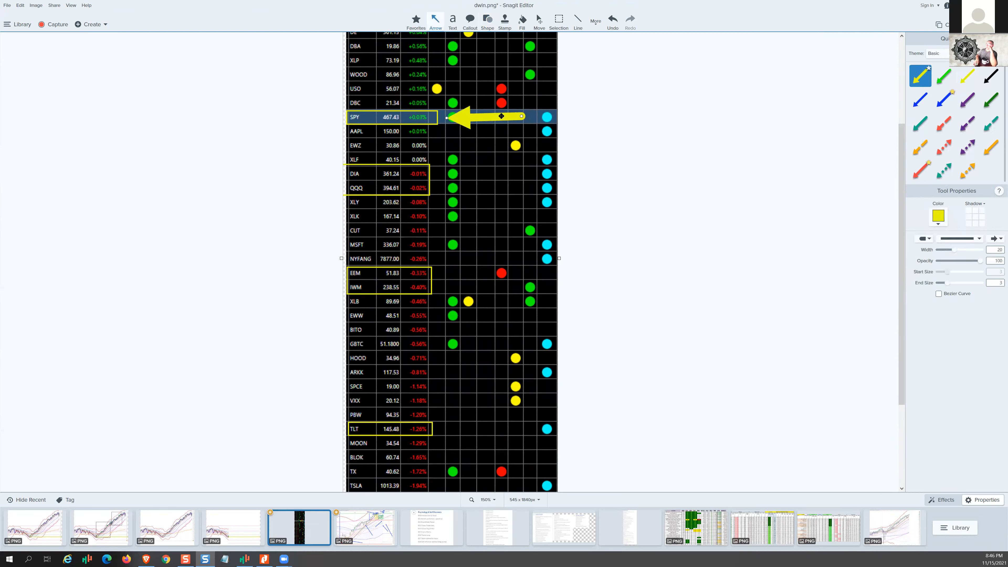
Drag the yellow arrow from SPY to the DIA/QQQ box, then the NYFANG row
left_click_drag(501, 116, 518, 126)
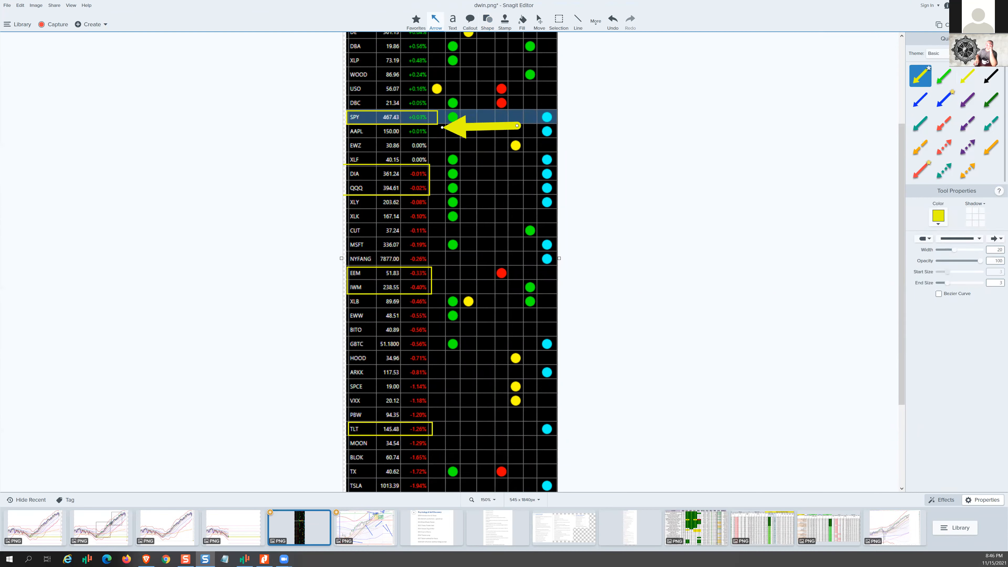
left_click_drag(479, 126, 491, 186)
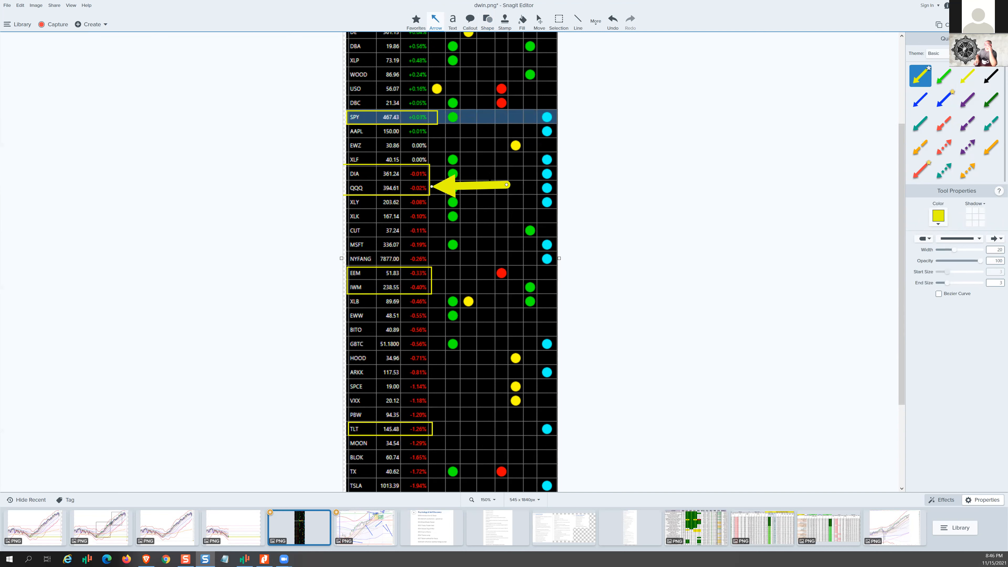
left_click_drag(507, 185, 489, 178)
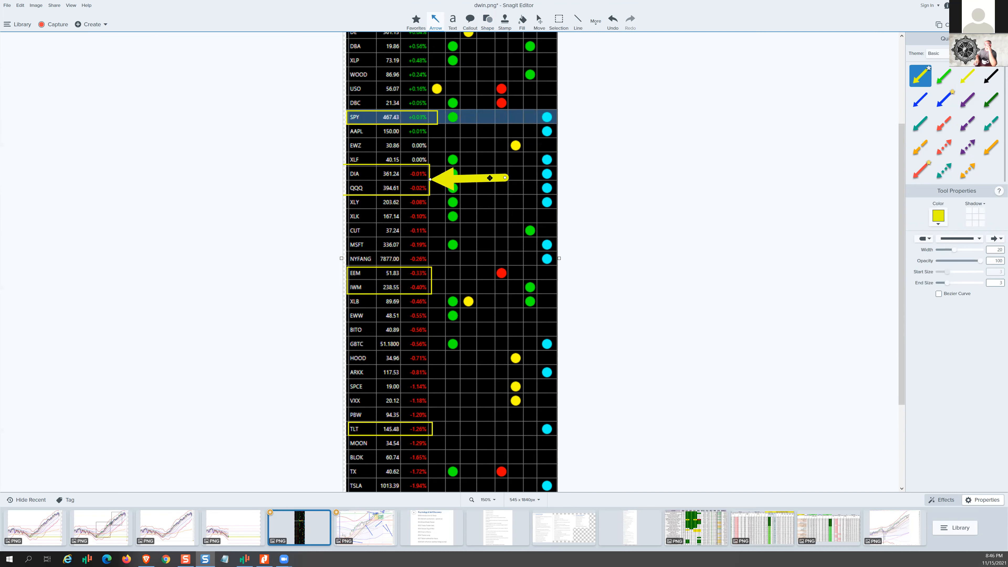
left_click_drag(489, 178, 488, 187)
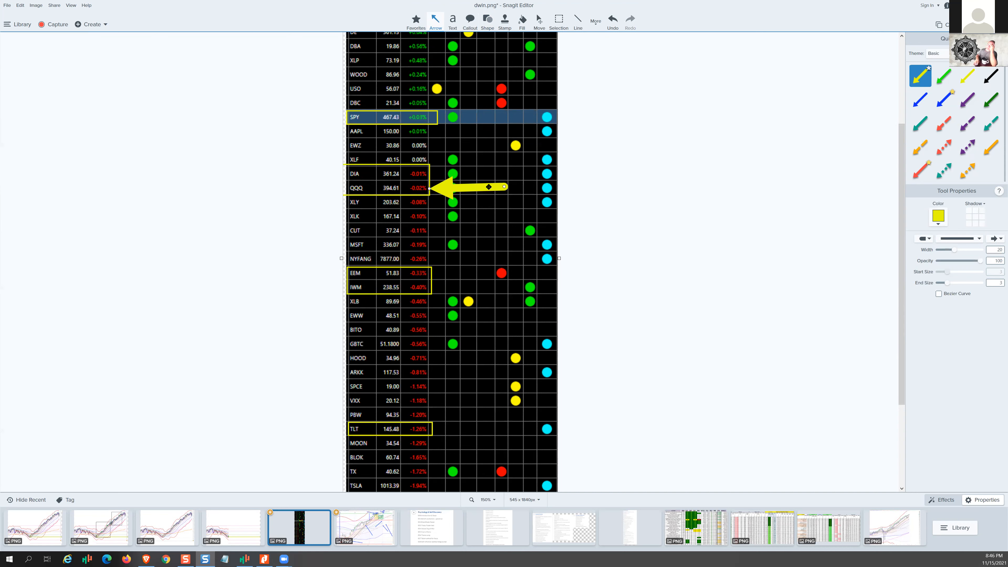
left_click_drag(504, 186, 492, 255)
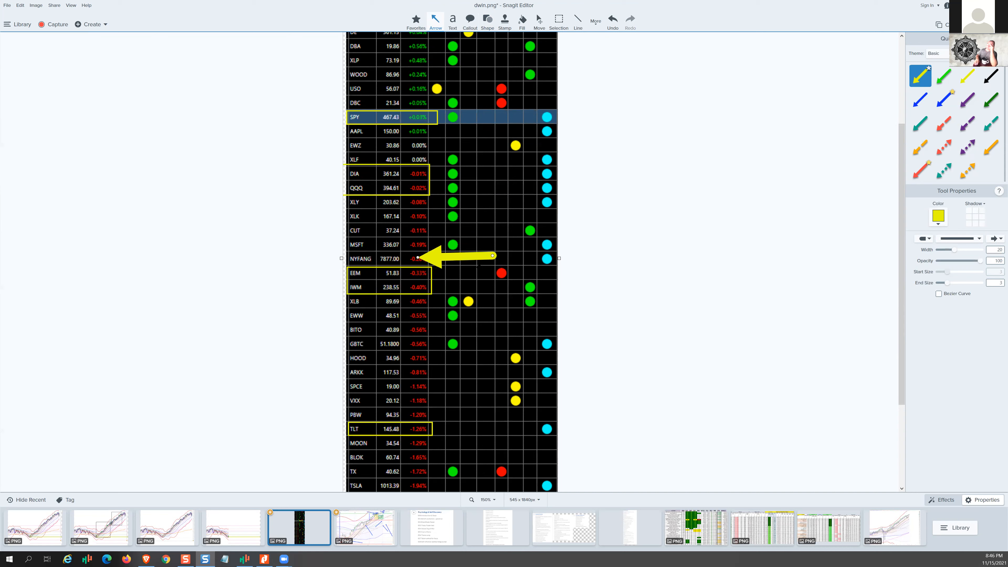
Try the yellow arrow on the EEM box, IWM and TLT rows, and leave it pointing at SPY
left_click_drag(492, 256, 504, 268)
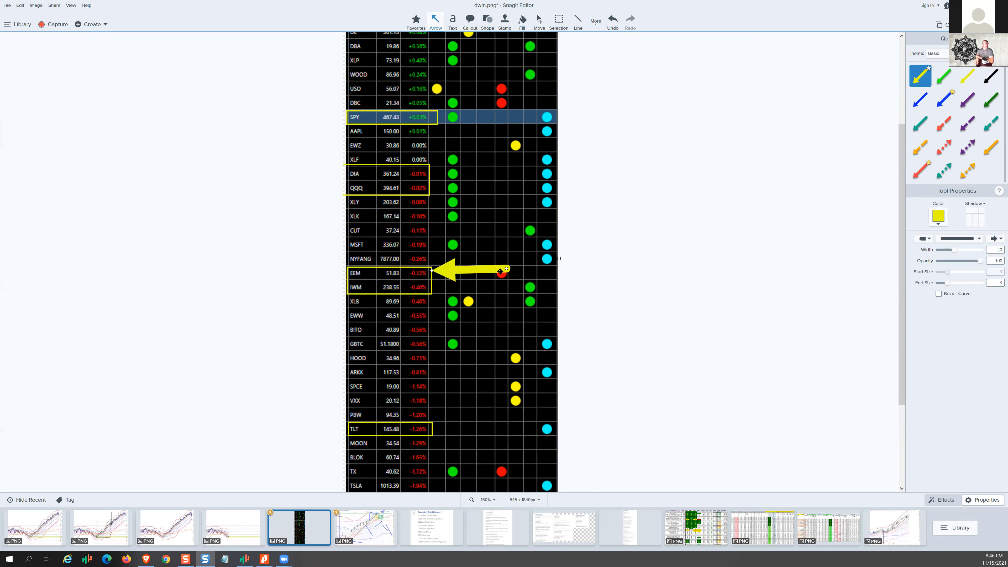
left_click_drag(501, 271, 508, 271)
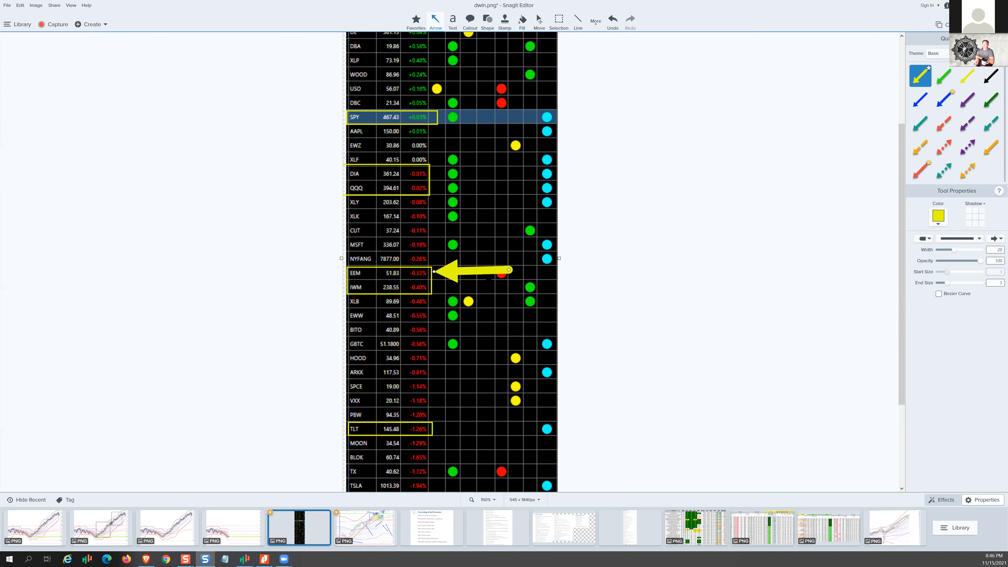
left_click_drag(508, 270, 491, 288)
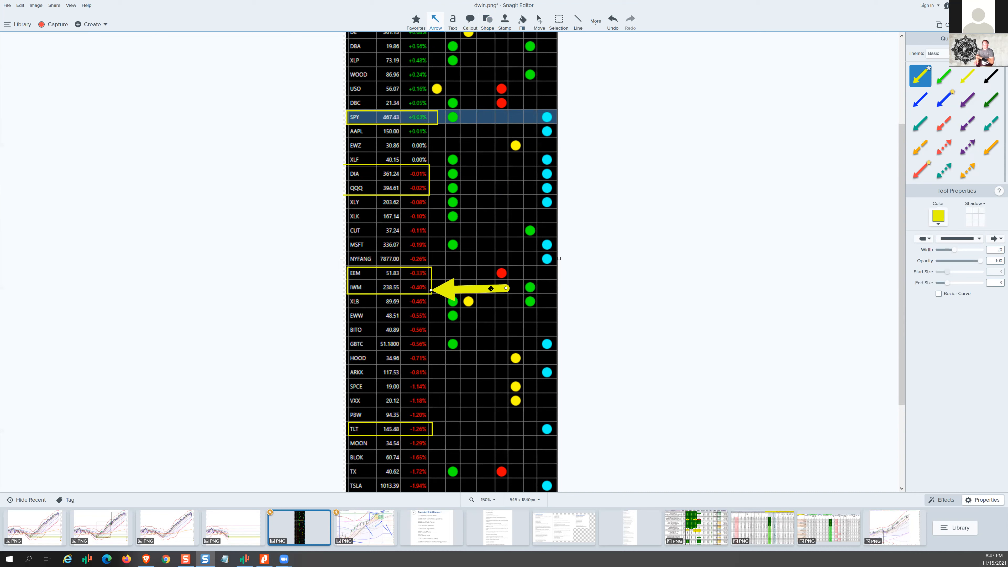
left_click_drag(490, 289, 494, 401)
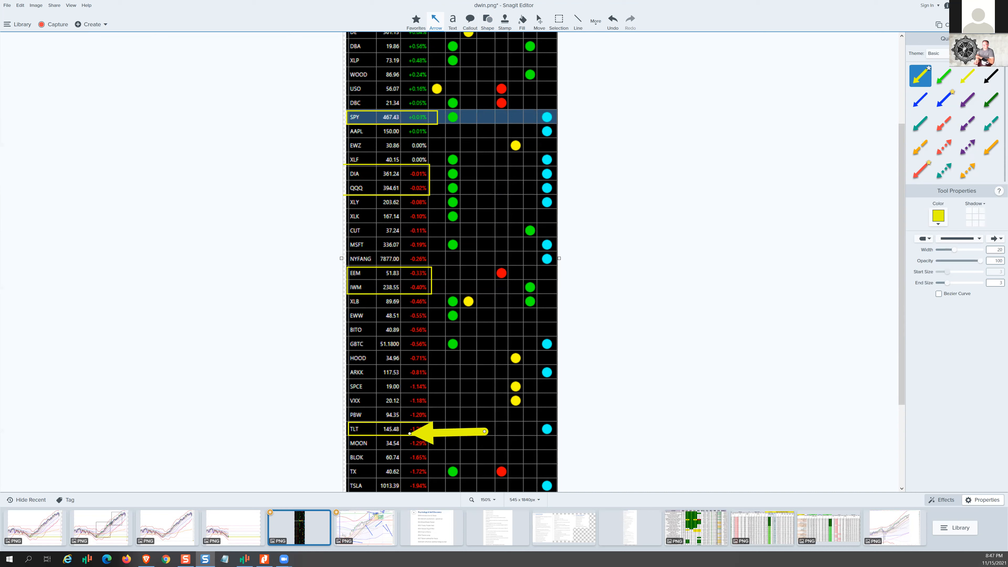
left_click_drag(484, 432, 505, 426)
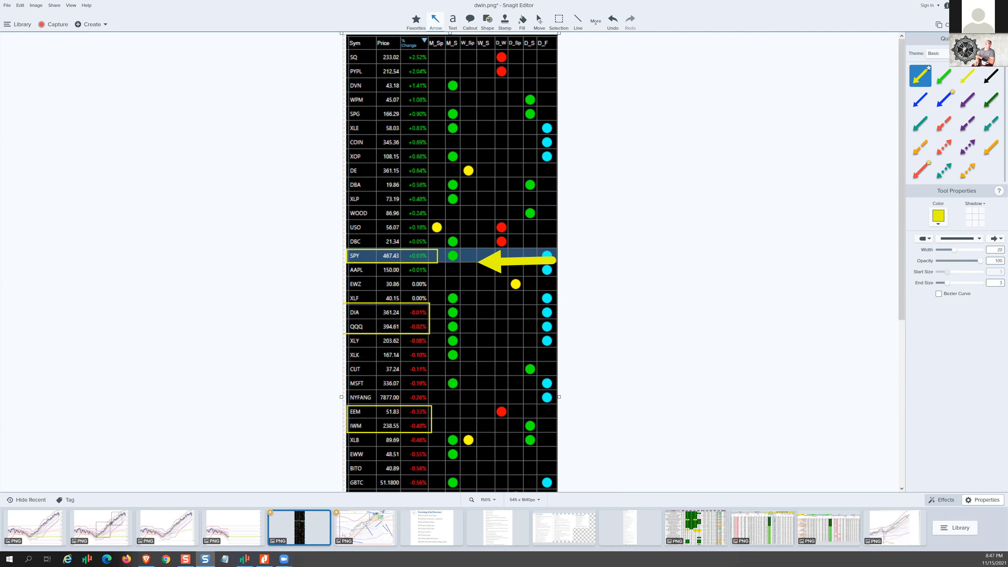
Draw green outline boxes around the XOP row and the WPM–XLE rows
left_click(487, 19)
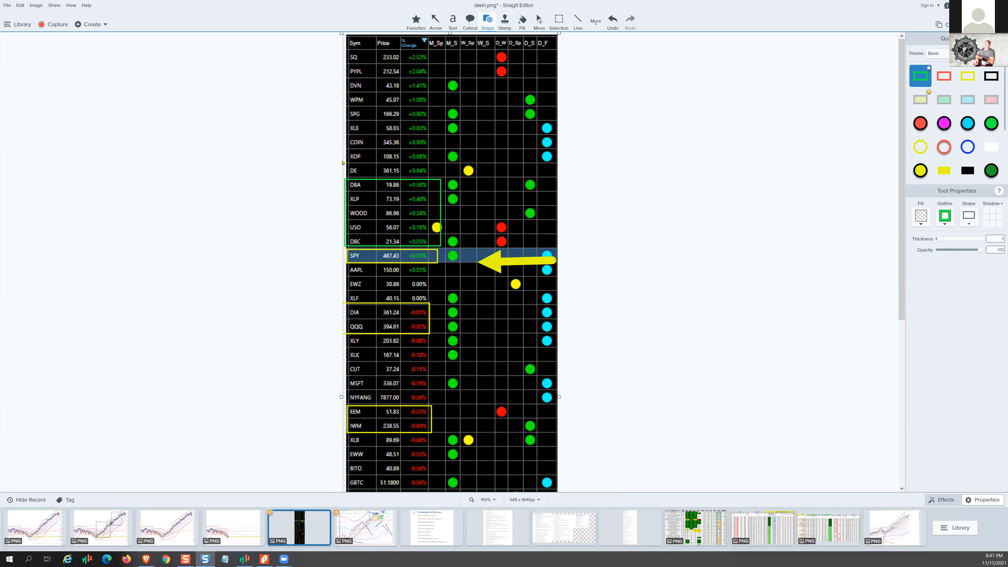
left_click_drag(345, 153, 442, 161)
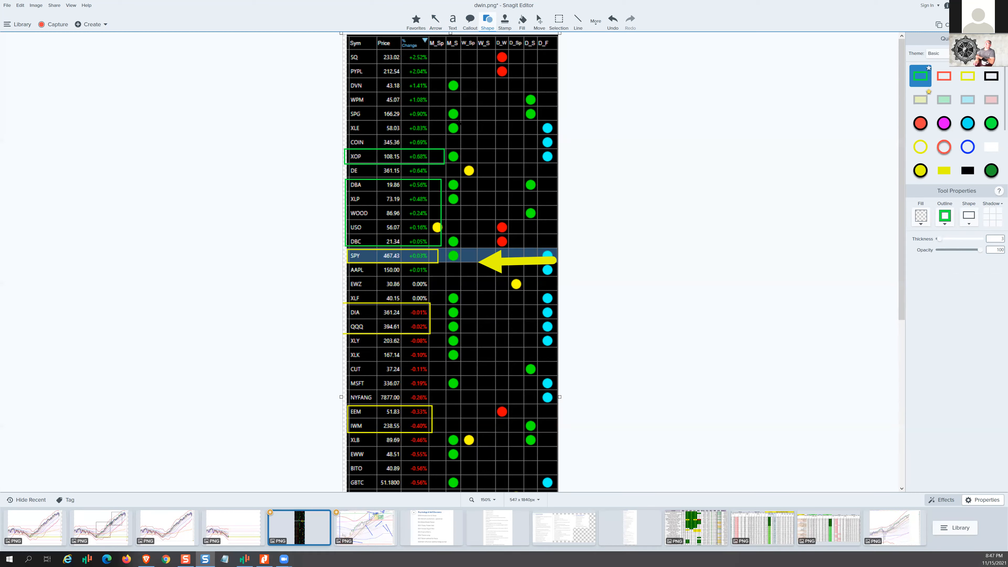
left_click_drag(347, 95, 458, 132)
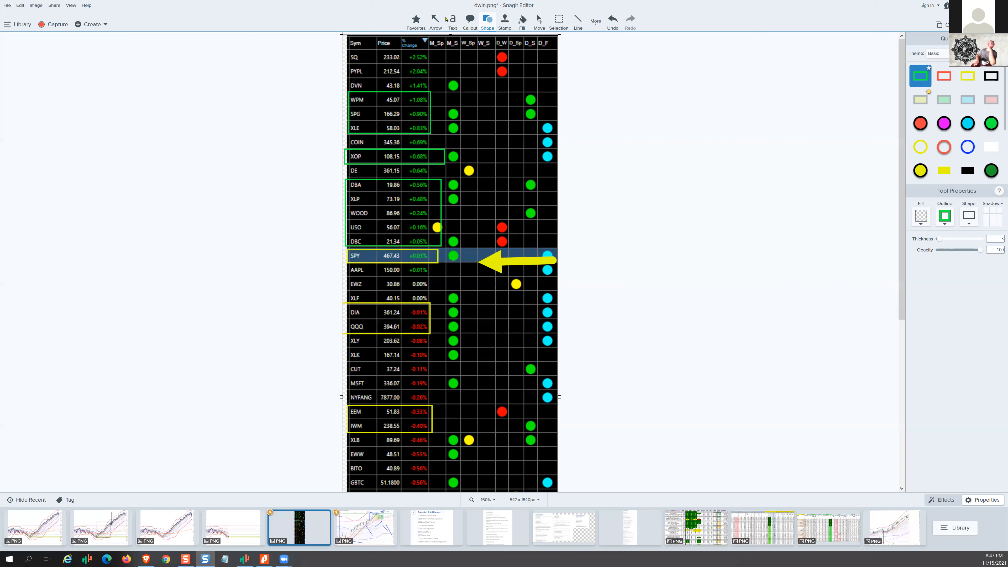
Draw a green arrow at SQ, move it to COIN and leave it on the EWZ row's 0.00% value
left_click(436, 18)
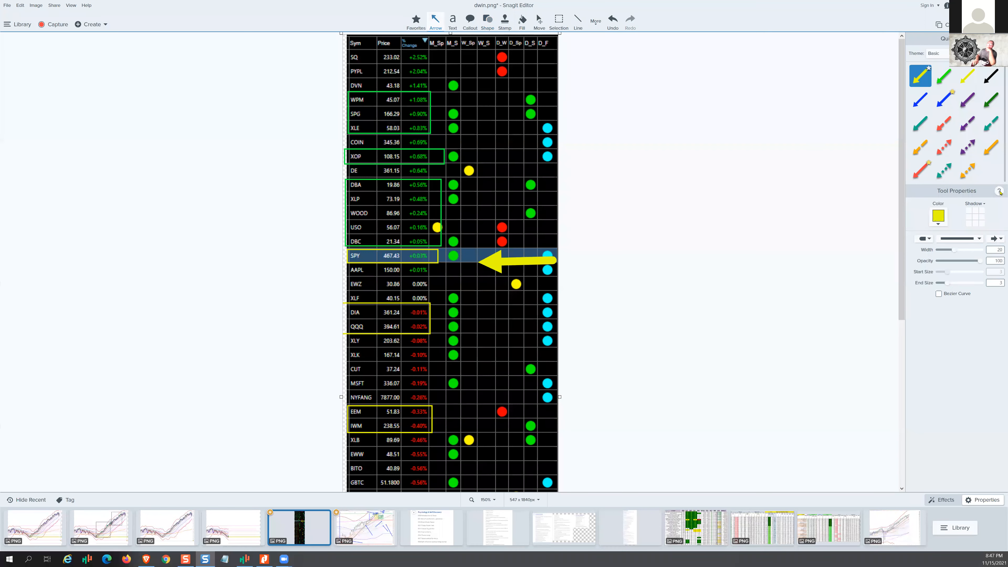
left_click(944, 76)
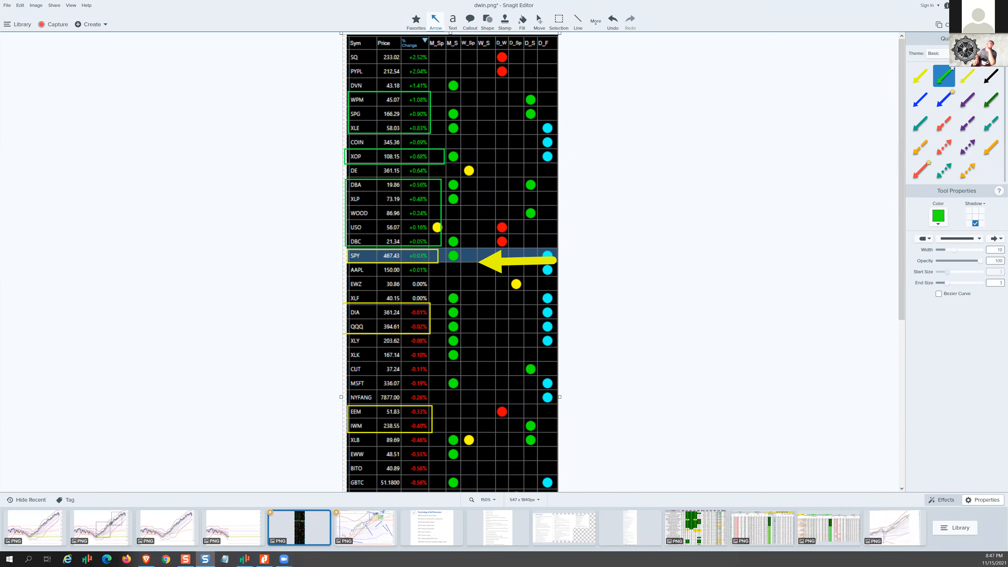
left_click_drag(540, 57, 437, 57)
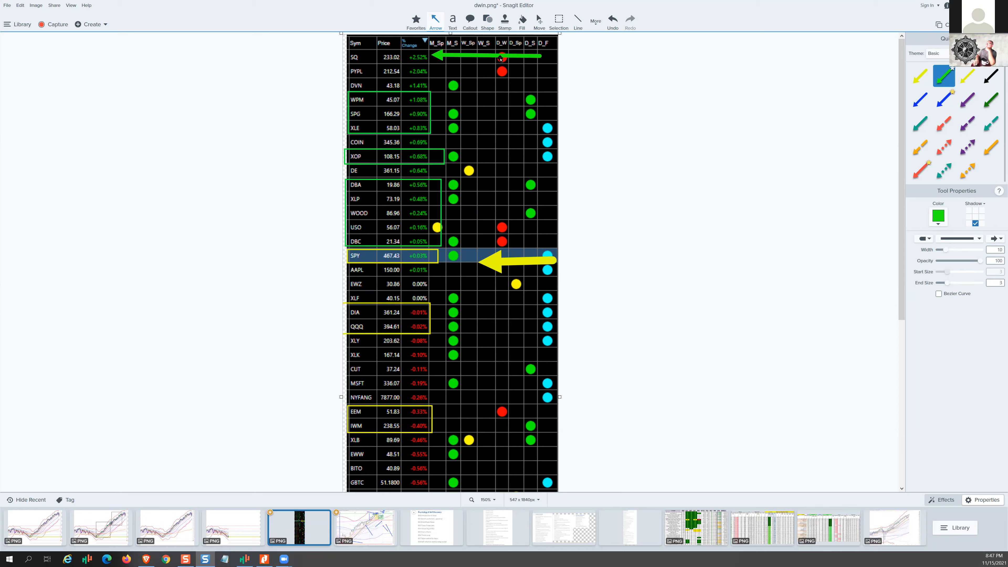
left_click_drag(501, 57, 501, 71)
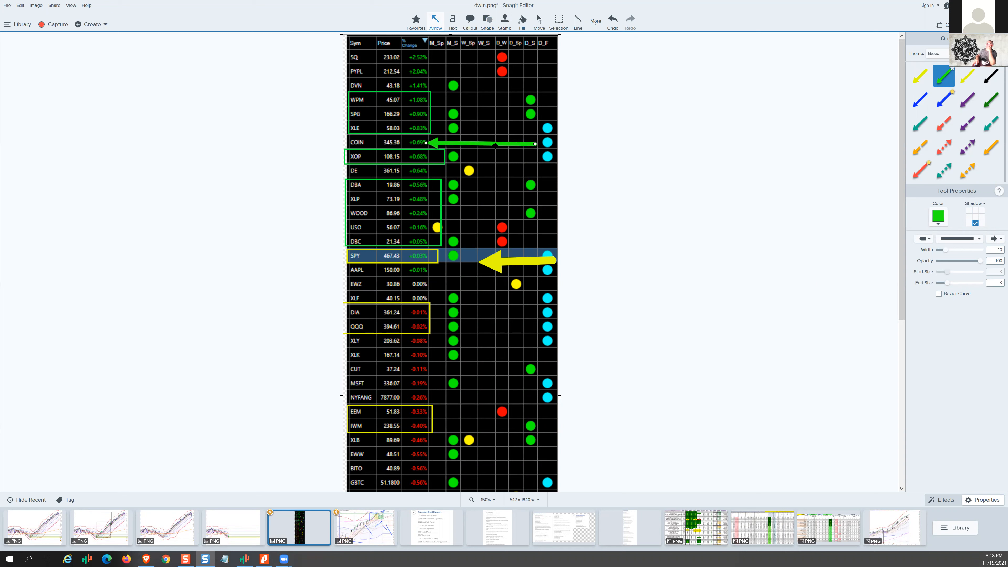
left_click_drag(427, 143, 427, 154)
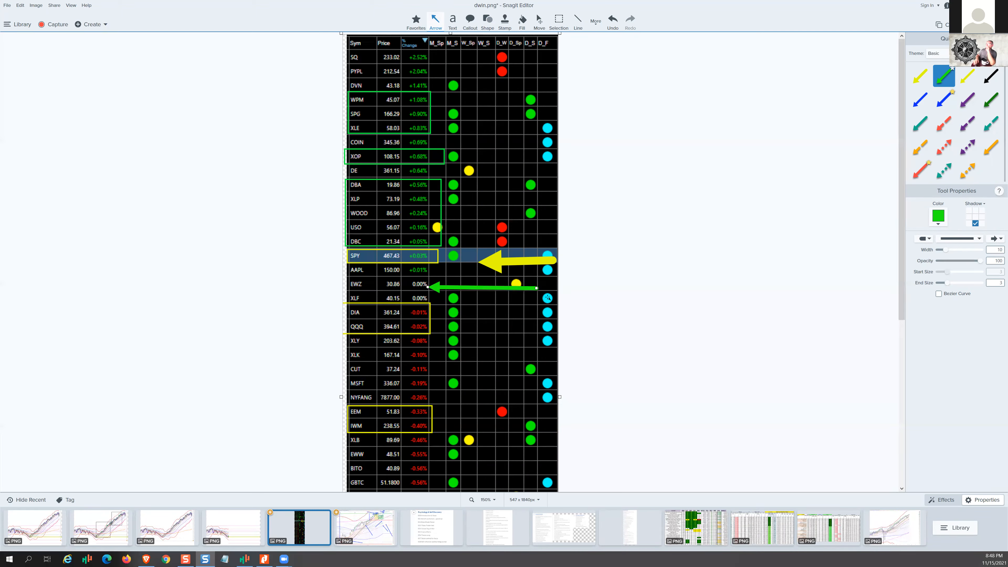
scroll("down", 3)
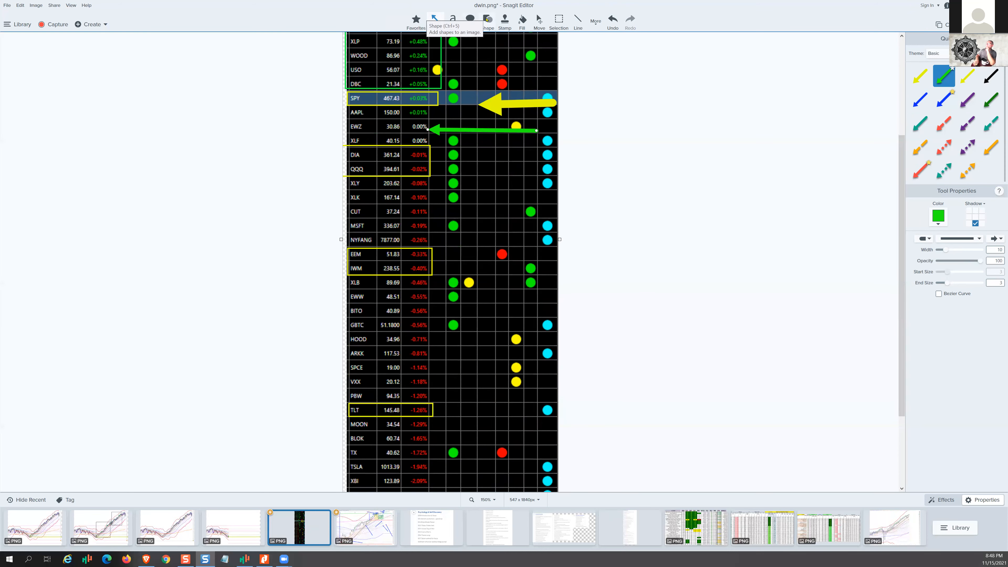
Switch the rectangle colour to red and box the EWZ row, nudging the green arrow aside
left_click(487, 20)
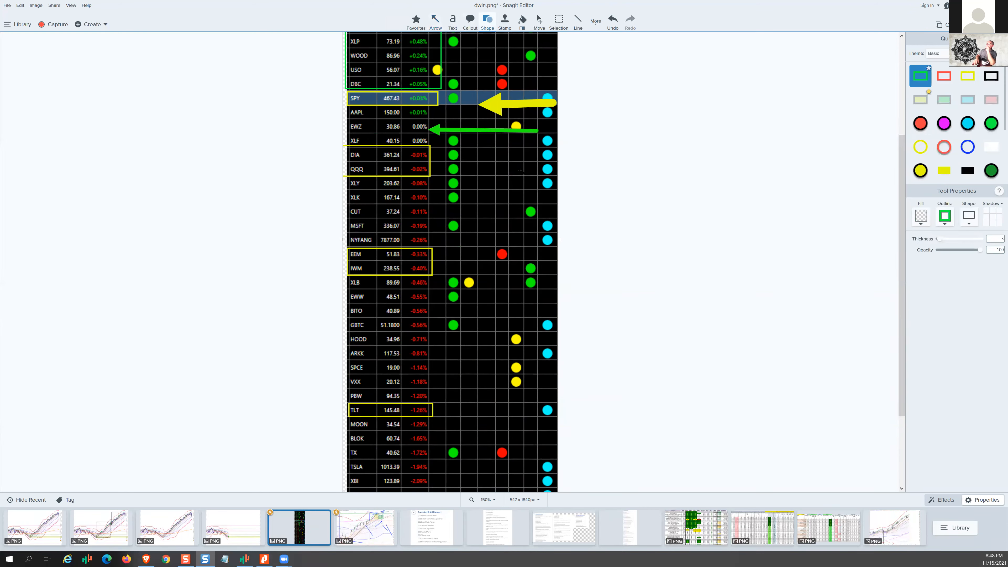
scroll("down", 3)
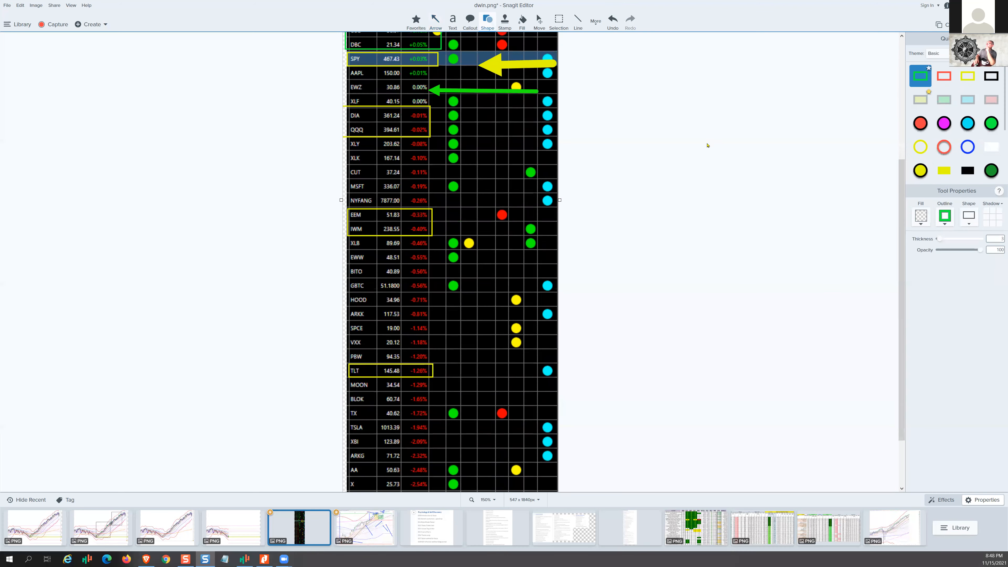
left_click(943, 76)
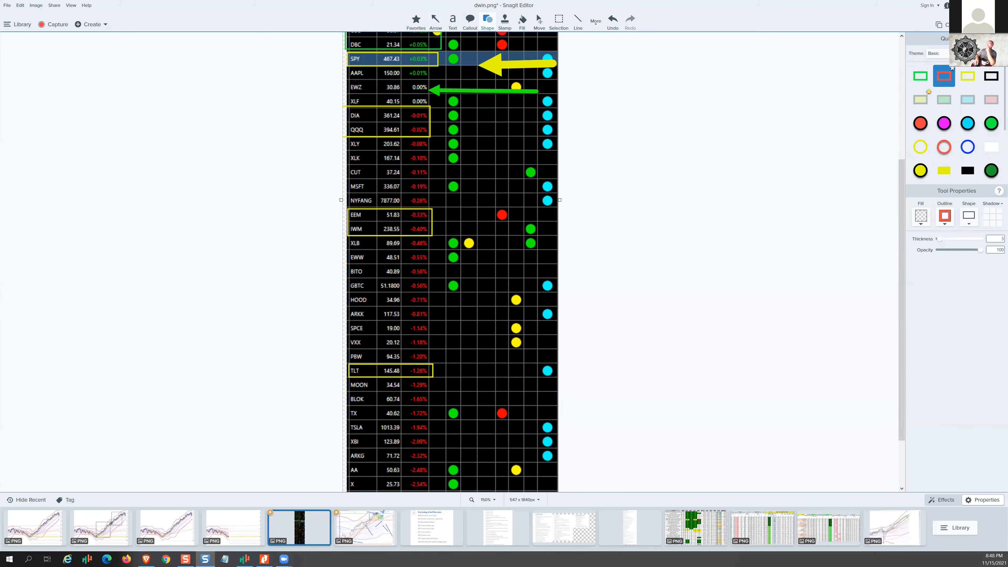
left_click_drag(347, 81, 431, 108)
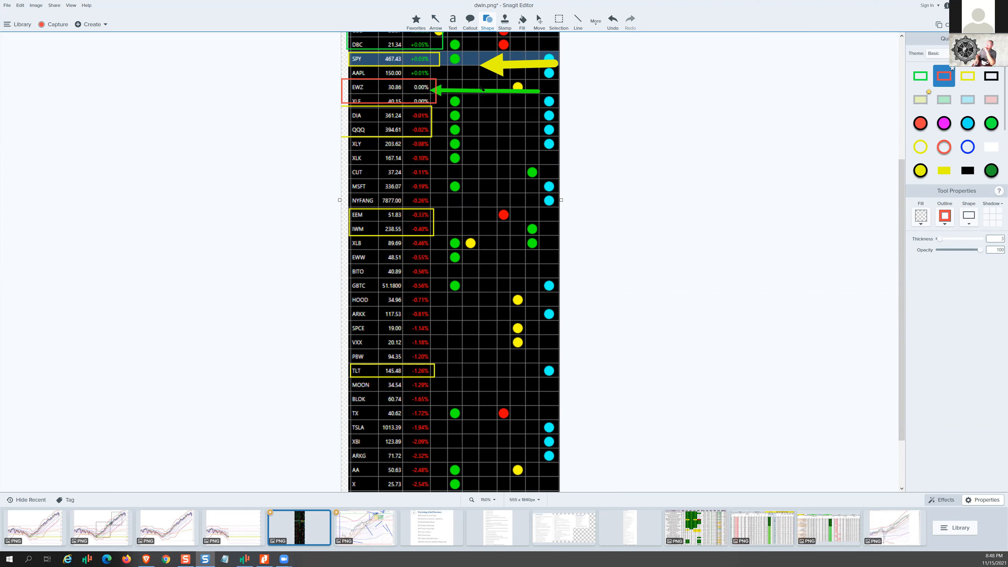
left_click(436, 18)
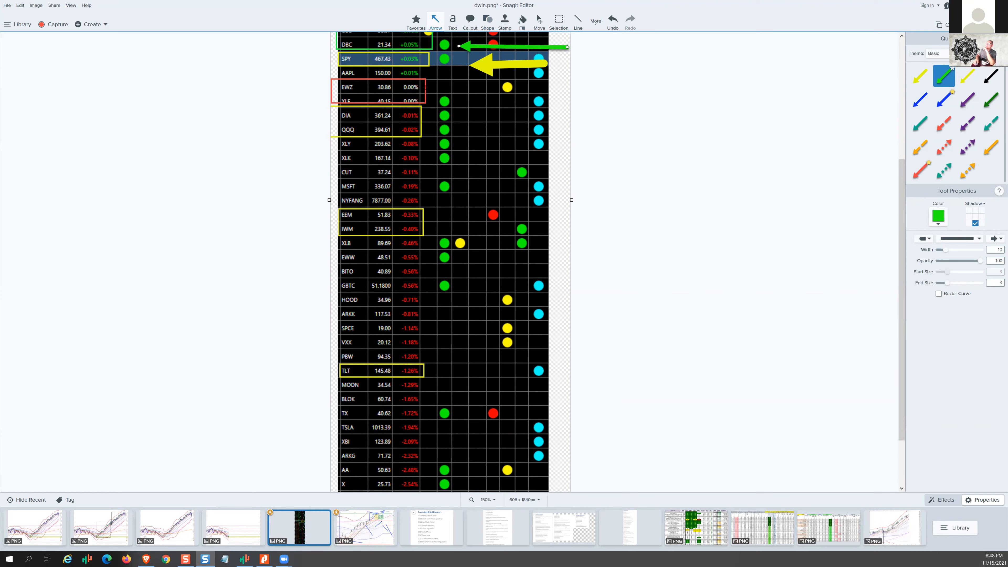
left_click(487, 19)
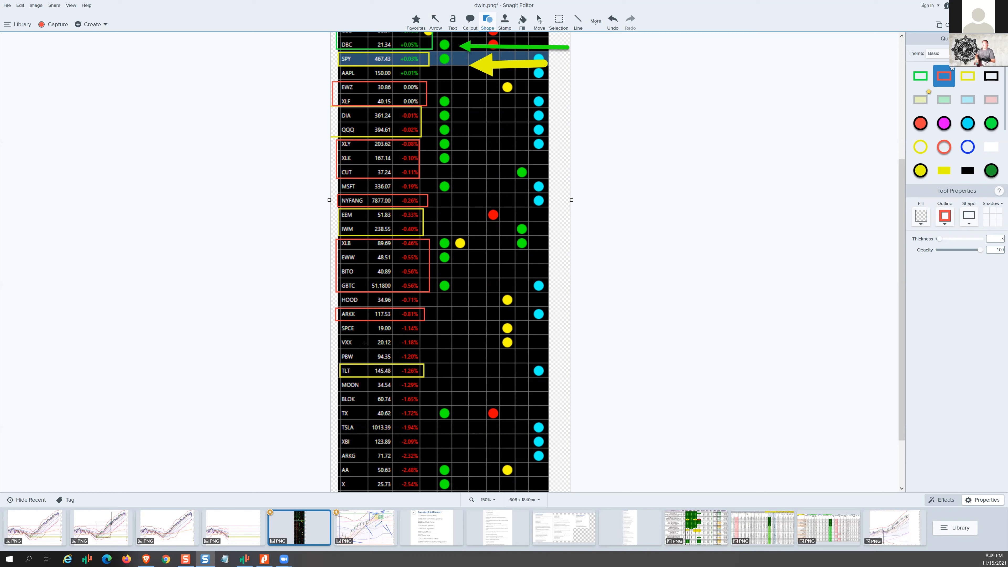
Box the VXX/PBW rows, the MOON/BLOK rows and the LIT row in red
left_click_drag(340, 335, 425, 362)
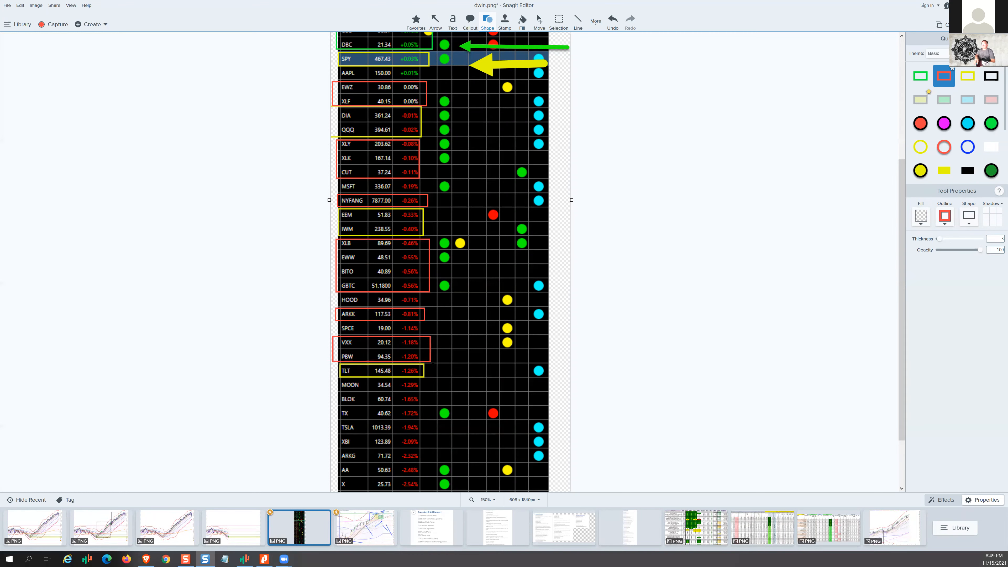
scroll("down", 3)
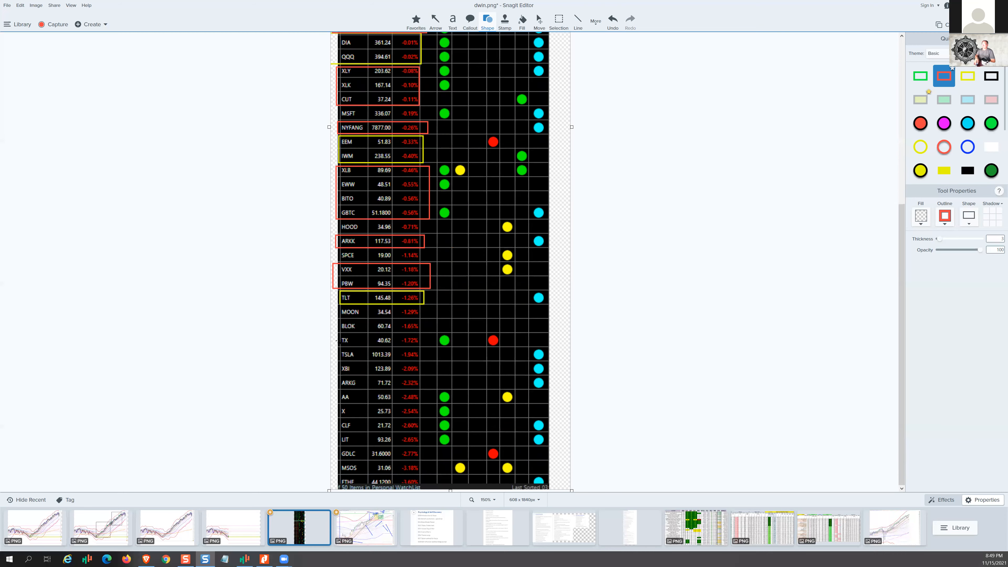
left_click_drag(337, 306, 424, 318)
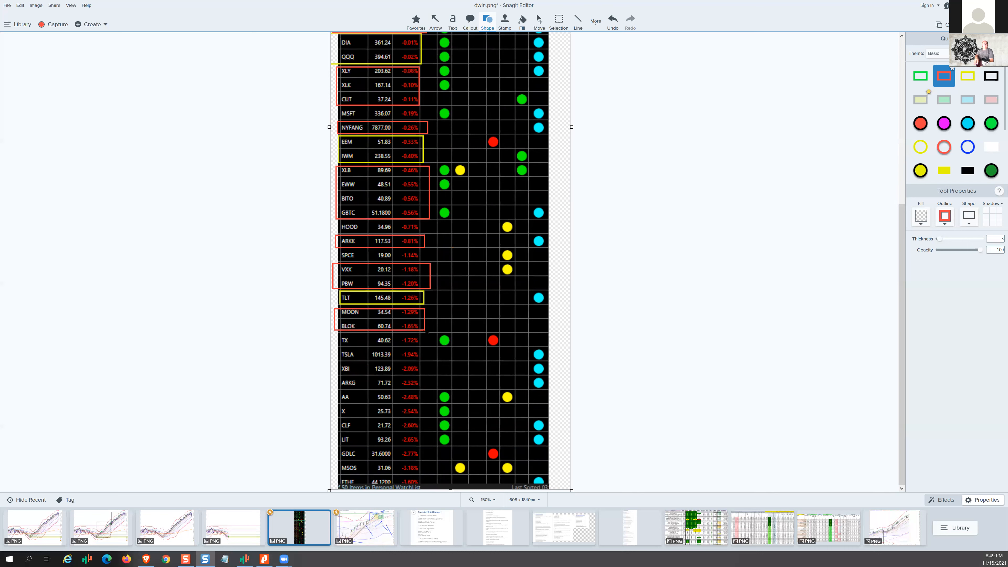
mouse_move(333, 362)
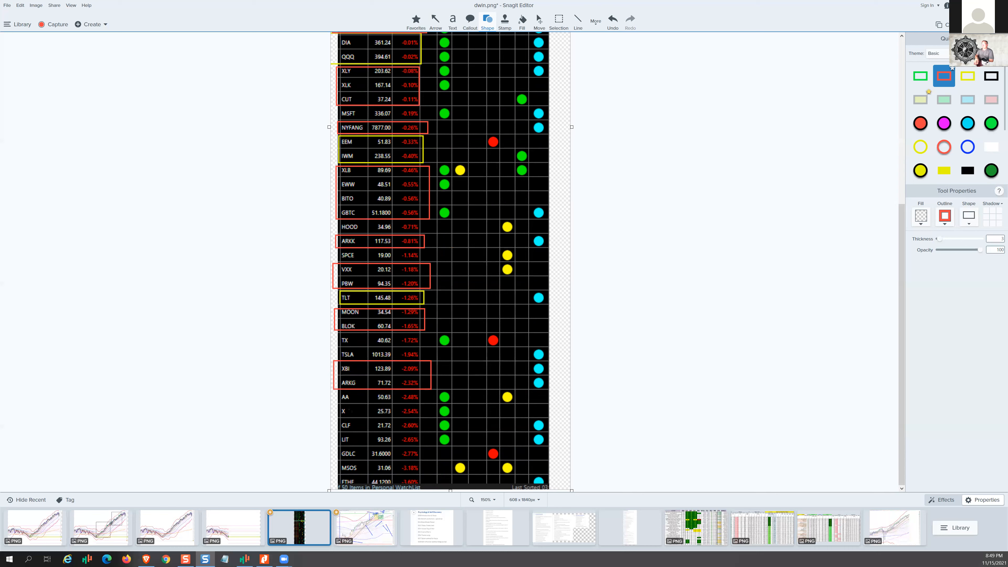
left_click_drag(337, 434, 424, 446)
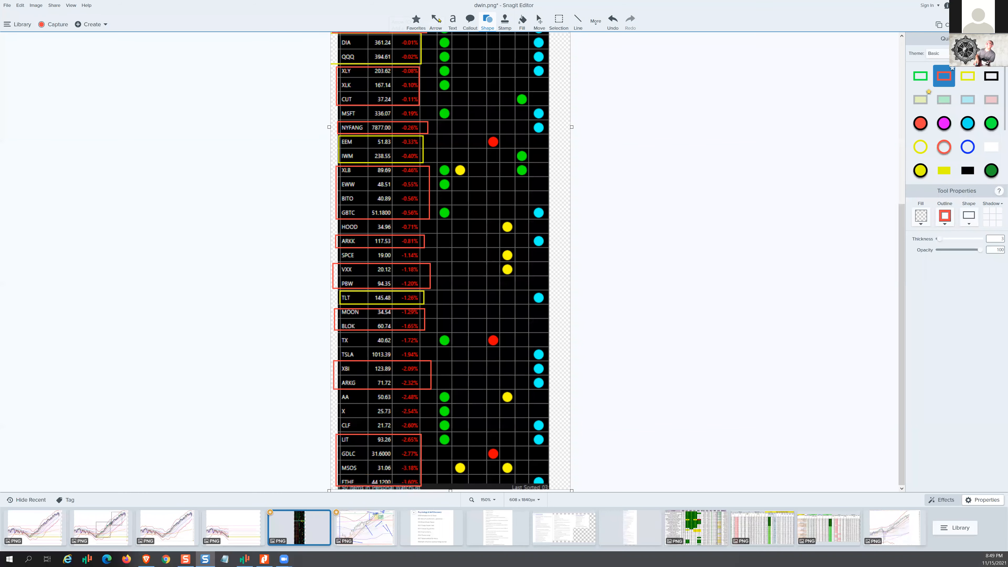
Draw a red arrow pointing at the TSLA row above the XBI/ARKG box and adjust it
left_click(435, 20)
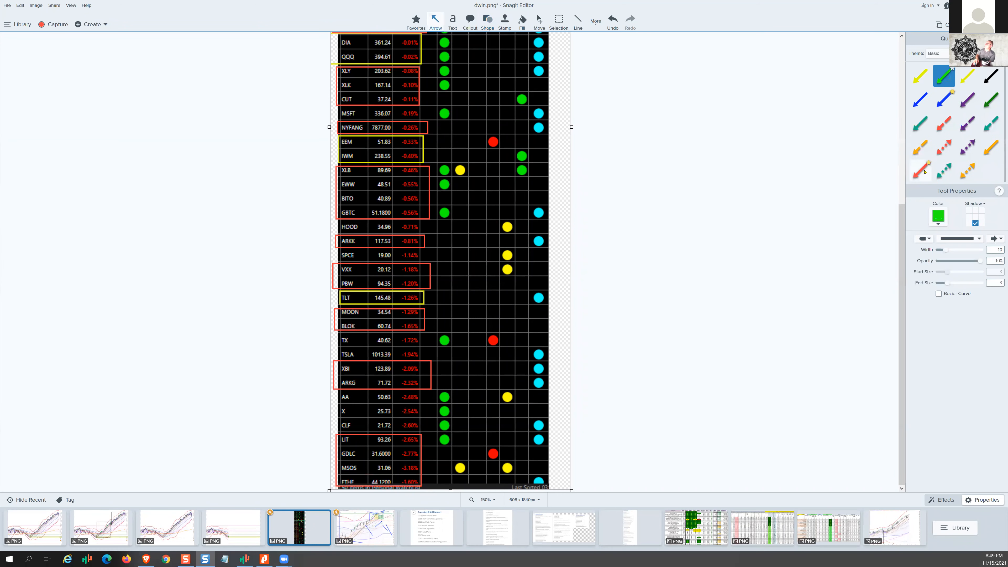
left_click_drag(527, 423, 443, 425)
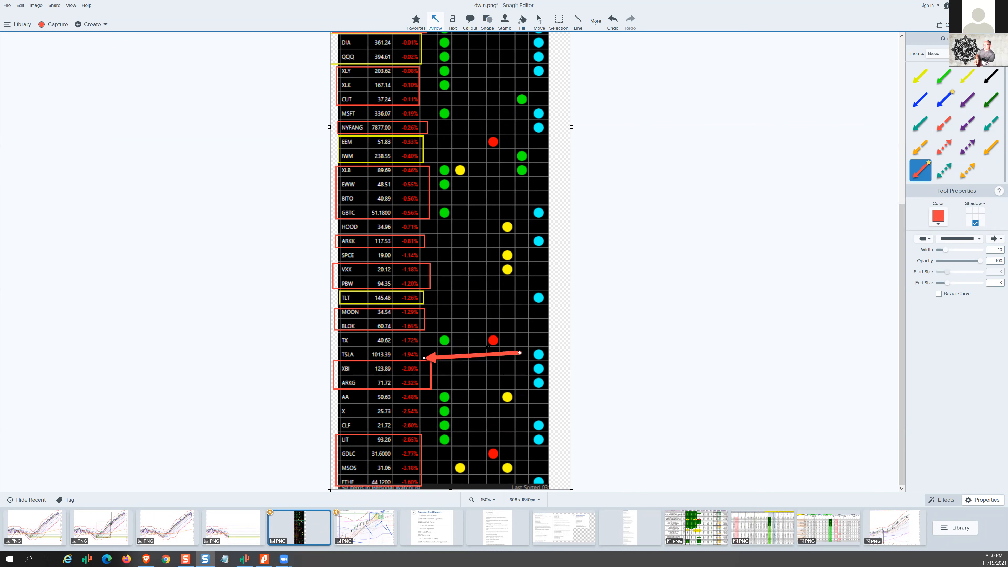
left_click_drag(519, 353, 492, 352)
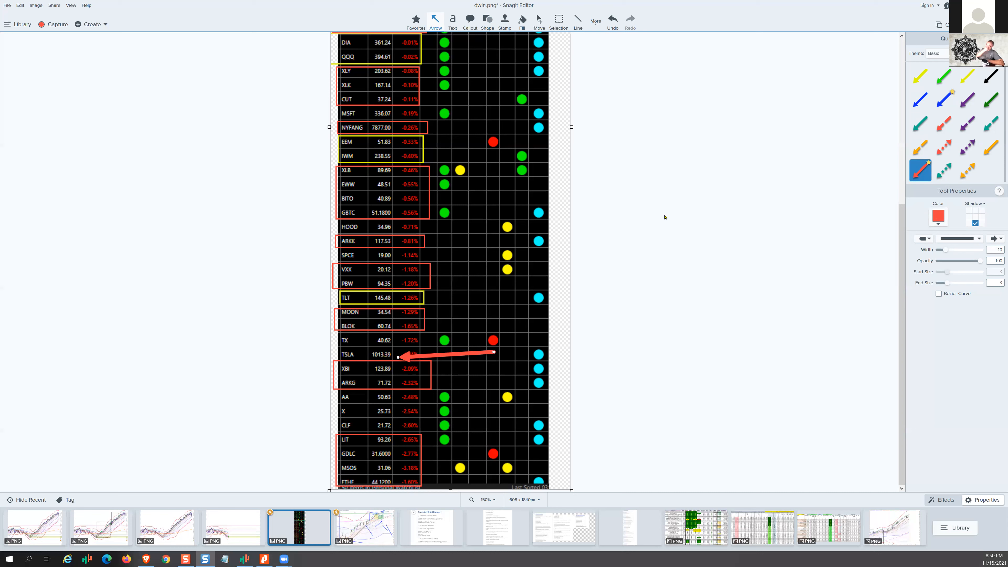
mouse_move(856, 7)
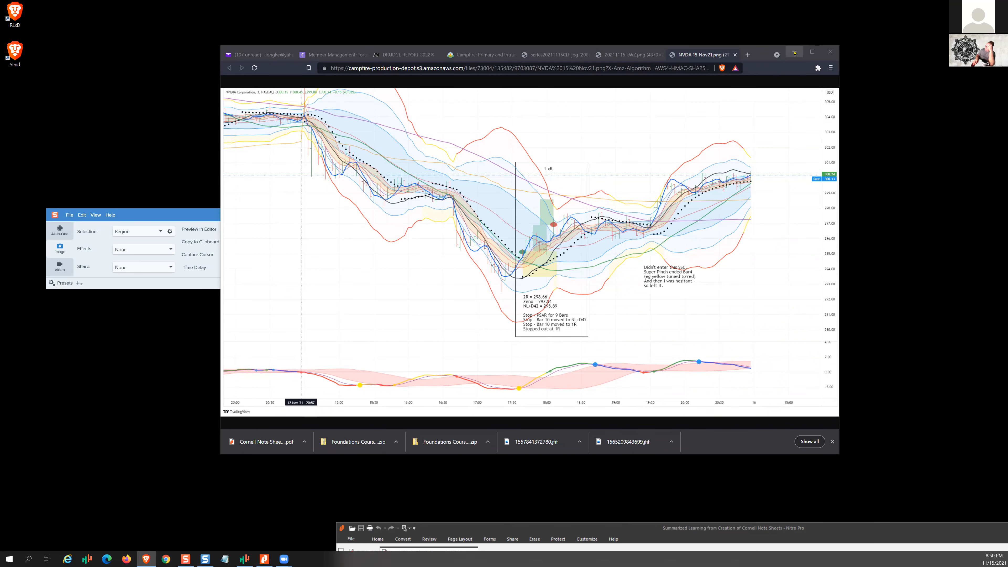
mouse_move(794, 51)
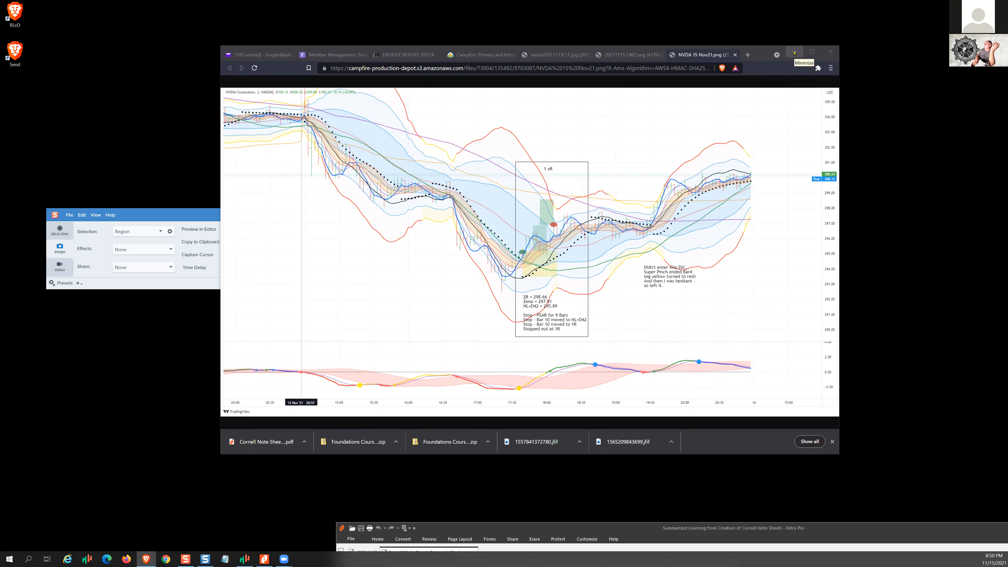
Maximize the Brave window and switch to the series20211115CLF.jpg chart tab
left_click(811, 51)
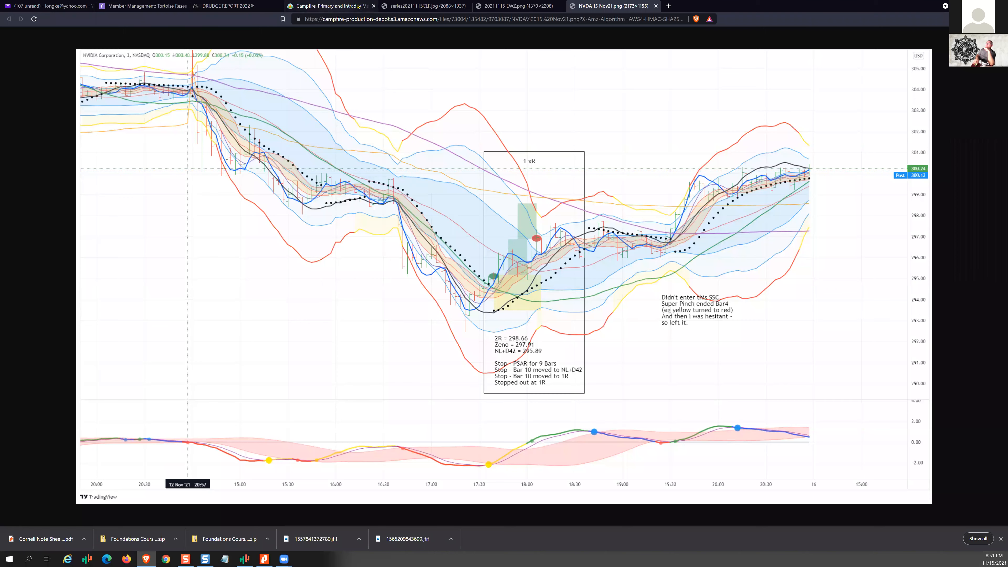
left_click(400, 5)
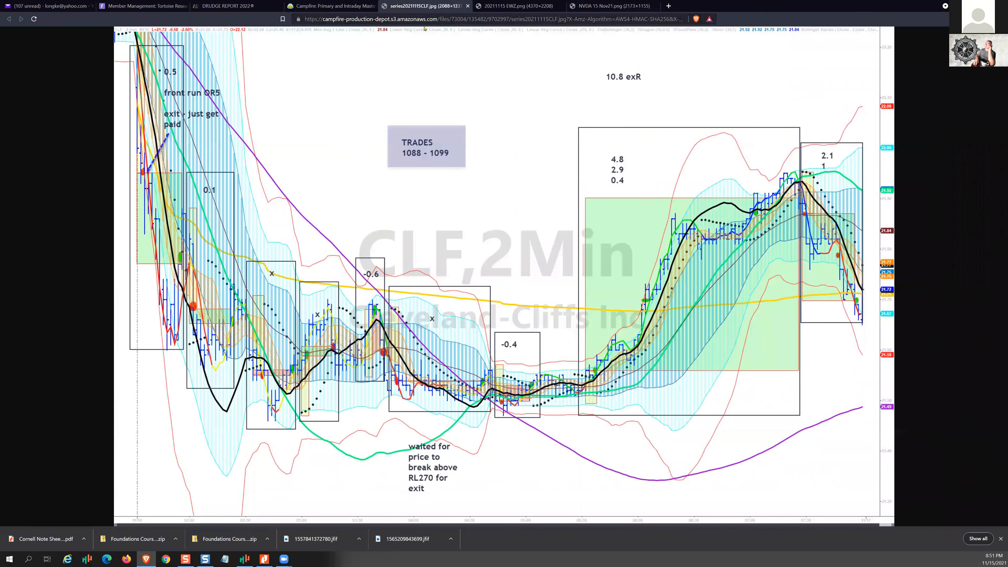
mouse_move(635, 88)
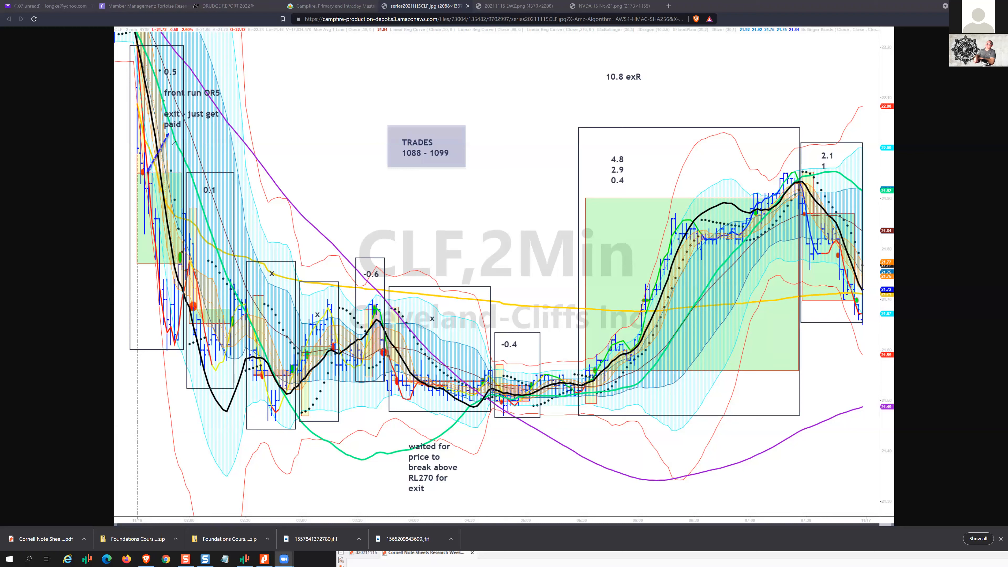
mouse_move(374, 73)
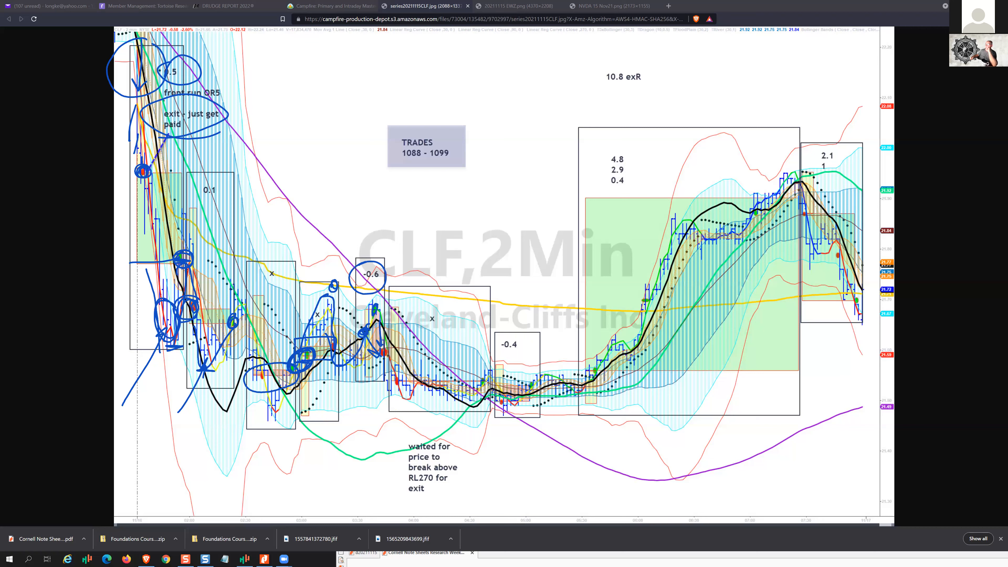
Circle the price bars above the waited-for-price note and the following bars in blue ink
left_click_drag(379, 389, 488, 389)
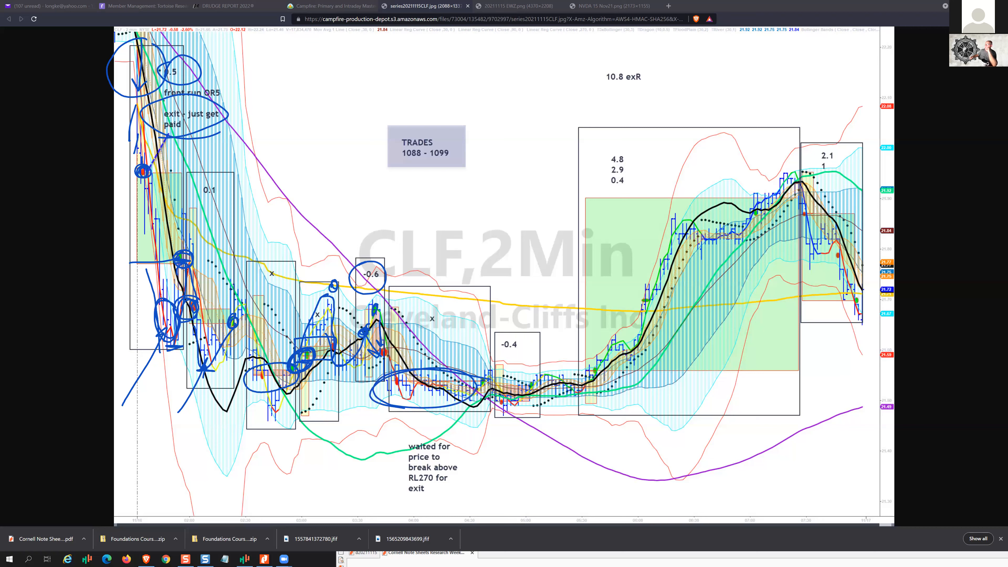
left_click_drag(479, 386, 533, 417)
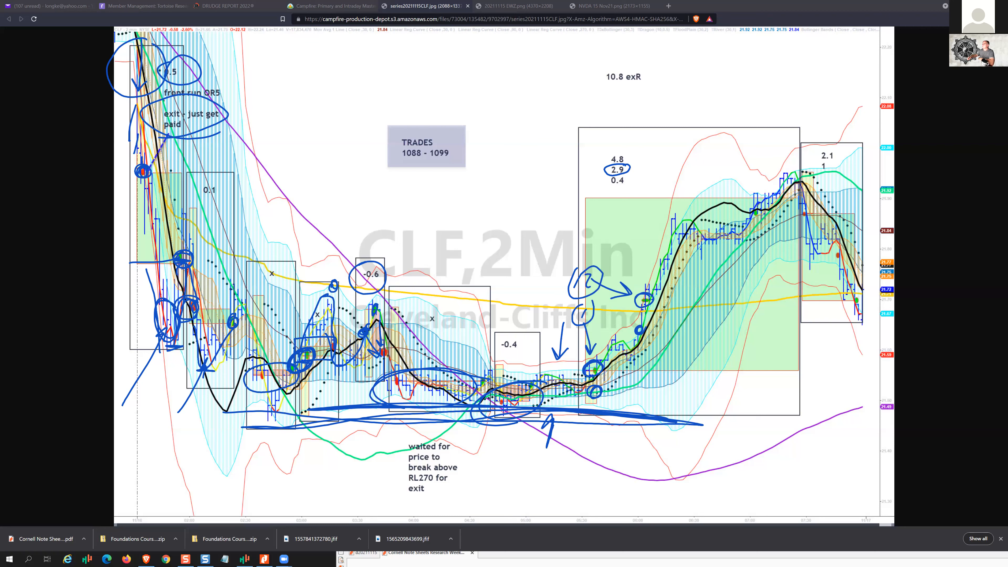
Mark the big green trade's entries and circle its 4.8, 2.9 and 0.4 results in blue
left_click_drag(714, 166, 755, 205)
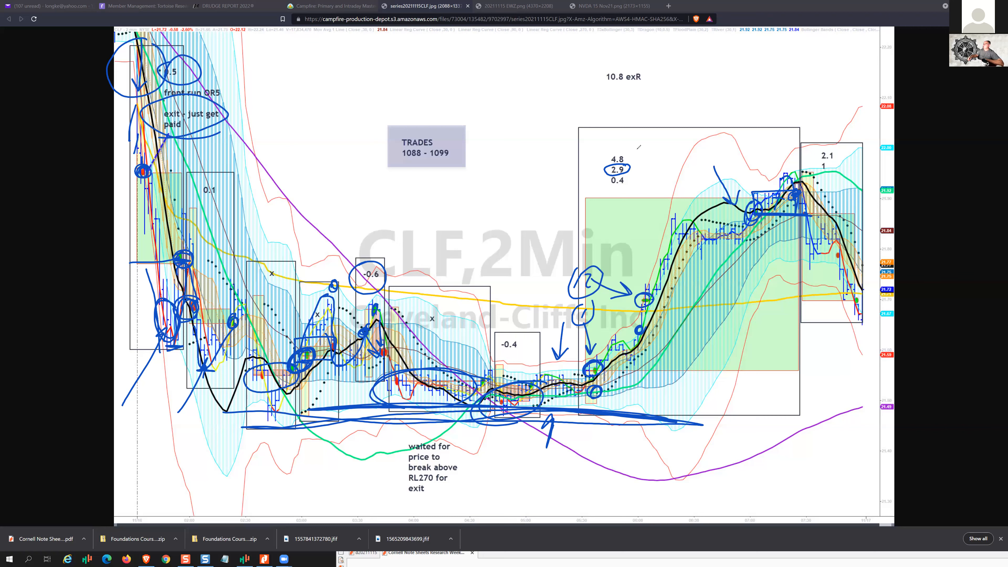
left_click_drag(592, 148, 649, 190)
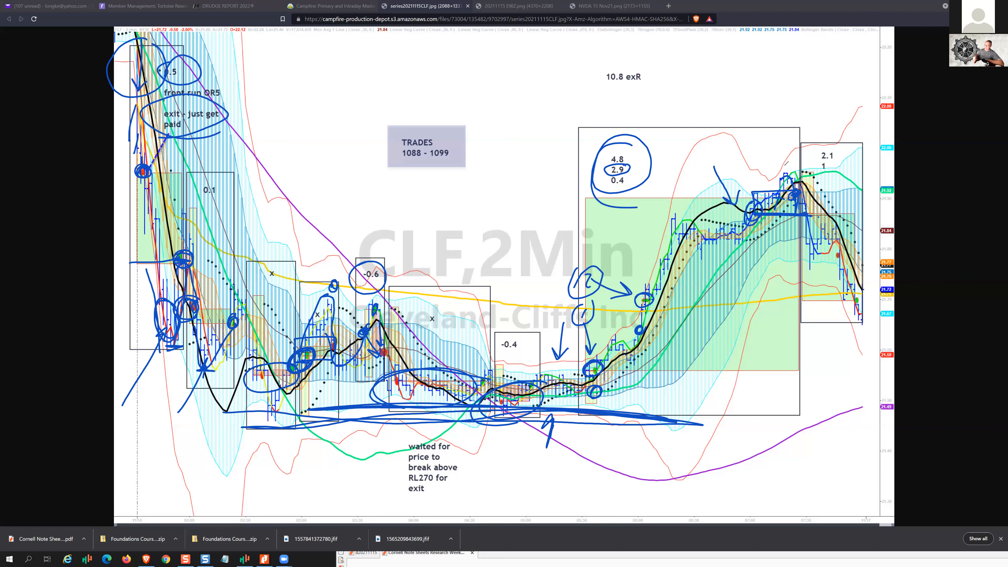
mouse_move(542, 73)
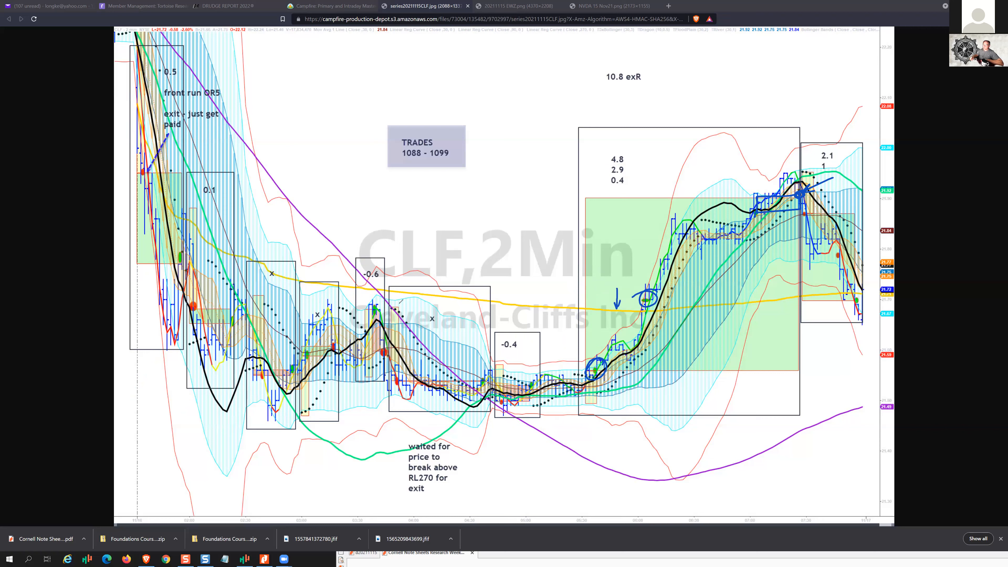
Mark the rally entries and the final trade's exit on the CLF chart in blue ink
left_click_drag(302, 313, 637, 328)
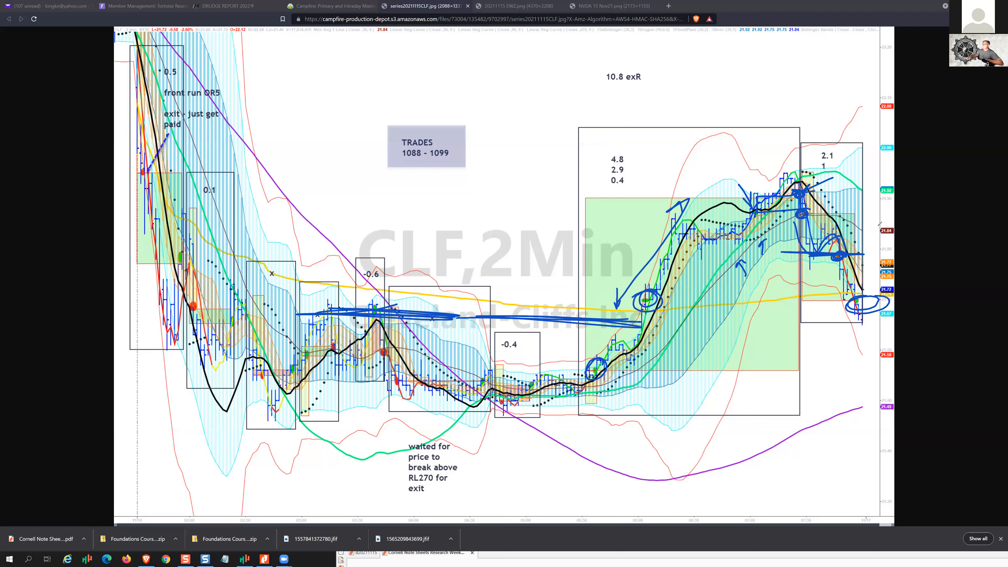
left_click_drag(803, 180, 848, 148)
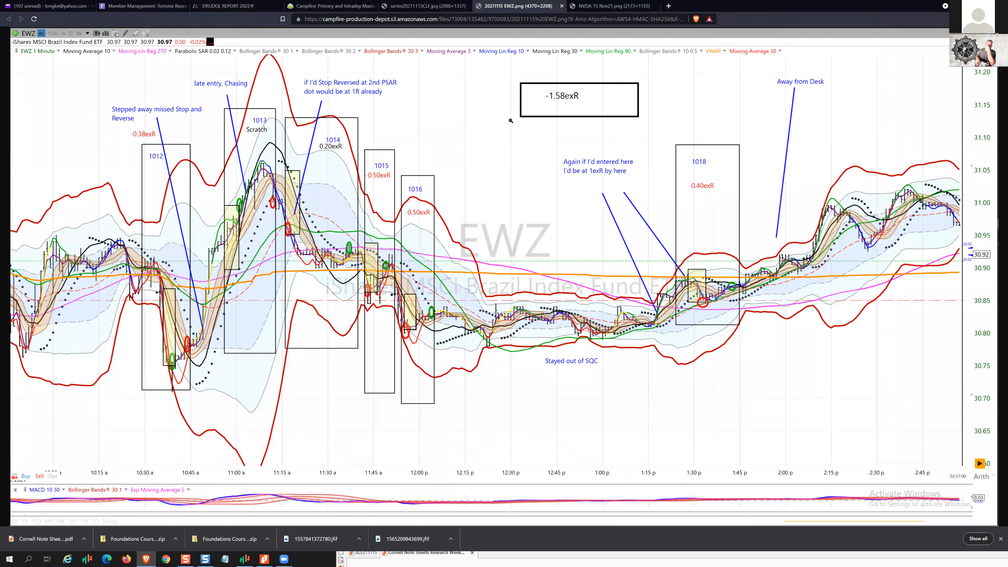
mouse_move(420, 158)
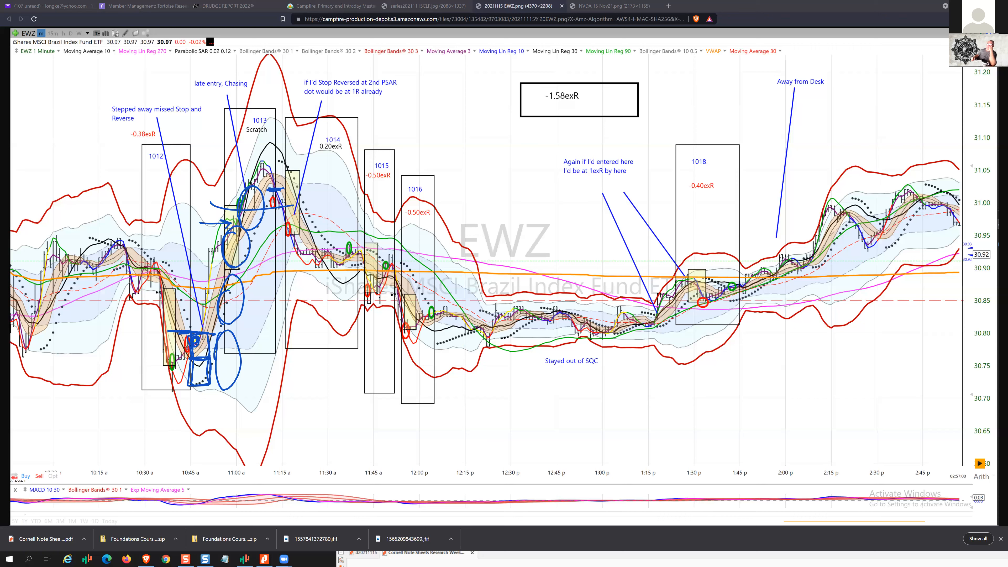
Sketch final blue marks over the EWZ trade areas, then move to the NVDA 15 Nov21 chart
left_click_drag(550, 109, 582, 111)
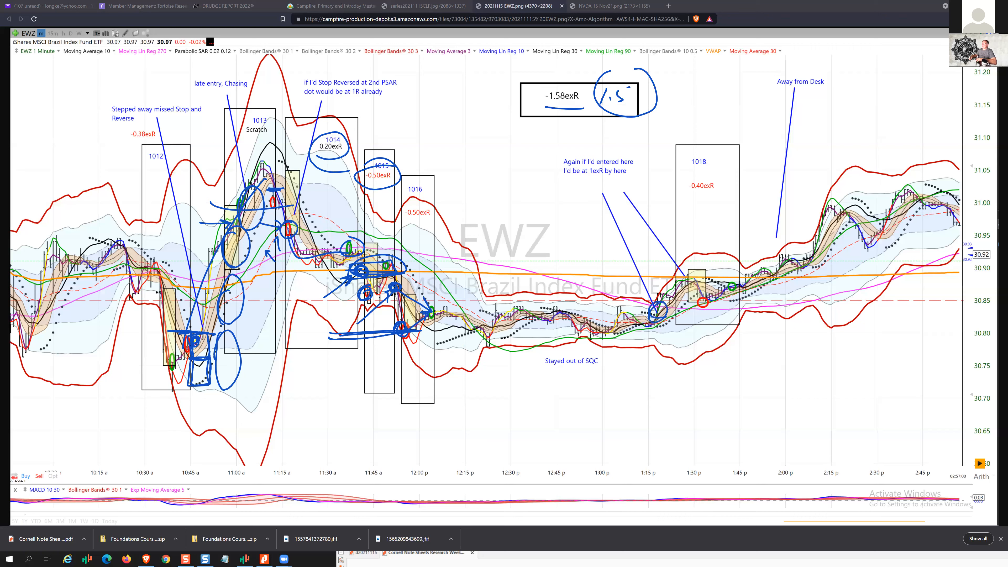
left_click_drag(630, 398, 633, 334)
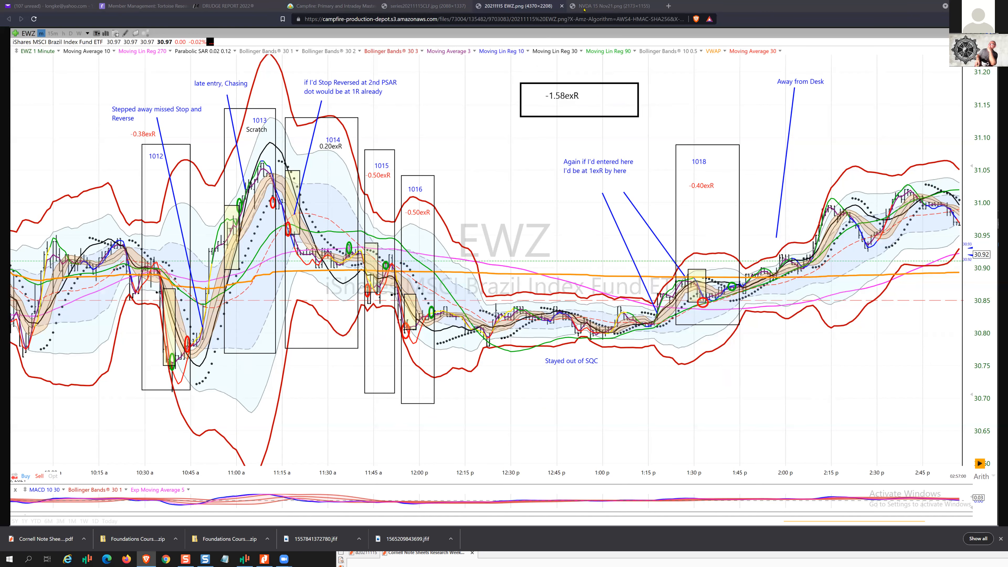
left_click(609, 6)
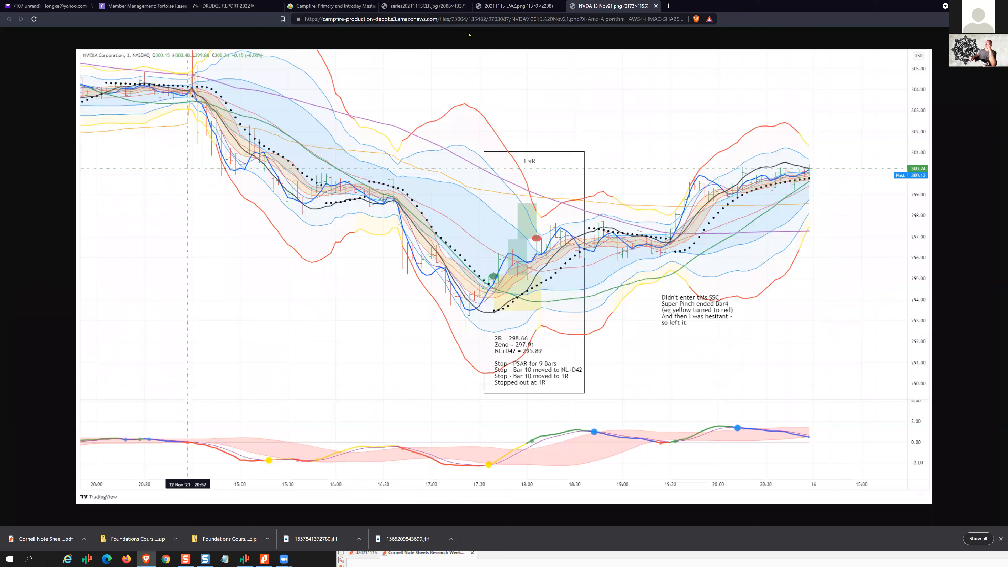
mouse_move(418, 68)
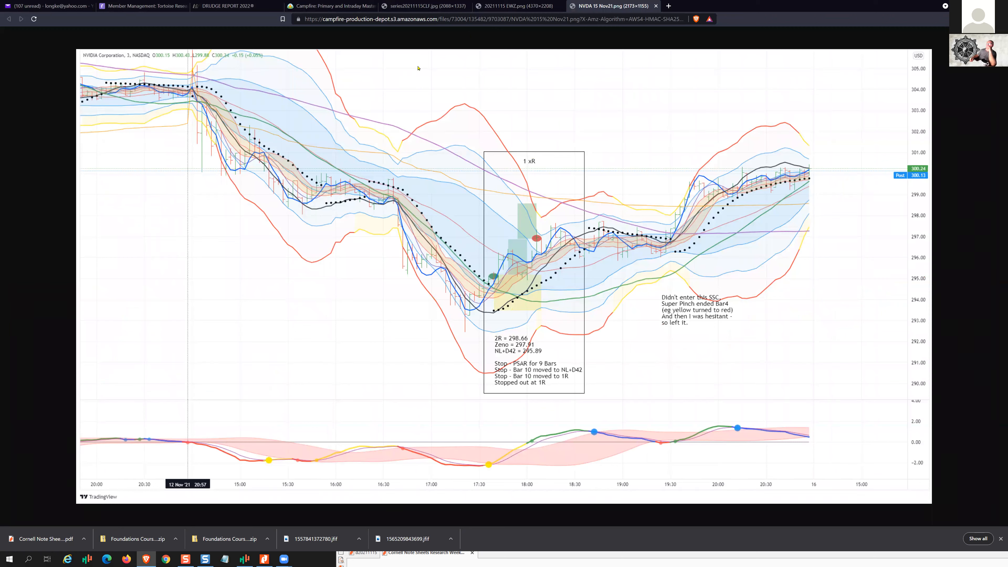
mouse_move(471, 113)
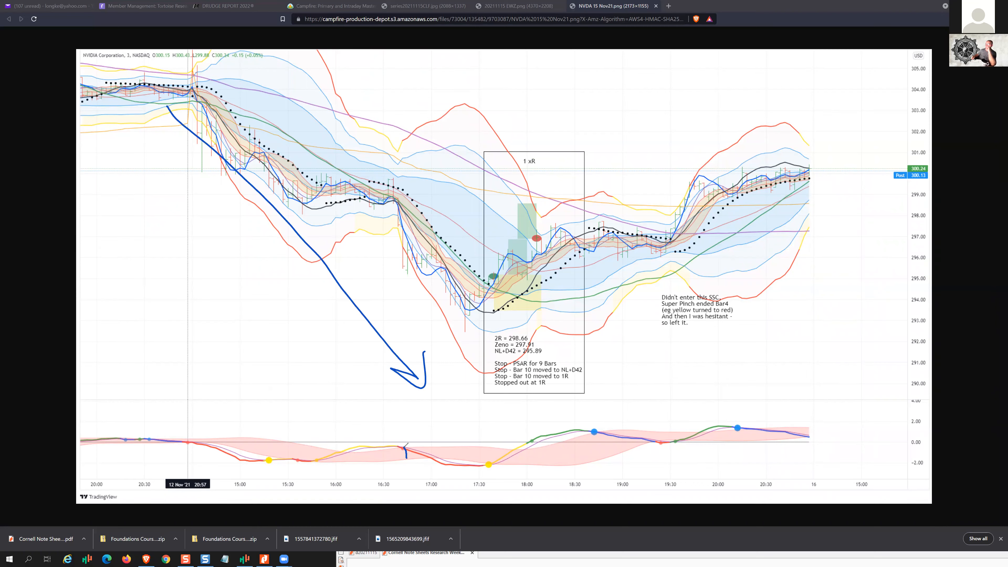
Sketch arrows along the NVDA downtrend and down from the early peak
left_click_drag(408, 450, 492, 469)
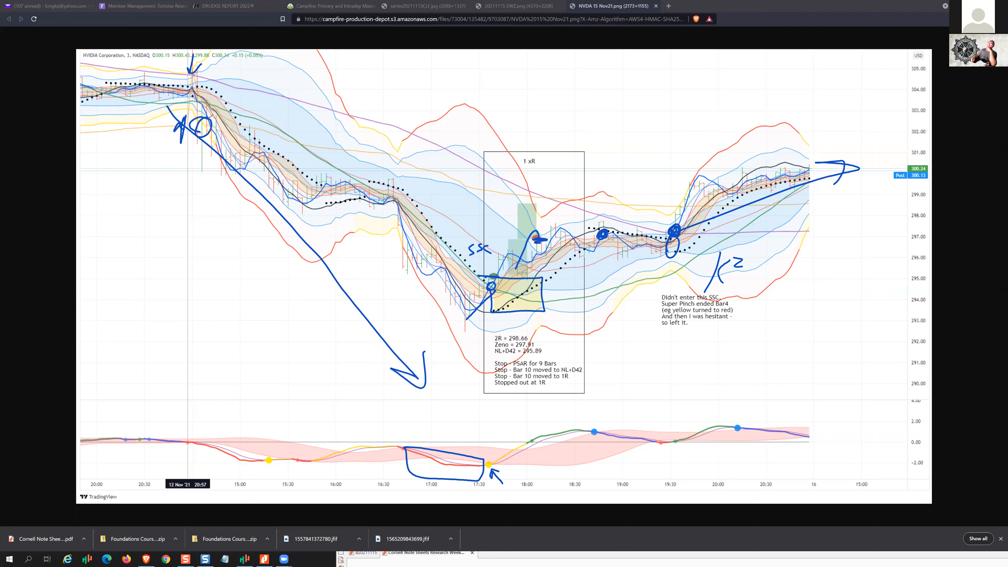
left_click_drag(196, 138, 183, 327)
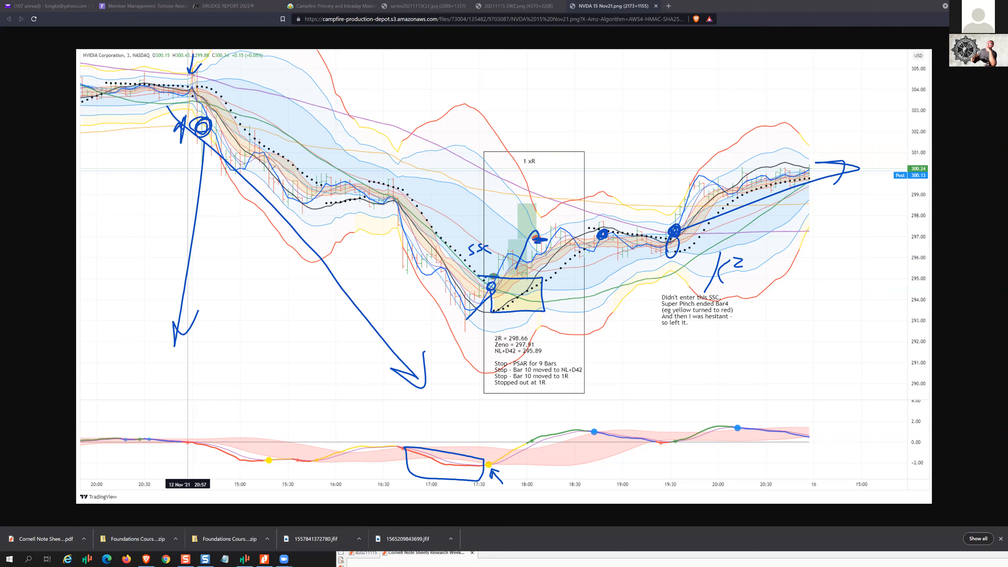
left_click_drag(270, 174, 264, 303)
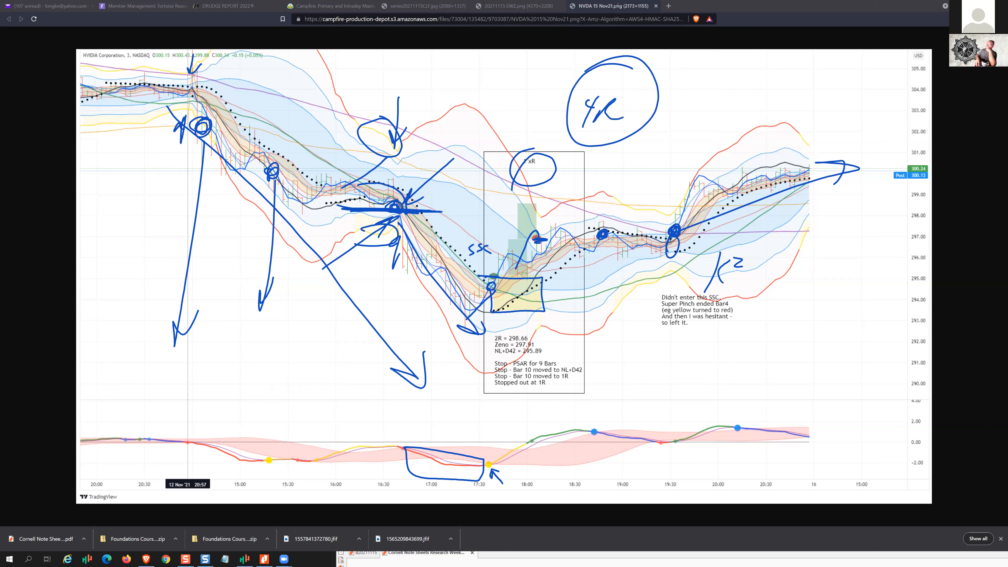
mouse_move(565, 54)
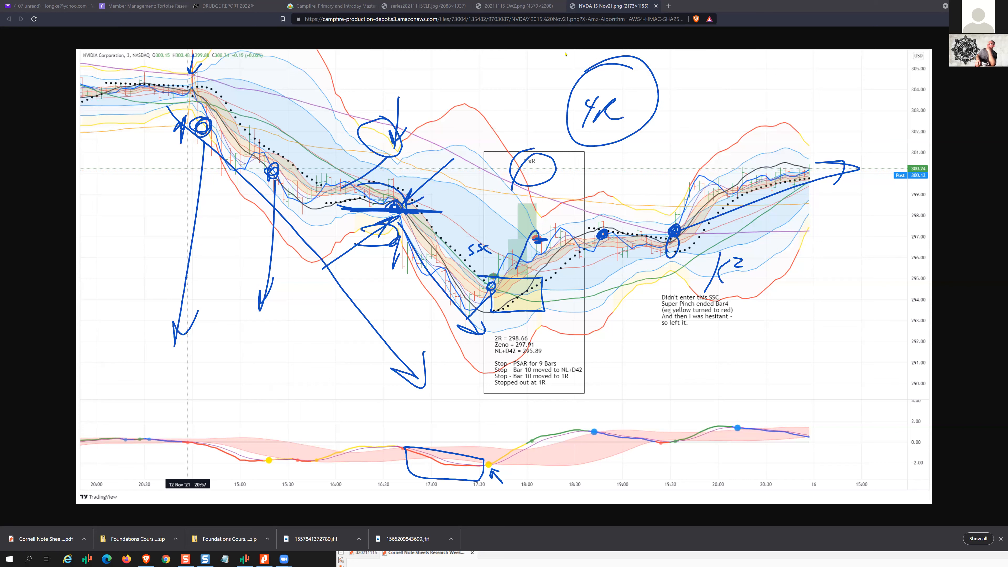
mouse_move(538, 63)
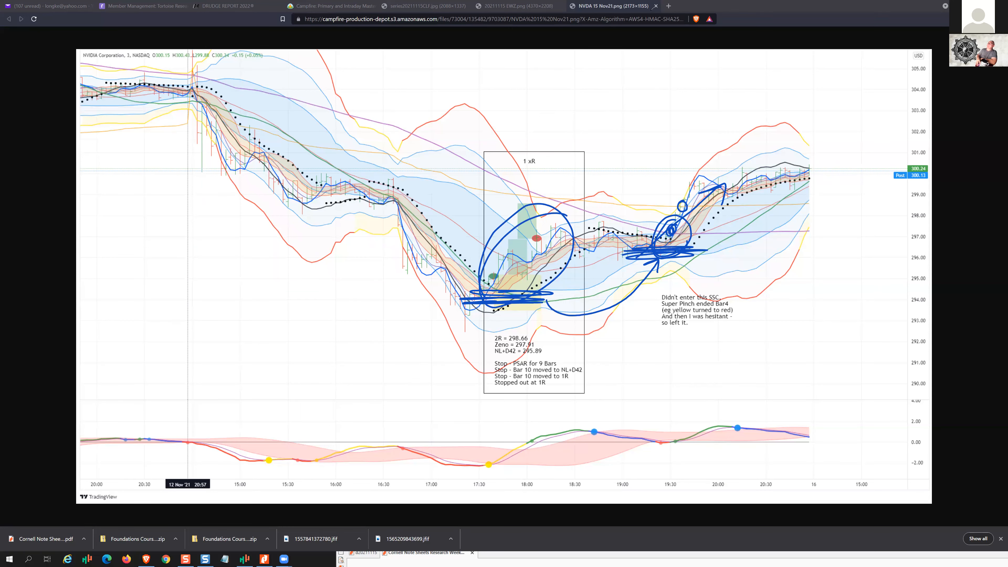
Return to Snagit Editor and load the quiz entry chart from the recent captures tray
left_click(516, 6)
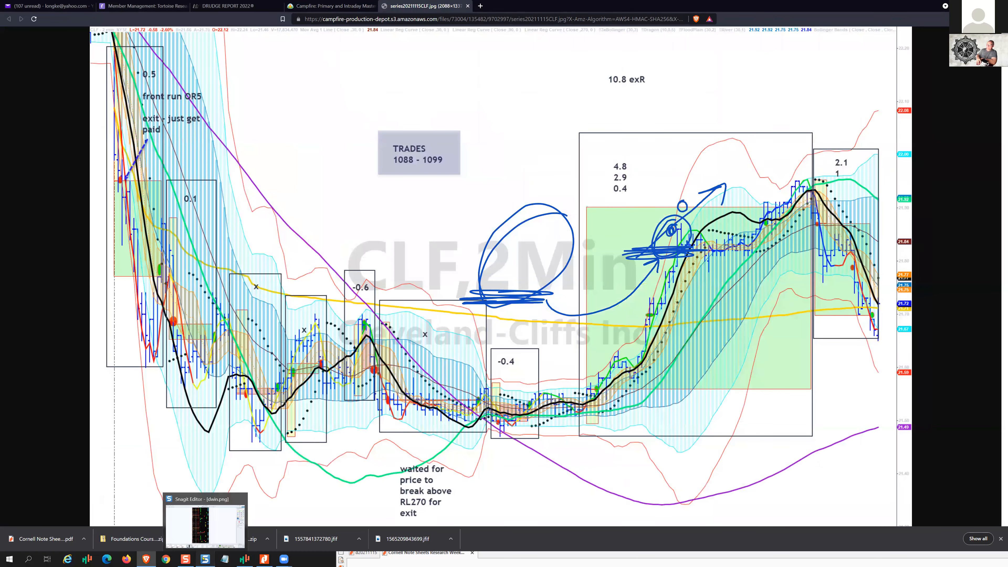
left_click(205, 525)
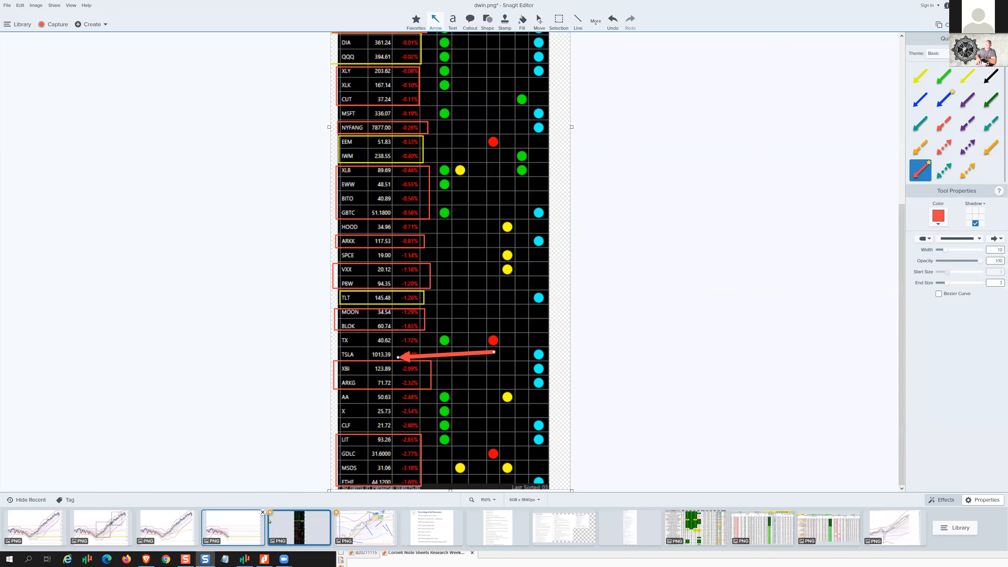
left_click(233, 527)
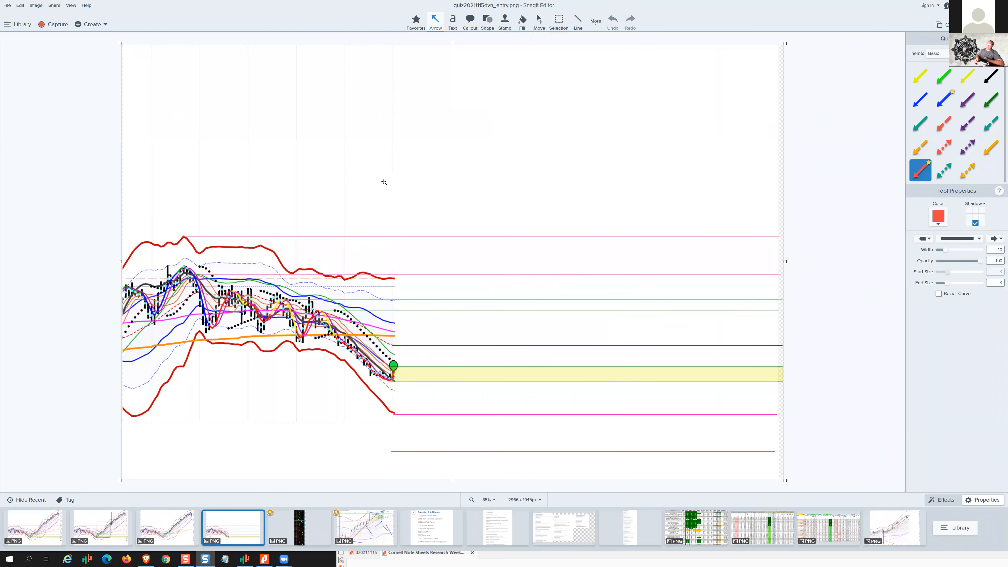
mouse_move(592, 58)
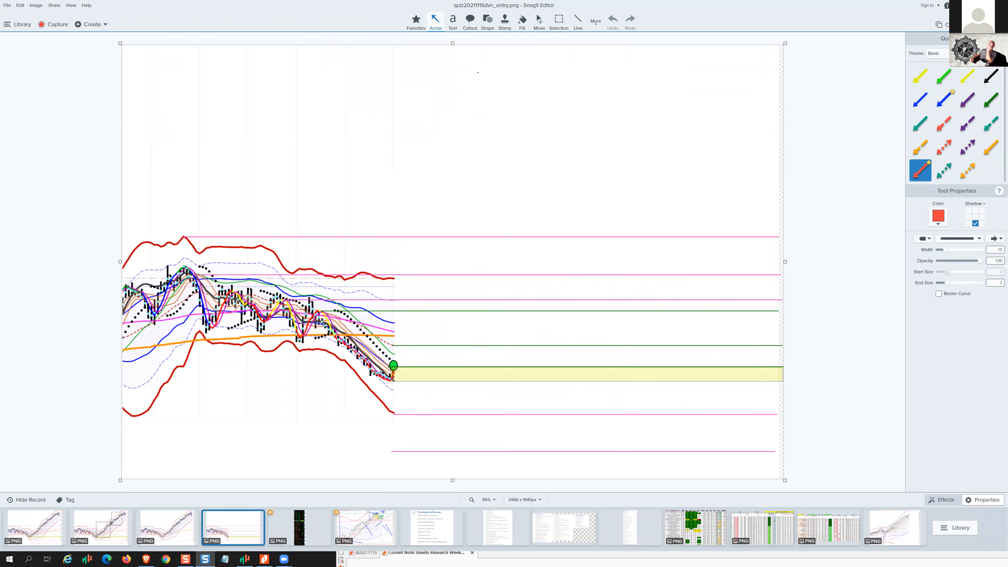
Handwrite 'Quiz', mark the high and low, and add '?' with the note '1 SSC'
left_click_drag(205, 148, 232, 138)
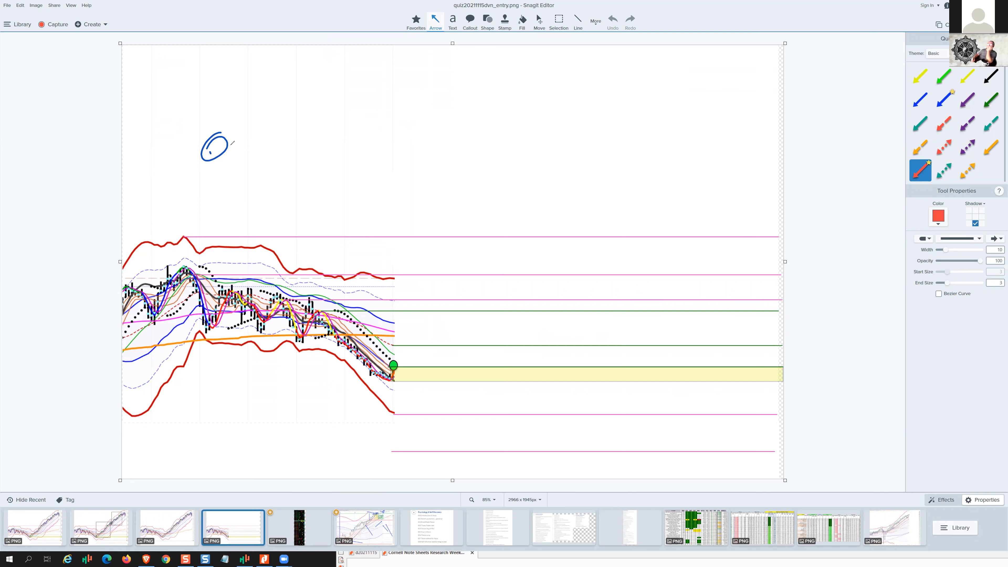
left_click_drag(203, 155, 270, 154)
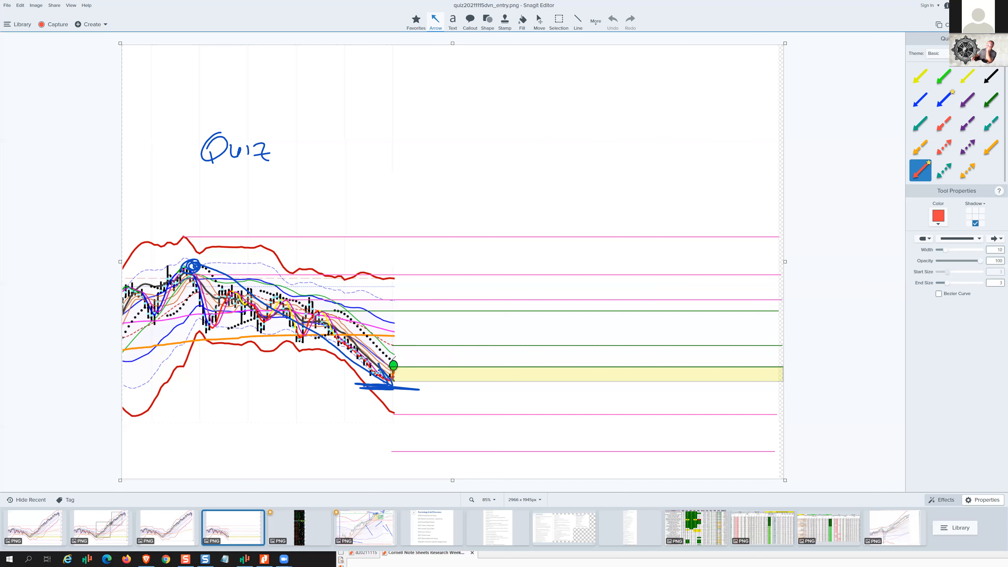
left_click_drag(308, 418, 302, 398)
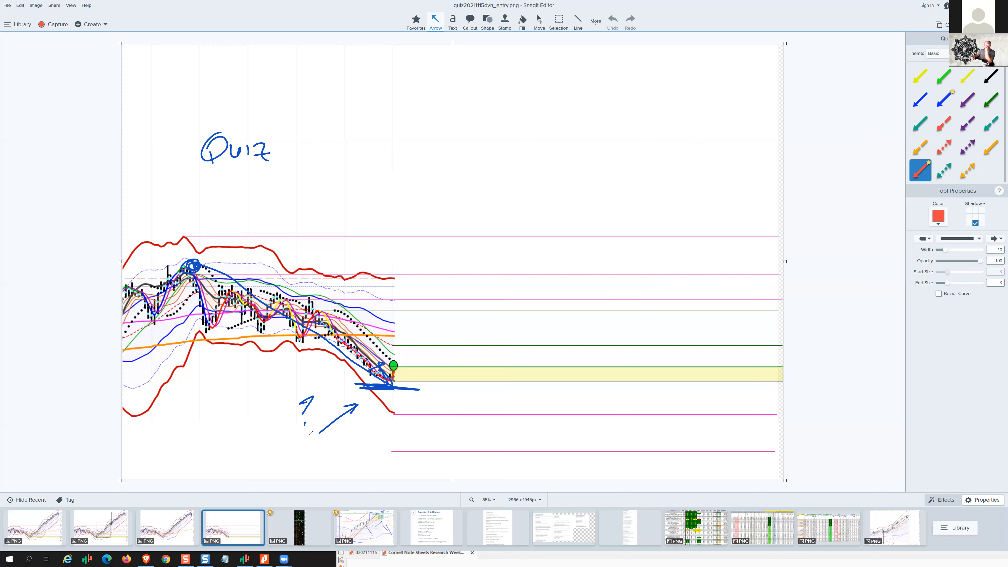
left_click_drag(163, 386, 196, 402)
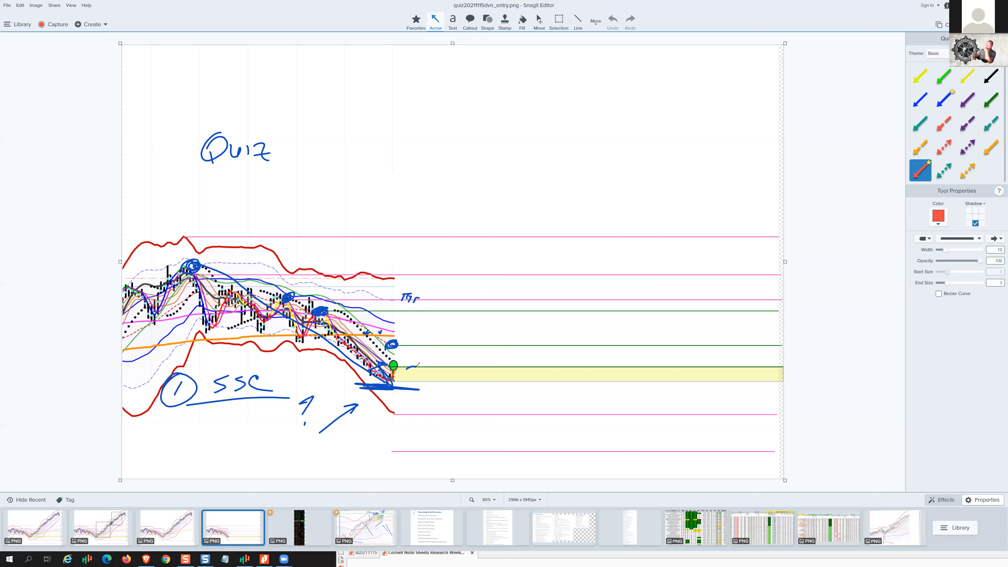
Stack blue circles up the right-edge levels and draw an upward arrow labelled 8
left_click_drag(412, 357, 415, 379)
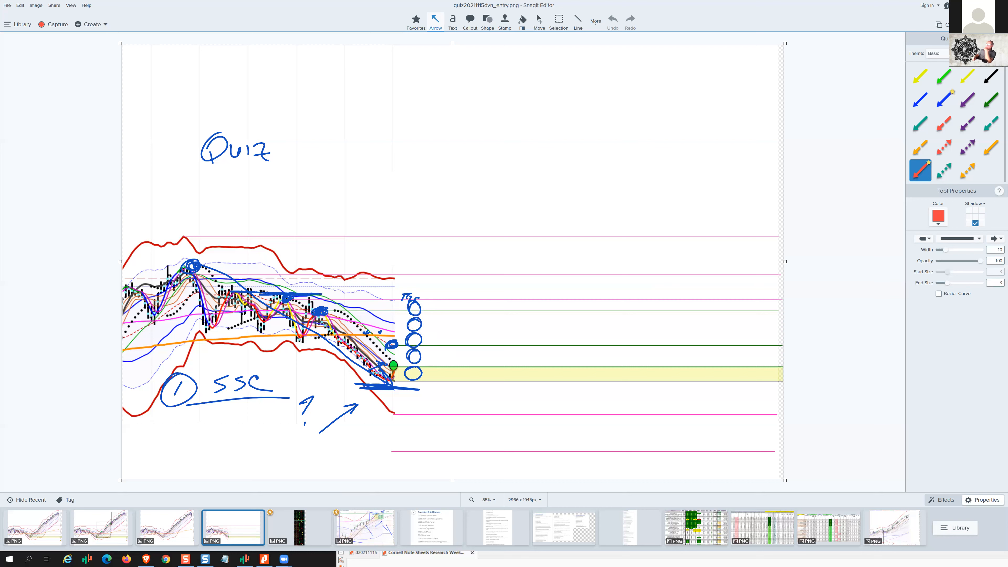
left_click_drag(225, 295, 360, 295)
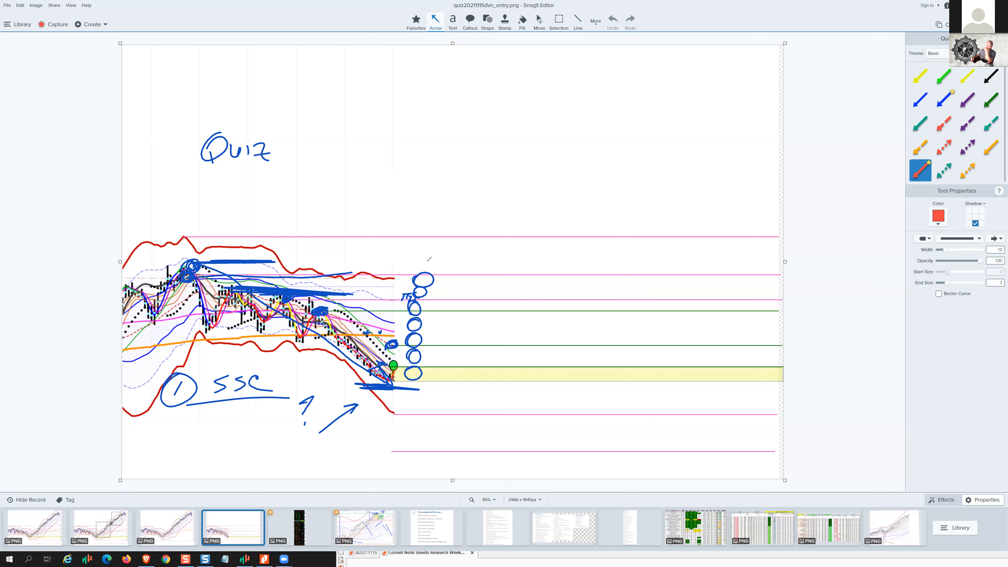
left_click_drag(417, 270, 428, 249)
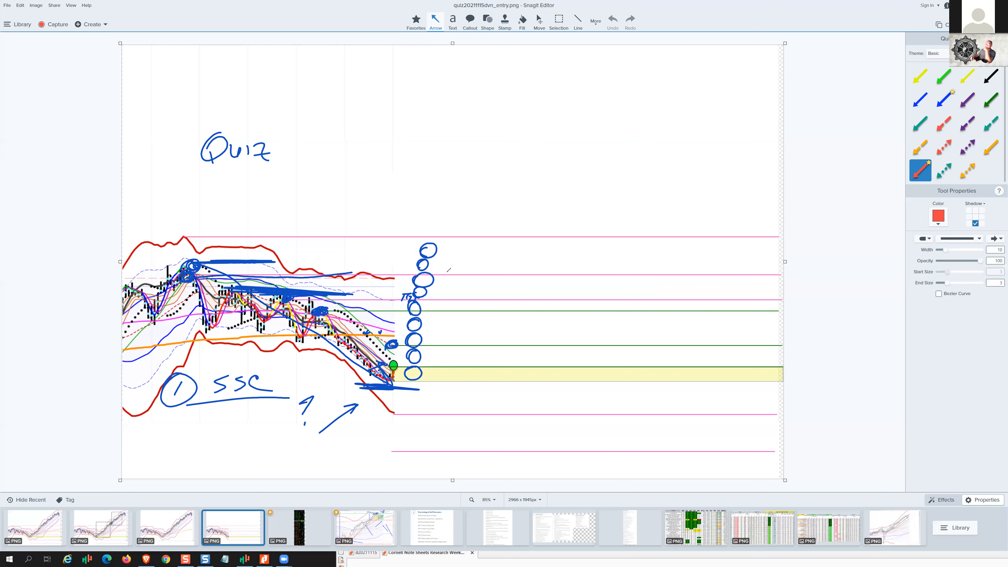
left_click_drag(416, 386, 458, 251)
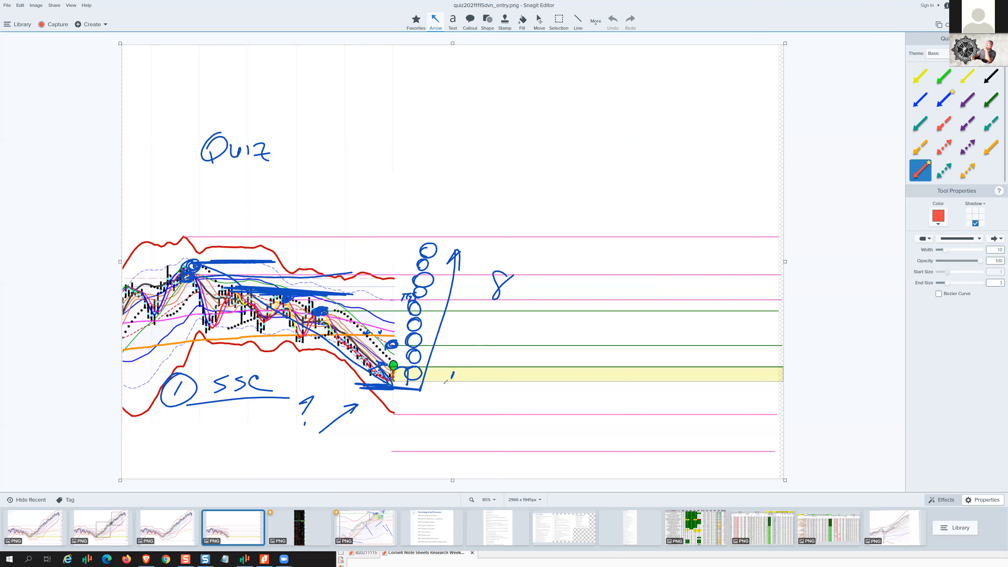
Draw downward arrows and circles toward the lower pink levels and the low
left_click_drag(412, 382, 514, 384)
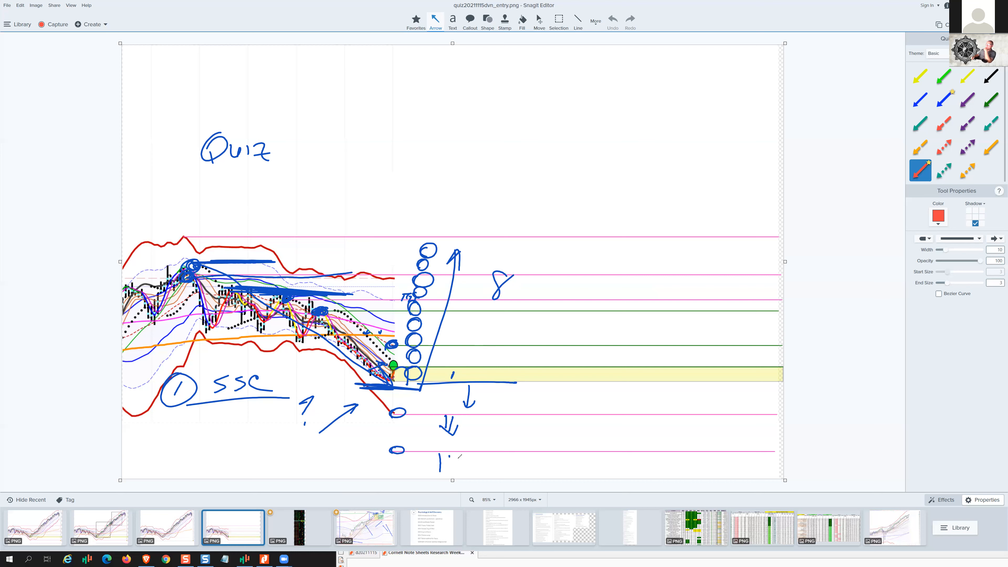
left_click_drag(437, 446, 469, 475)
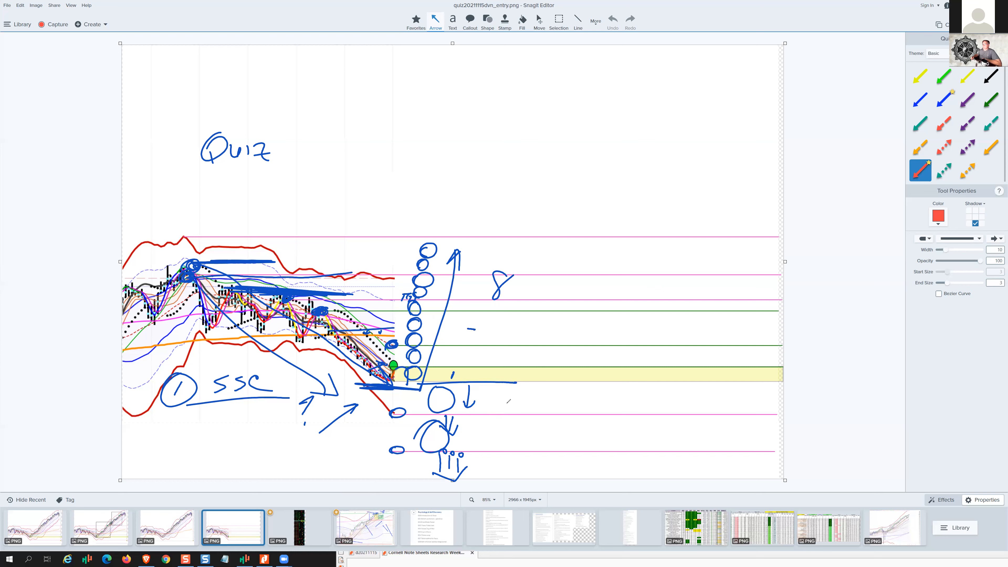
left_click_drag(514, 383, 511, 479)
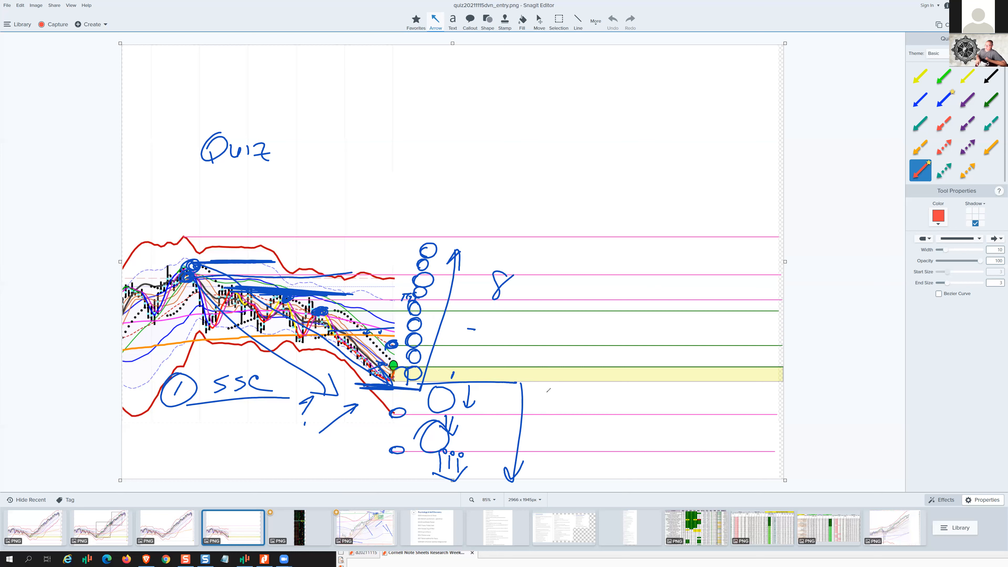
mouse_move(536, 63)
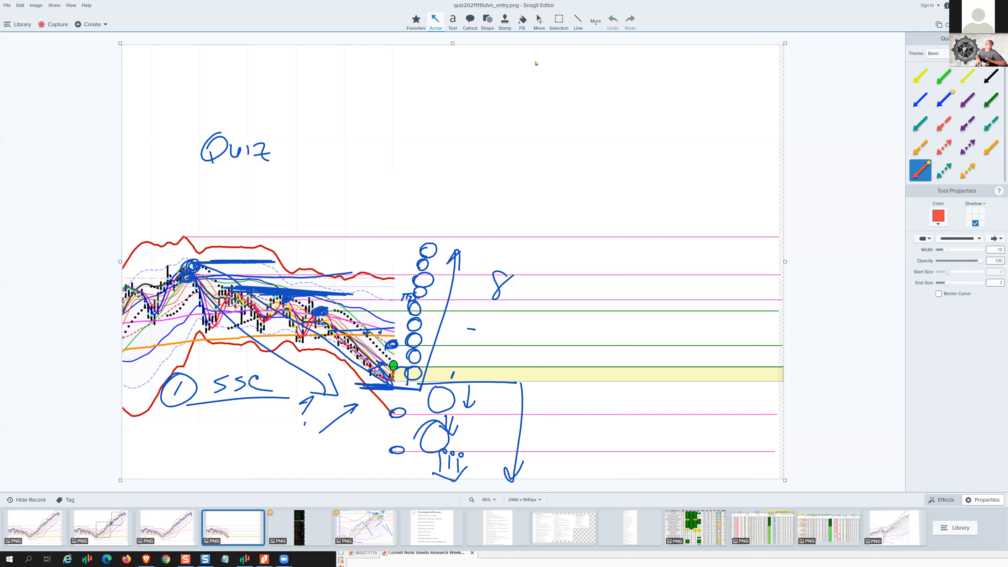
mouse_move(539, 74)
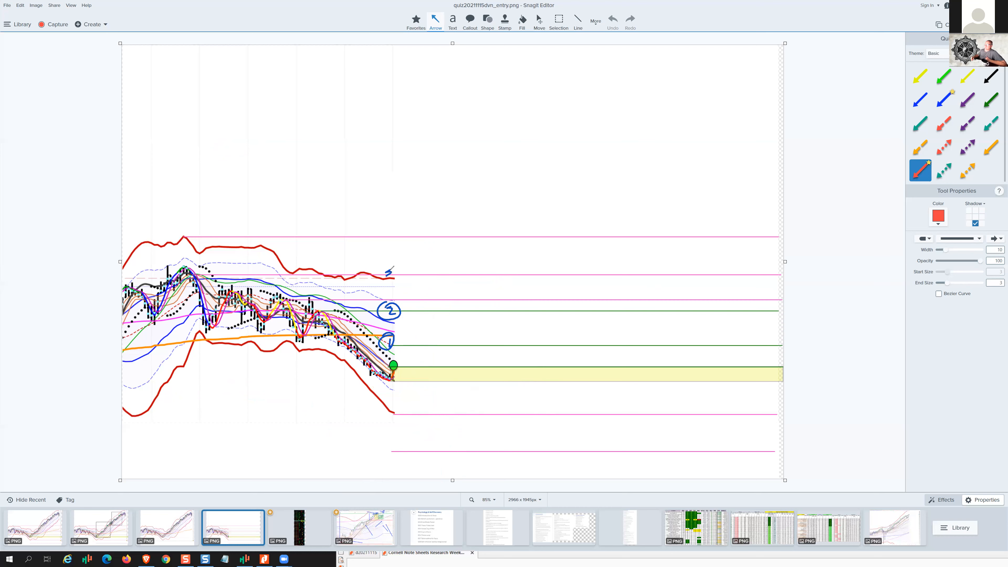
mouse_move(388, 229)
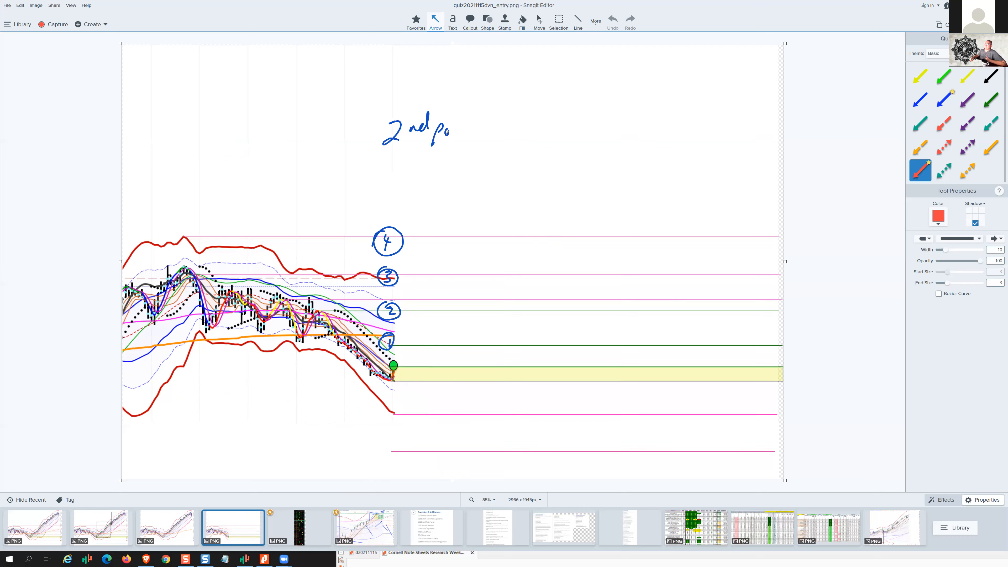
Write '2nd position', number levels 5 and 6, and point red question arrows at them
type("position")
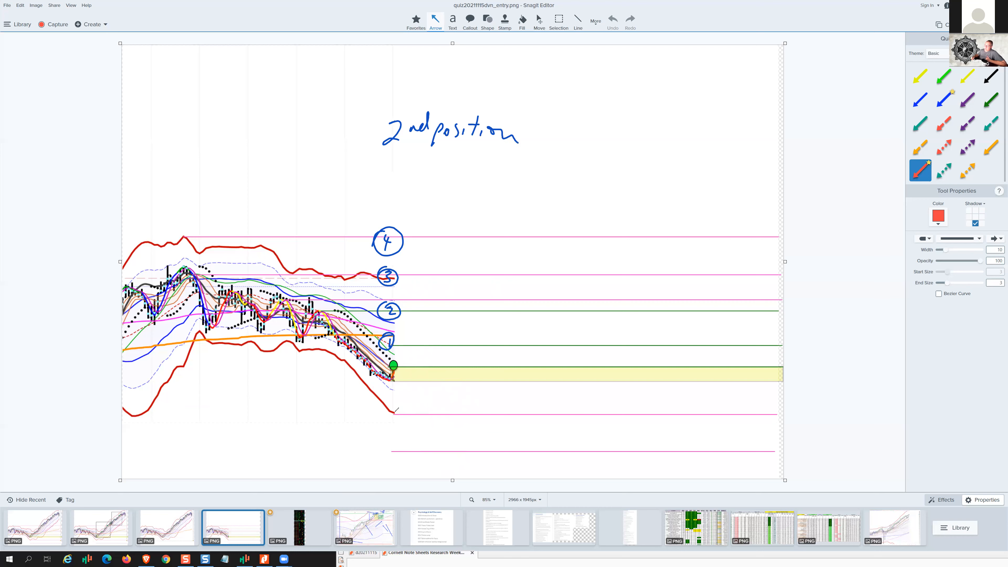
left_click_drag(383, 402, 399, 421)
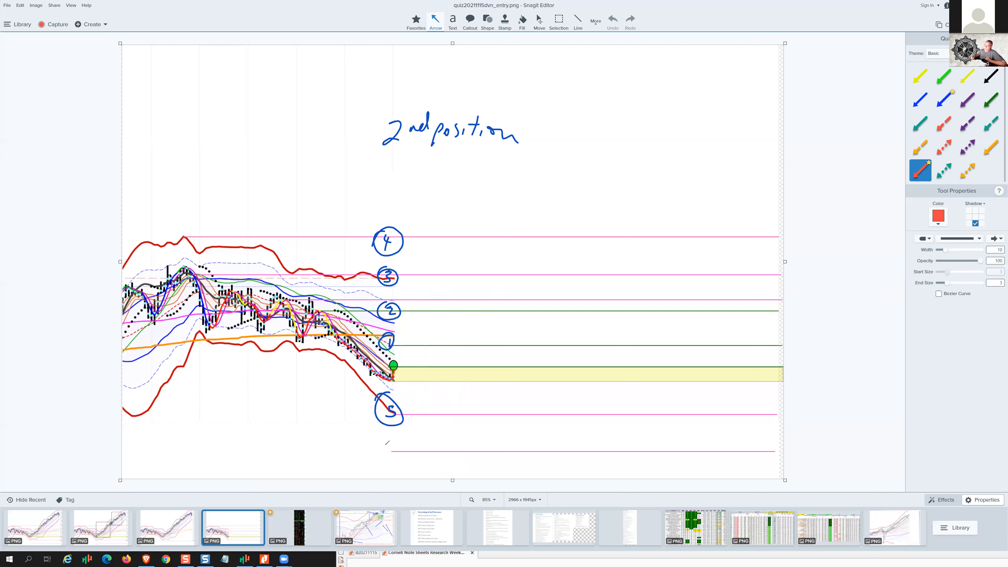
left_click_drag(392, 437, 373, 463)
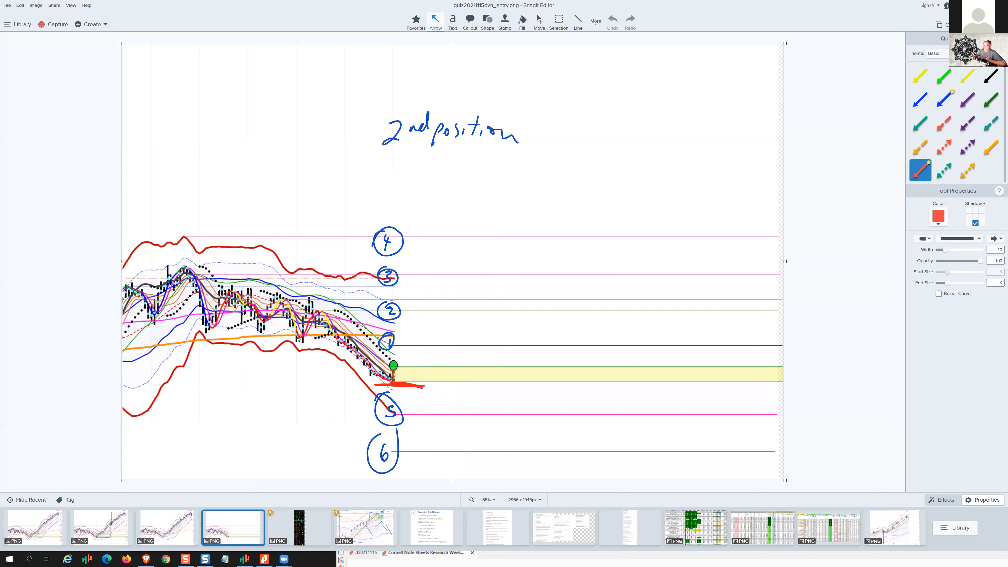
left_click_drag(417, 386, 421, 407)
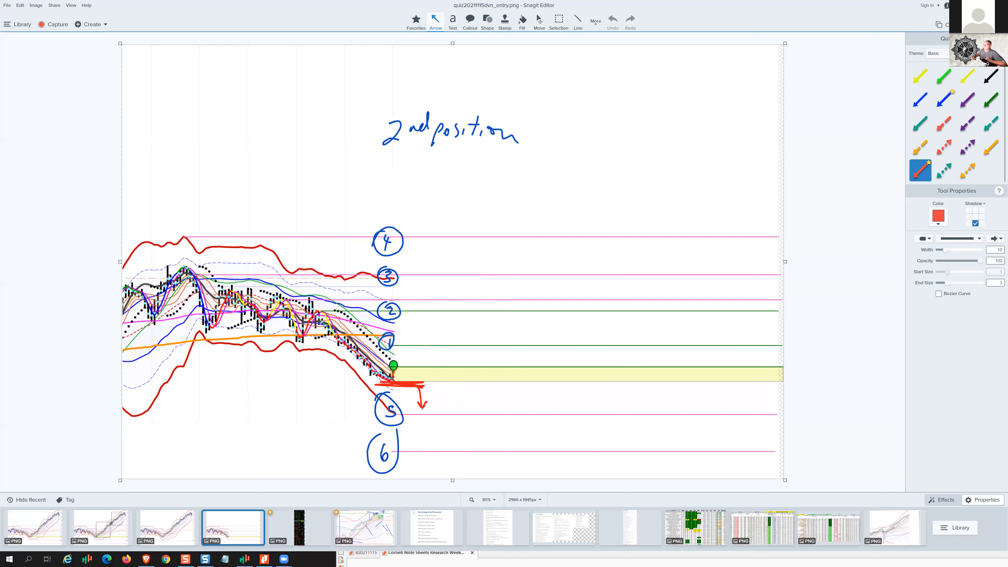
left_click_drag(334, 415, 370, 414)
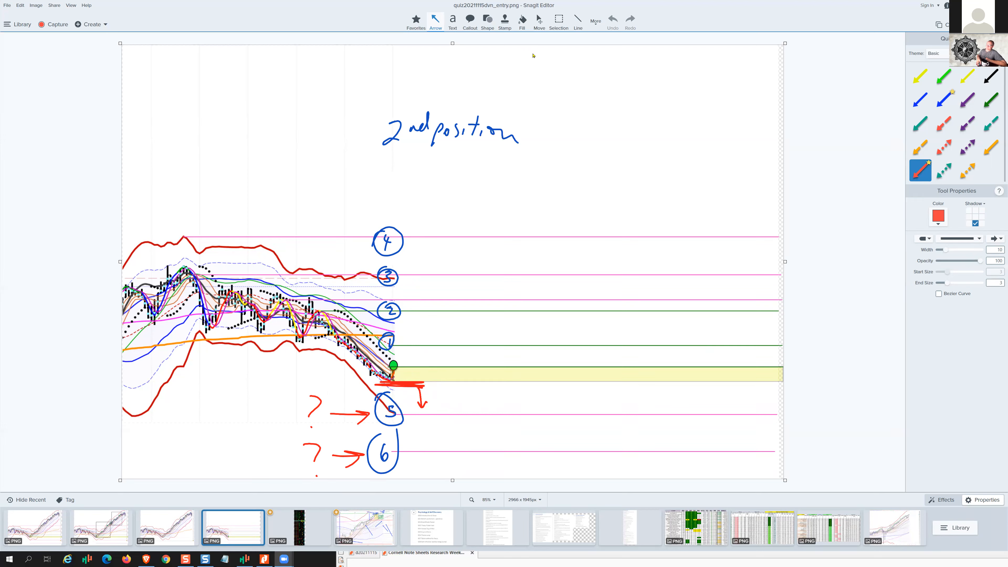
mouse_move(271, 414)
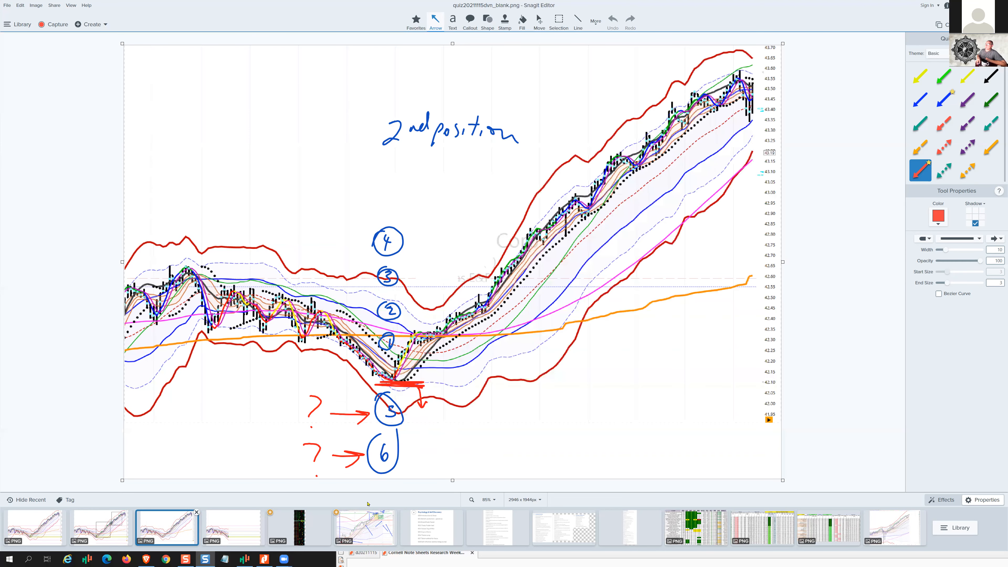
mouse_move(595, 21)
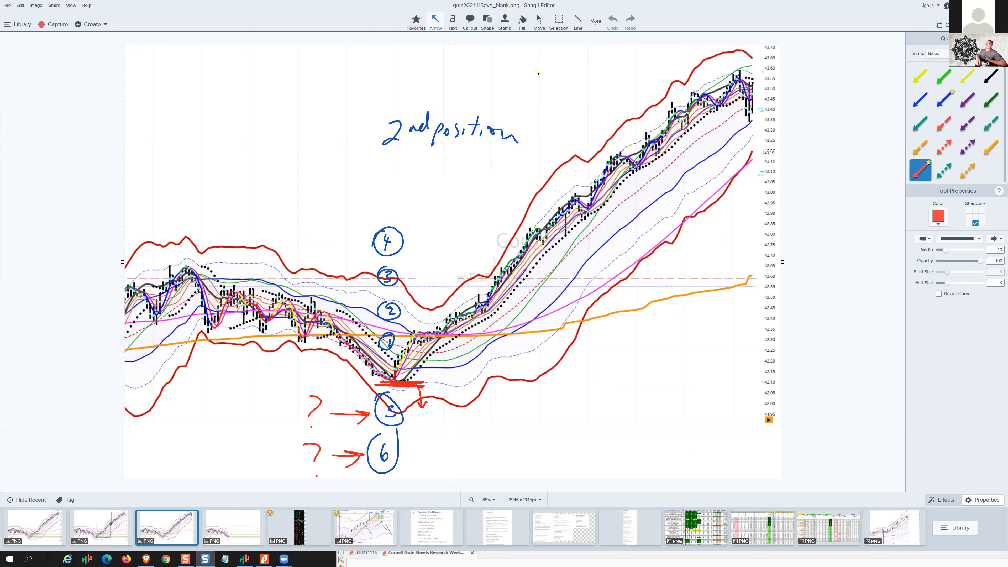
mouse_move(493, 24)
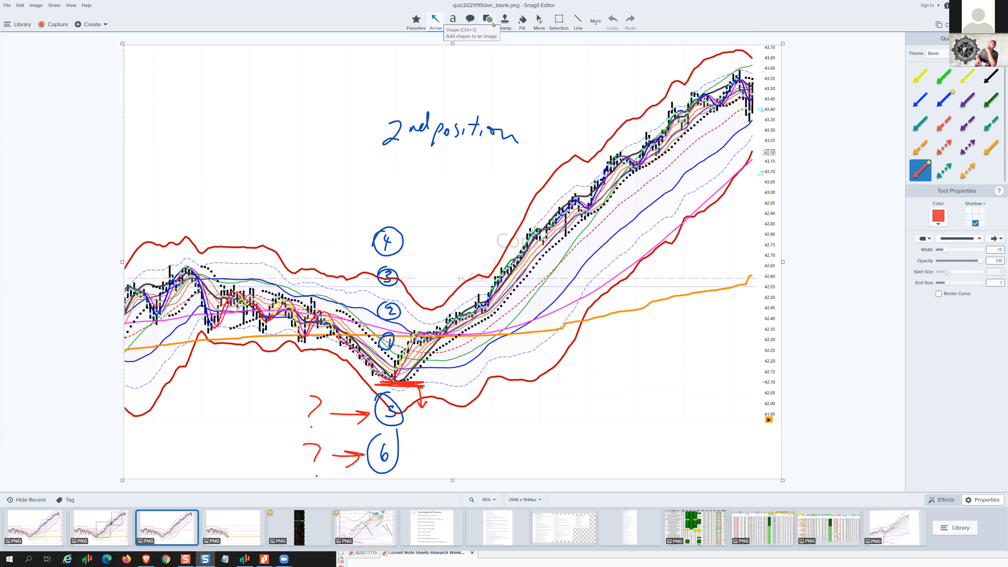
mouse_move(494, 28)
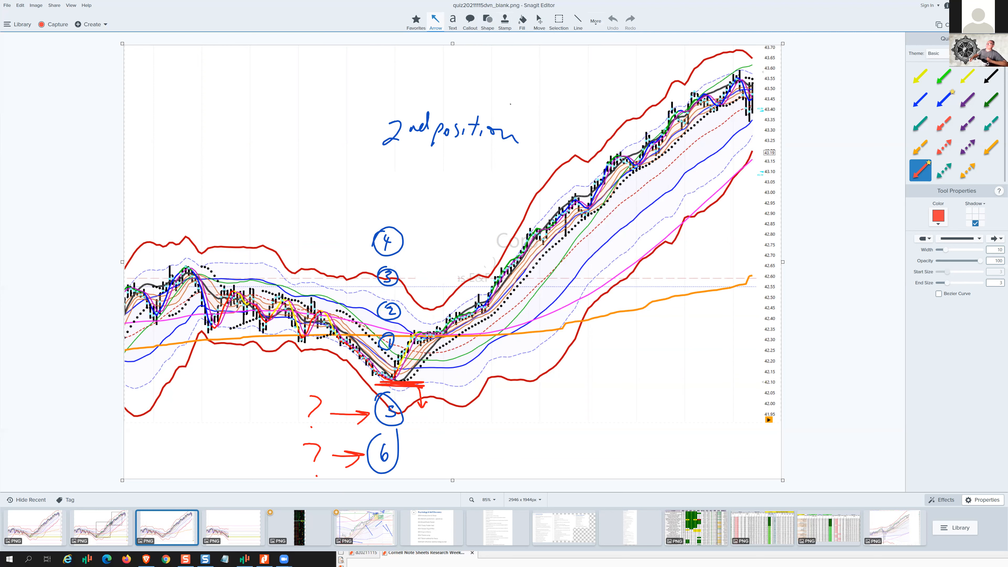
mouse_move(420, 211)
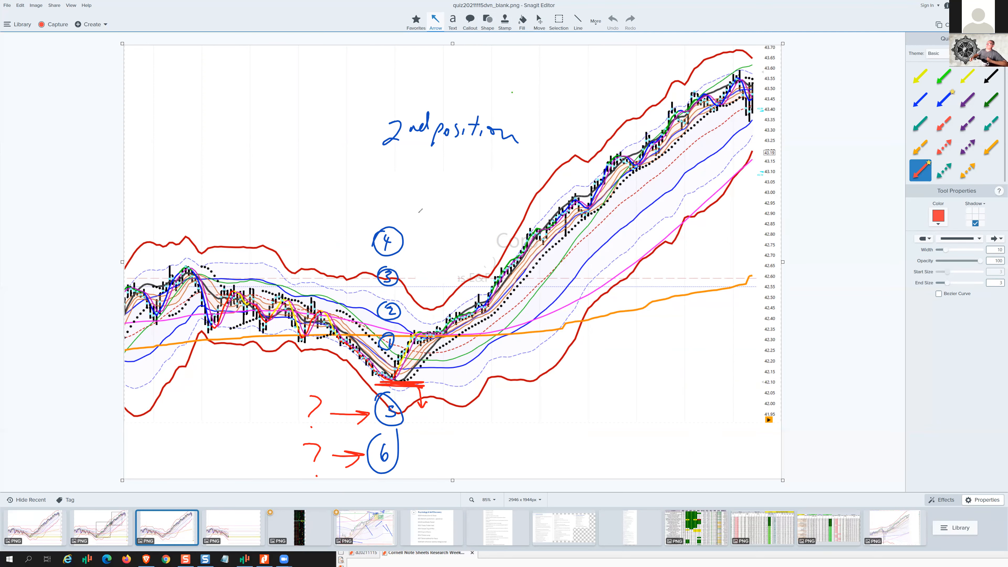
mouse_move(225, 236)
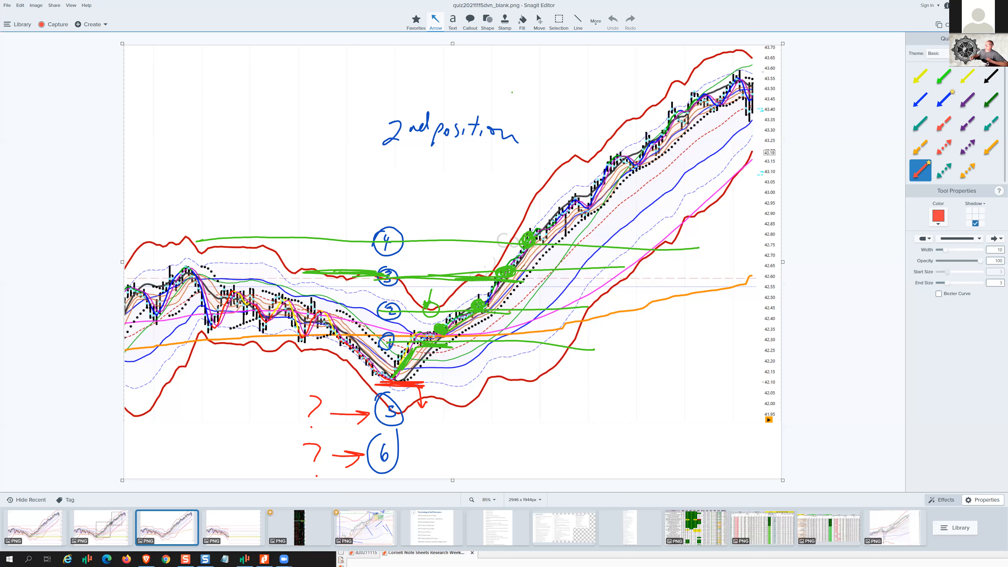
Add green circles and lines at the rally's breakout bars on the outcome chart
left_click_drag(180, 234, 192, 244)
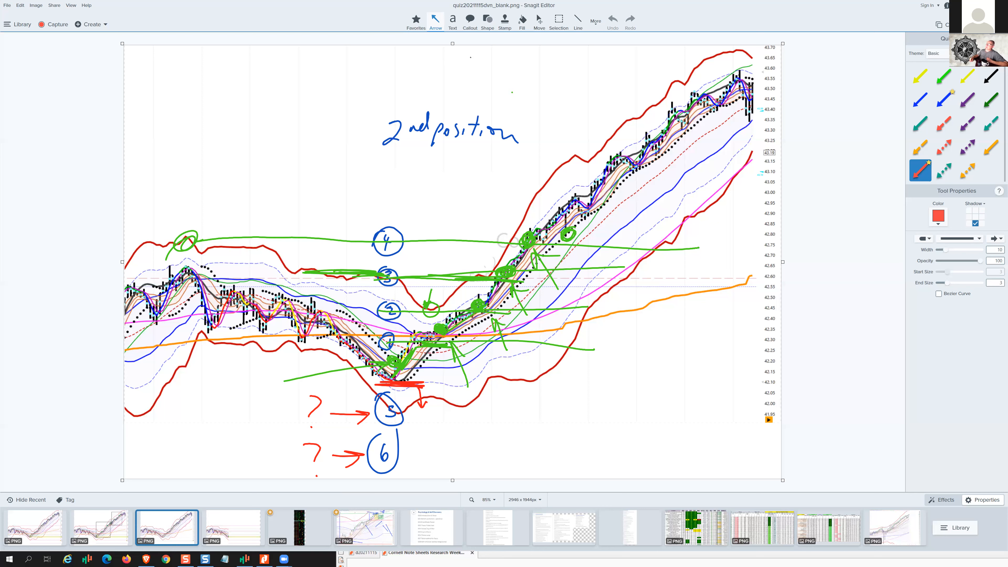
left_click(566, 234)
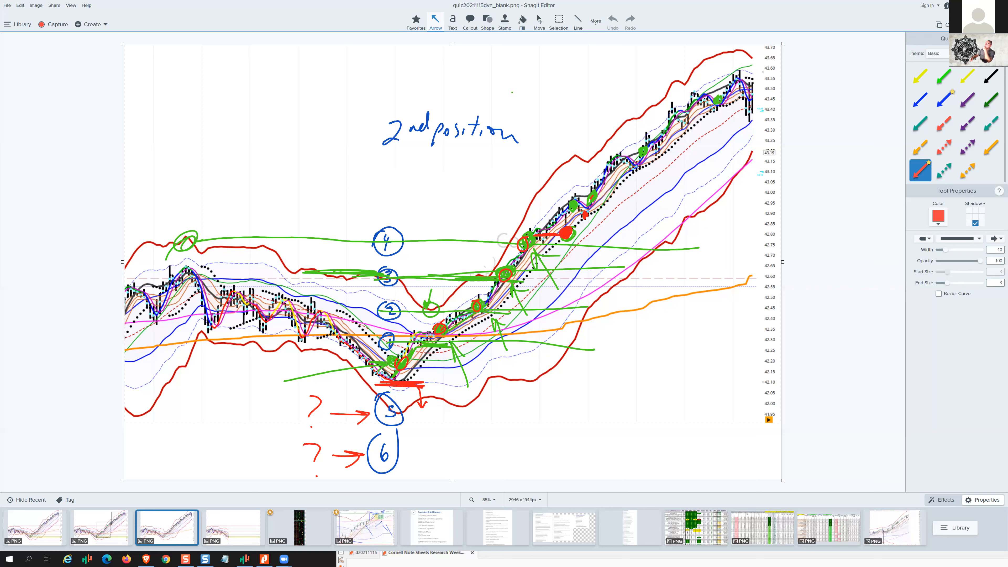
Trace the upper rally bars in red and mark a line across the latest candles
left_click_drag(720, 98, 758, 98)
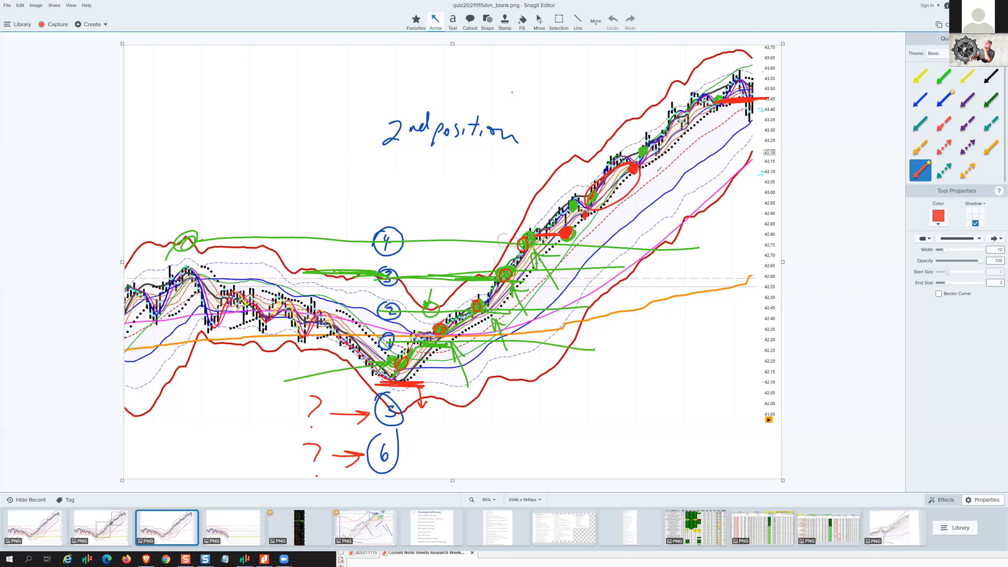
left_click_drag(642, 192, 665, 158)
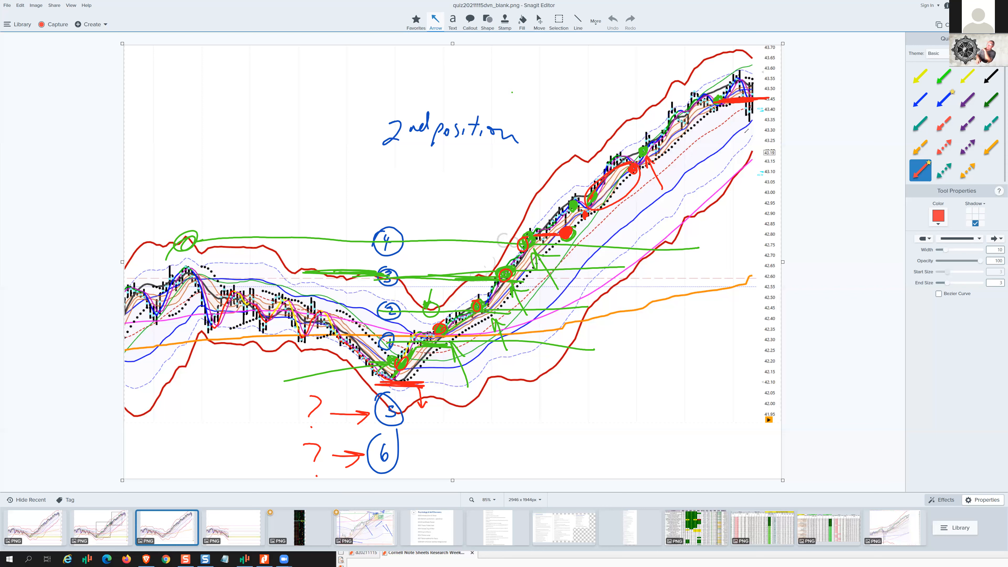
mouse_move(448, 70)
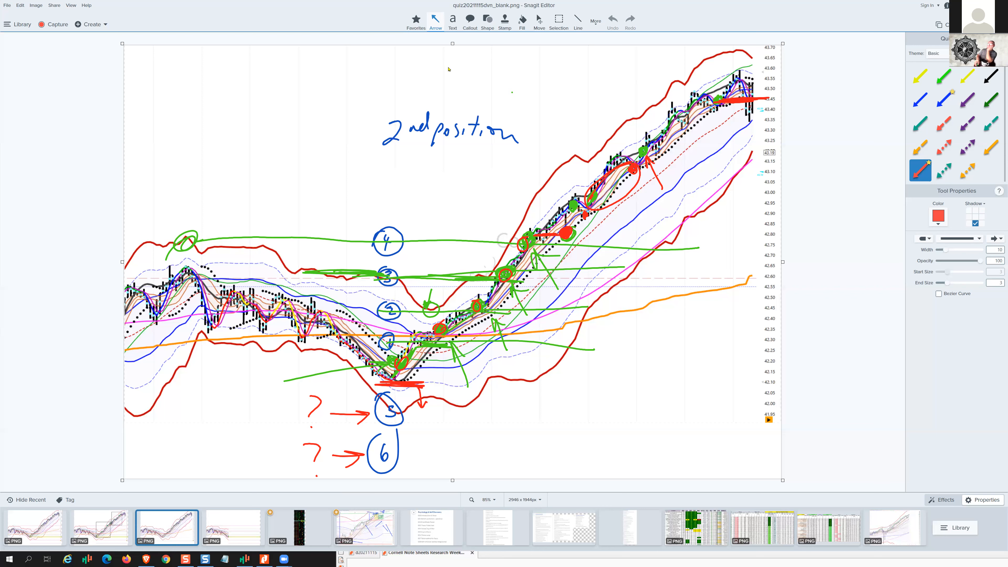
mouse_move(424, 72)
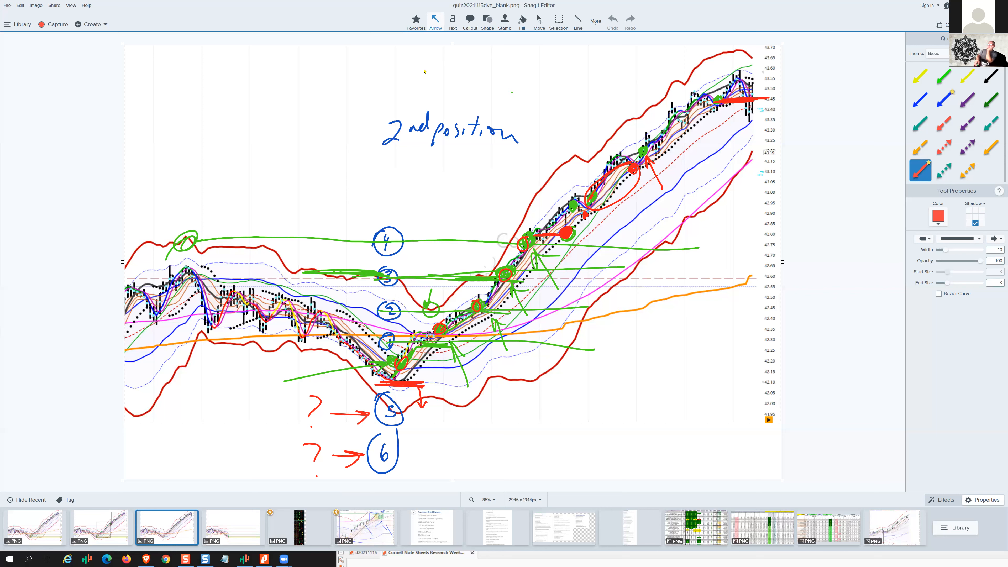
mouse_move(452, 56)
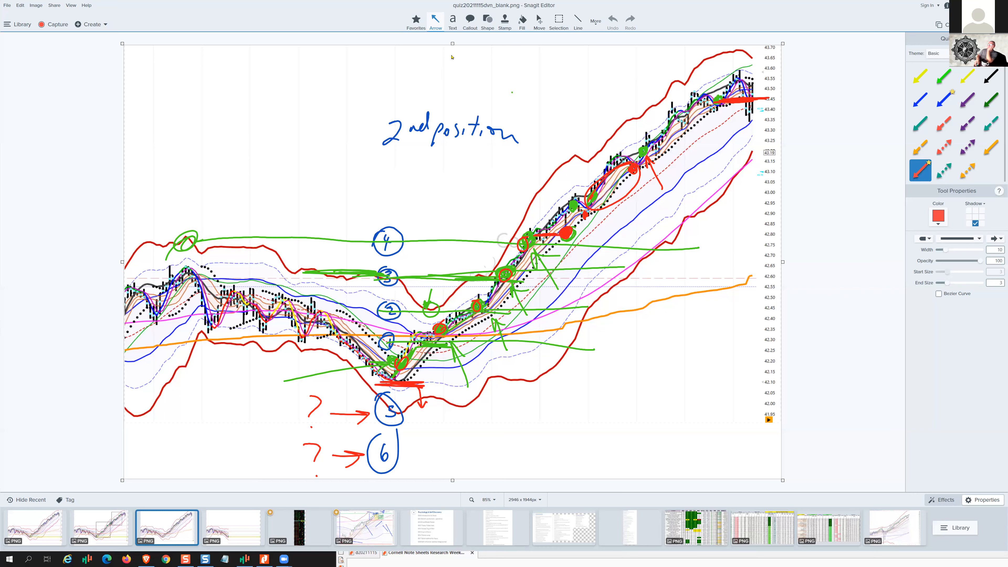
mouse_move(537, 101)
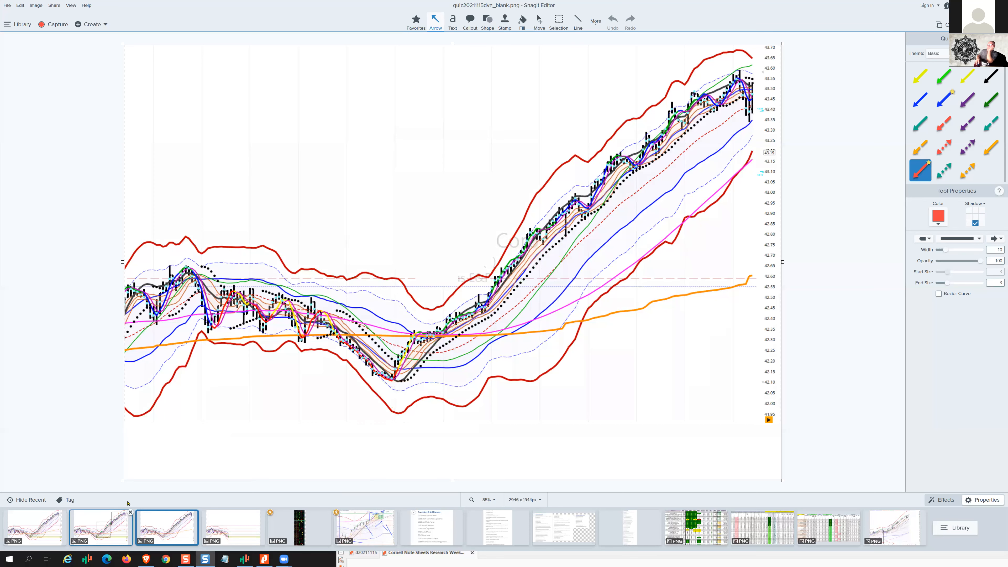
Bring up the boxed DVN entry chart and add circled XLE, DVN and SPY notes
left_click(101, 527)
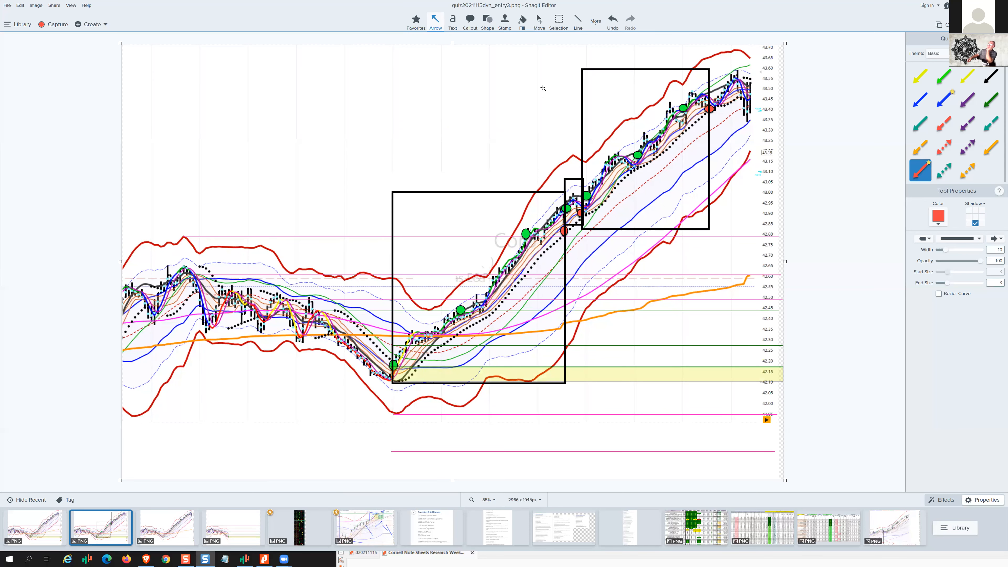
mouse_move(525, 105)
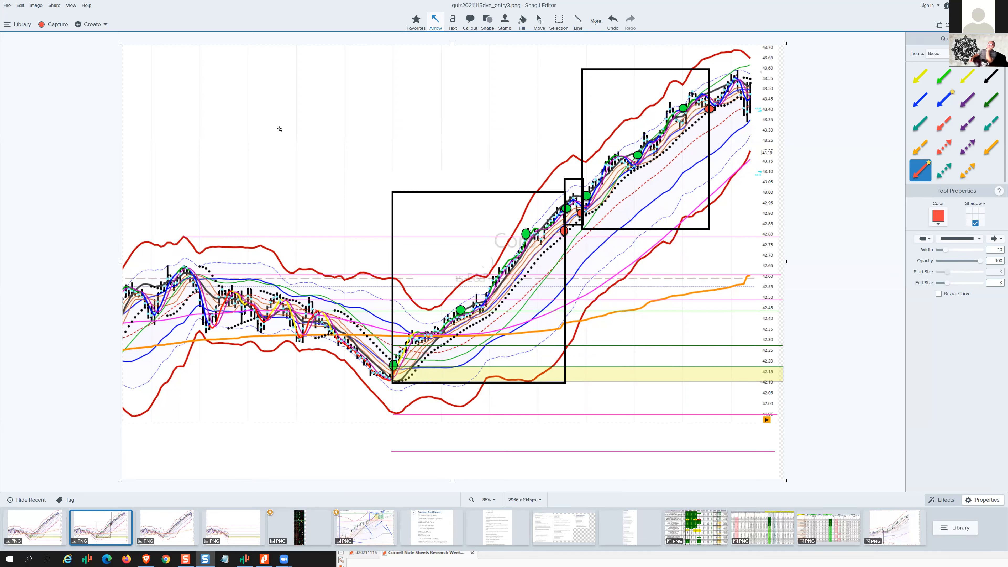
left_click_drag(266, 119, 278, 148)
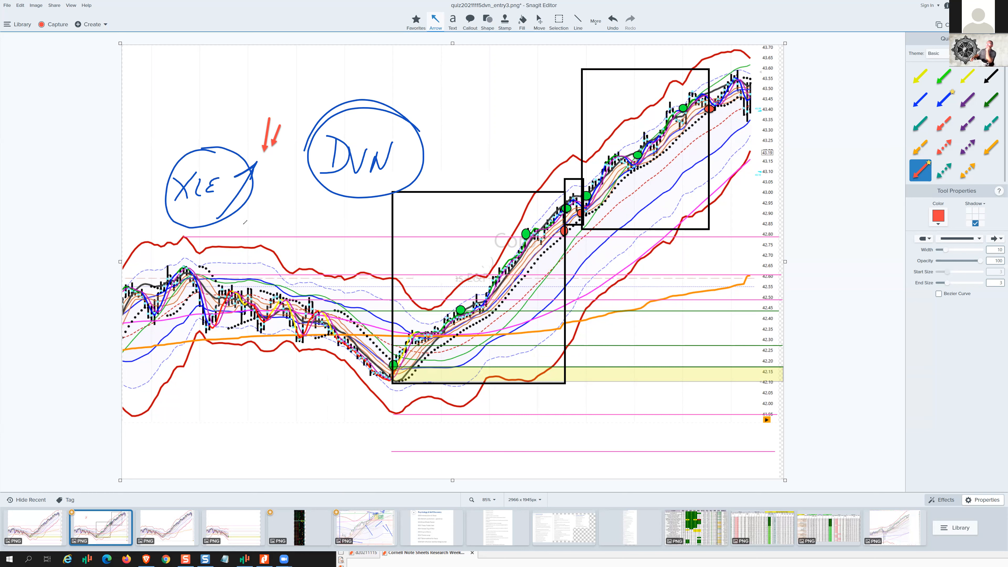
left_click_drag(248, 232, 273, 241)
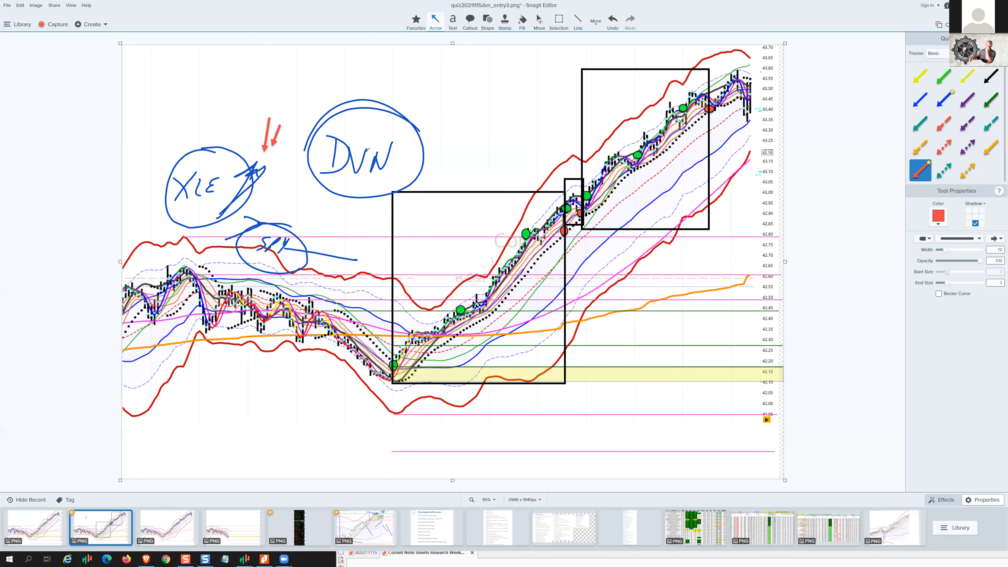
Draw a rising arrow from DVN, circle the green entry dots and add a column of small circles
left_click_drag(386, 148, 460, 97)
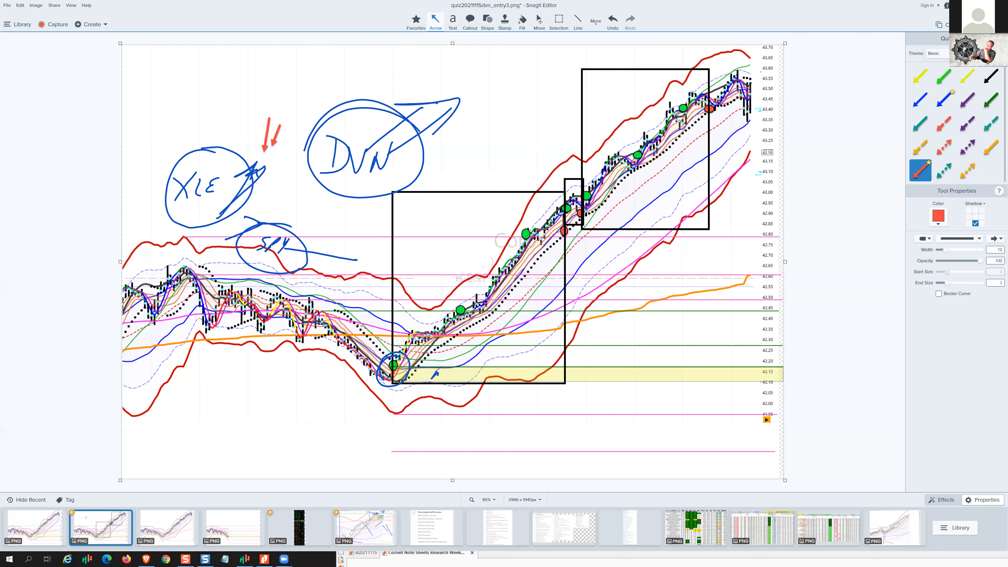
left_click_drag(424, 376, 479, 373)
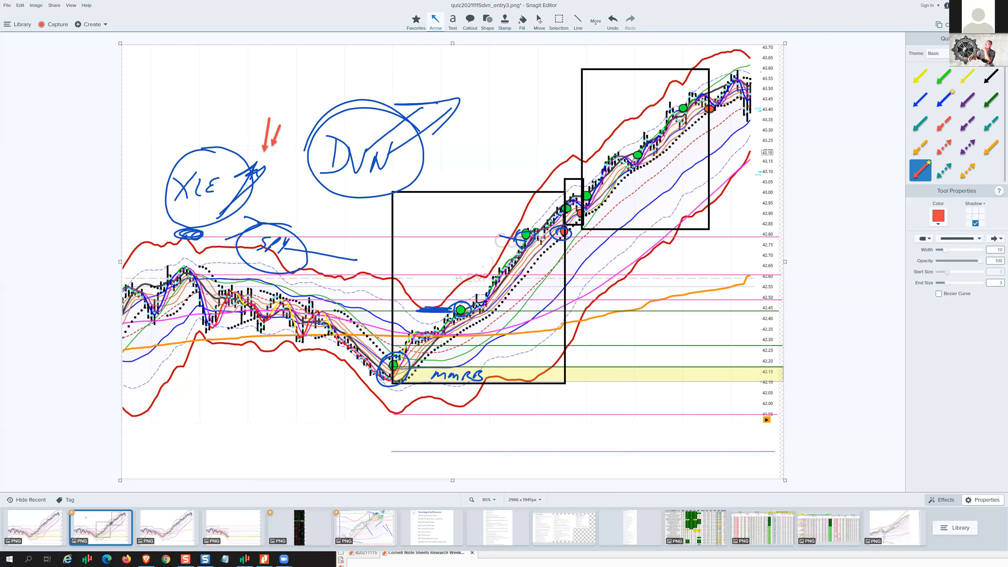
left_click_drag(556, 206, 578, 206)
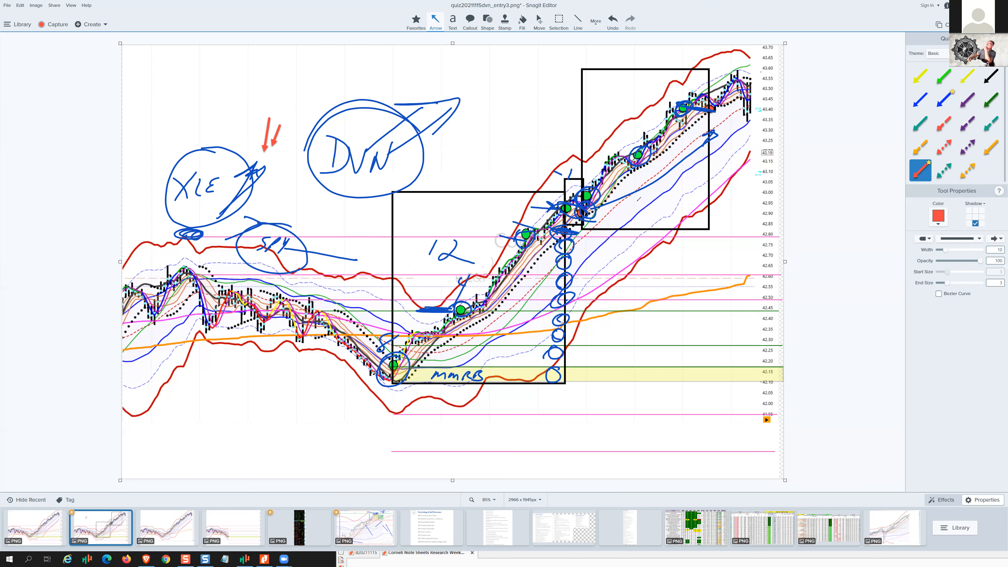
Add more circle columns and trend lines in the upper box, then circle the counts 12 and 7
left_click_drag(582, 209, 727, 212)
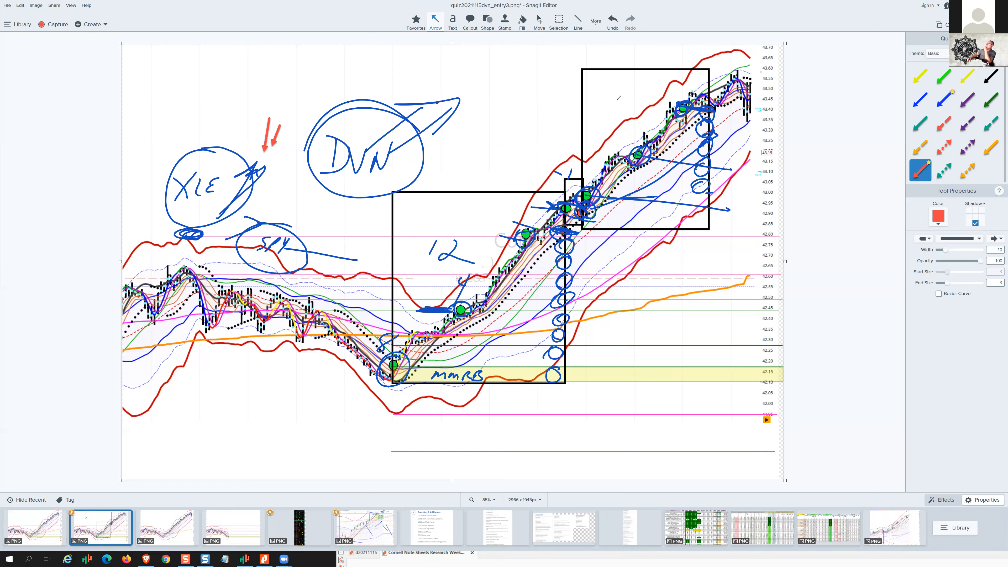
left_click_drag(614, 90, 642, 115)
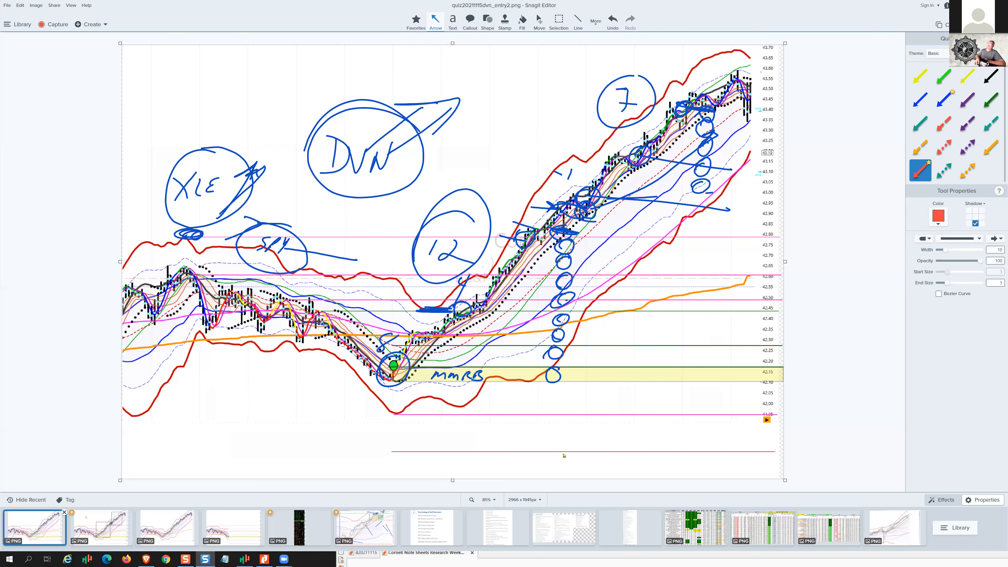
mouse_move(538, 62)
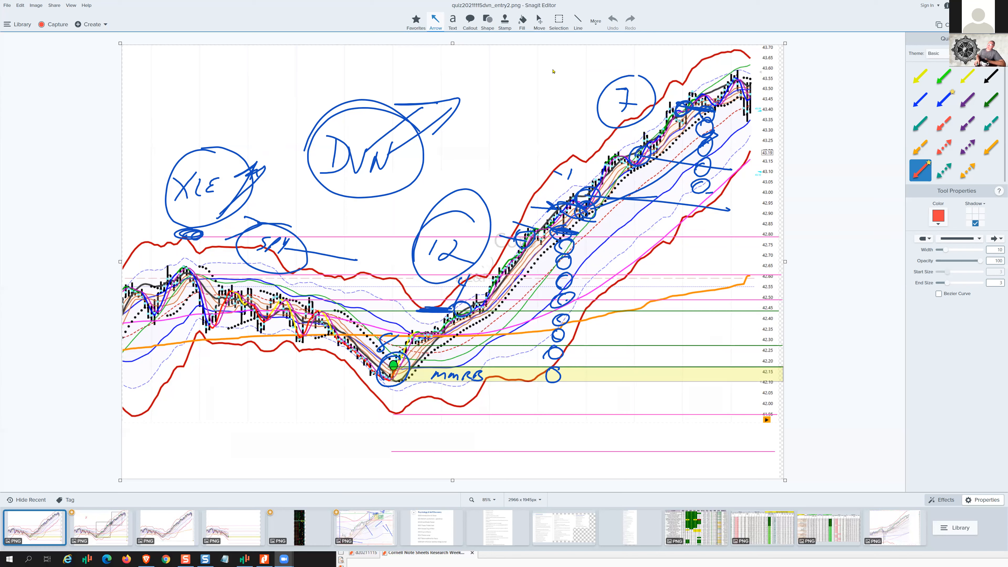
Undo the earlier ink, then write circled CLF and DVN with EWZ and label CLF's arrow 'Steel'
key("Ctrl+z")
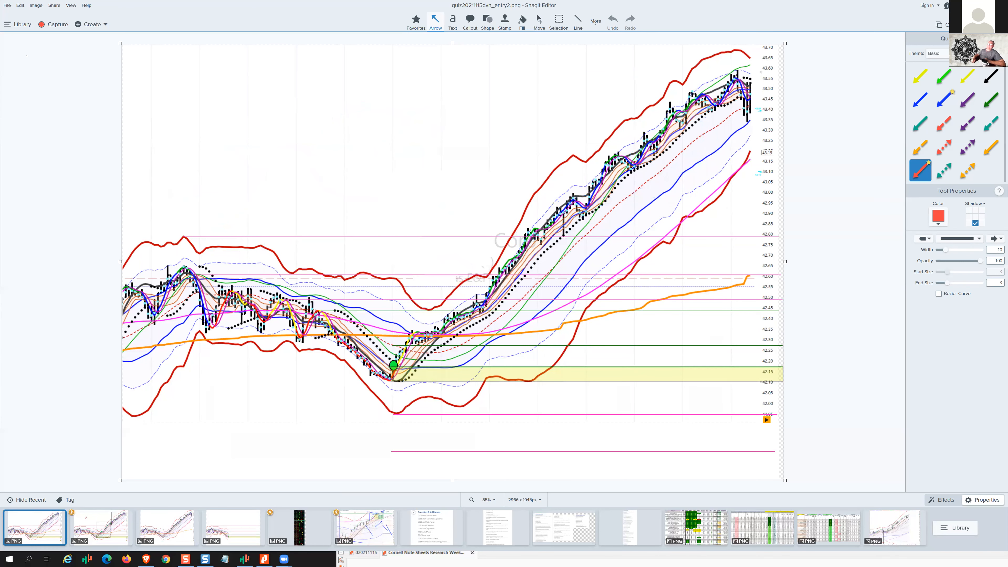
left_click_drag(201, 131, 201, 156)
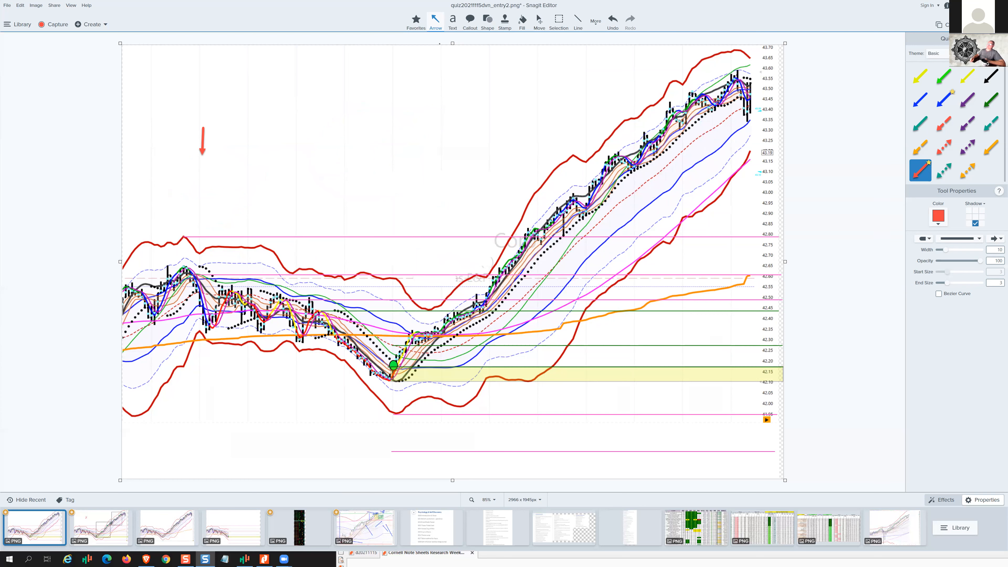
left_click_drag(257, 125, 290, 148)
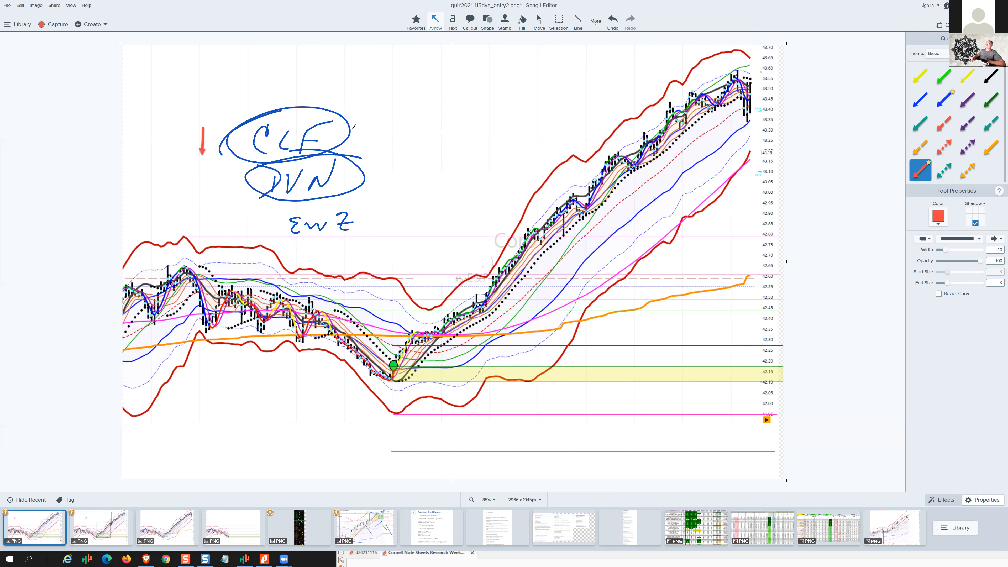
type("→SL")
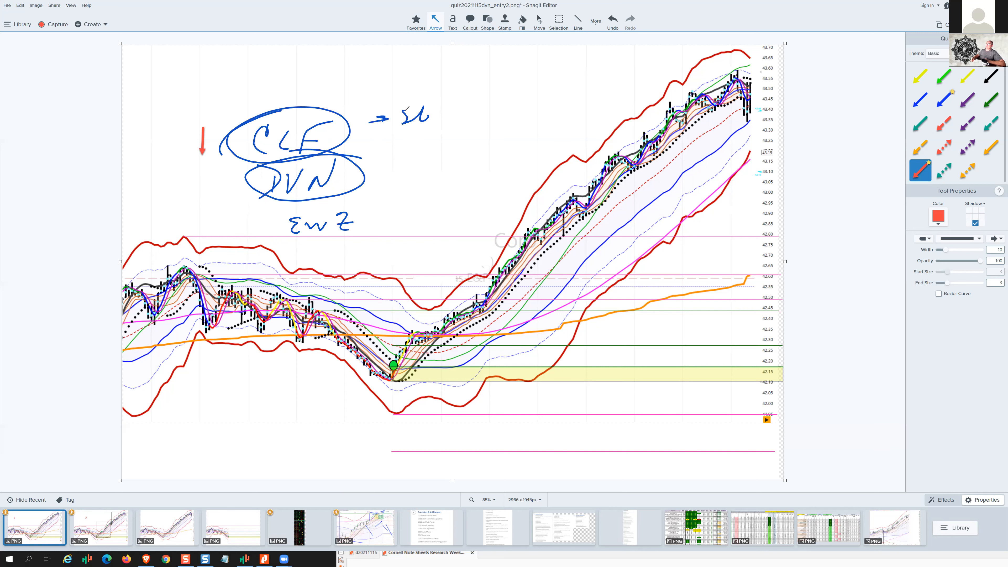
left_click_drag(360, 177, 408, 167)
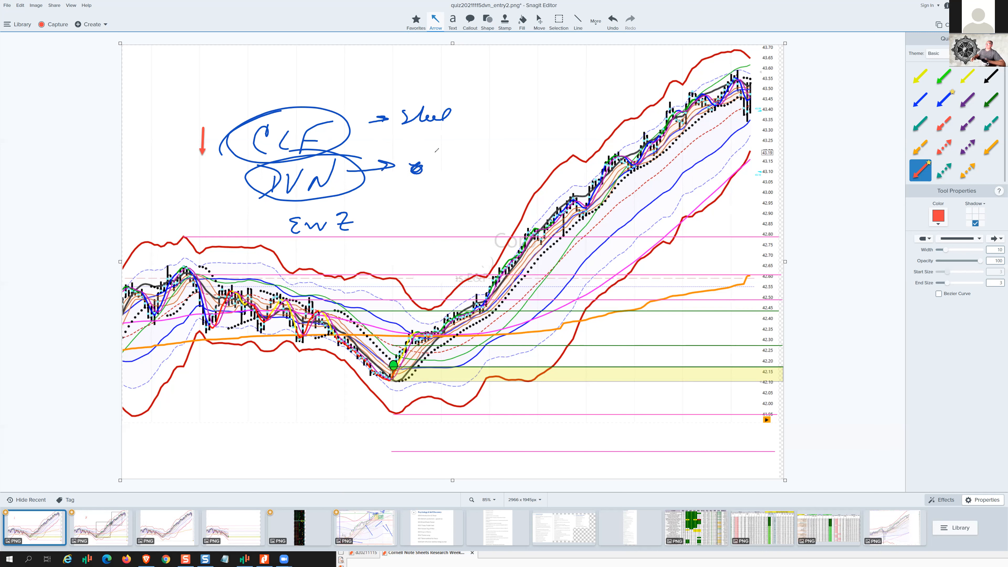
Write 'oil/energy' beside DVN's arrow, circle the symbol pair and add a circled range note near the top
left_click_drag(428, 161, 446, 170)
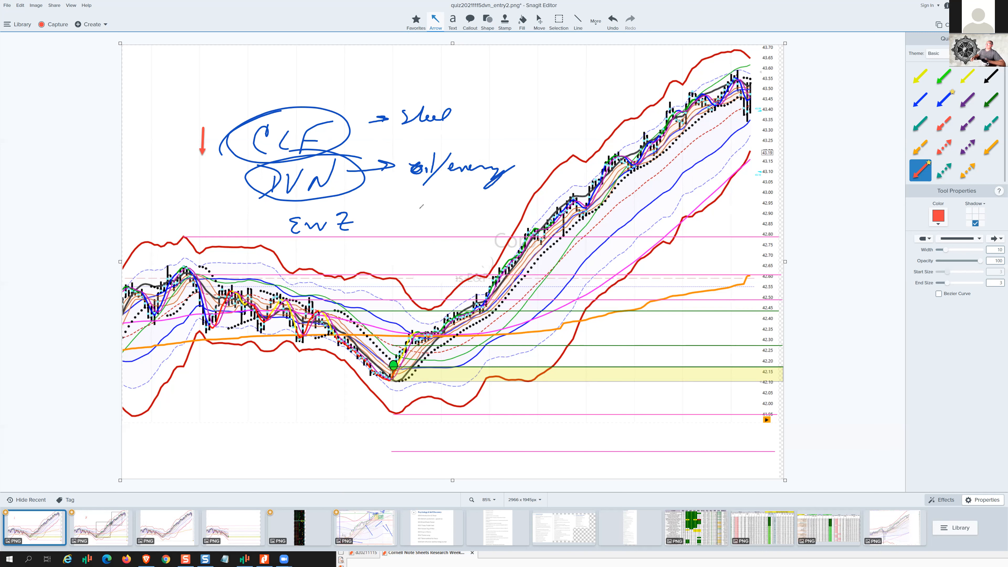
left_click_drag(424, 193, 463, 212)
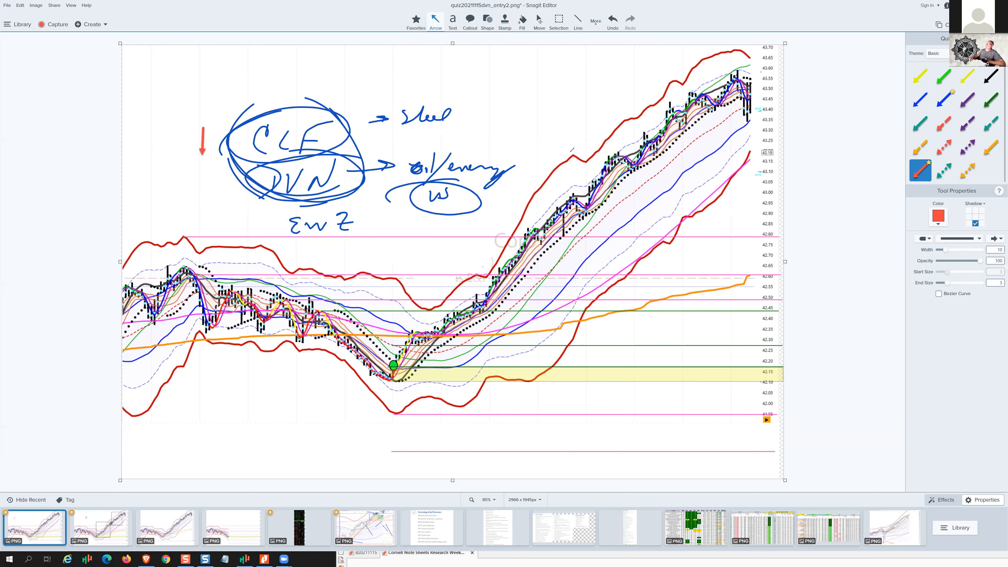
left_click_drag(553, 119, 601, 103)
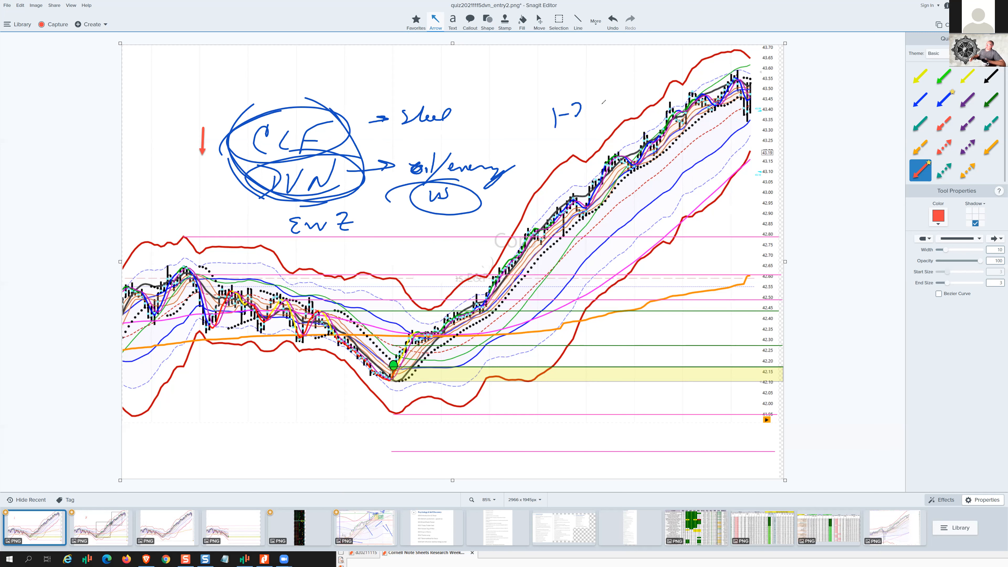
left_click_drag(488, 131, 636, 84)
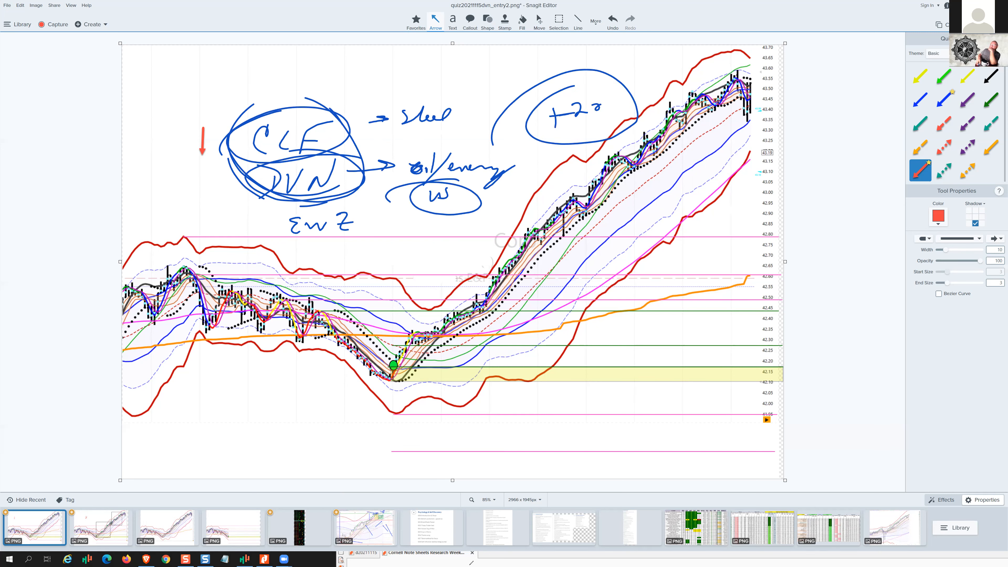
mouse_move(789, 240)
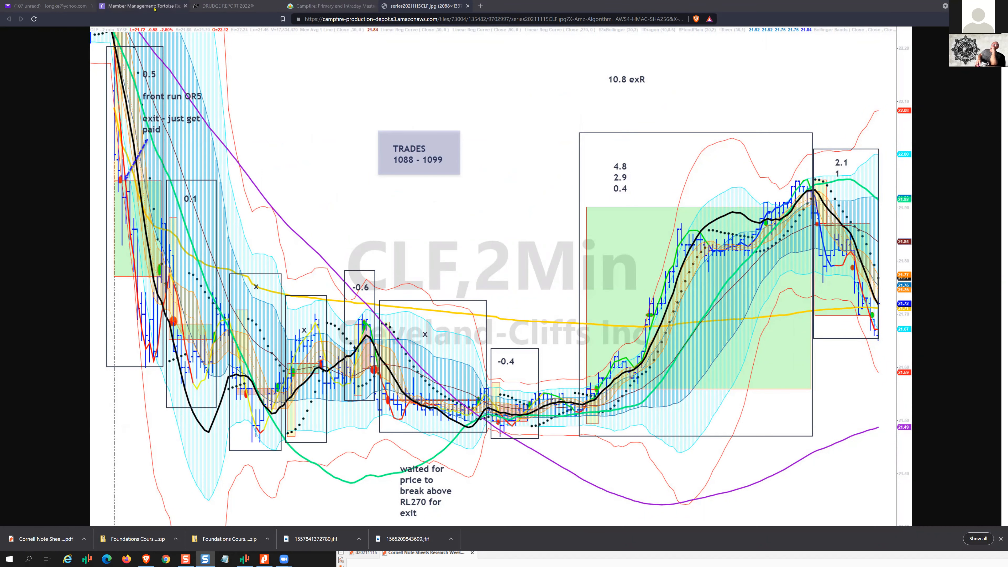
Switch to the browser tab holding the online course's management pages
left_click(146, 5)
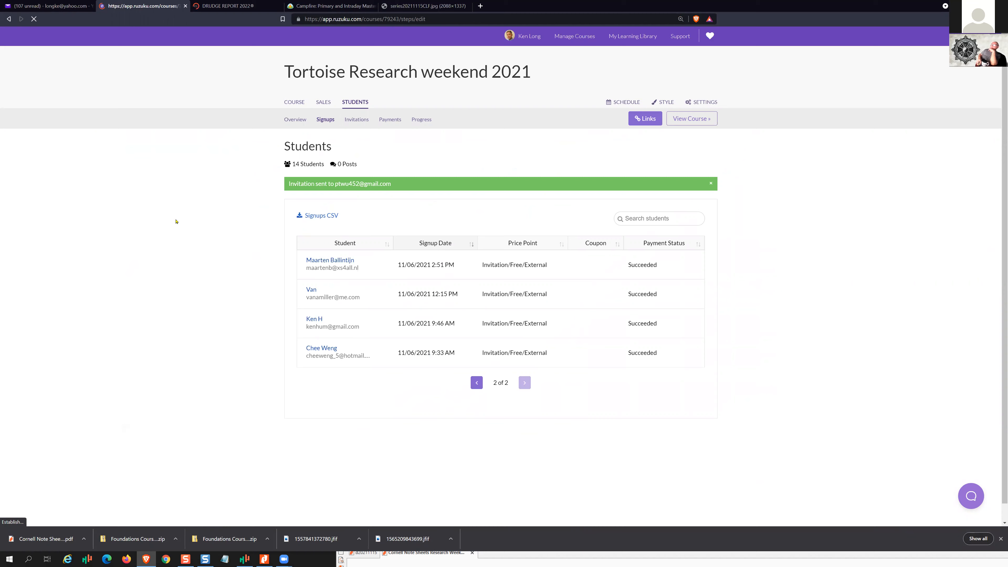
mouse_move(454, 309)
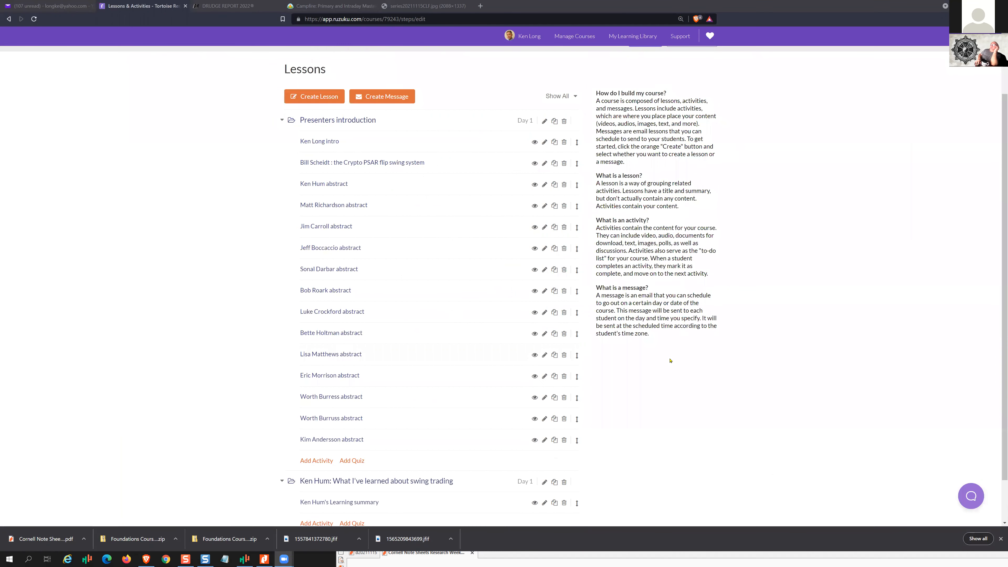
mouse_move(769, 369)
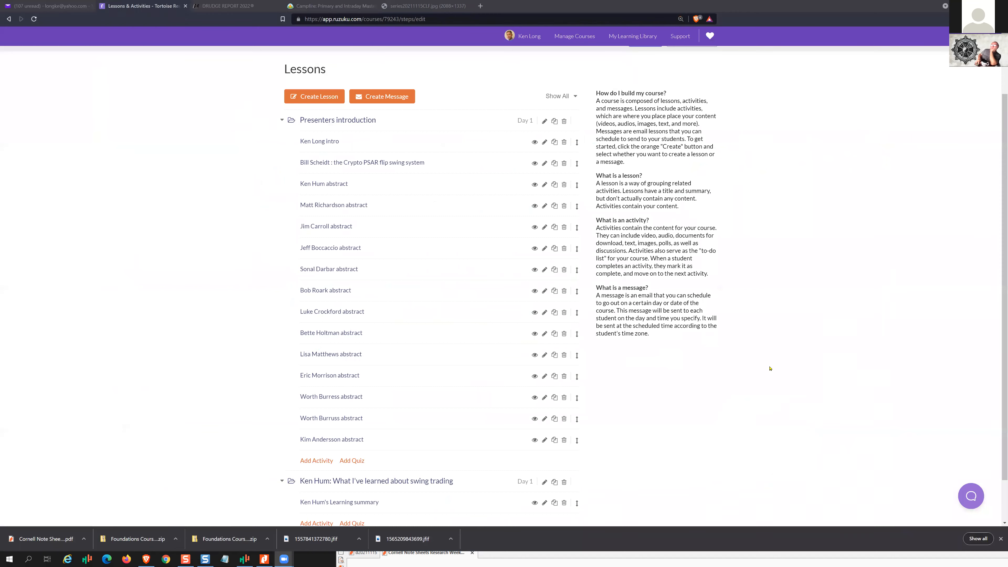
mouse_move(342, 191)
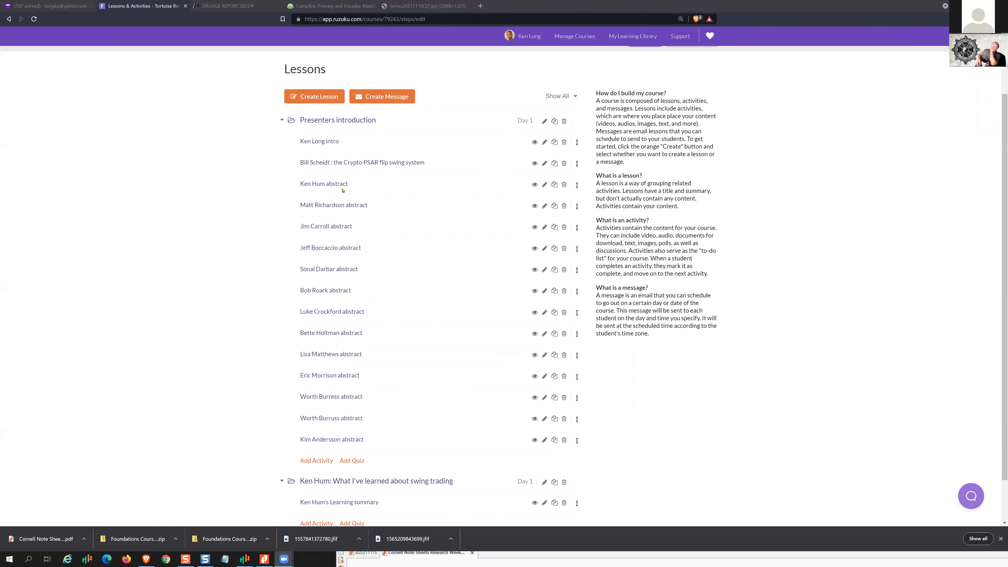
mouse_move(351, 206)
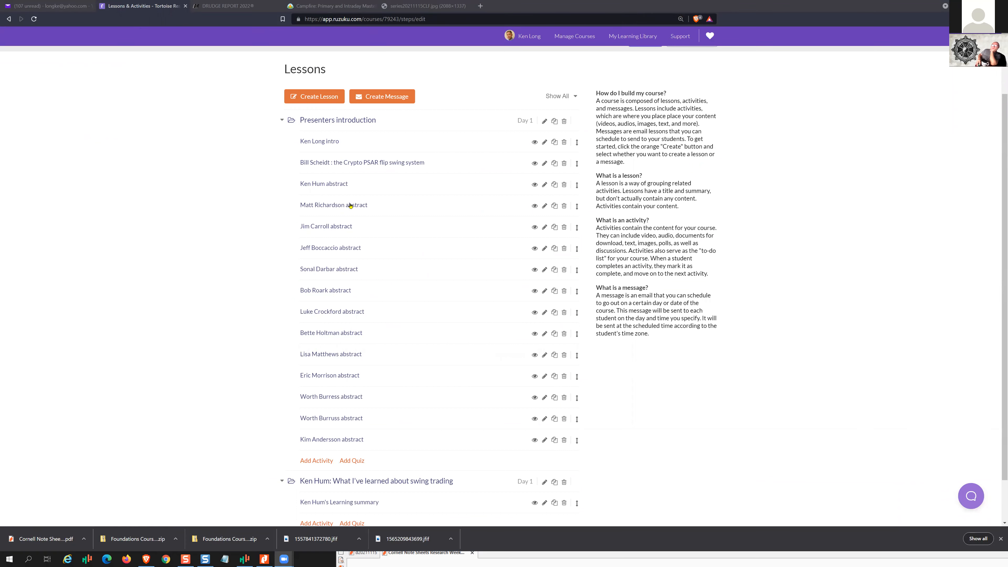
mouse_move(357, 211)
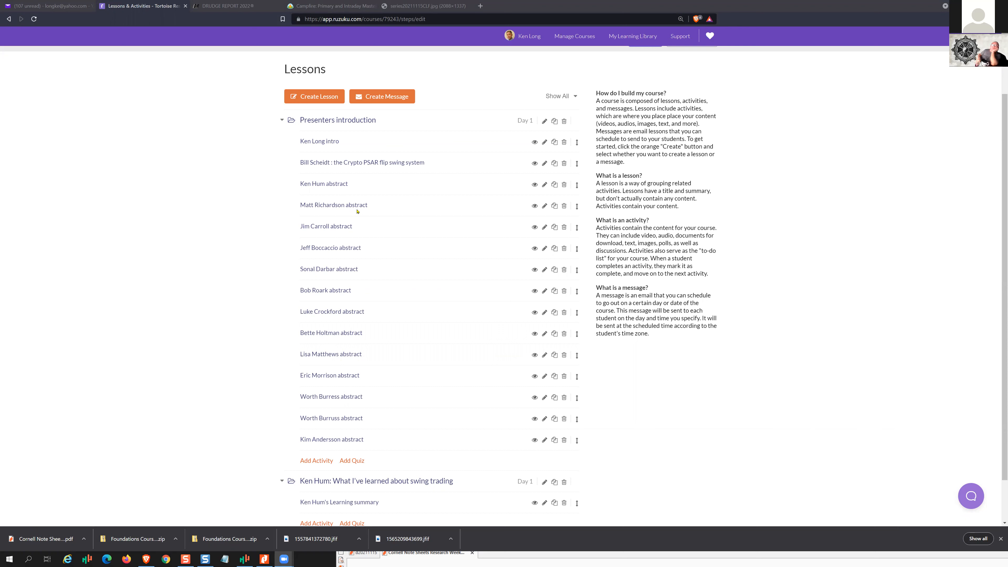
mouse_move(276, 233)
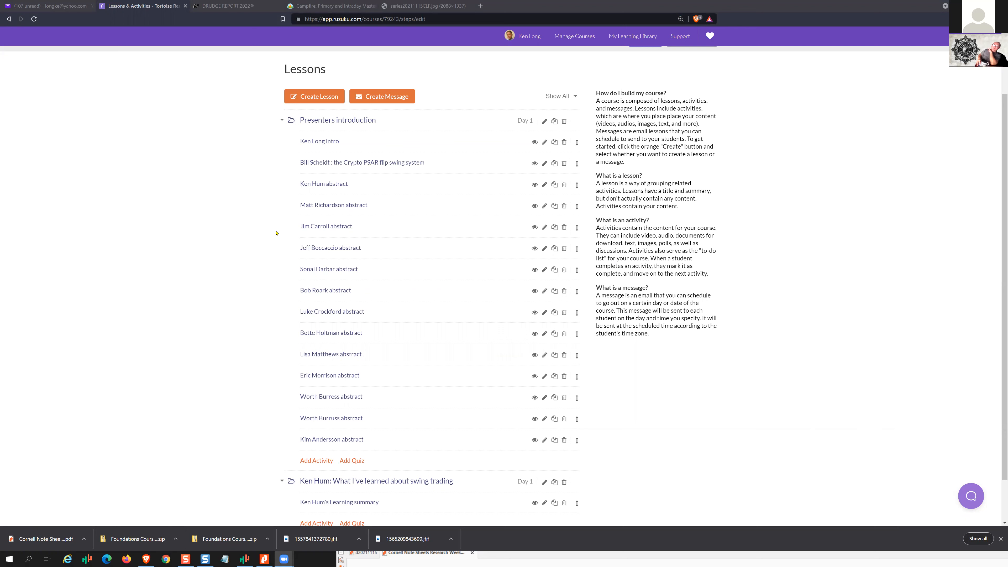
mouse_move(284, 232)
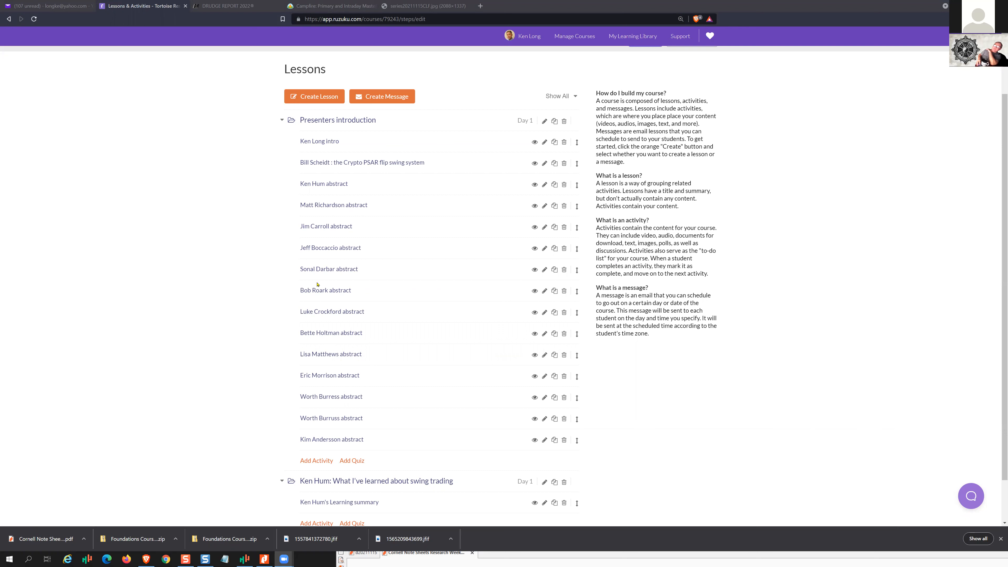
mouse_move(385, 338)
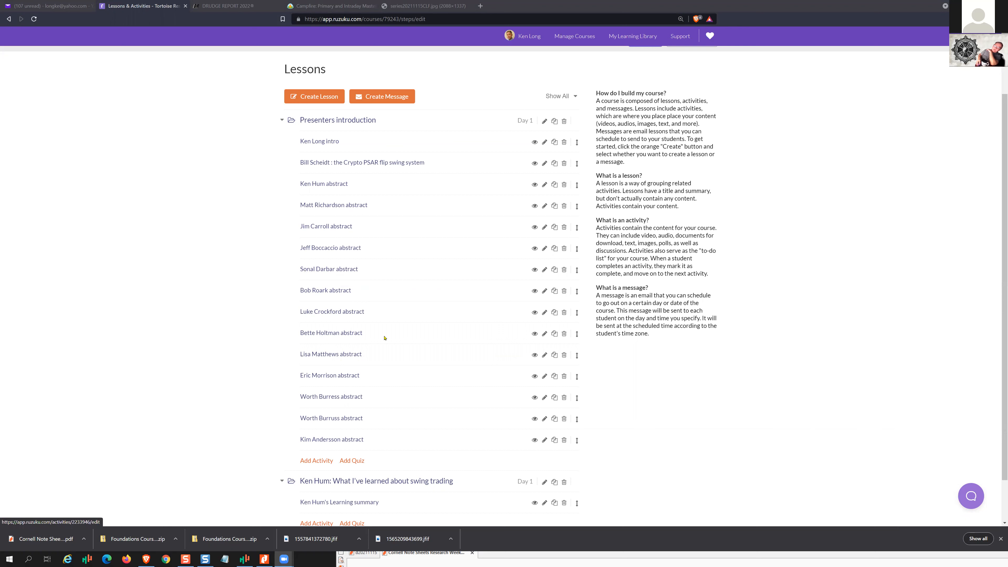
mouse_move(442, 305)
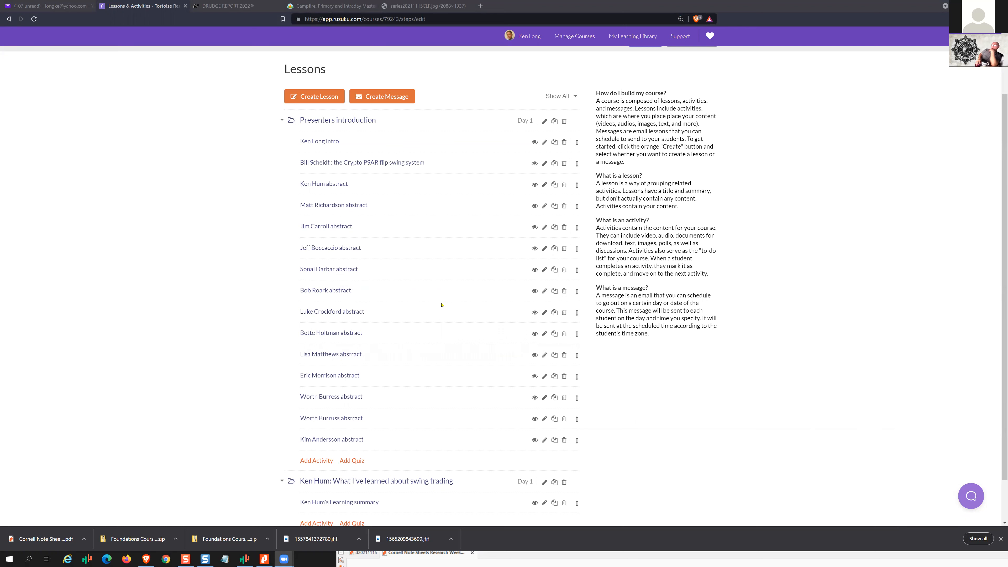
mouse_move(278, 339)
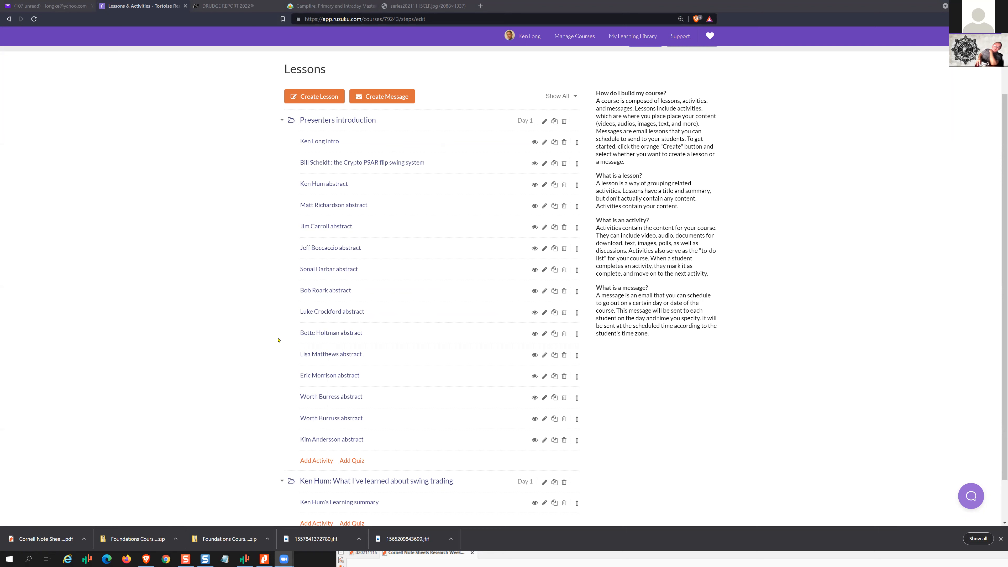
mouse_move(293, 355)
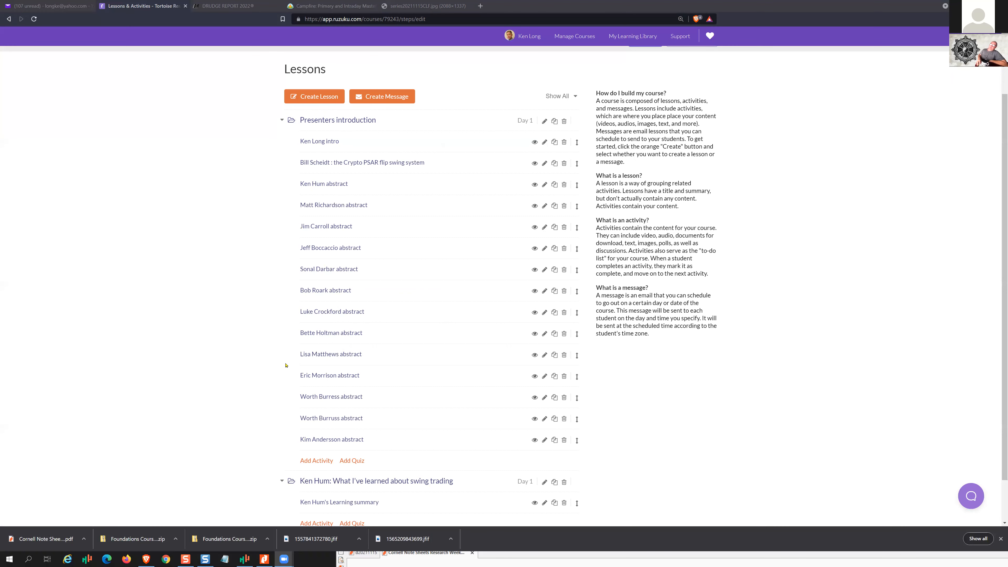
mouse_move(263, 363)
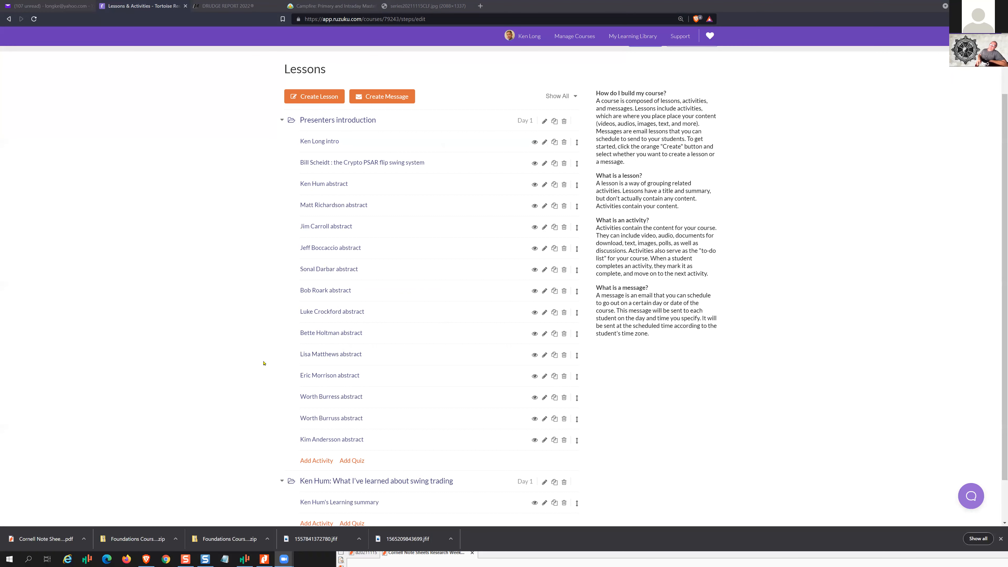
mouse_move(253, 375)
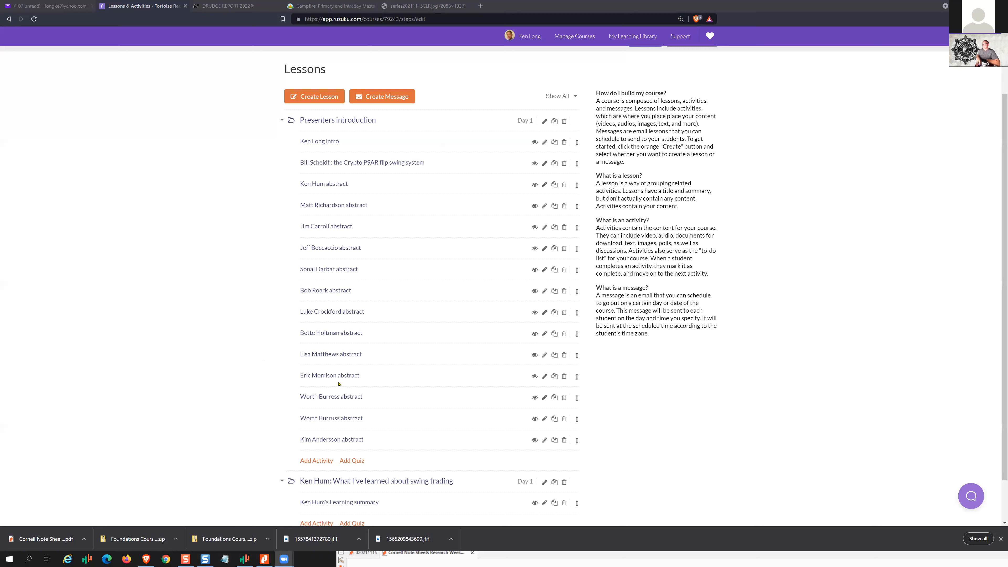
mouse_move(376, 404)
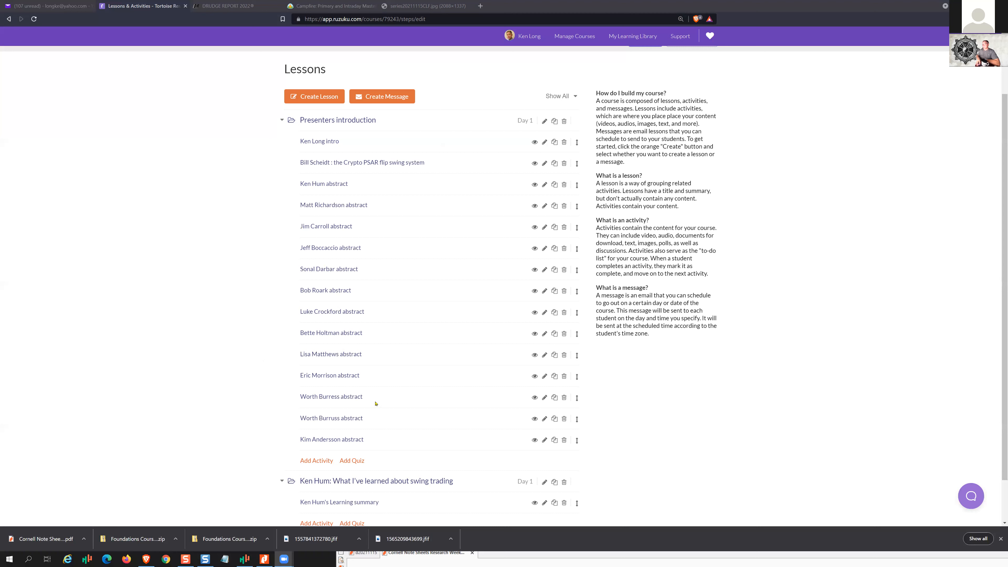
mouse_move(293, 398)
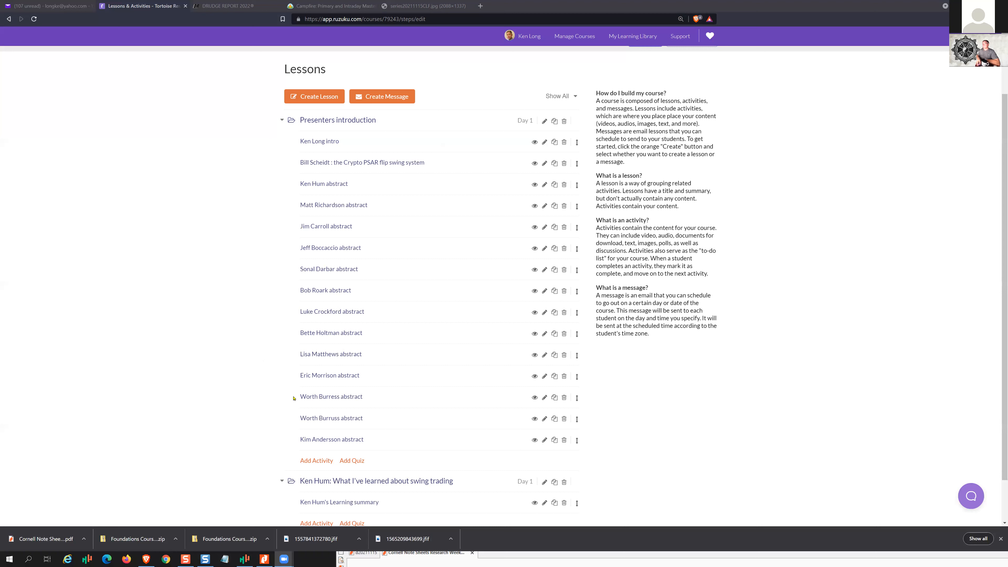
mouse_move(326, 385)
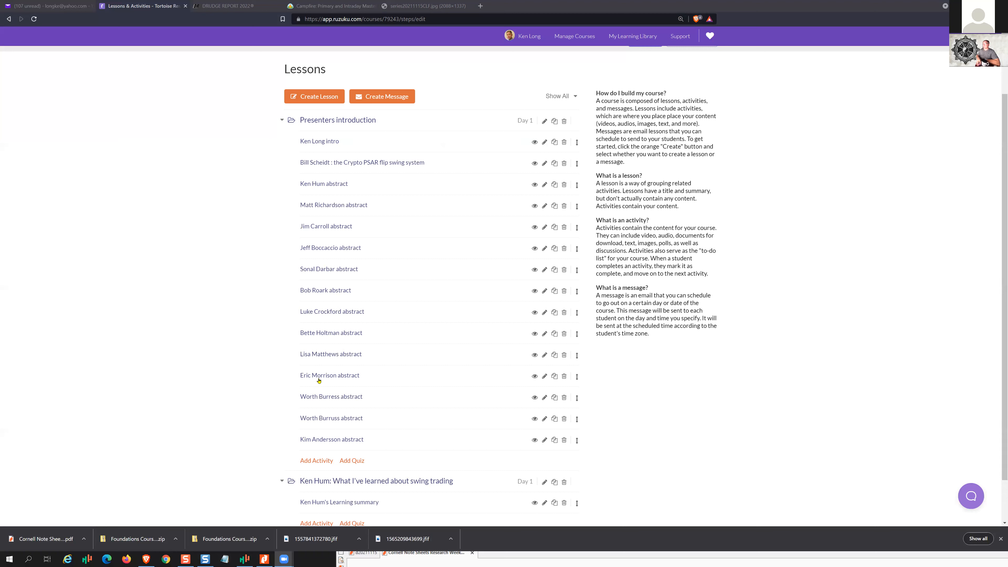
mouse_move(324, 395)
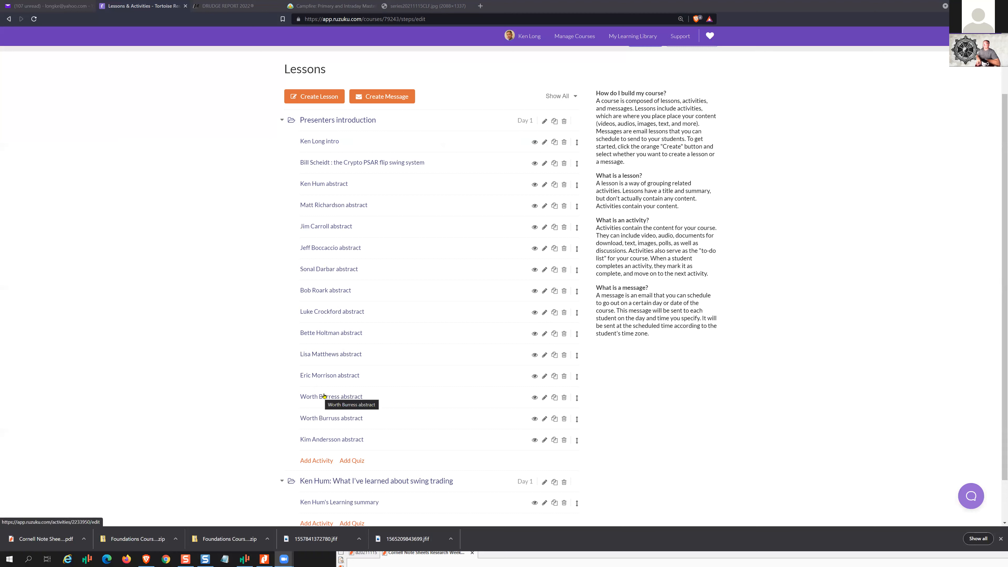
mouse_move(544, 418)
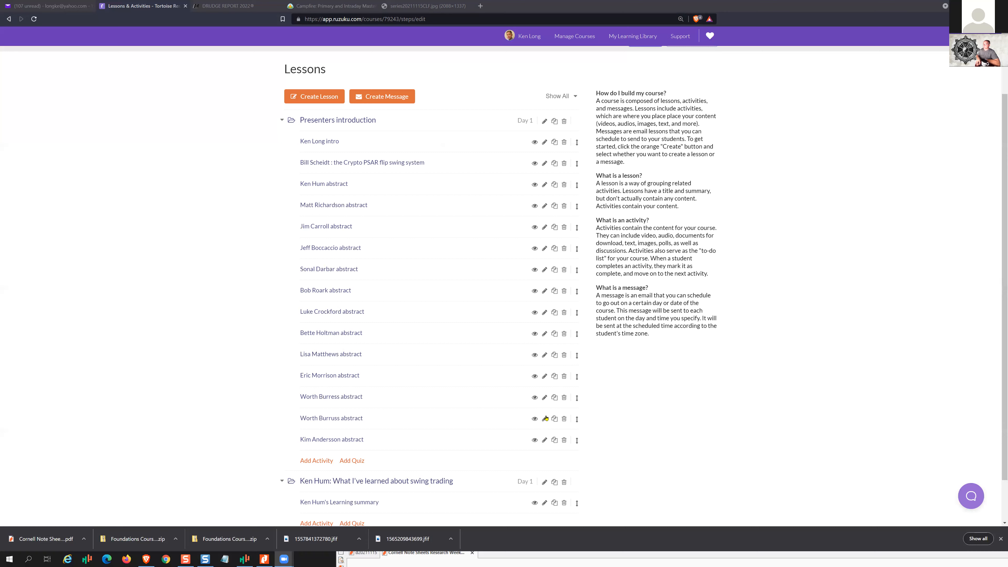
mouse_move(564, 421)
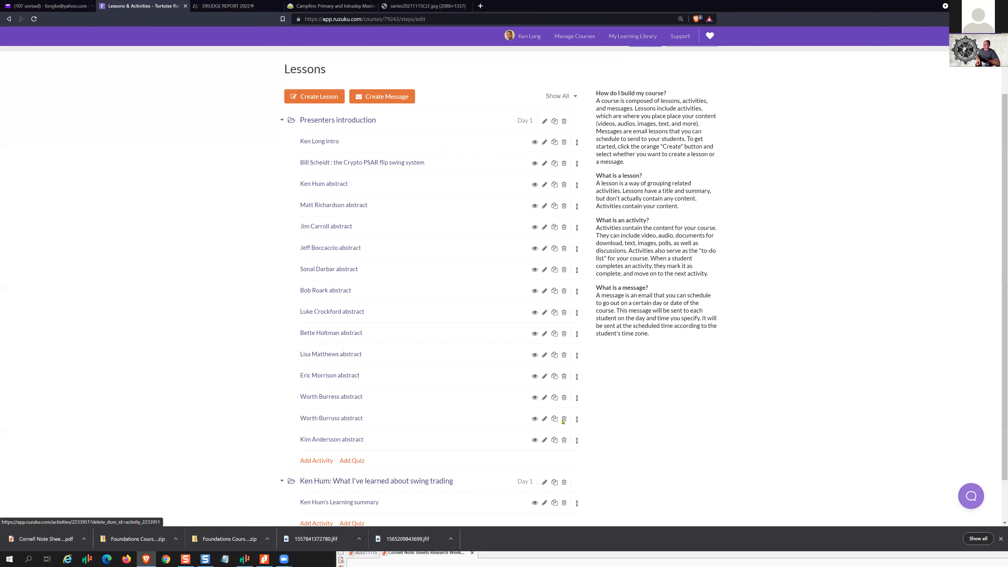
left_click(564, 419)
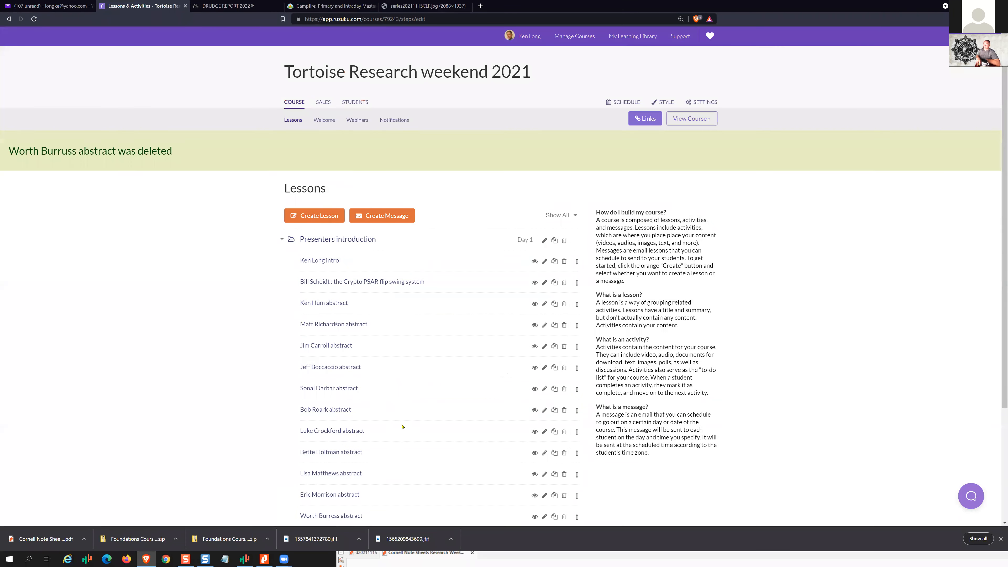
scroll("down", 3)
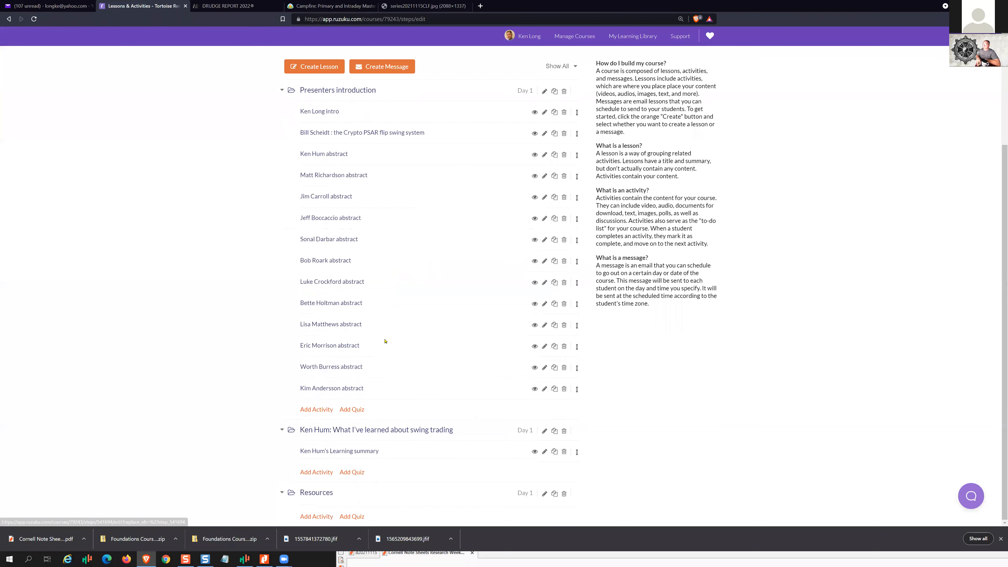
mouse_move(333, 387)
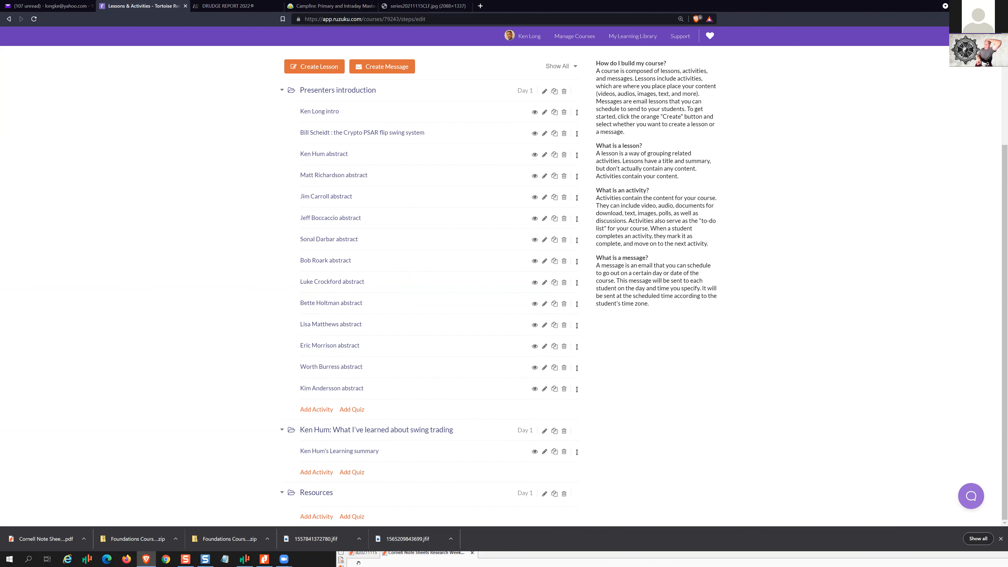
mouse_move(393, 227)
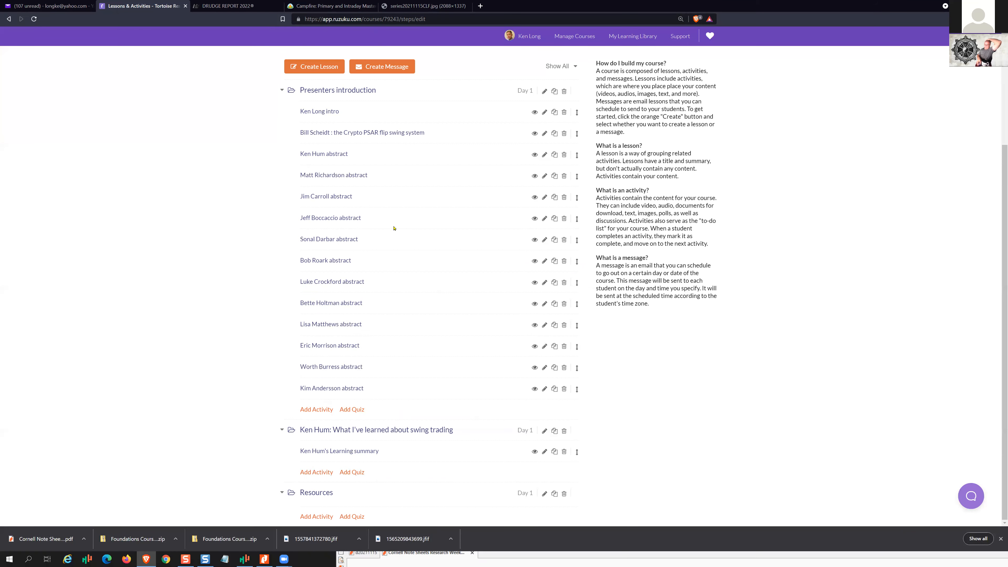
mouse_move(94, 517)
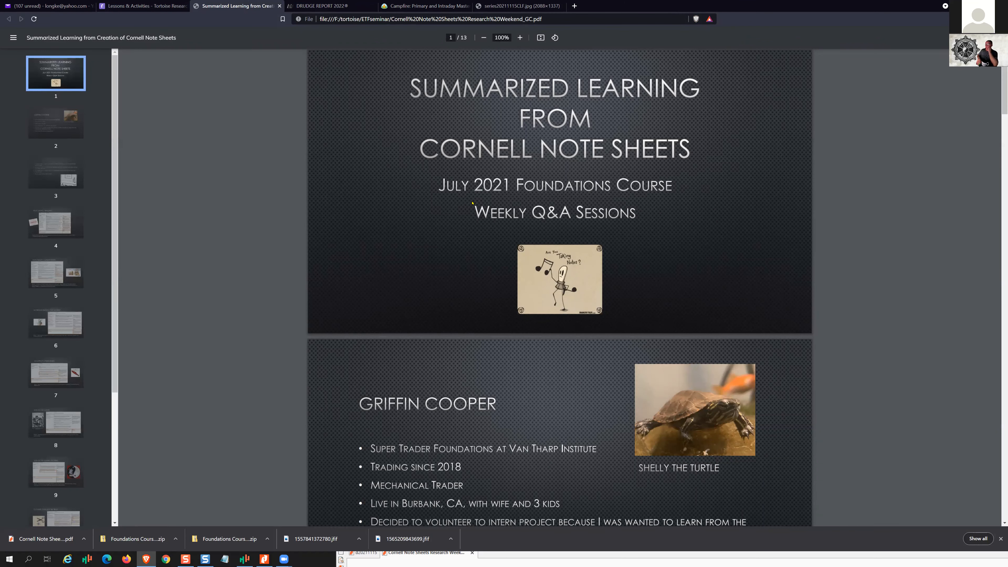
Scroll from Griffin Cooper's intro slide past the overview to page 3's lesson-synthesis slide
scroll("down", 3)
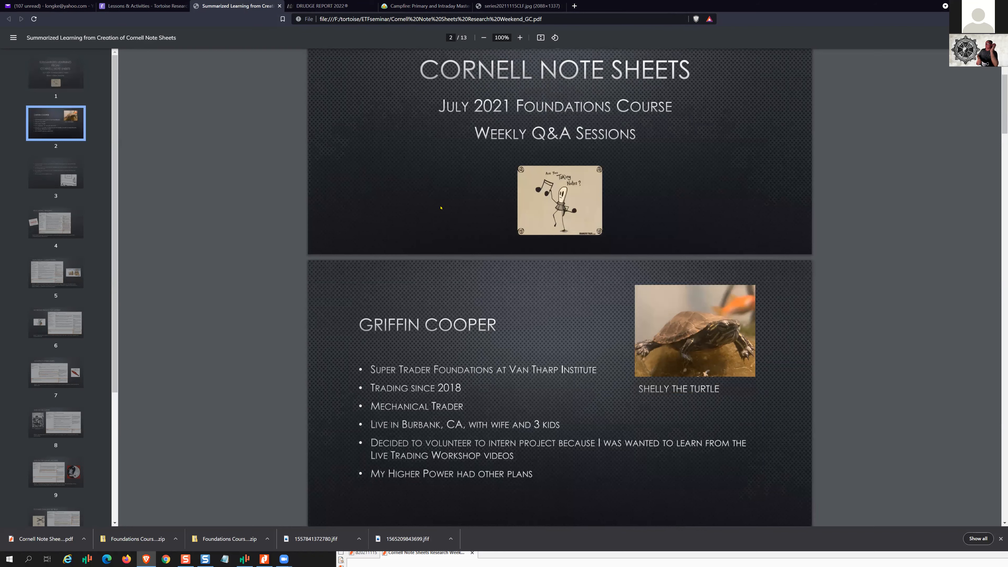
scroll("down", 3)
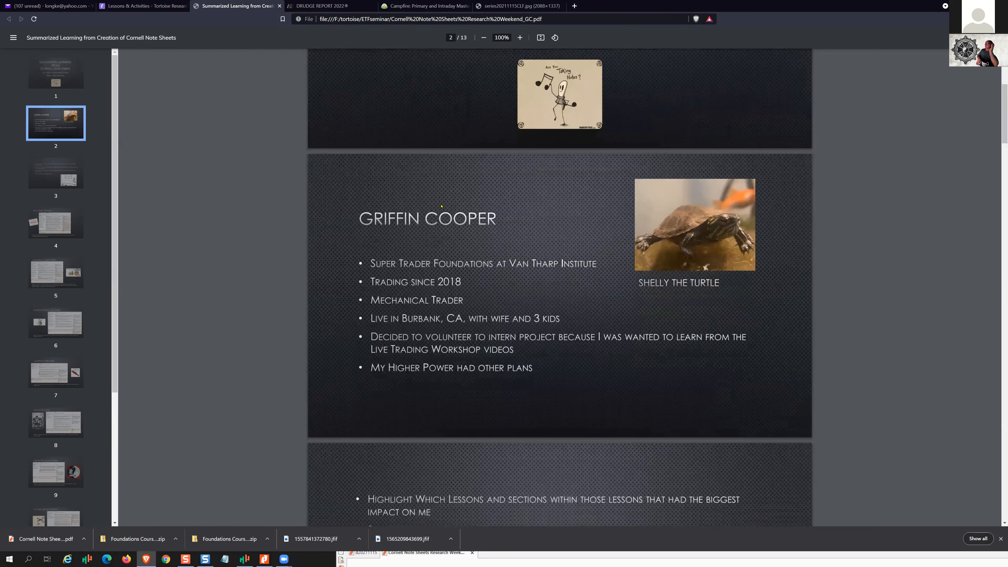
scroll("down", 3)
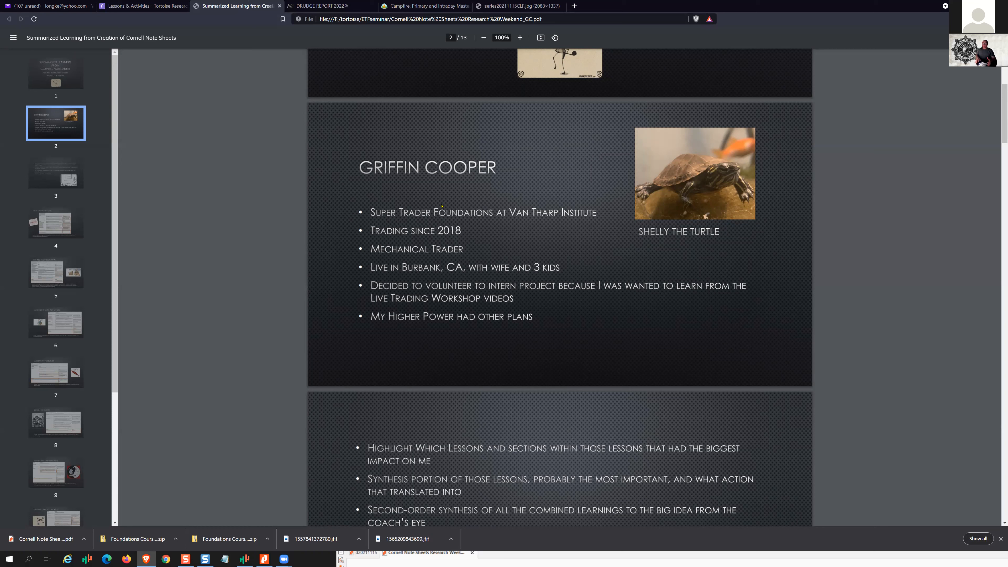
mouse_move(803, 246)
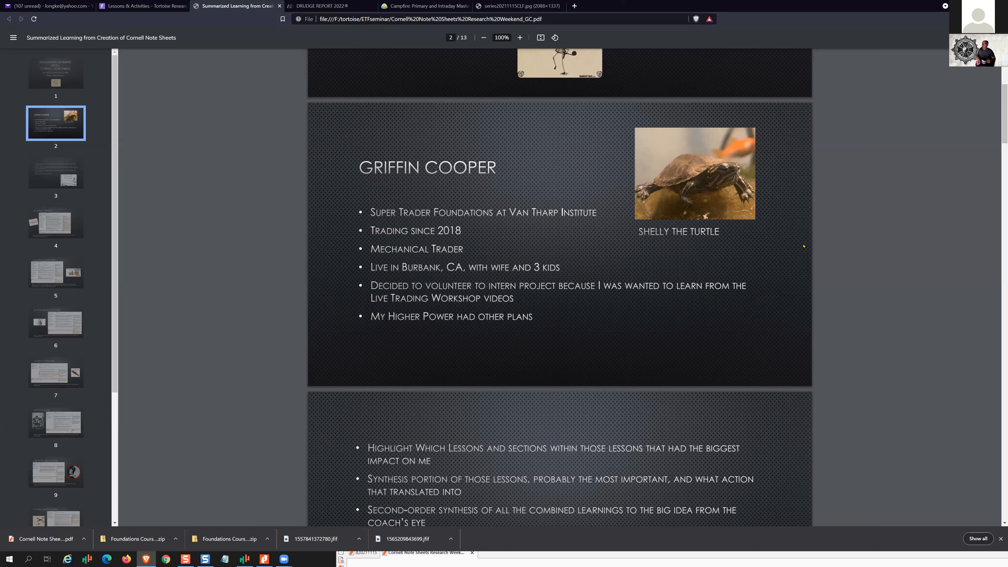
mouse_move(758, 256)
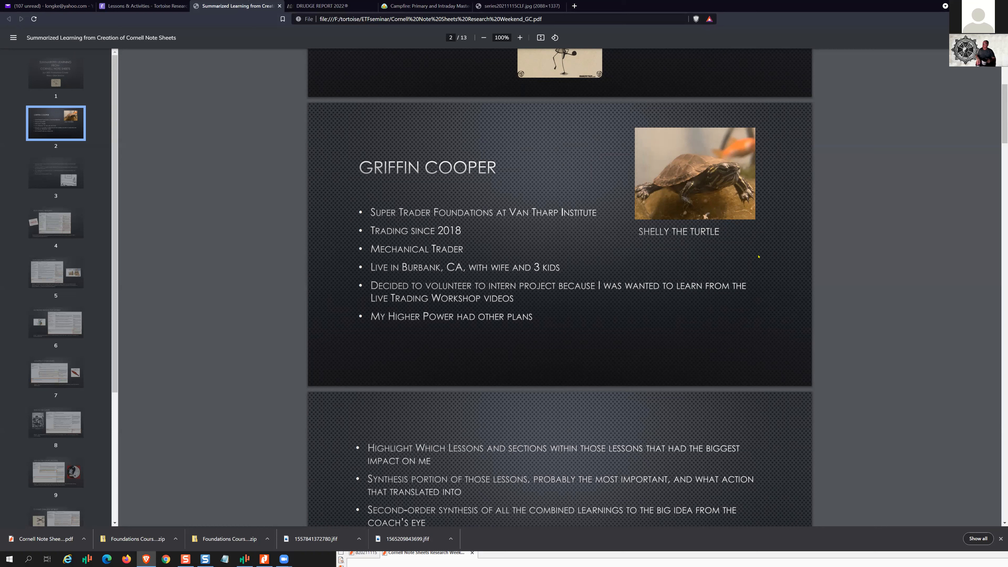
scroll("down", 3)
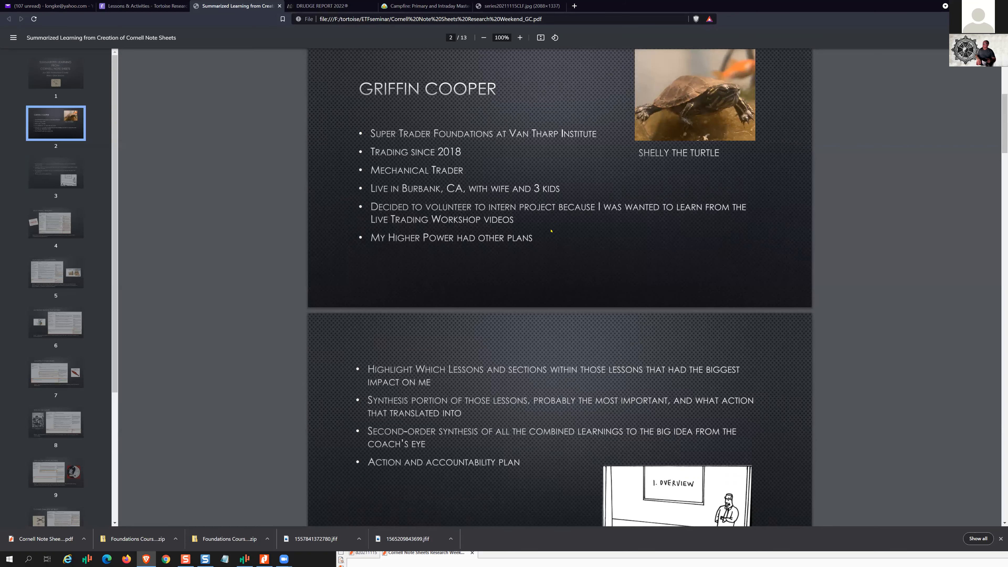
scroll("down", 3)
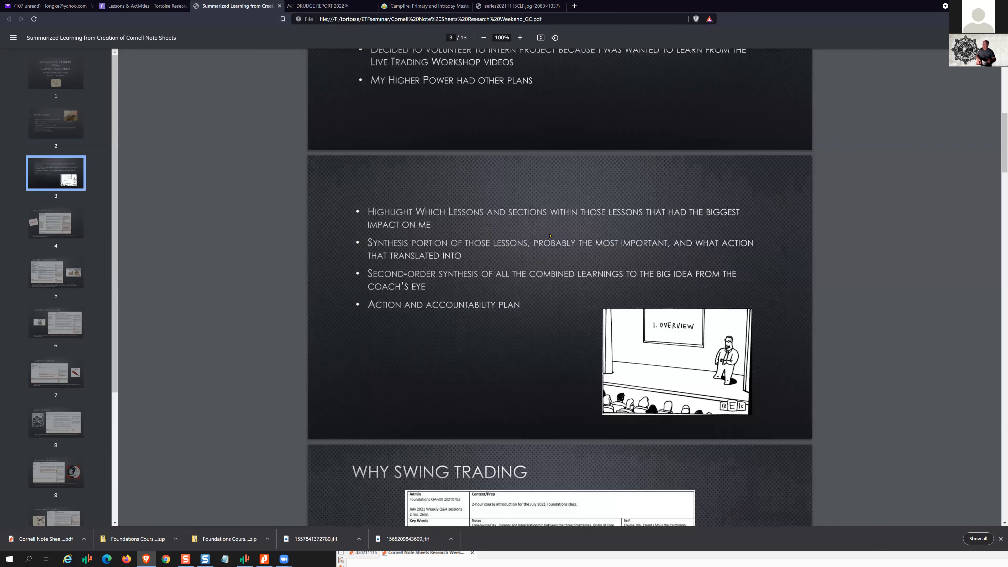
mouse_move(384, 236)
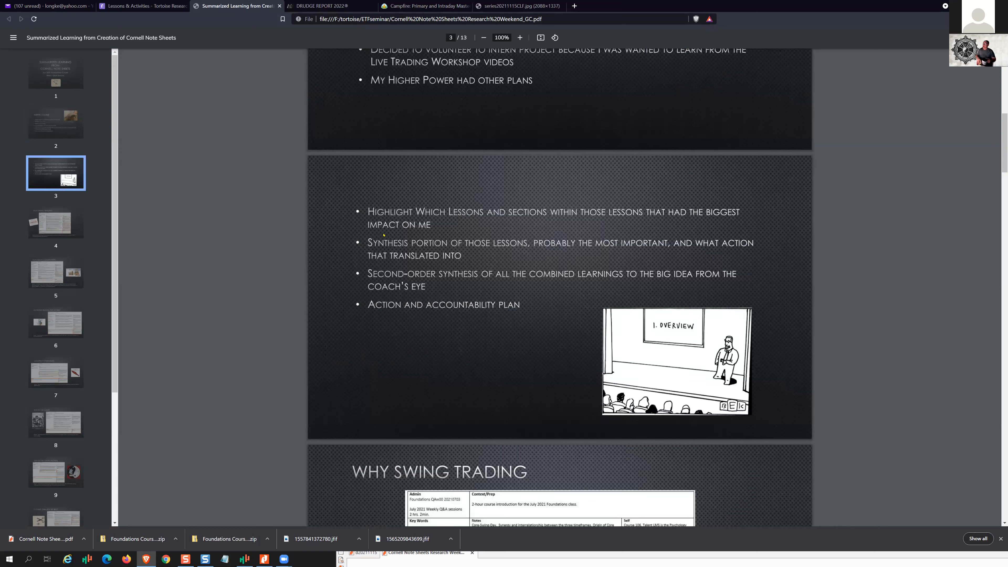
mouse_move(546, 230)
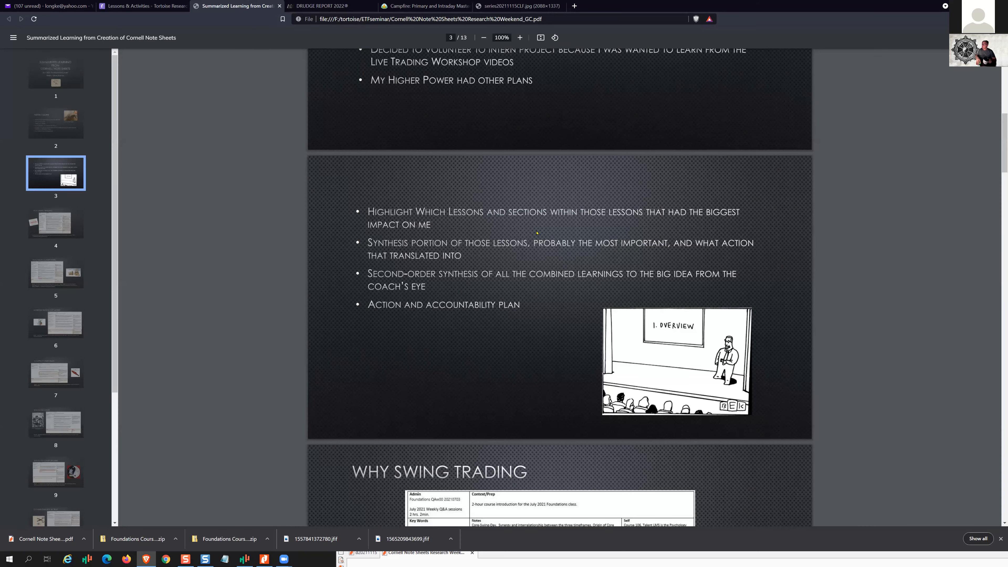
mouse_move(765, 346)
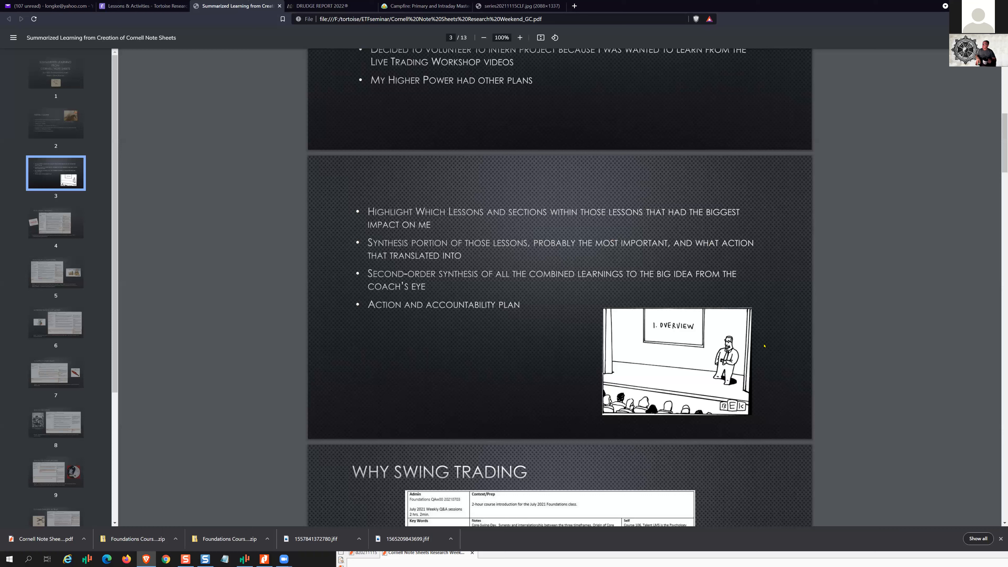
mouse_move(832, 440)
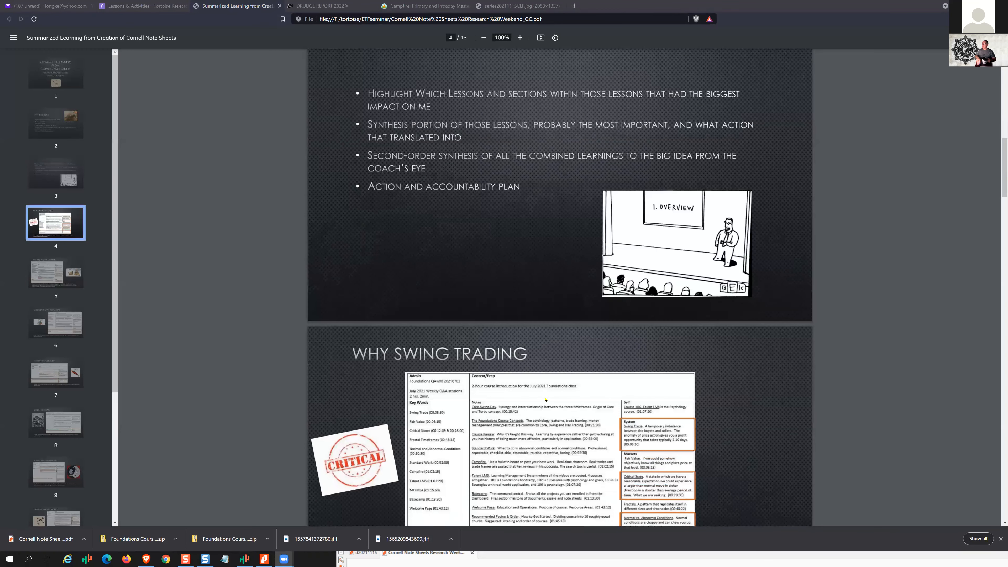
Scroll through the note sheets from Why Swing Trading across pages 4–6
scroll("down", 3)
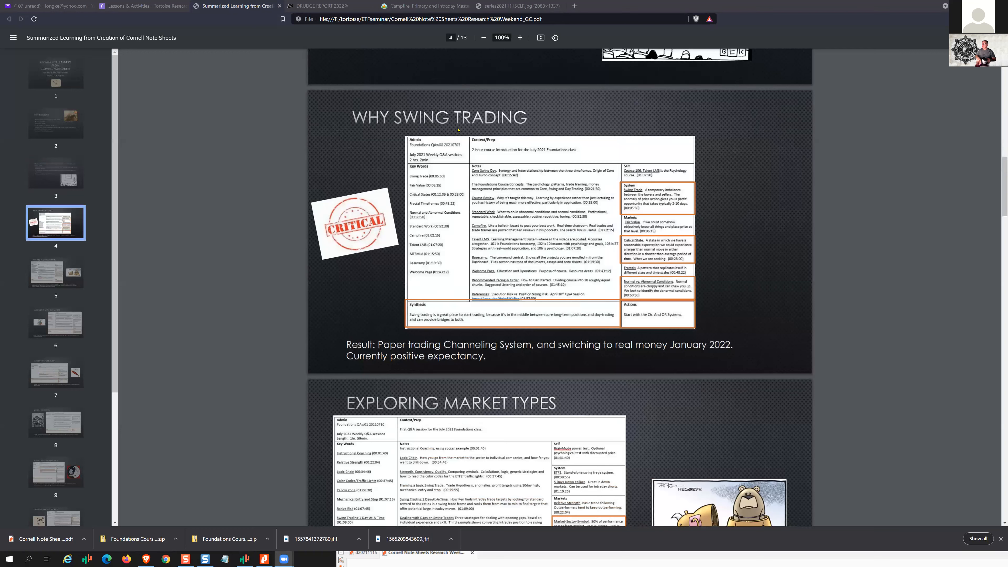
mouse_move(367, 259)
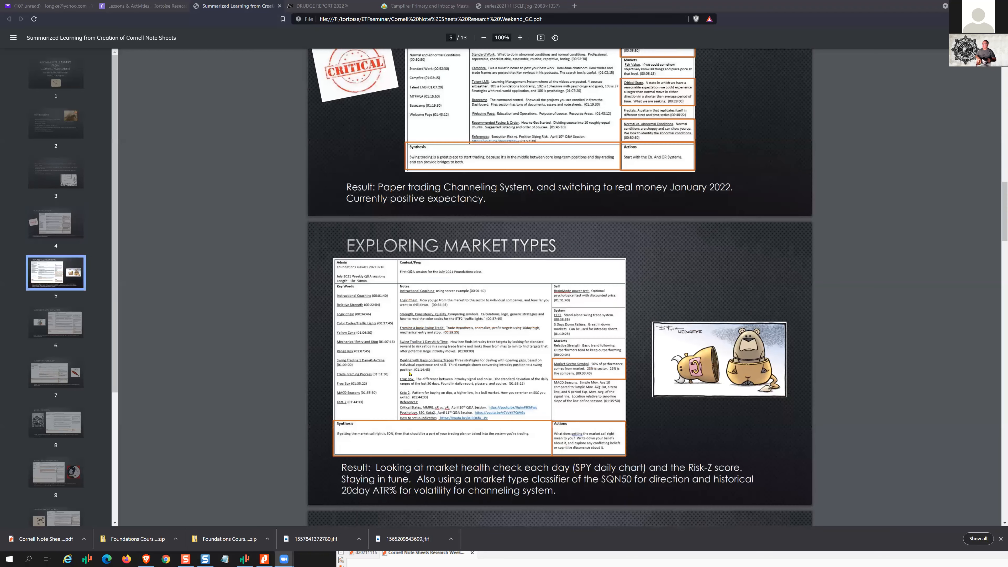
scroll("down", 3)
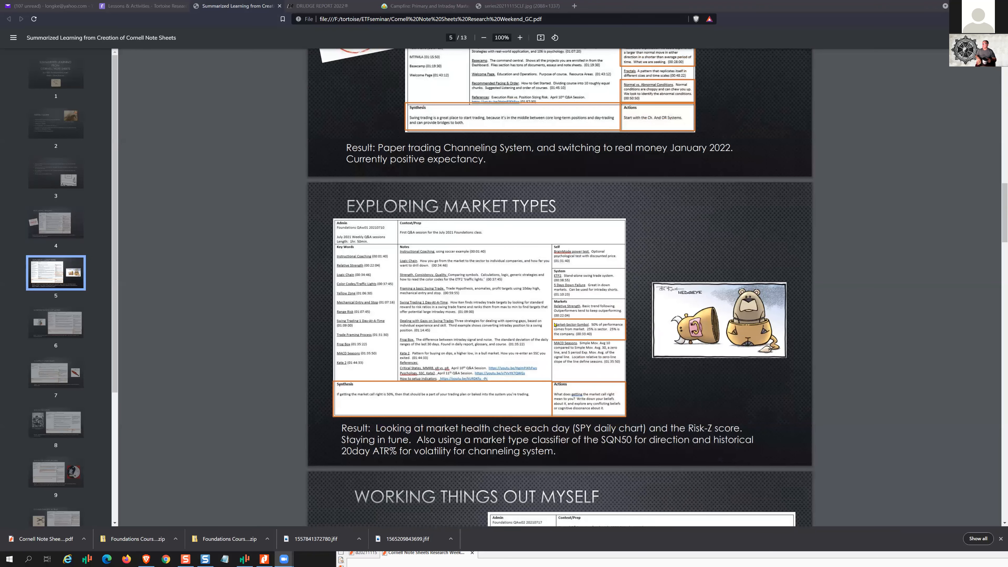
scroll("down", 3)
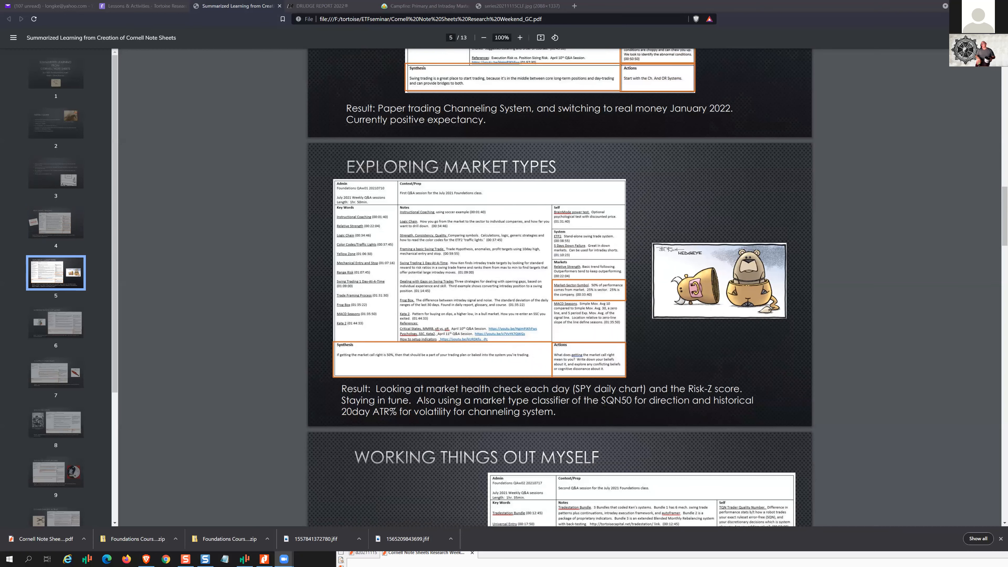
scroll("down", 3)
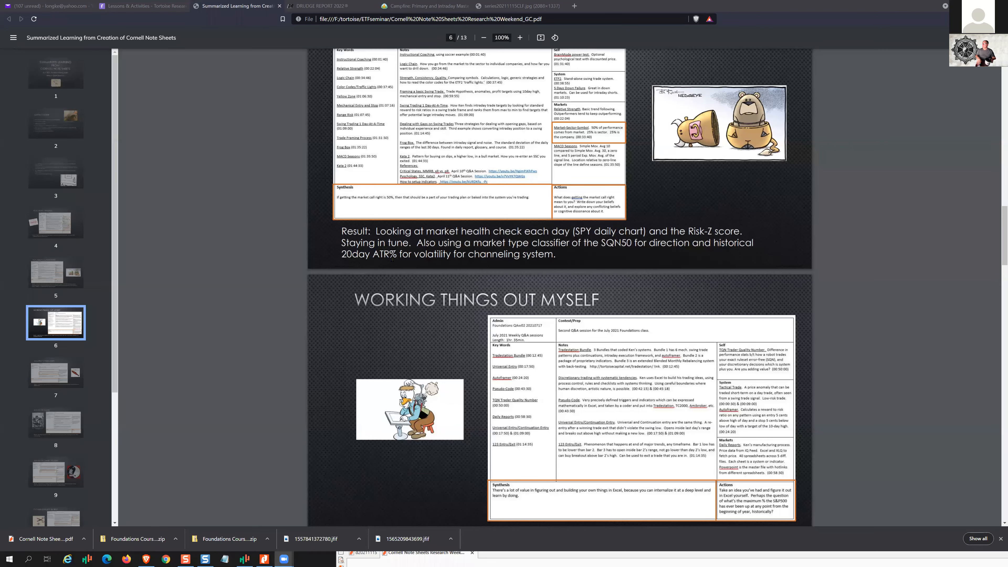
scroll("down", 3)
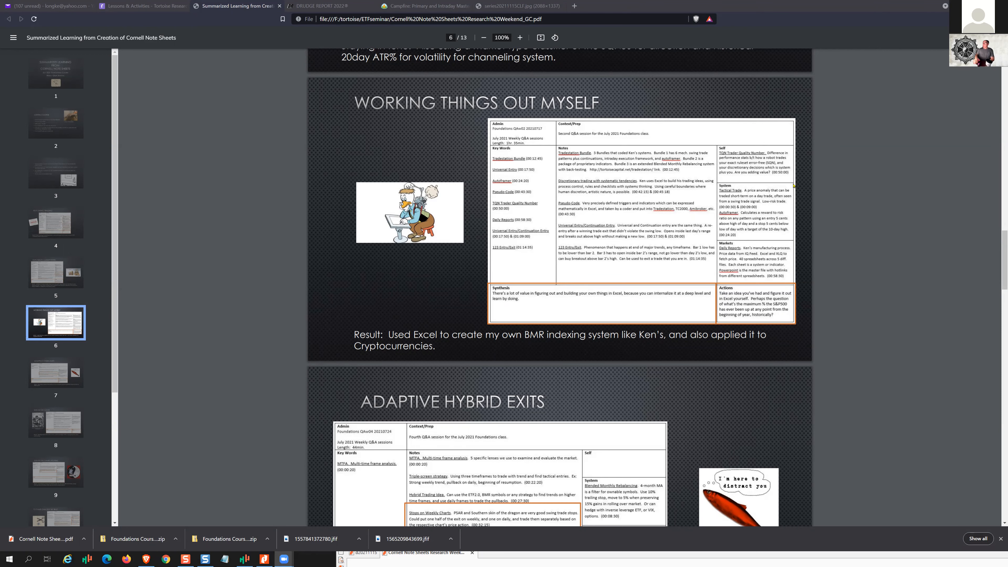
Continue down the remaining note sheets until page 8, Skin in the Game, is on screen
scroll("down", 3)
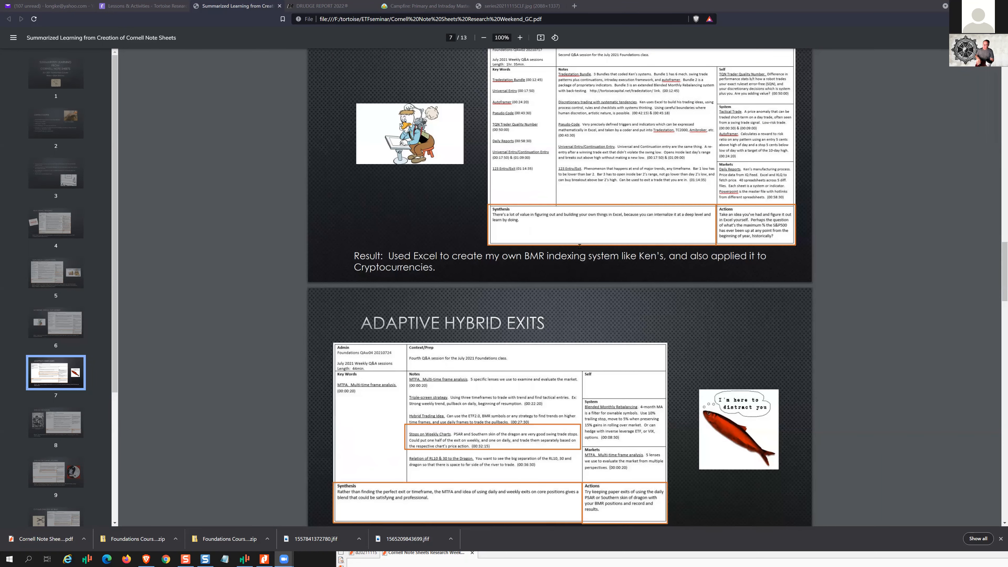
scroll("down", 3)
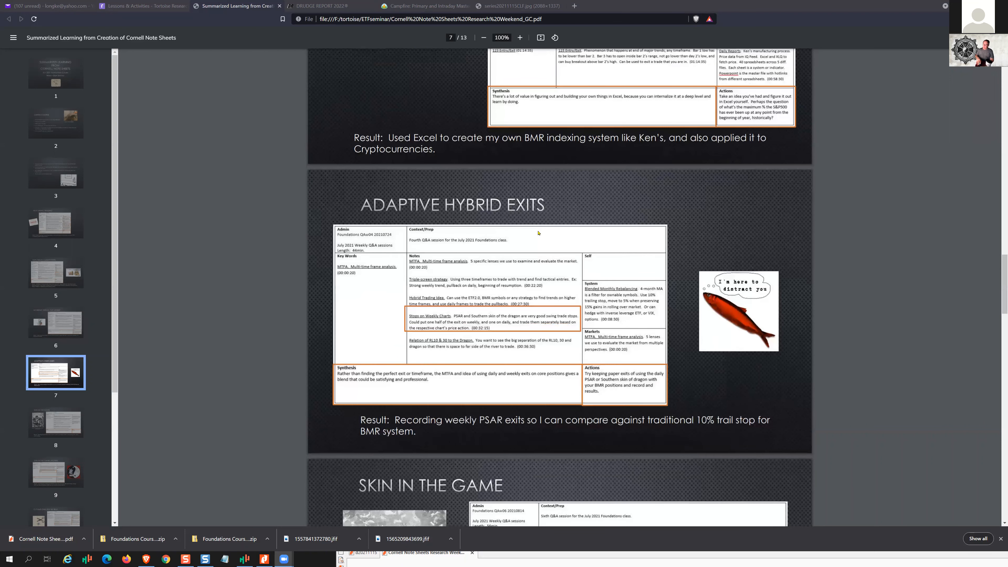
scroll("down", 3)
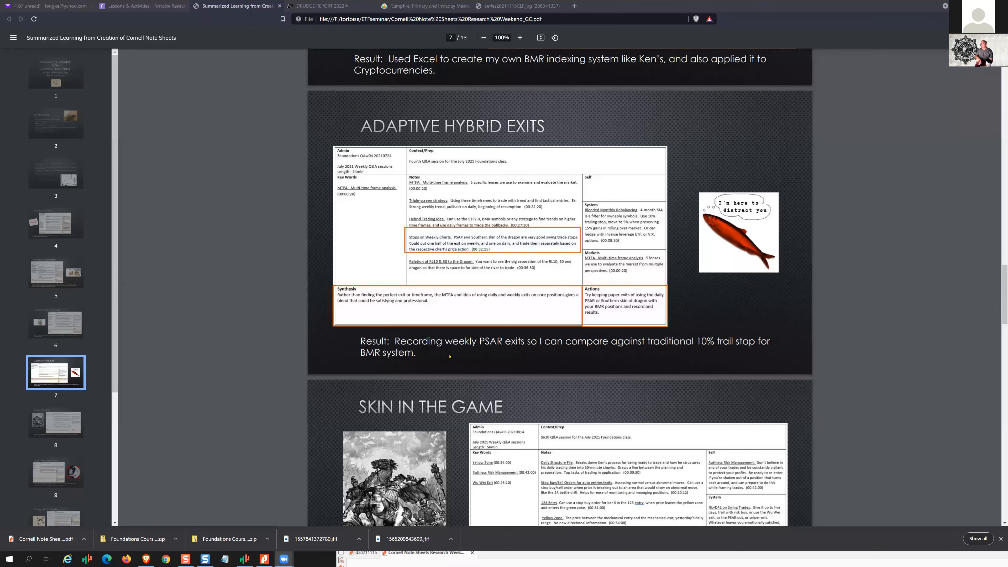
mouse_move(508, 352)
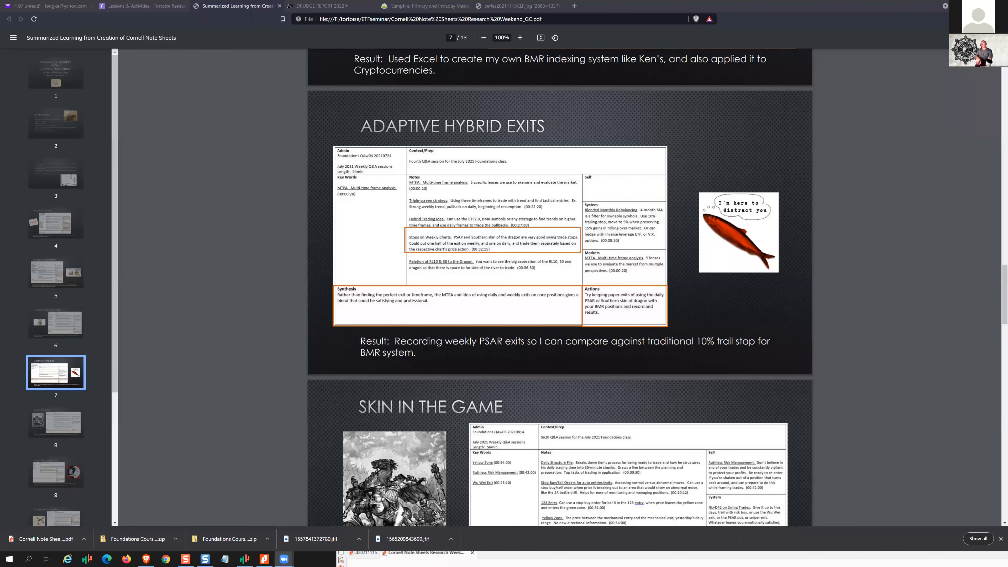
mouse_move(531, 353)
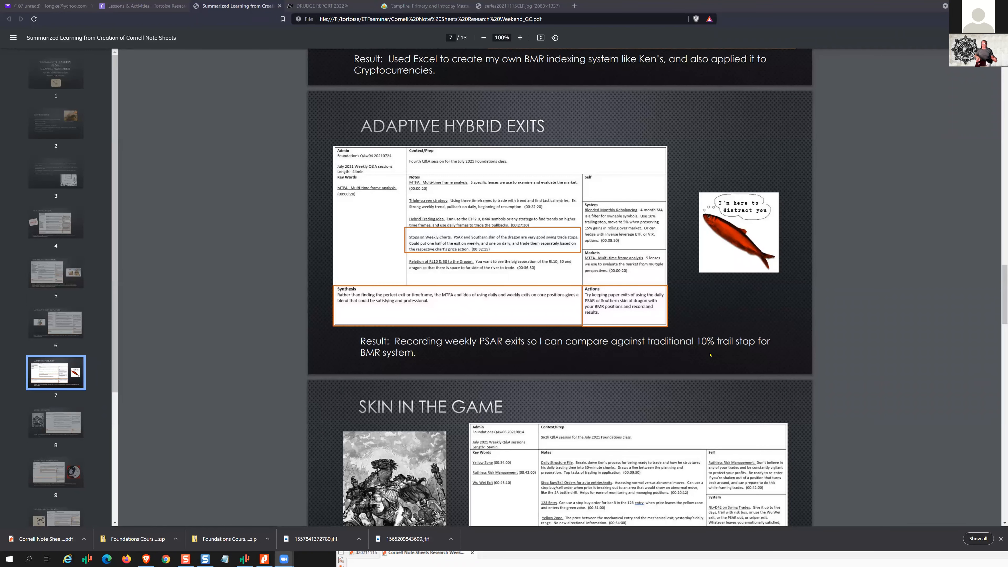
mouse_move(511, 352)
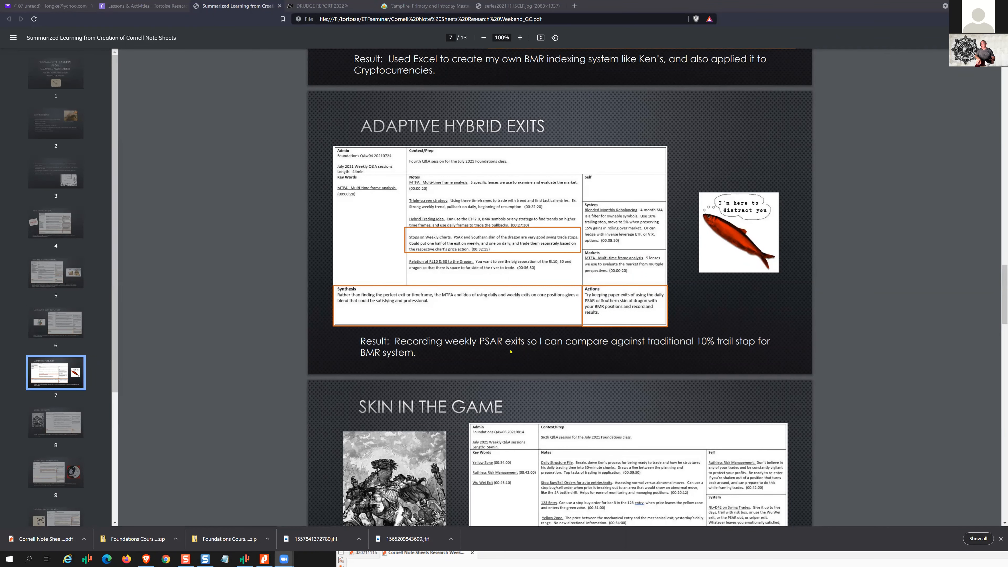
mouse_move(610, 378)
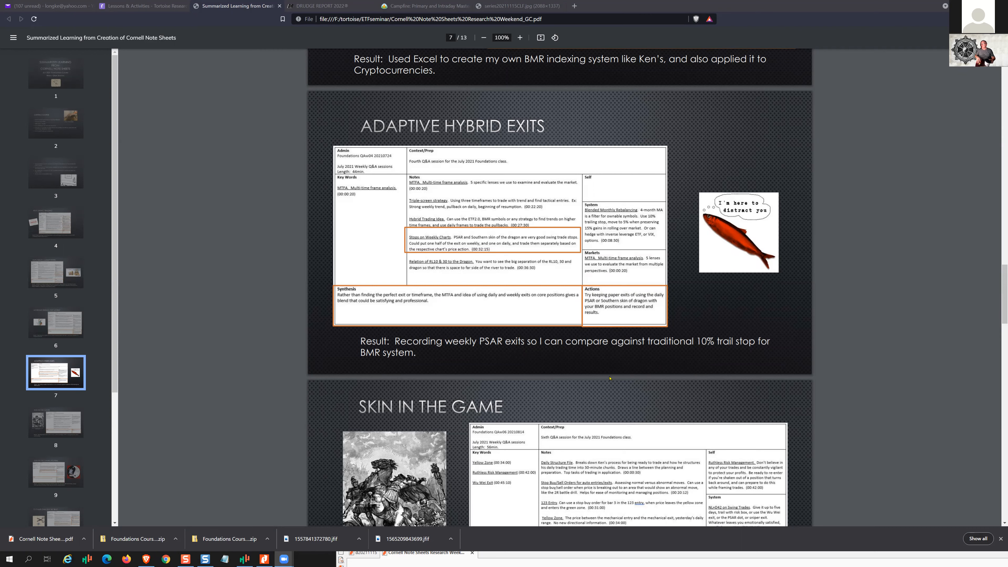
mouse_move(508, 271)
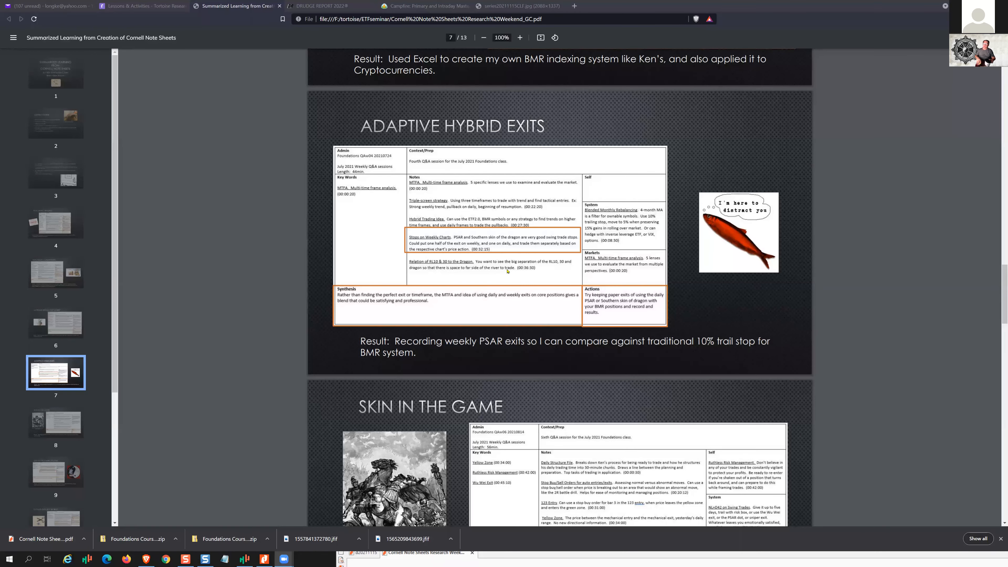
scroll("down", 3)
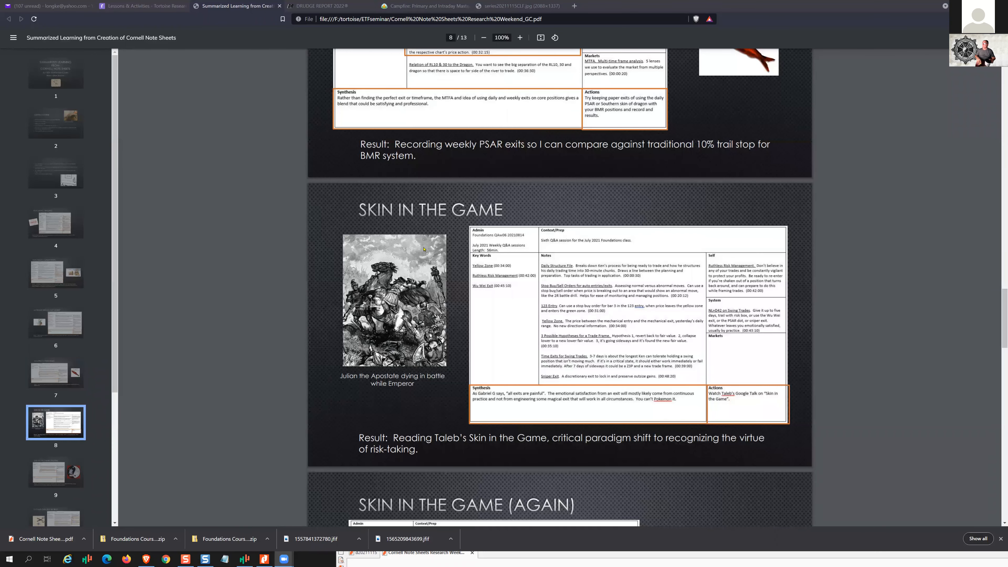
mouse_move(441, 454)
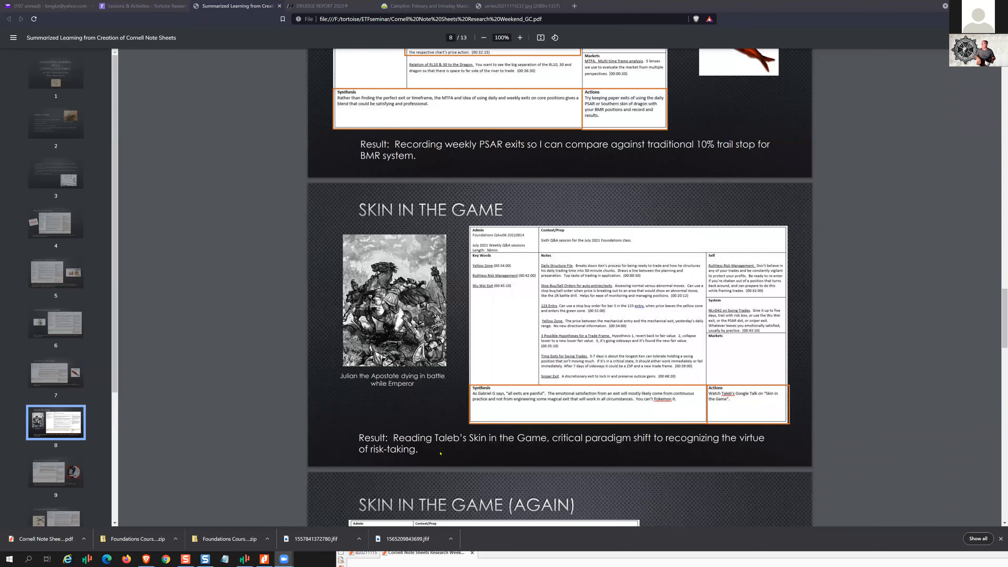
scroll("down", 3)
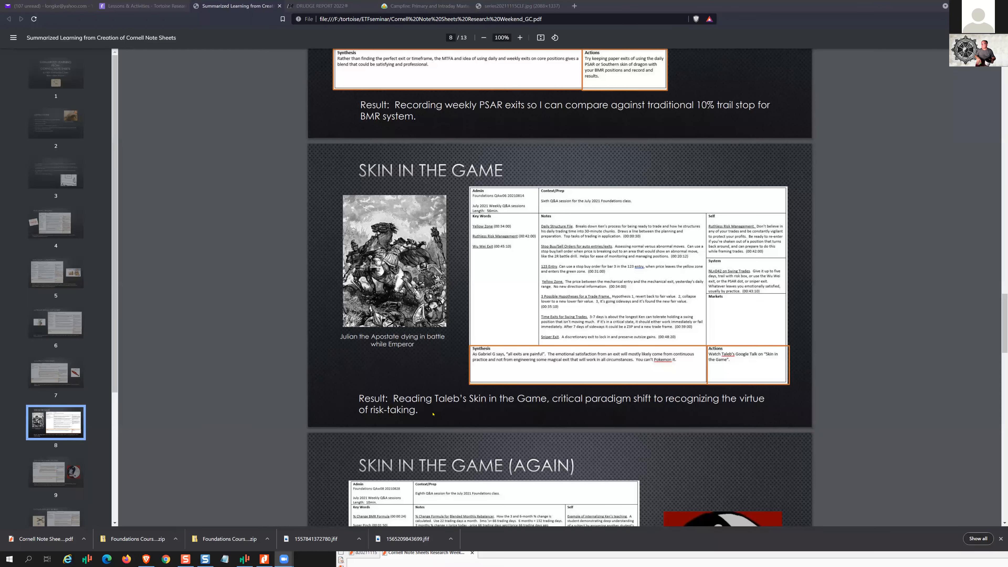
mouse_move(537, 409)
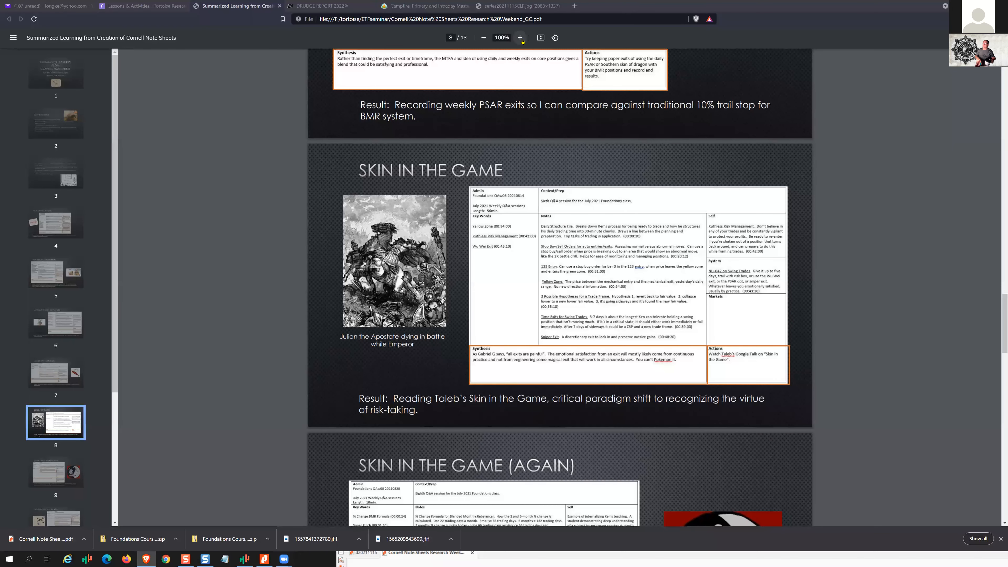
Enlarge the page and scroll down page 10, To Thine Own Self Be True, to its Result statement
left_click(520, 38)
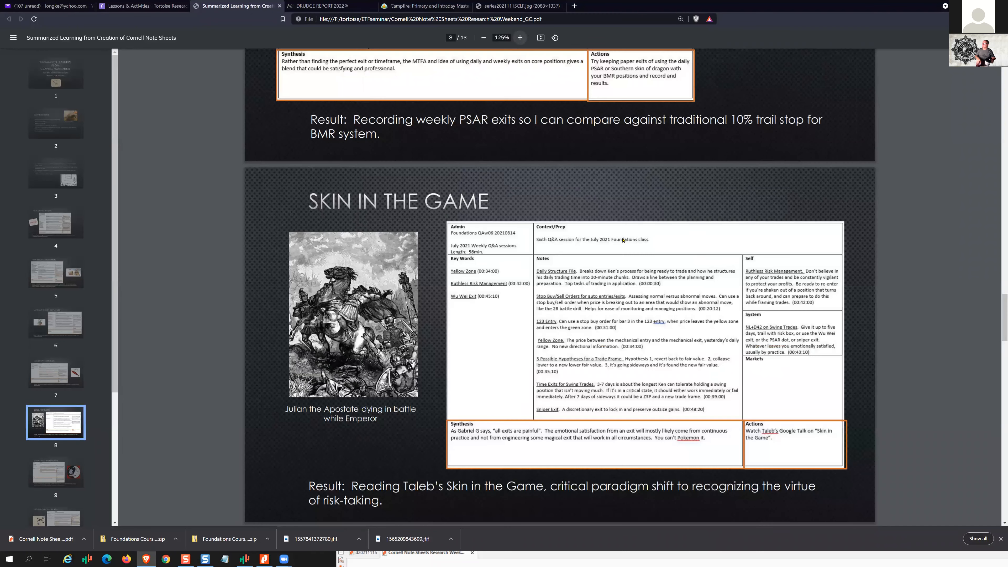
scroll("down", 3)
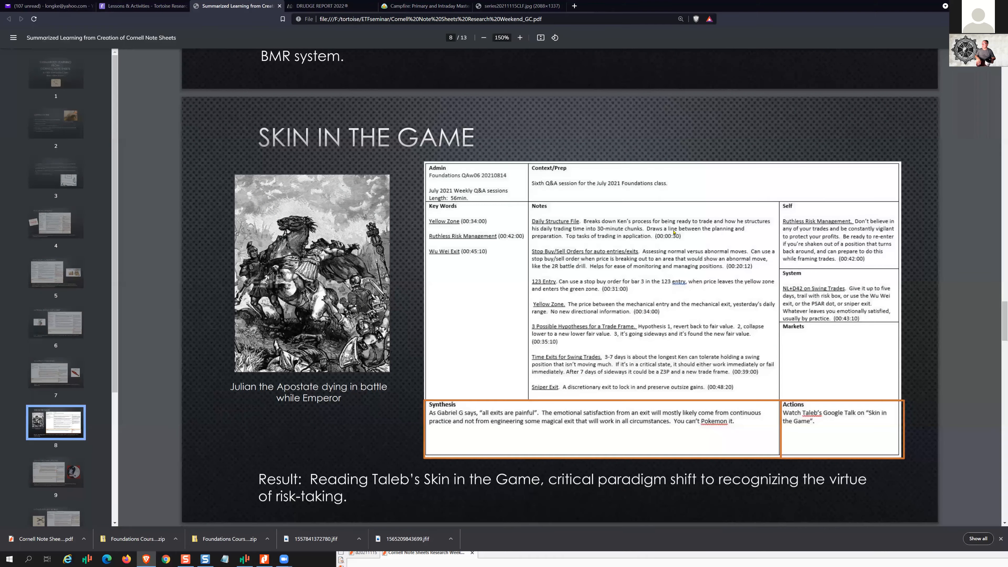
scroll("down", 3)
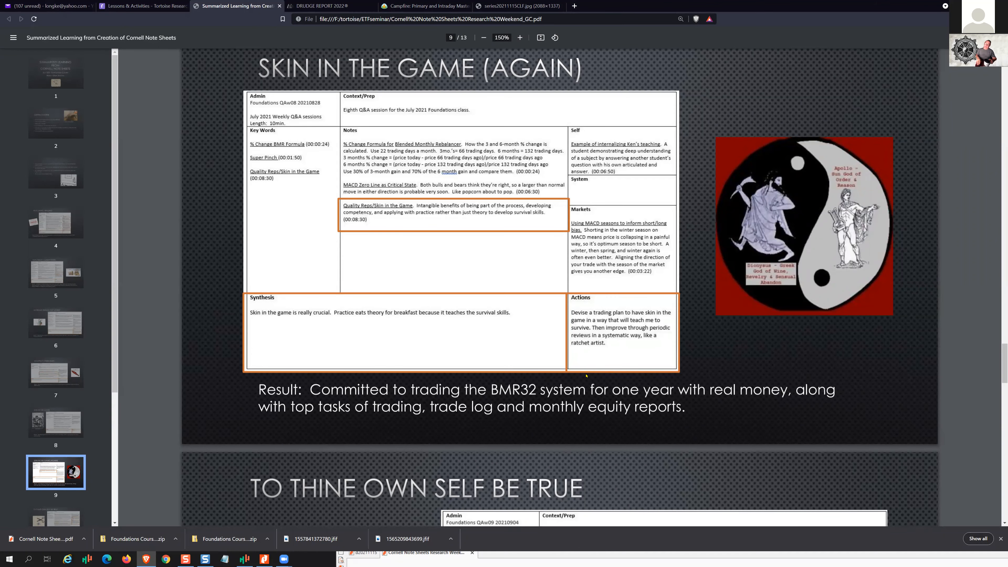
scroll("down", 3)
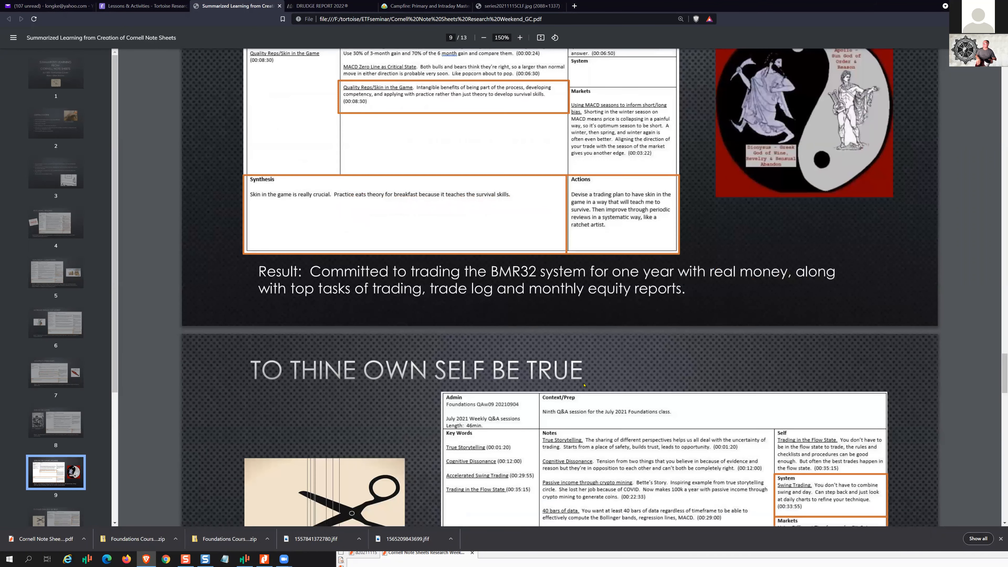
scroll("down", 3)
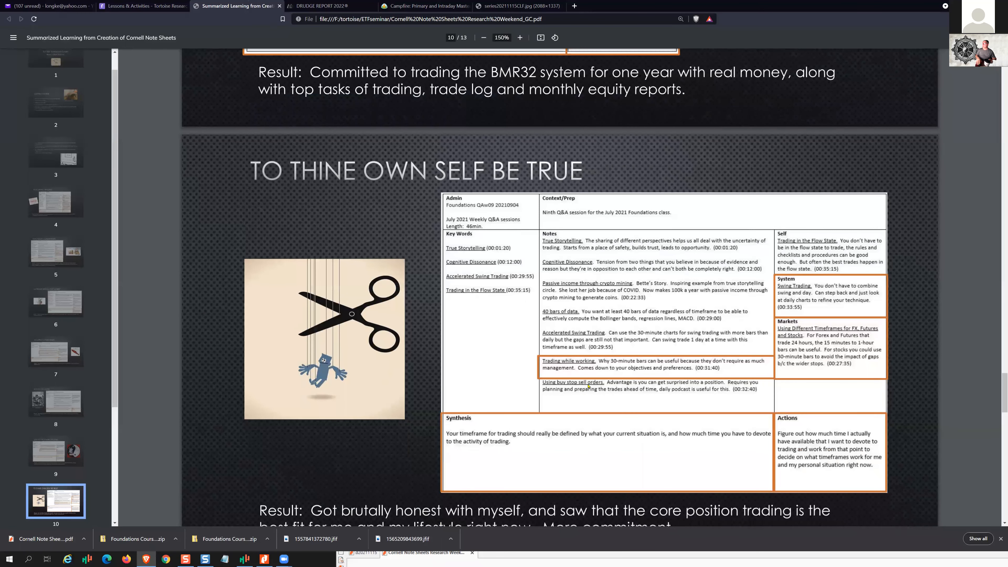
scroll("down", 3)
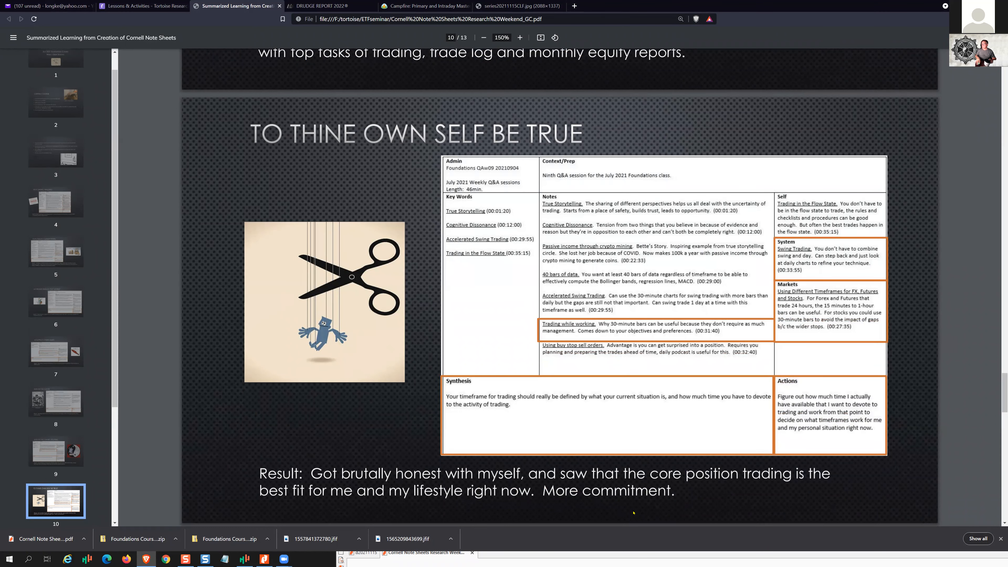
mouse_move(777, 531)
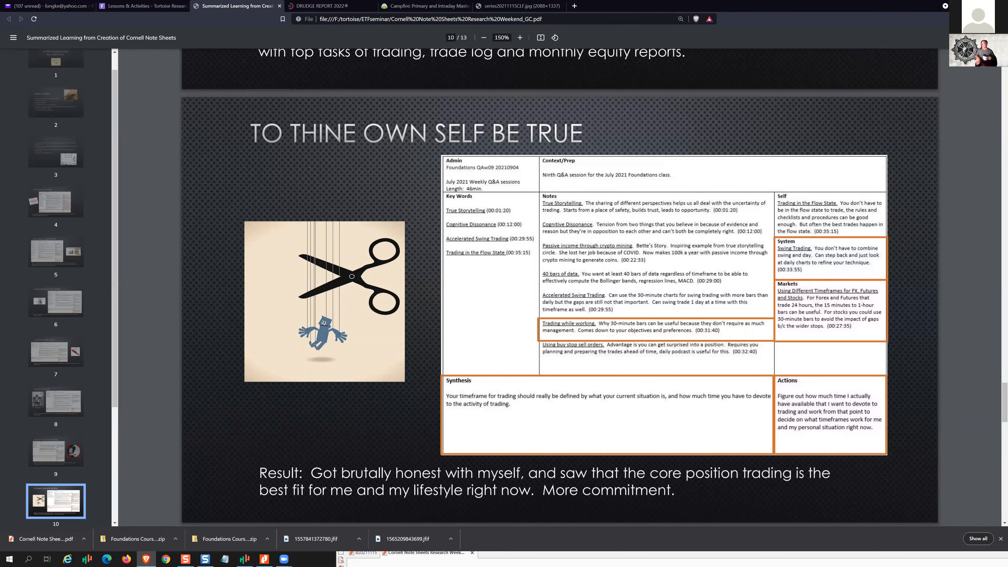
scroll("down", 3)
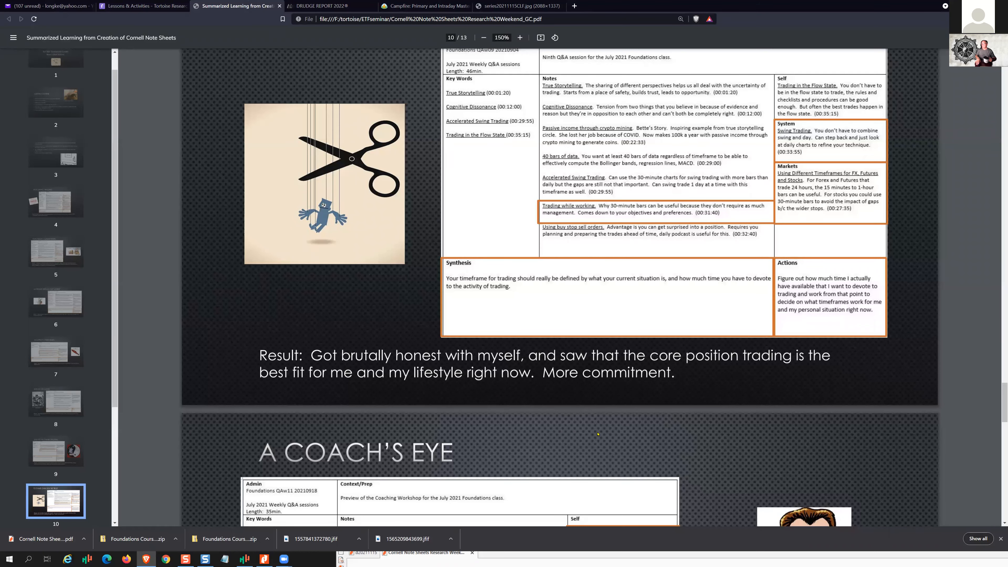
Scroll to page 11, A Coach's Eye, and down until its Result statement is visible
scroll("down", 3)
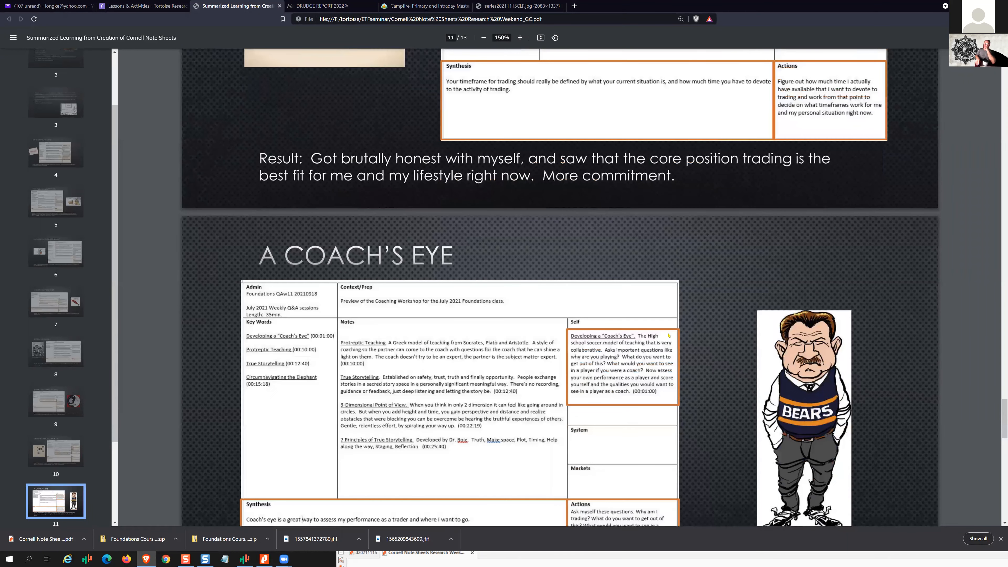
scroll("down", 3)
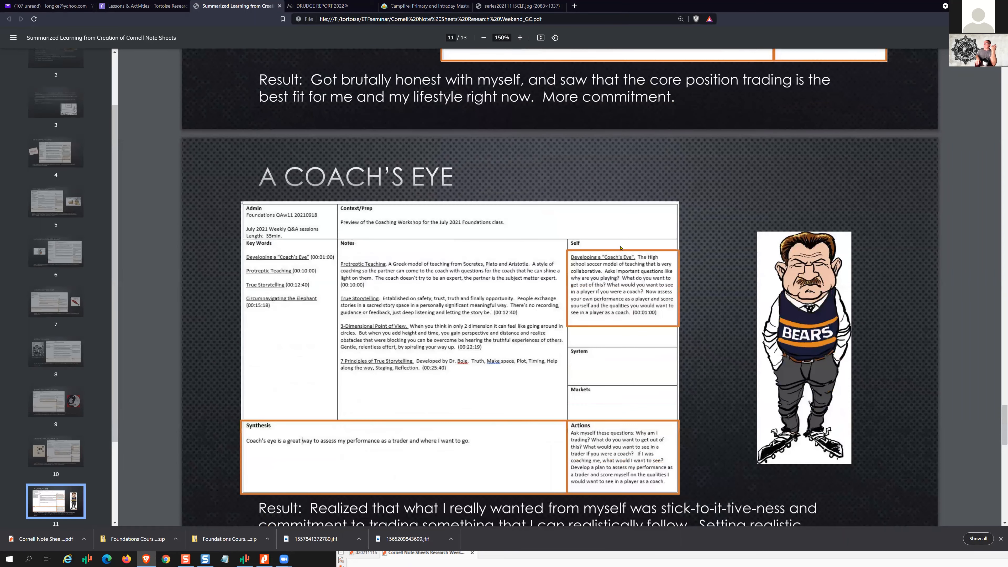
scroll("down", 3)
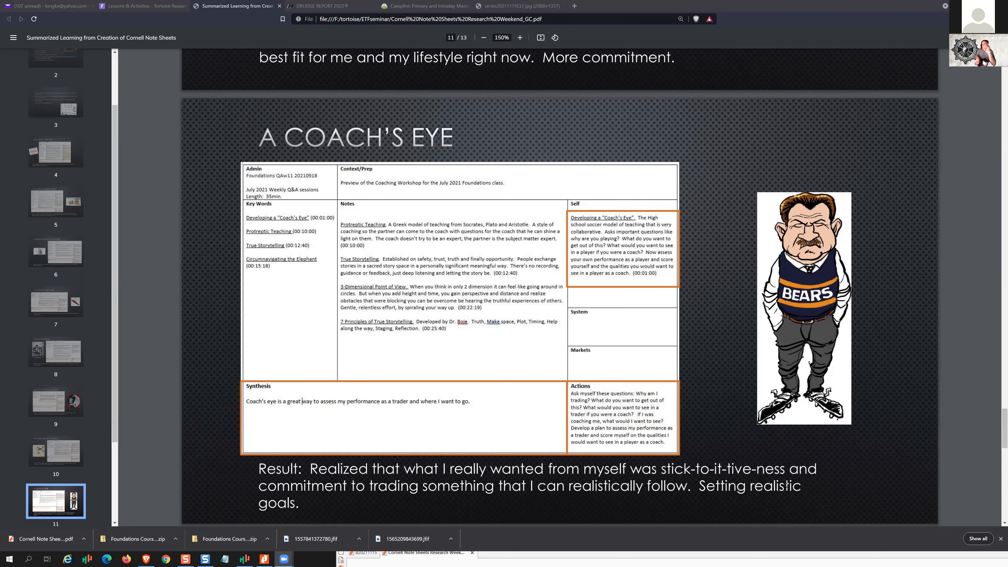
mouse_move(544, 507)
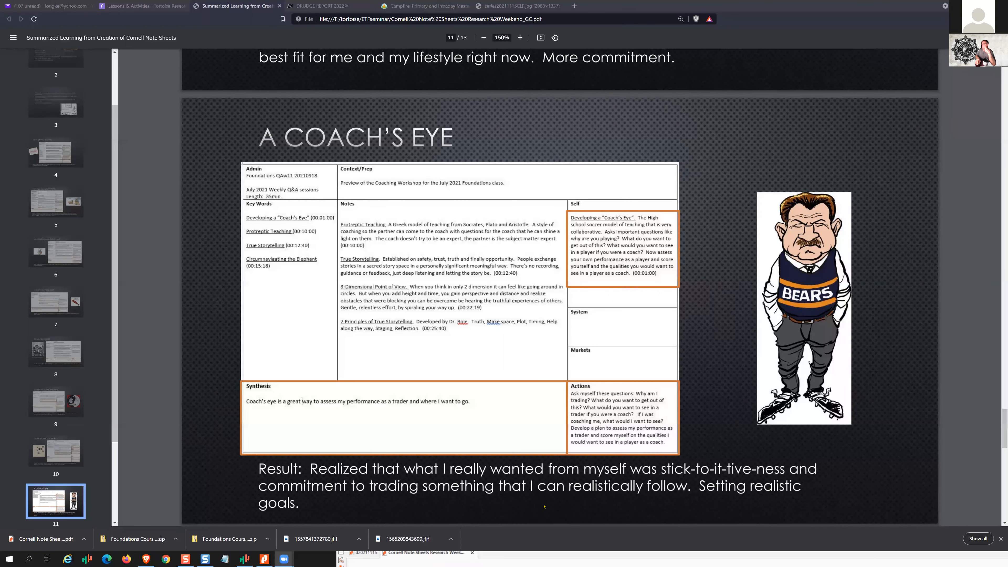
mouse_move(624, 507)
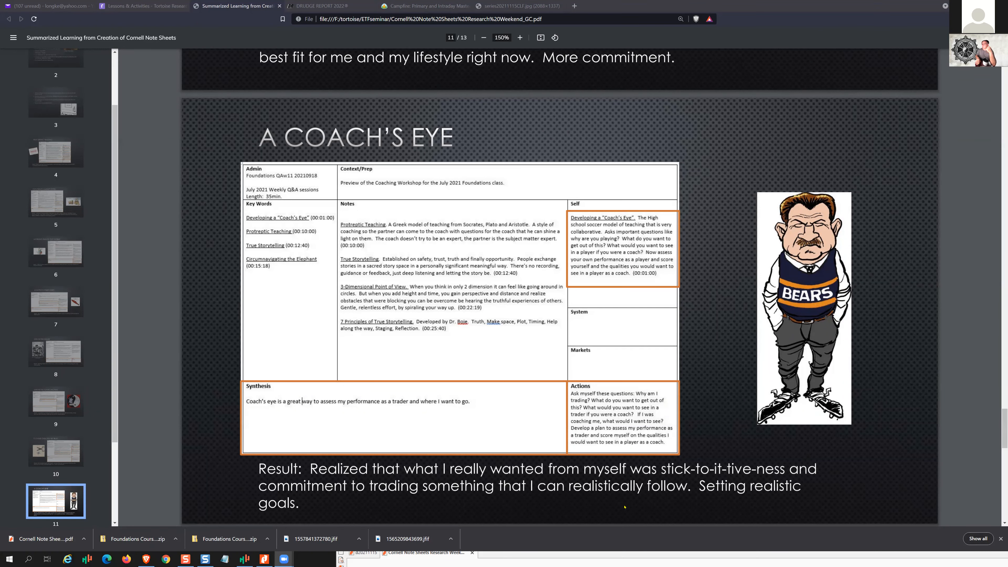
scroll("down", 3)
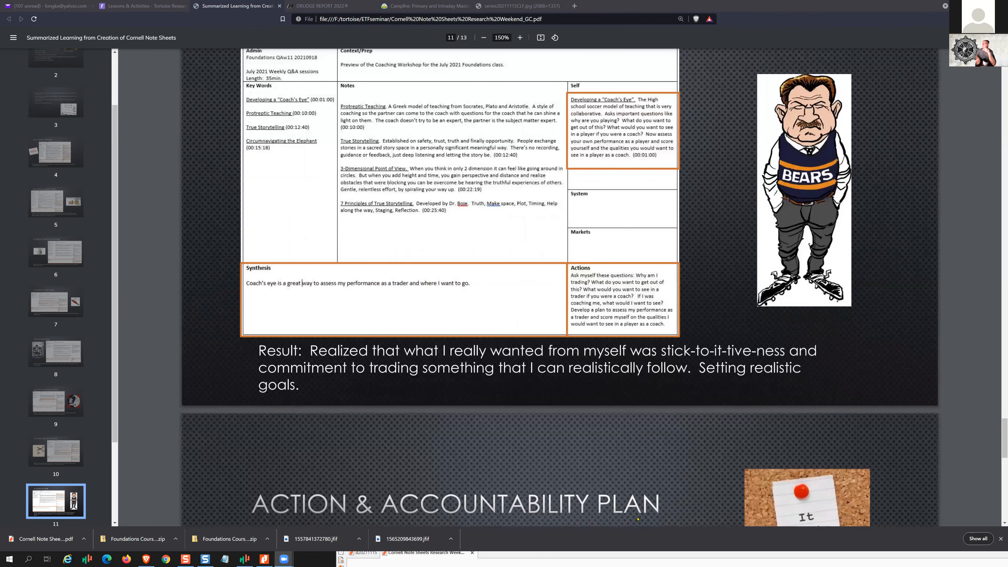
Scroll page 12, Action & Accountability Plan, fully into view with its list of commitments
scroll("down", 3)
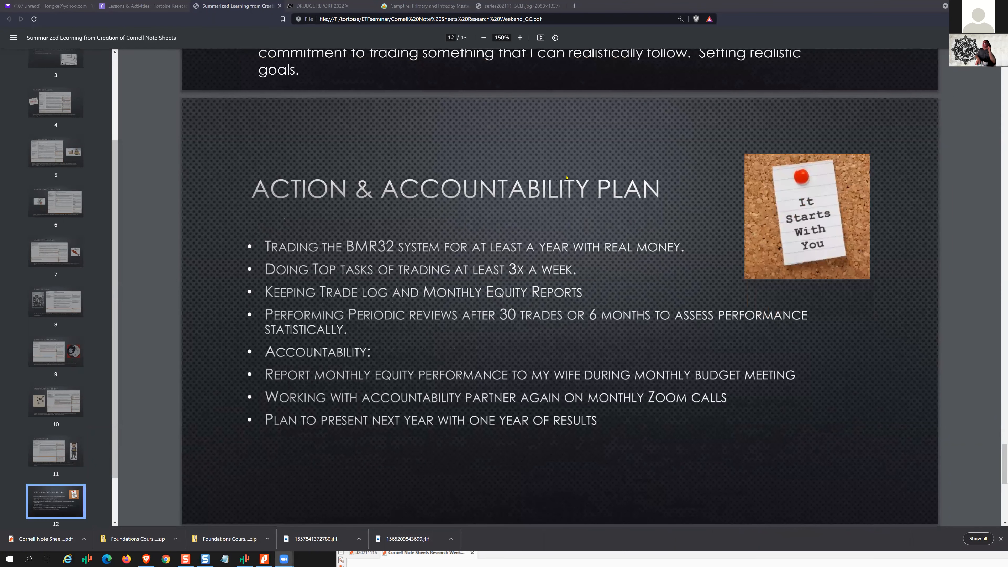
mouse_move(706, 182)
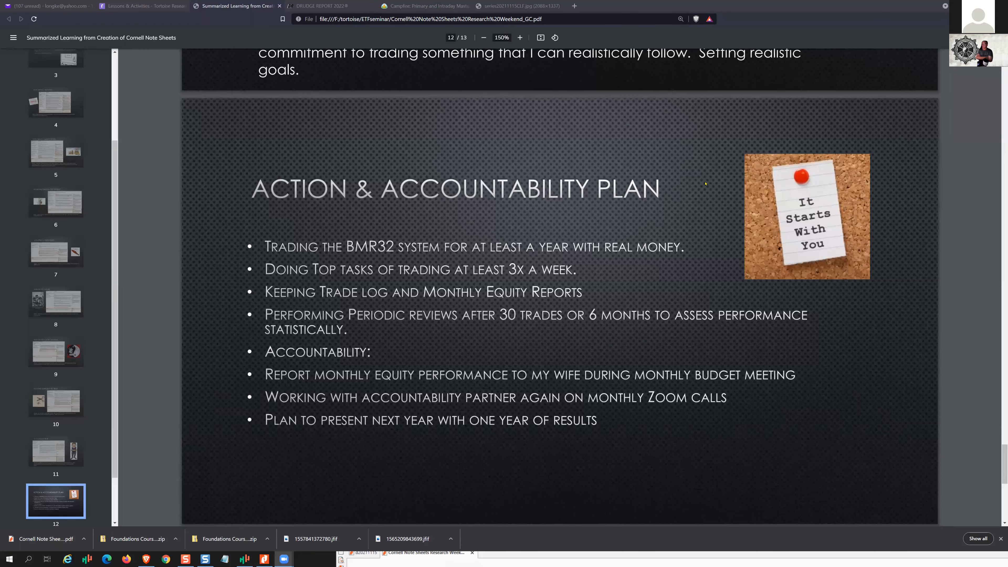
mouse_move(686, 395)
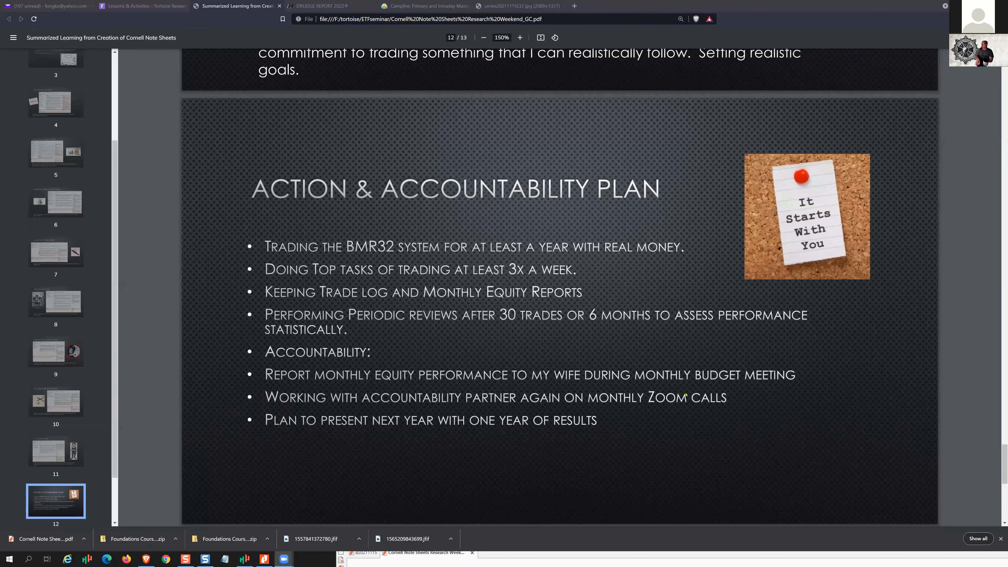
mouse_move(560, 388)
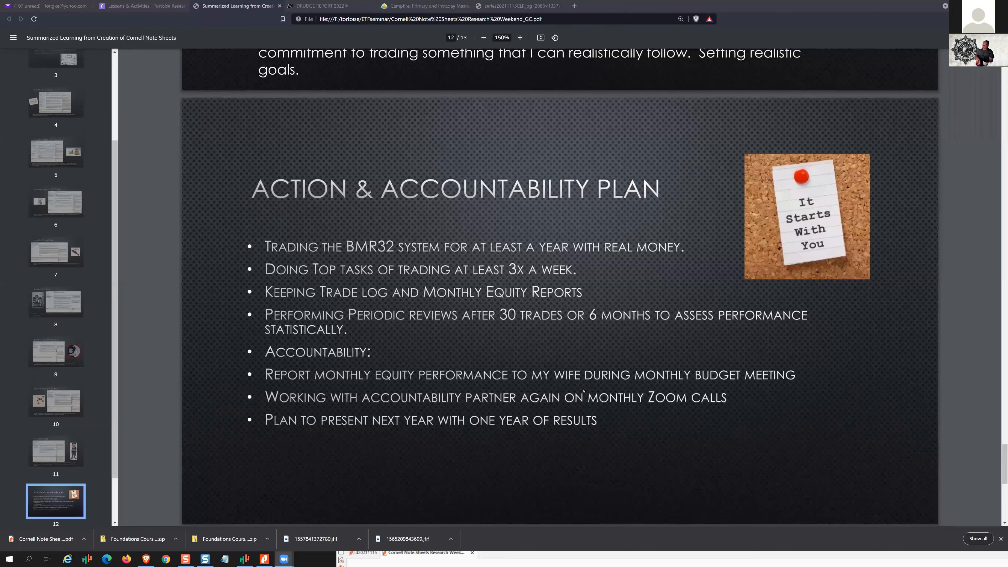
mouse_move(535, 414)
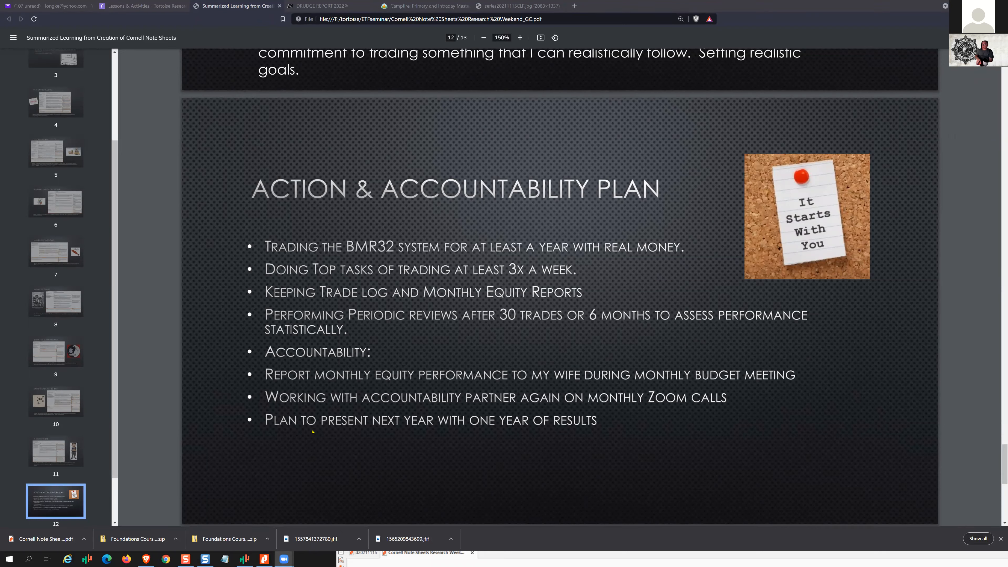
mouse_move(391, 435)
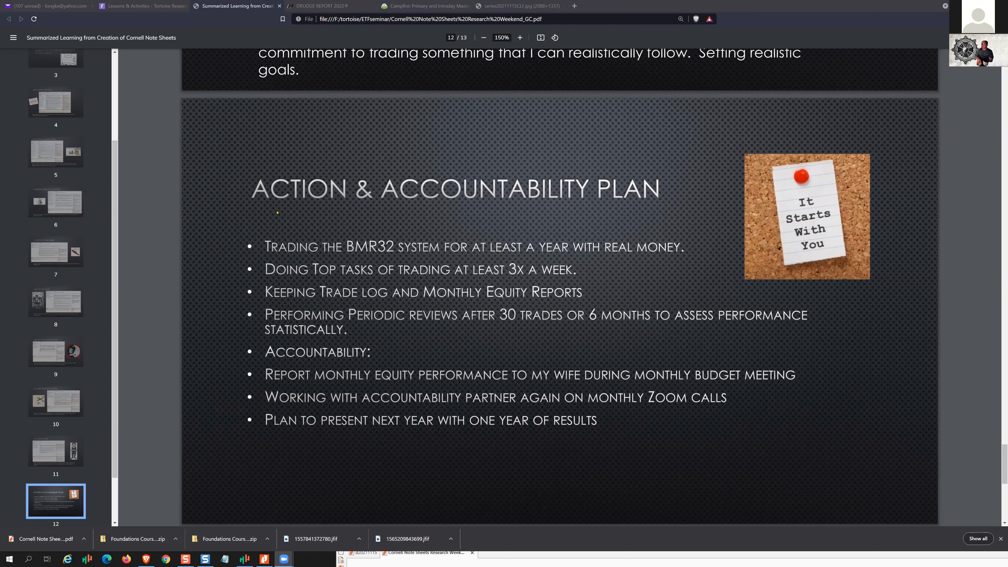
mouse_move(480, 212)
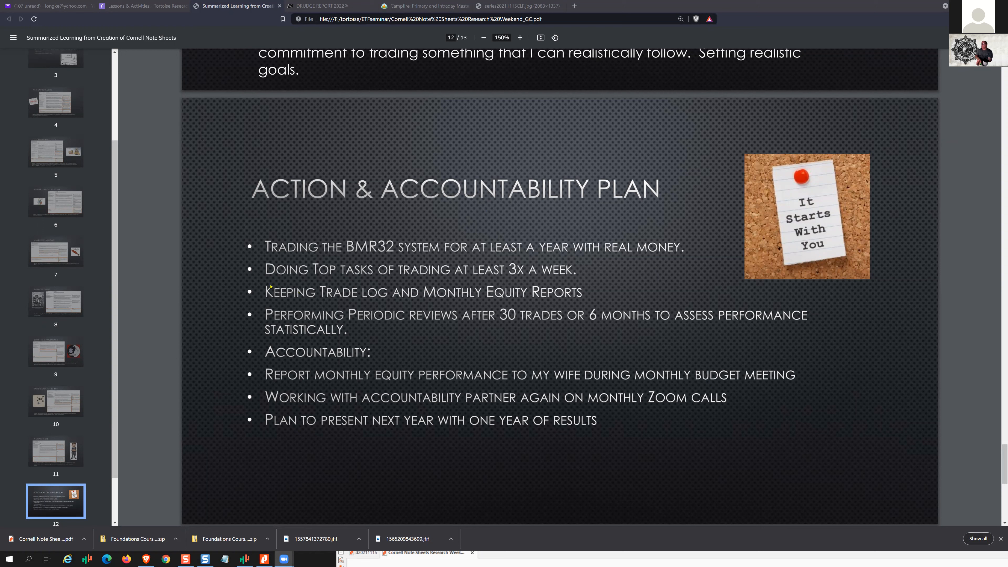
mouse_move(359, 276)
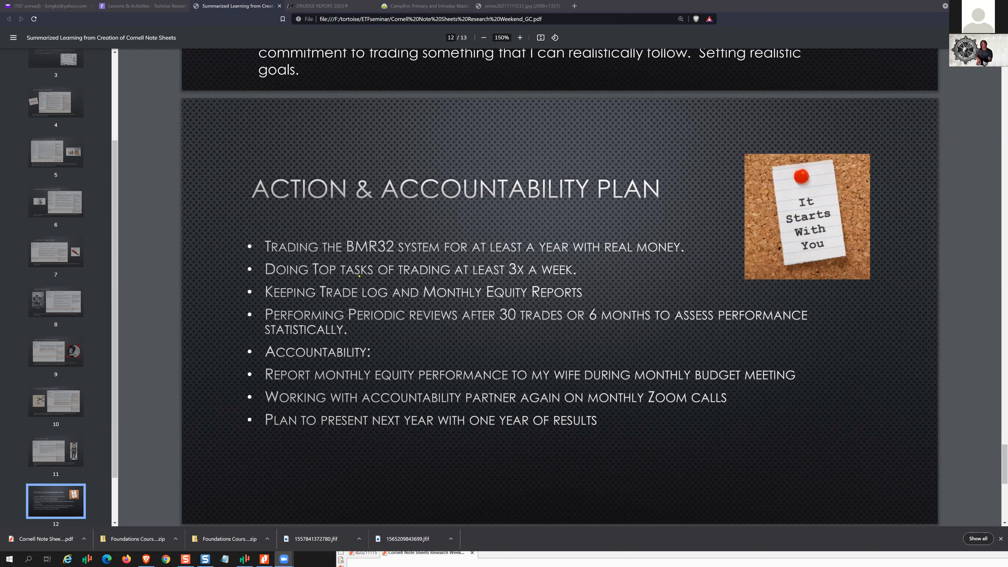
mouse_move(535, 278)
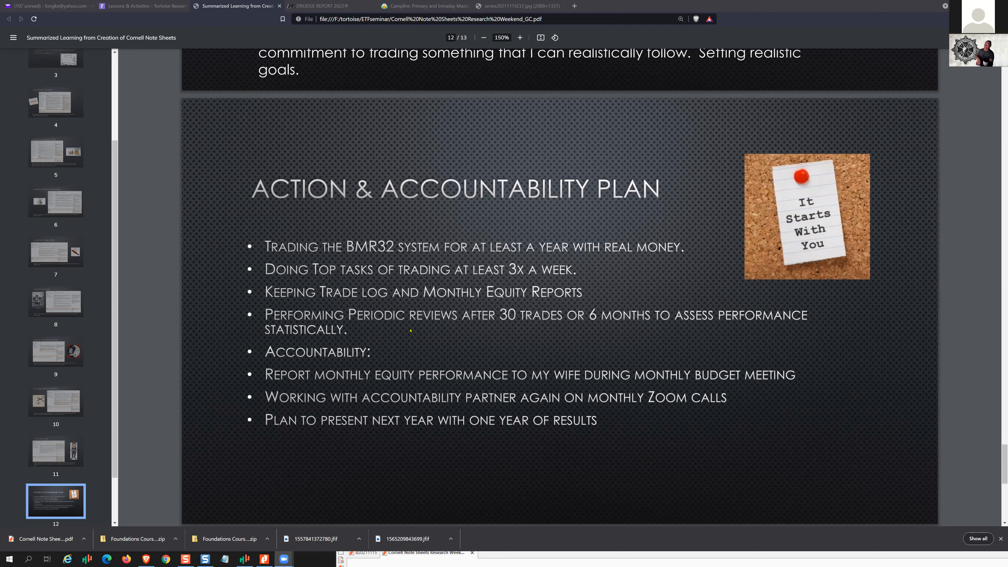
scroll("down", 3)
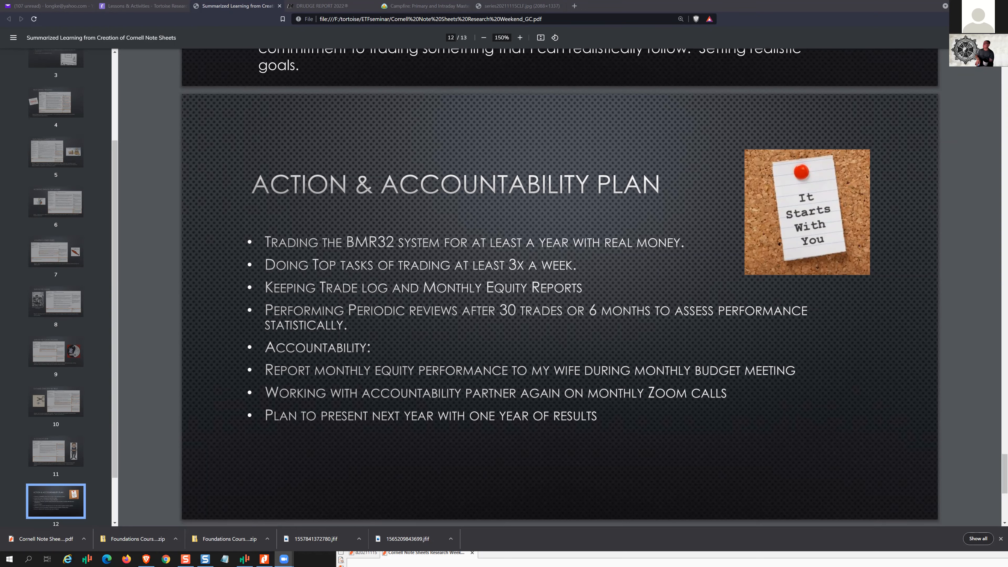
Scroll down to the final Schedule page 13 with its monitoring and rebalancing plans
scroll("down", 3)
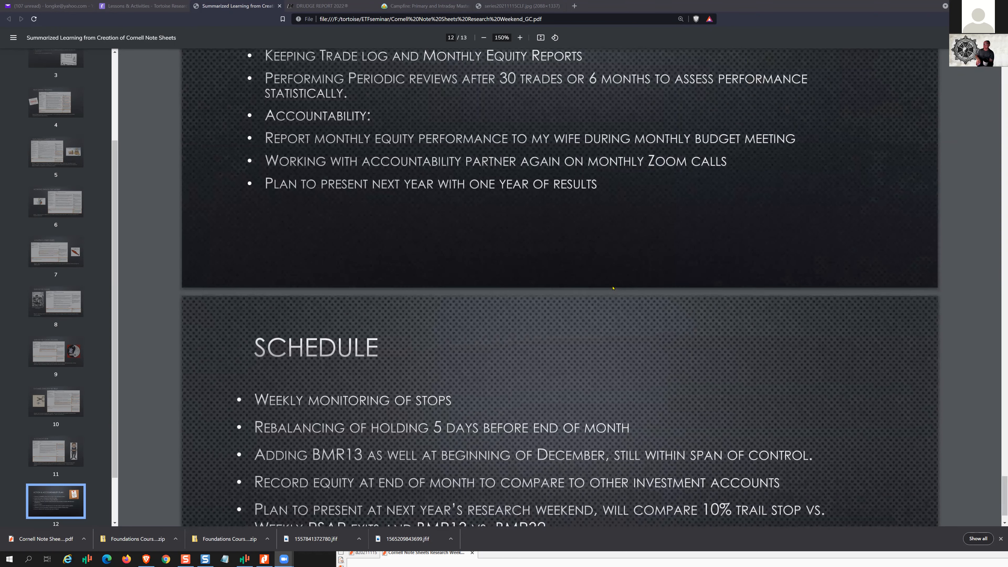
scroll("down", 3)
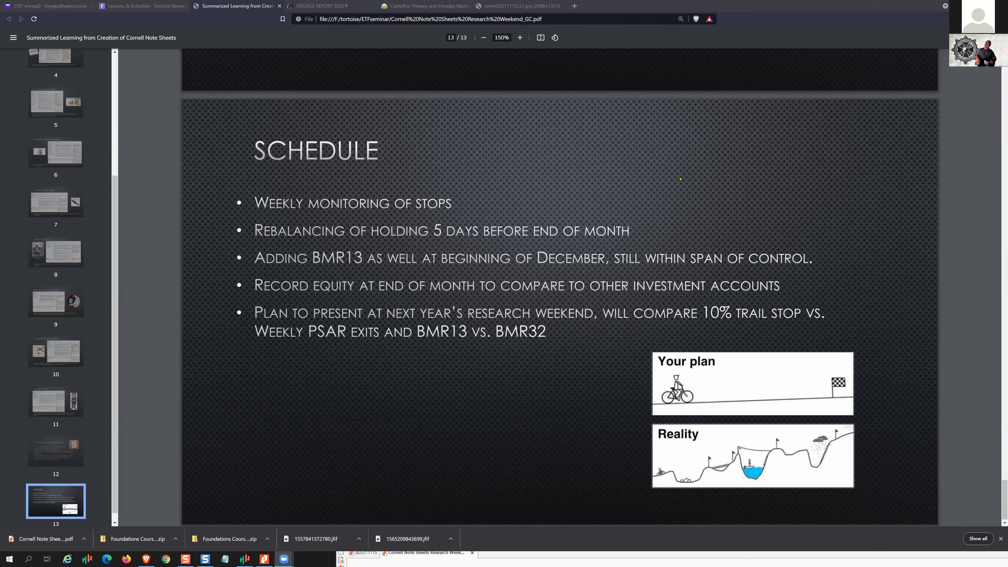
mouse_move(820, 62)
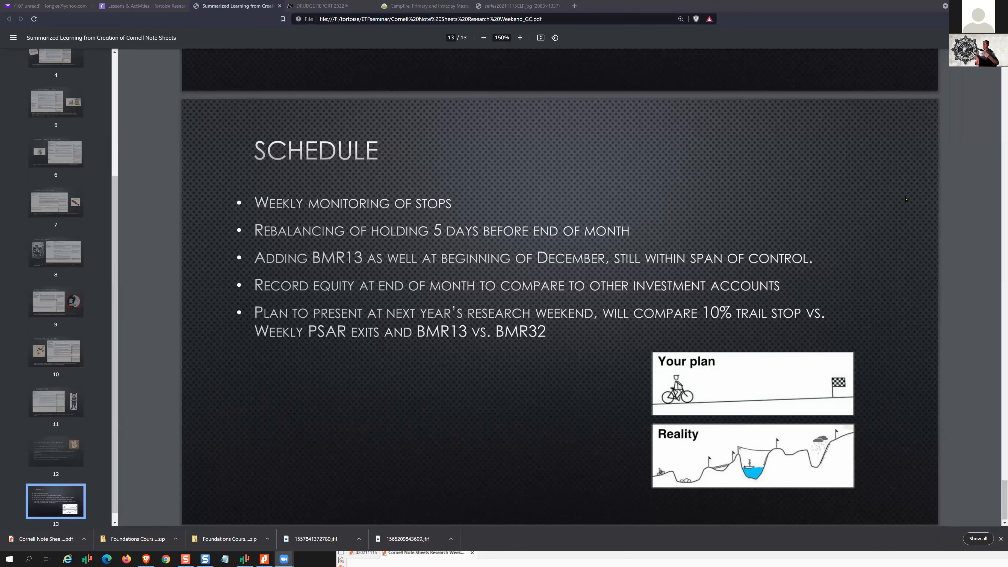
mouse_move(794, 211)
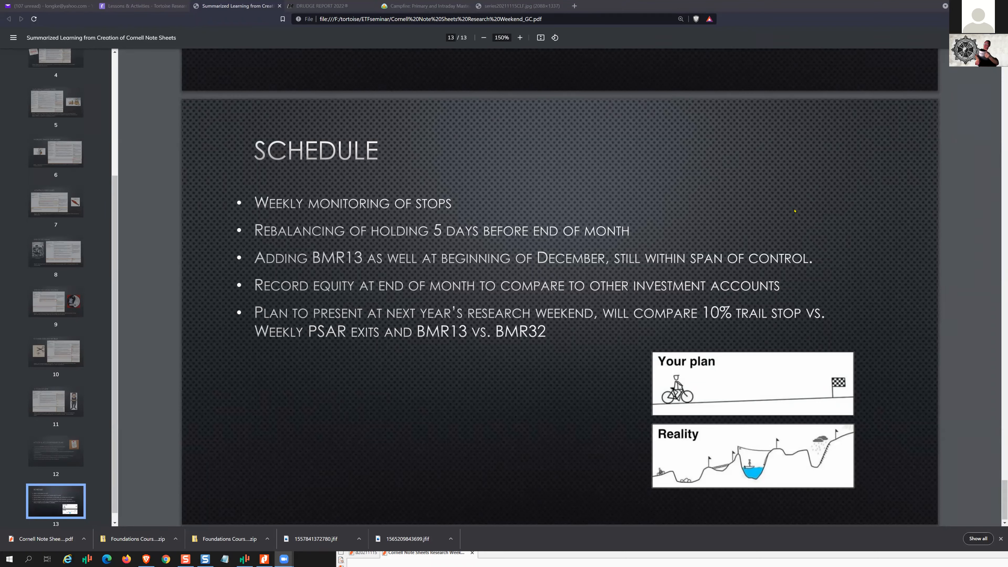
mouse_move(951, 238)
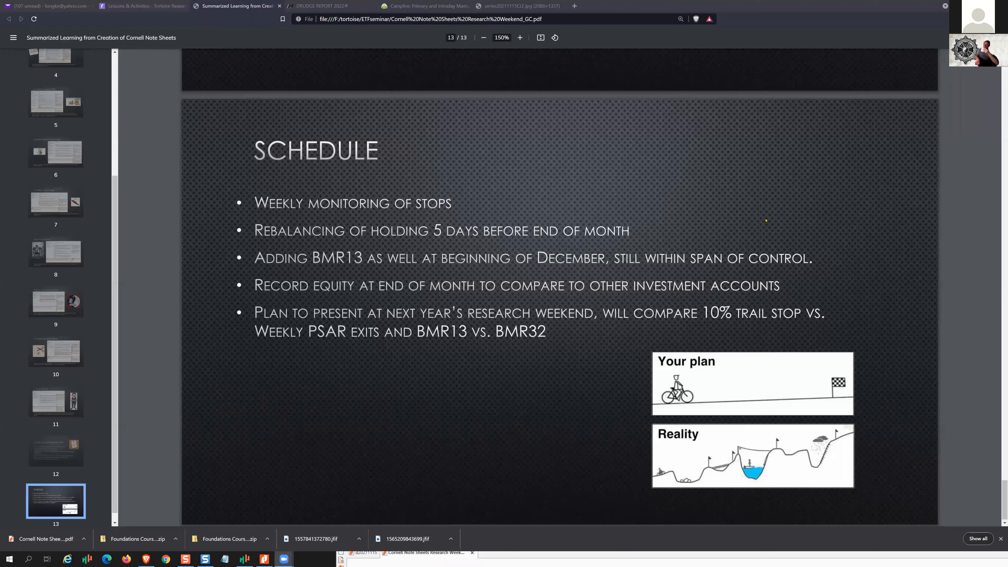
mouse_move(644, 192)
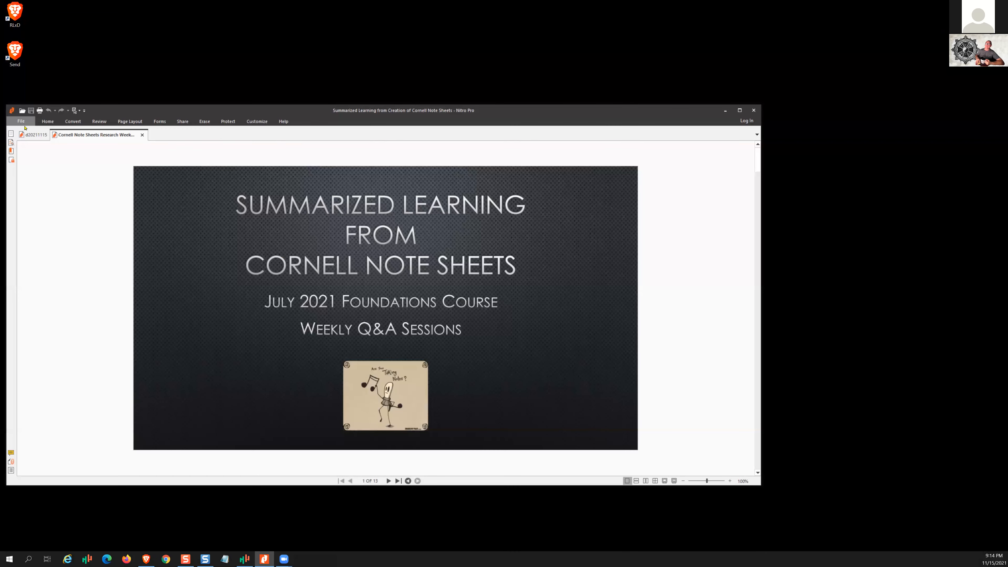
Bring up the Tortoise daily report maximized and page forward to the page 3 Summary
left_click(36, 134)
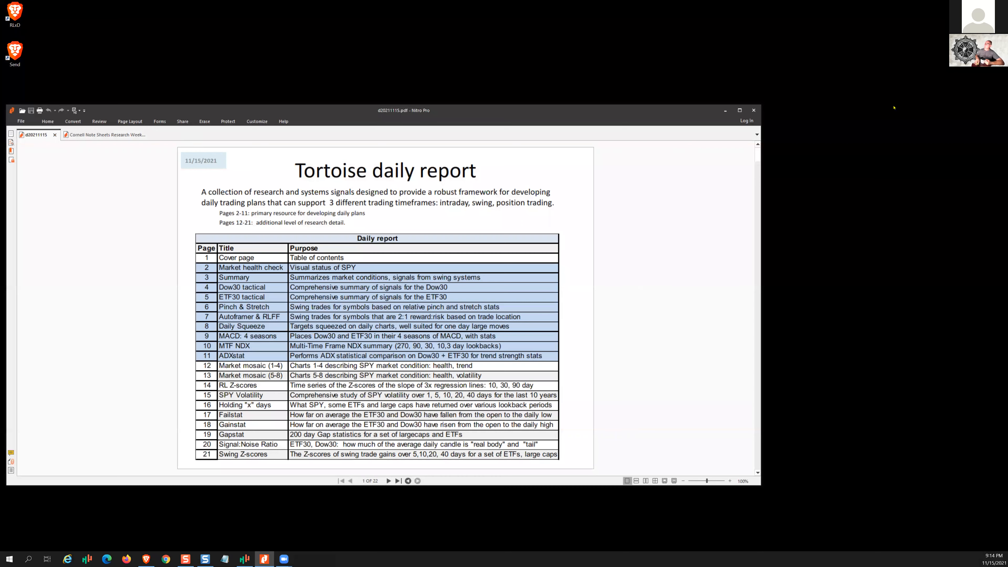
left_click(739, 110)
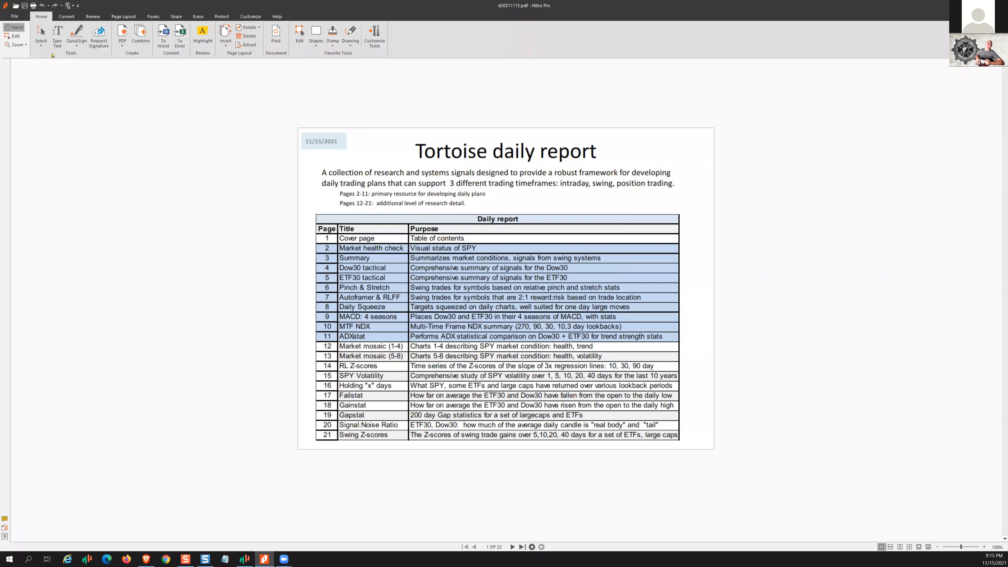
left_click(18, 45)
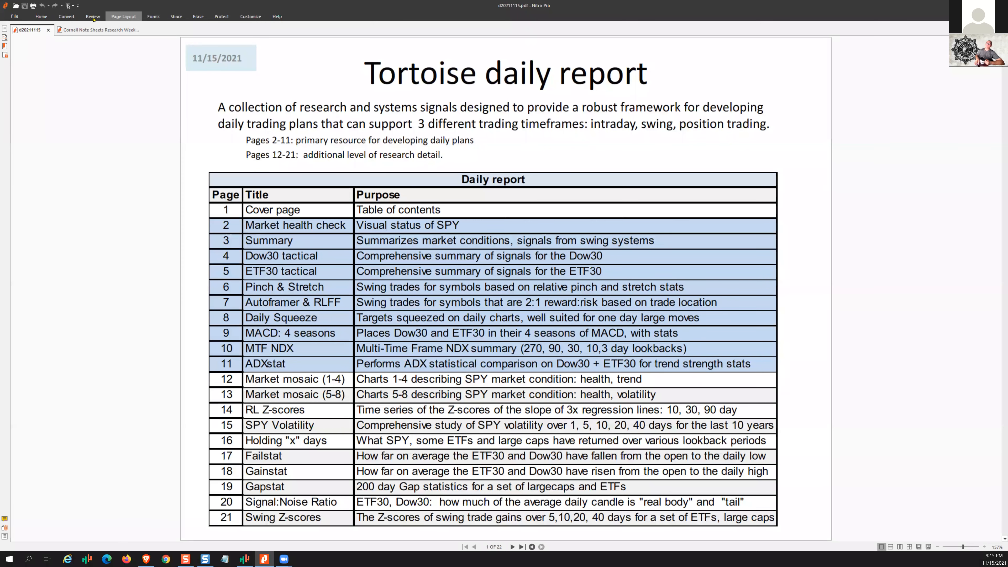
left_click(93, 16)
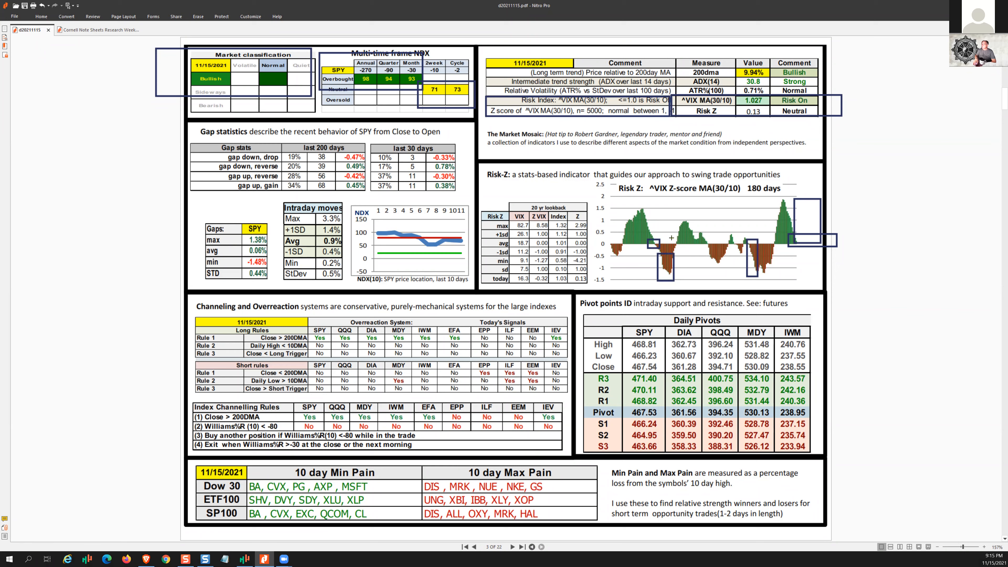
mouse_move(965, 373)
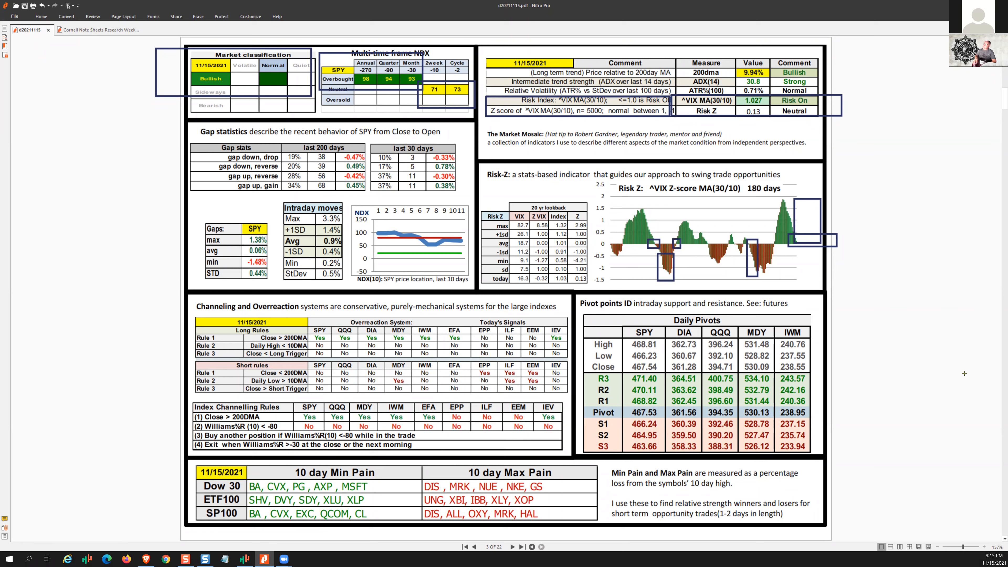
mouse_move(945, 363)
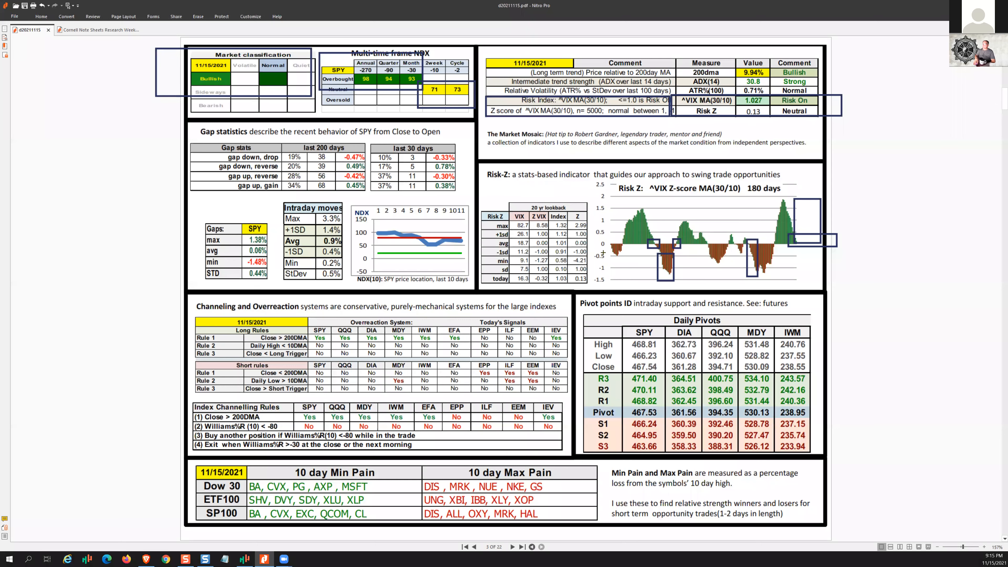
mouse_move(901, 332)
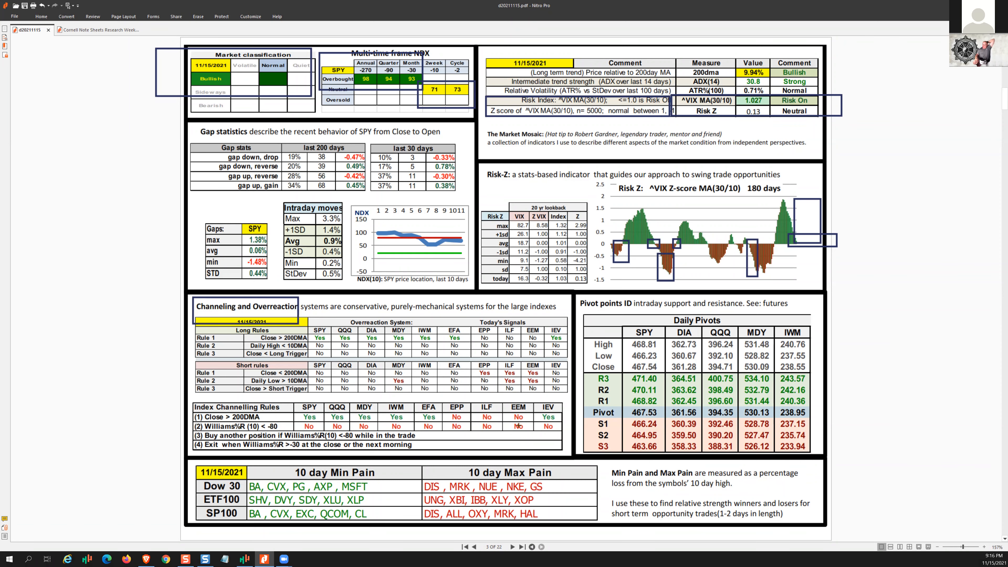
Advance to page 4, the Dow 30 tactical summary table
left_click(512, 547)
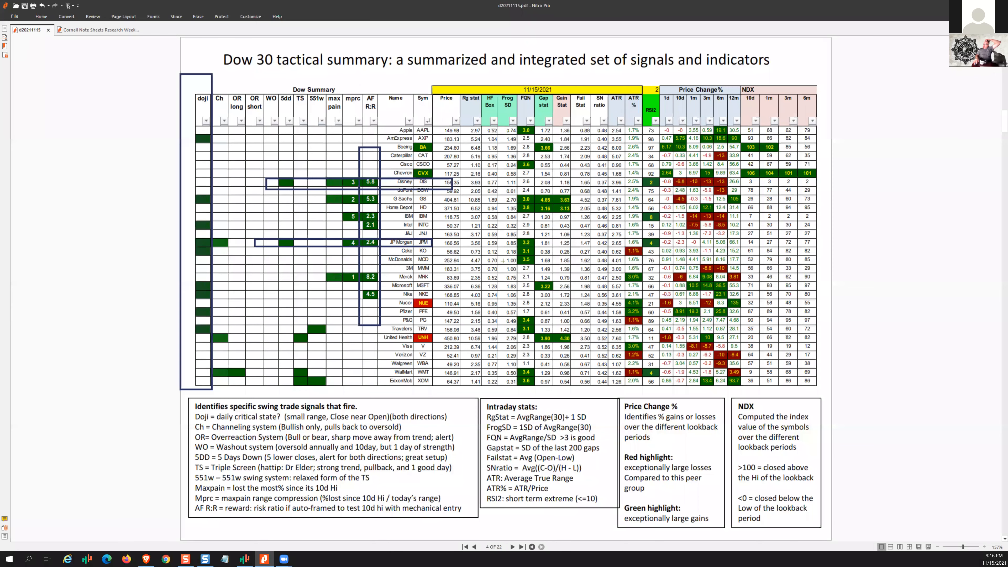
mouse_move(496, 276)
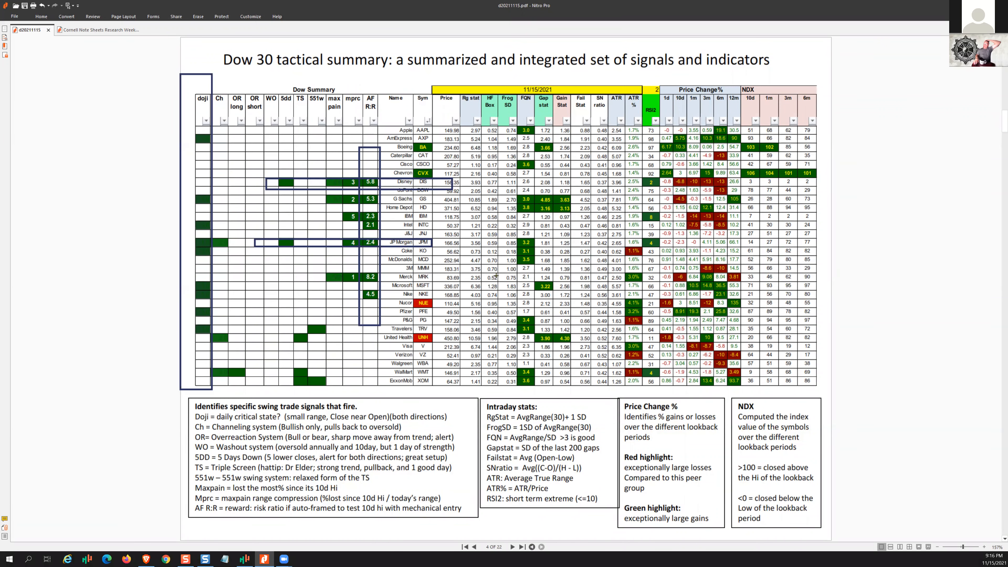
Advance past the ETF30 tactical summary and box the Autoframer heading on page 6
left_click(512, 546)
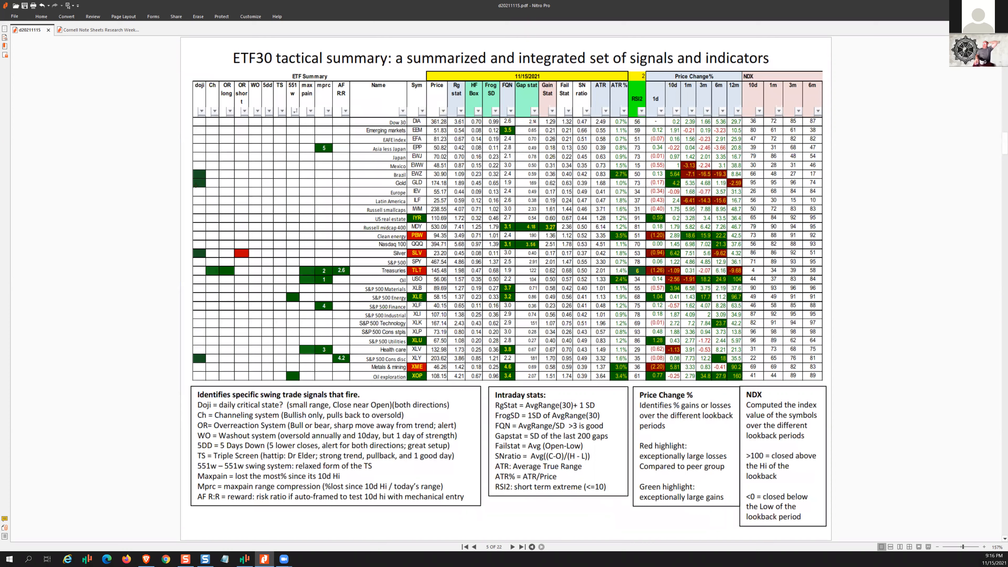
left_click_drag(203, 135, 218, 412)
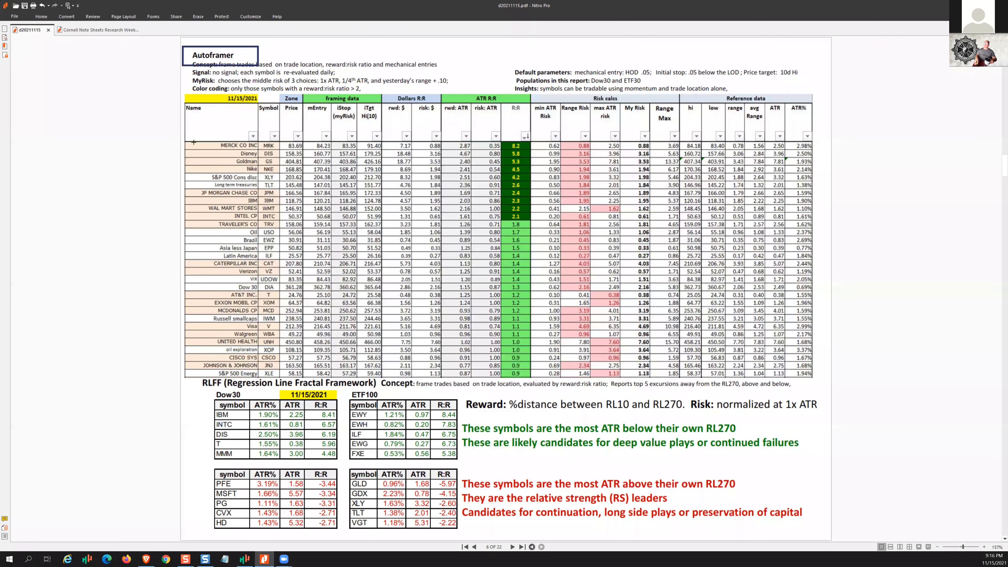
Box the top candidate symbols on the daily squeeze page 7
left_click_drag(193, 145, 283, 172)
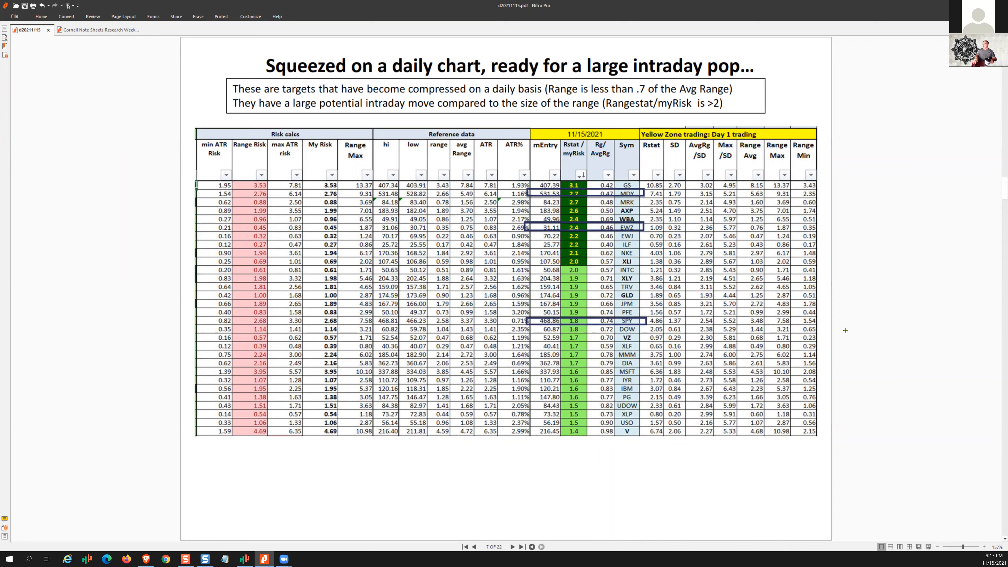
mouse_move(717, 306)
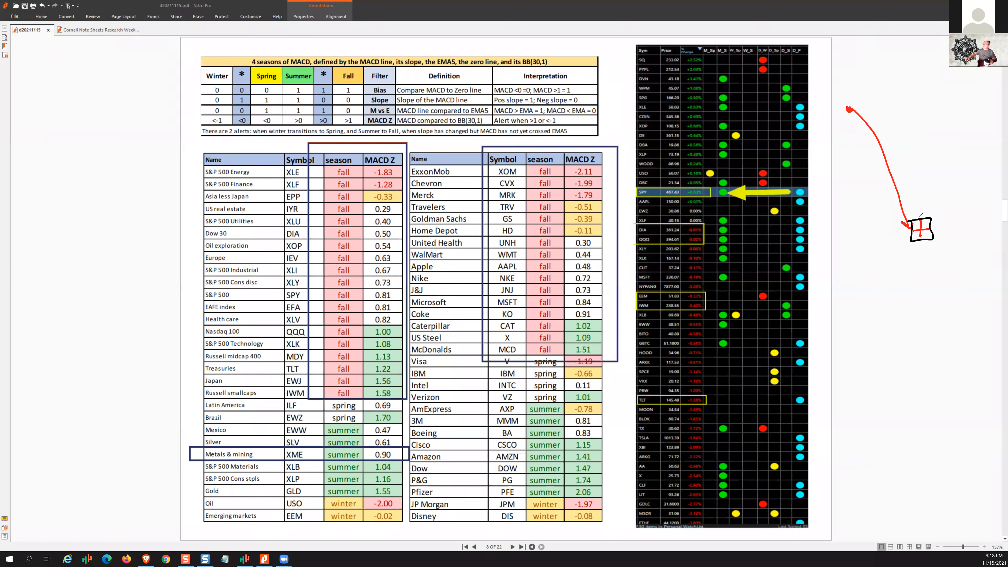
Sketch a green rising path, a red falling path and a green loop around the margin box
left_click_drag(919, 231, 951, 112)
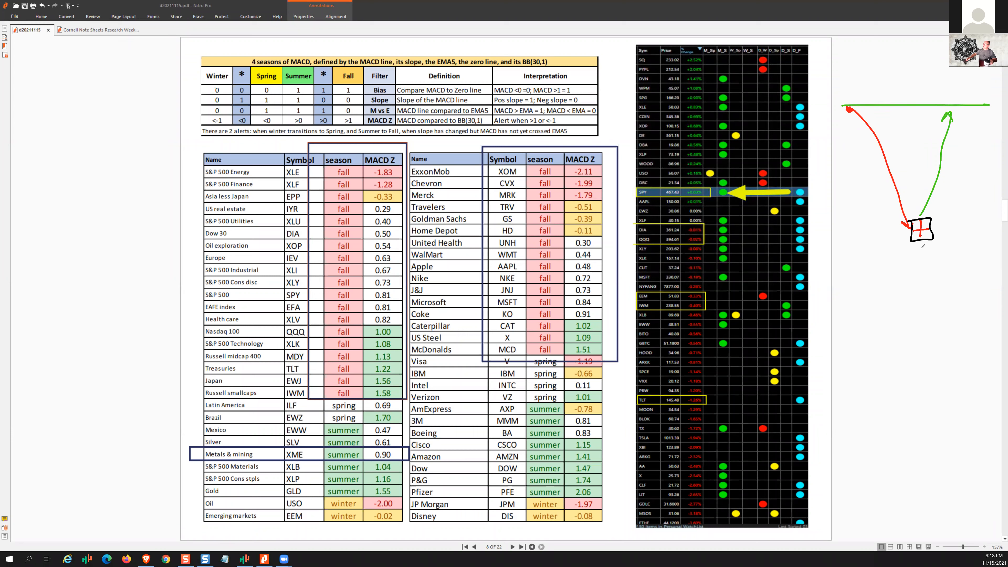
left_click_drag(919, 231, 955, 356)
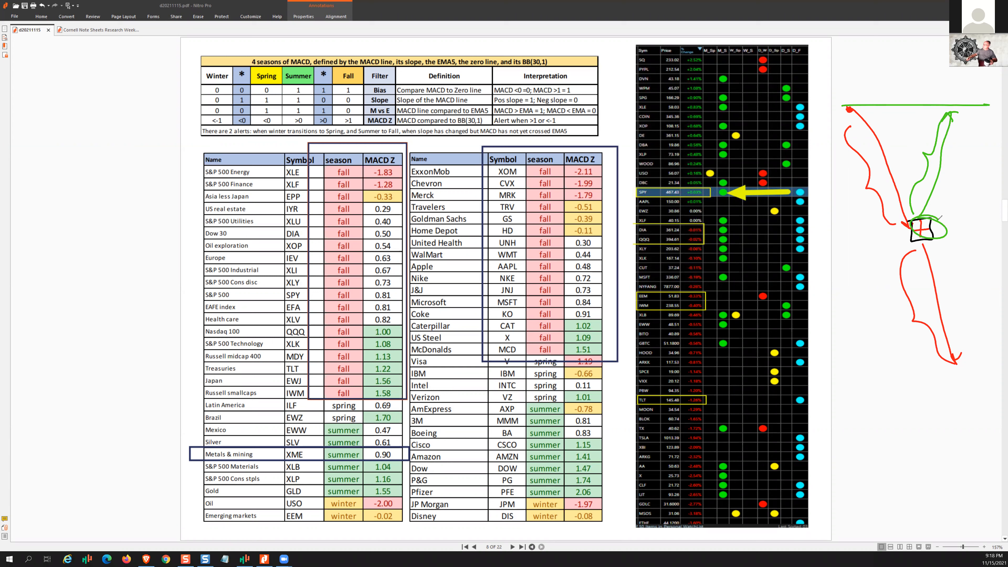
left_click_drag(907, 218, 945, 235)
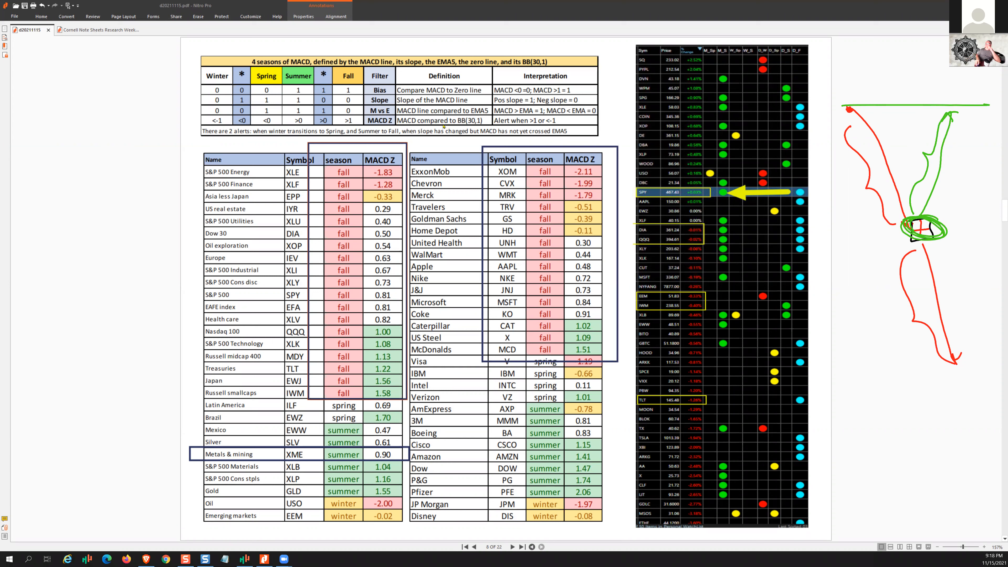
mouse_move(573, 140)
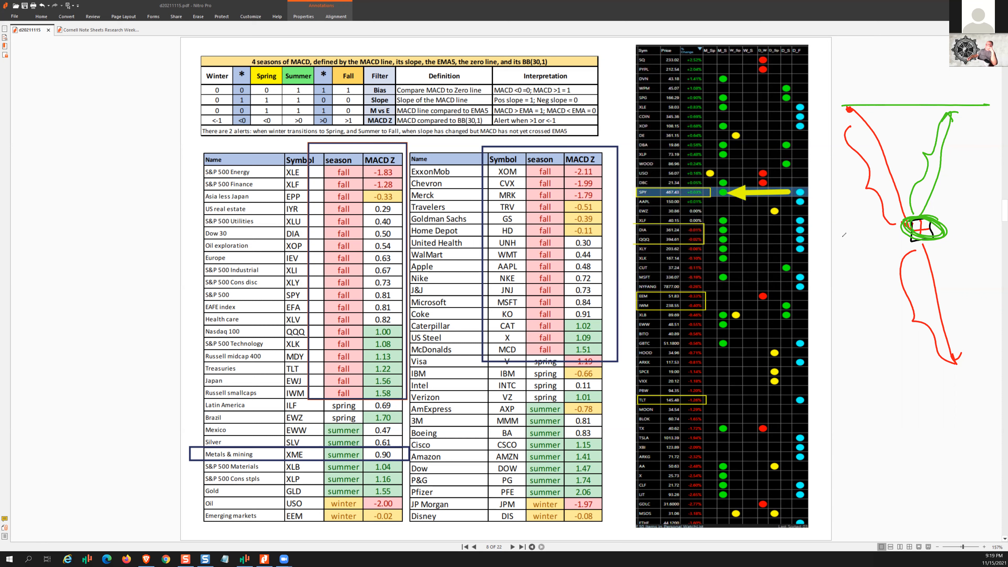
Draw blue arrows and handwrite the 'IN PLAY' note in the page 8 margin
left_click_drag(824, 280, 883, 258)
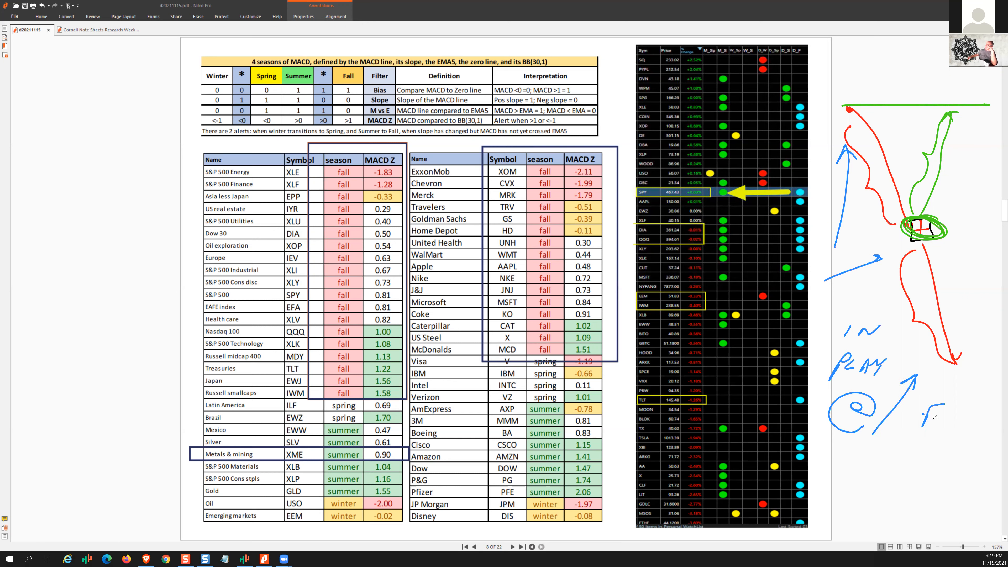
left_click_drag(942, 411, 941, 476)
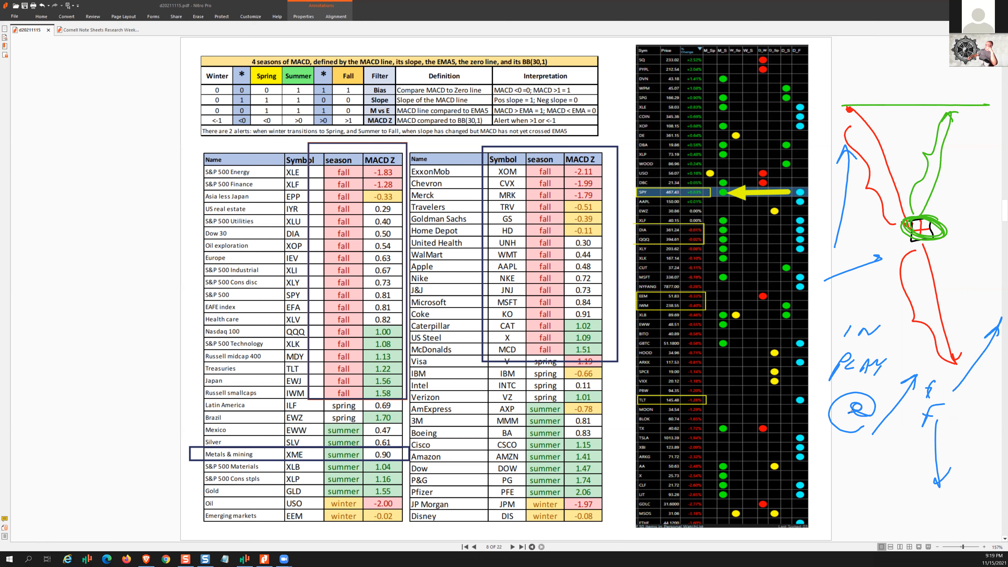
left_click_drag(836, 418, 873, 437)
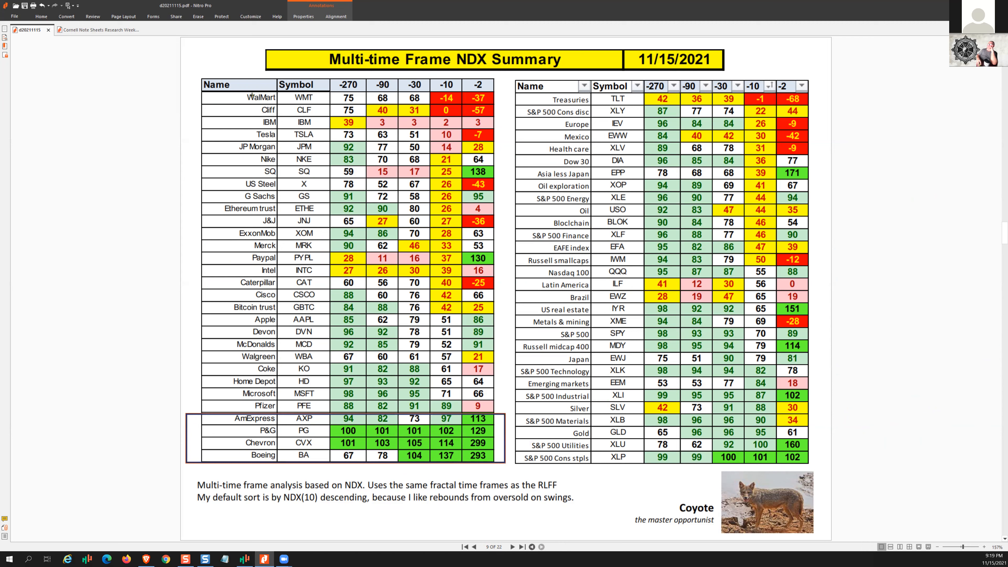
Box the WalMart and Cliff rows on the Multi-time Frame NDX Summary table
left_click_drag(203, 94, 502, 120)
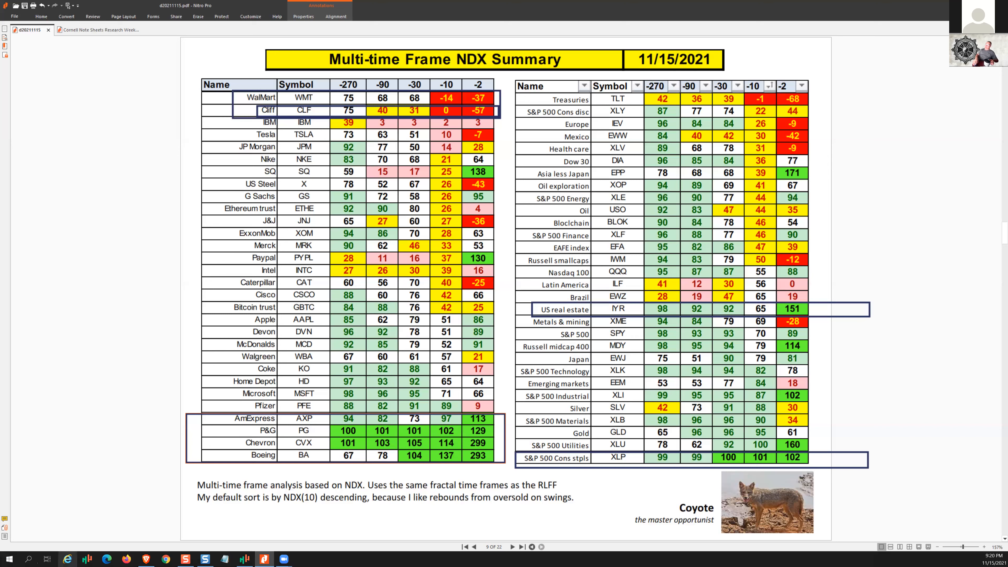
mouse_move(967, 95)
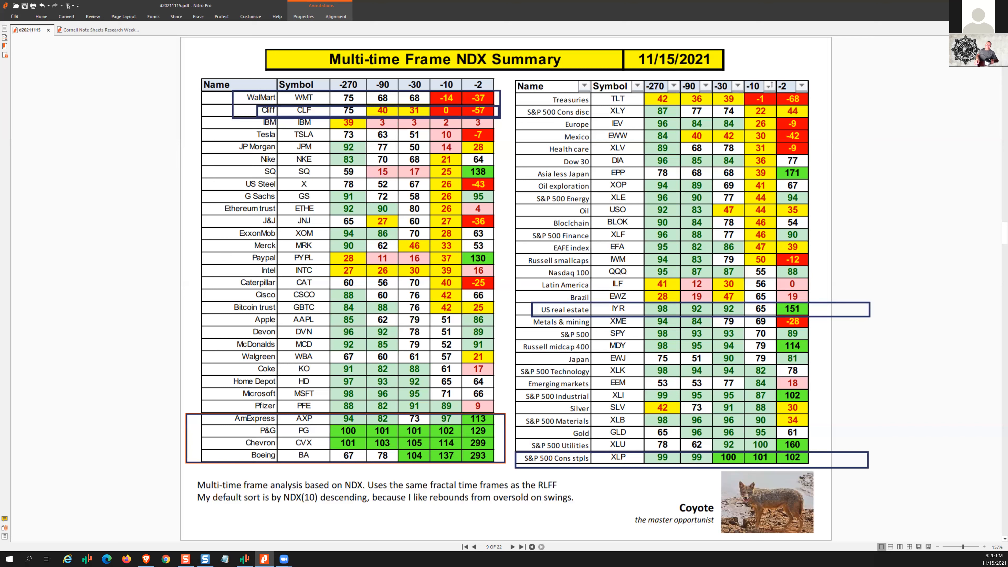
right_click(317, 235)
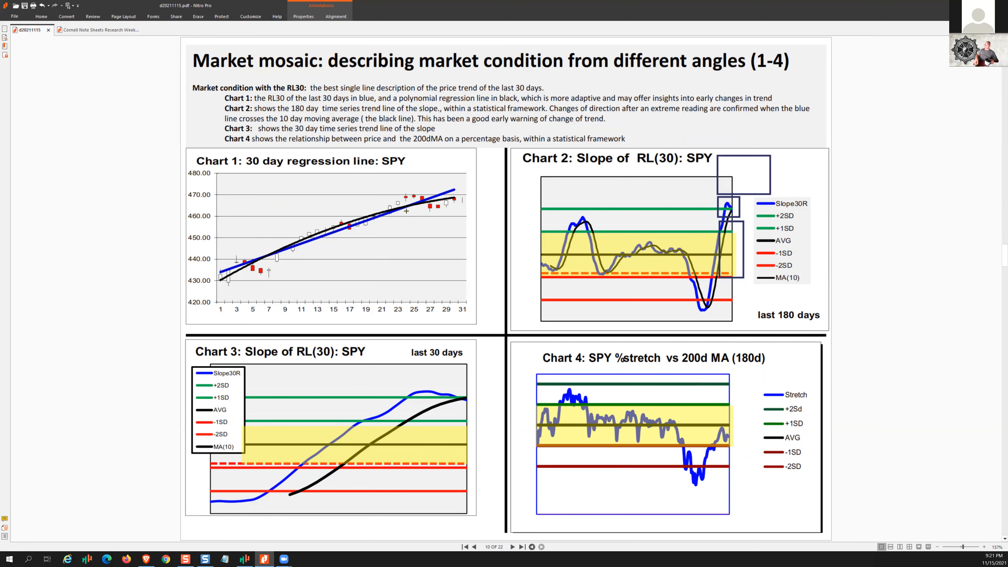
Mark Chart 1's top and lower price levels with lines and box a key area in the other charts
left_click_drag(402, 189, 466, 212)
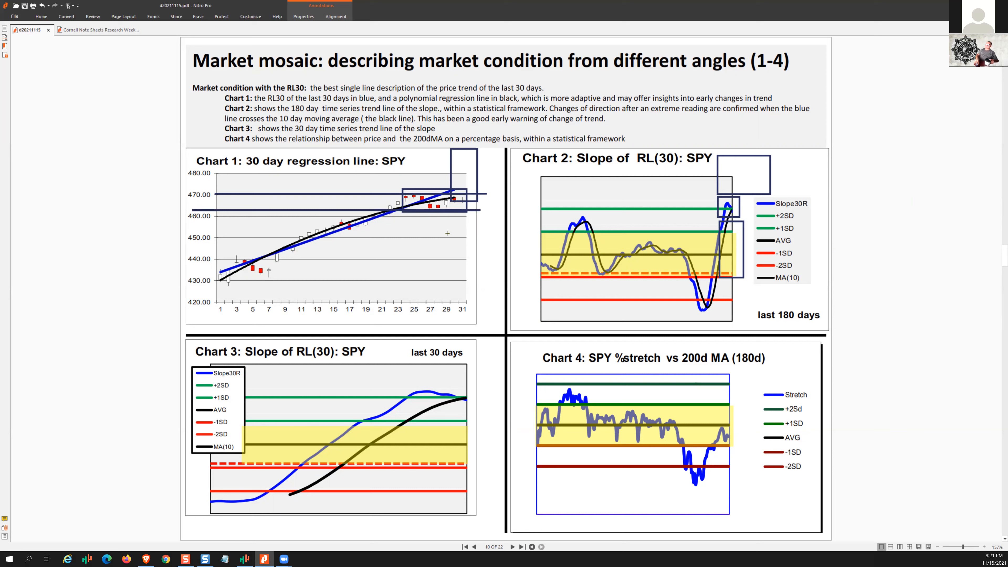
left_click_drag(445, 232, 485, 218)
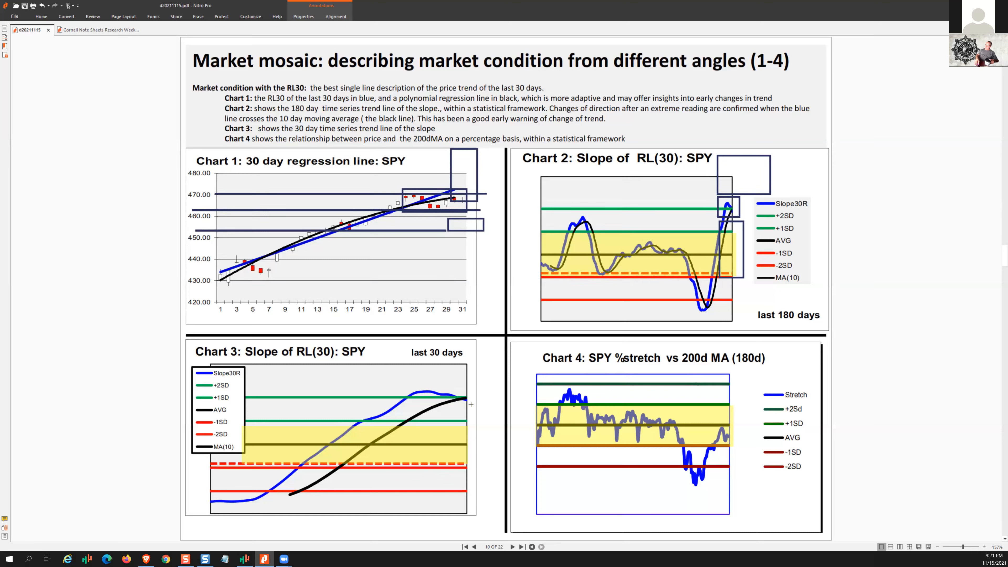
left_click_drag(450, 386, 473, 409)
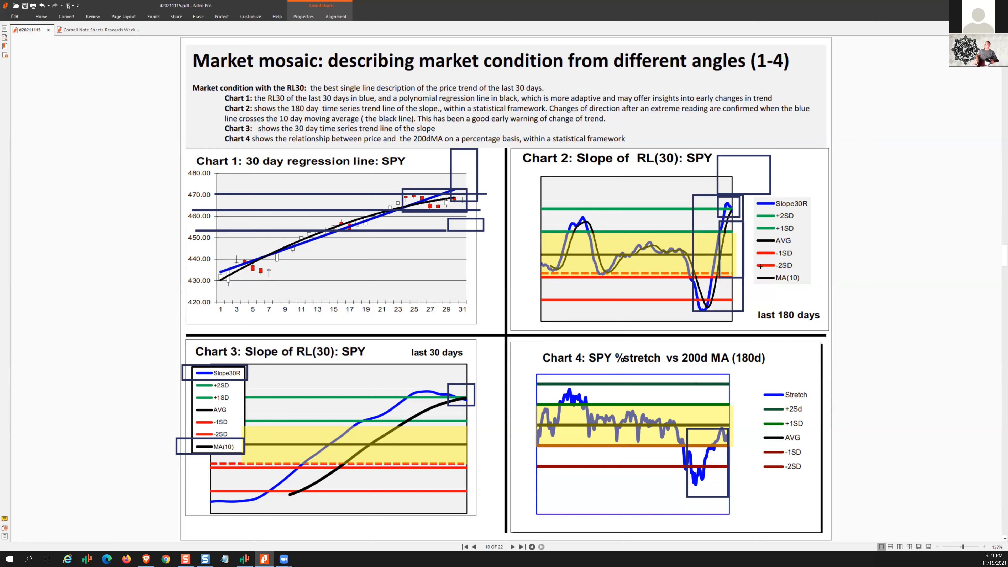
Advance to page 12, the Z-scores of 3x RL Slopes chart for SPY
left_click(513, 547)
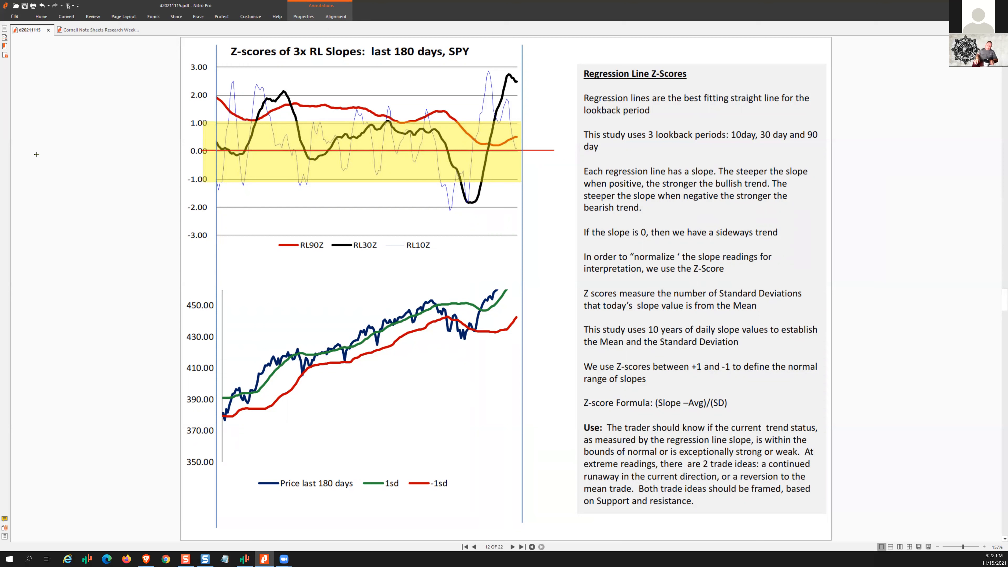
mouse_move(144, 89)
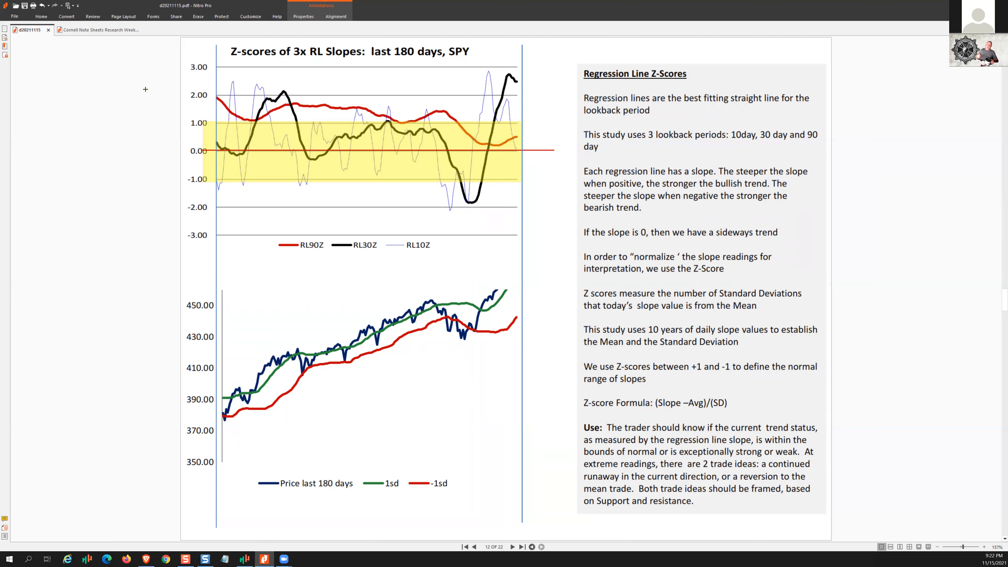